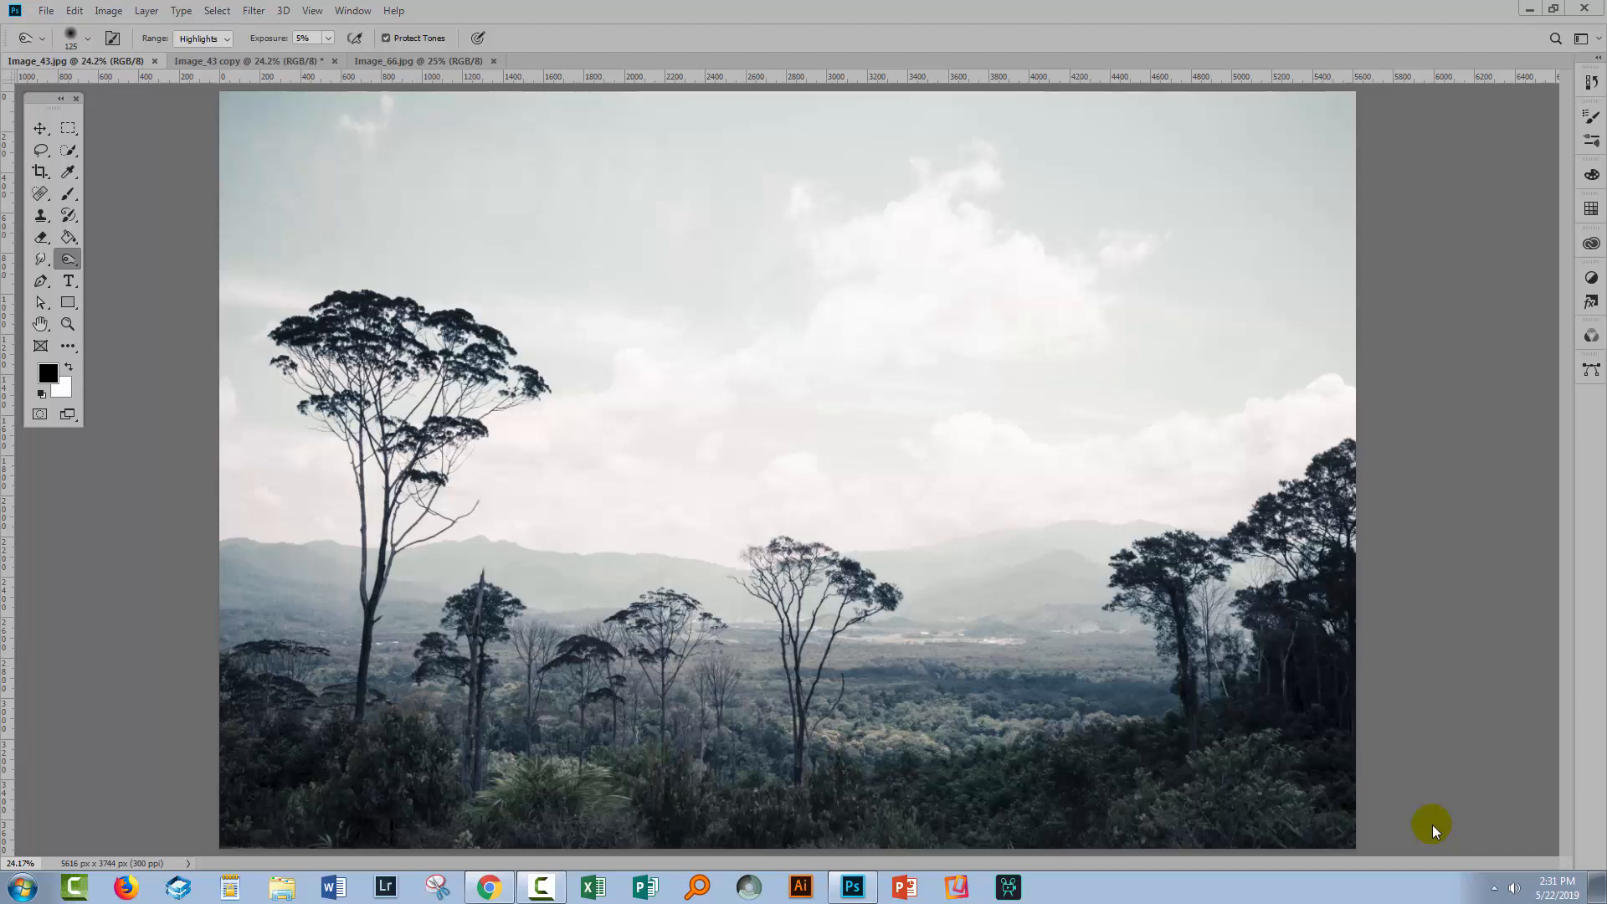
pyautogui.moveTo(1443, 766)
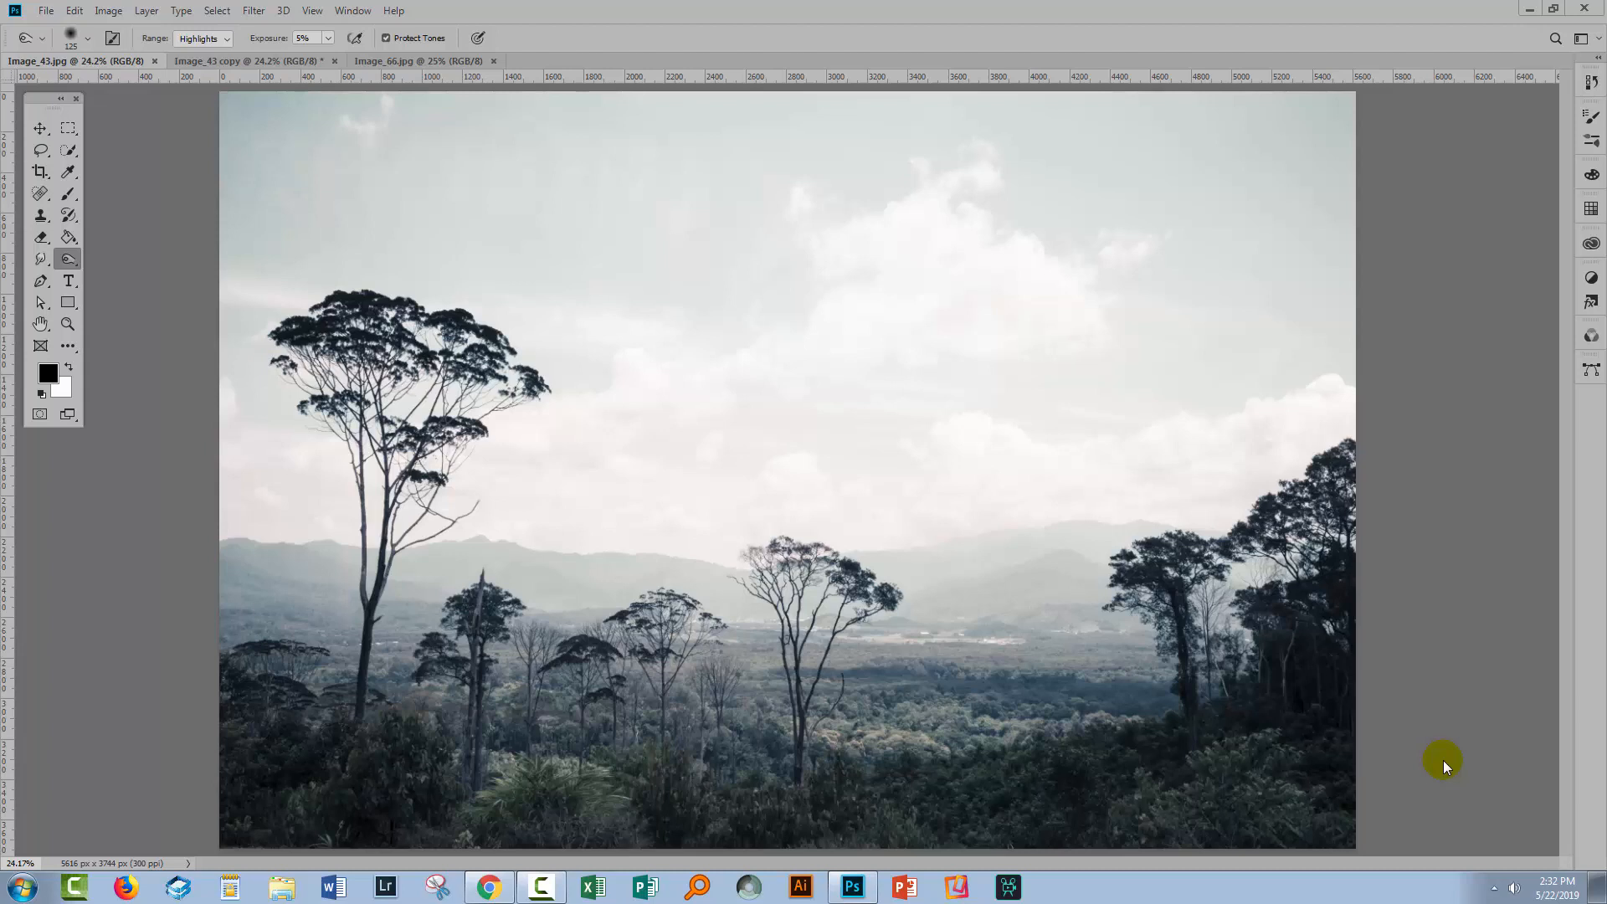
pyautogui.moveTo(1019, 370)
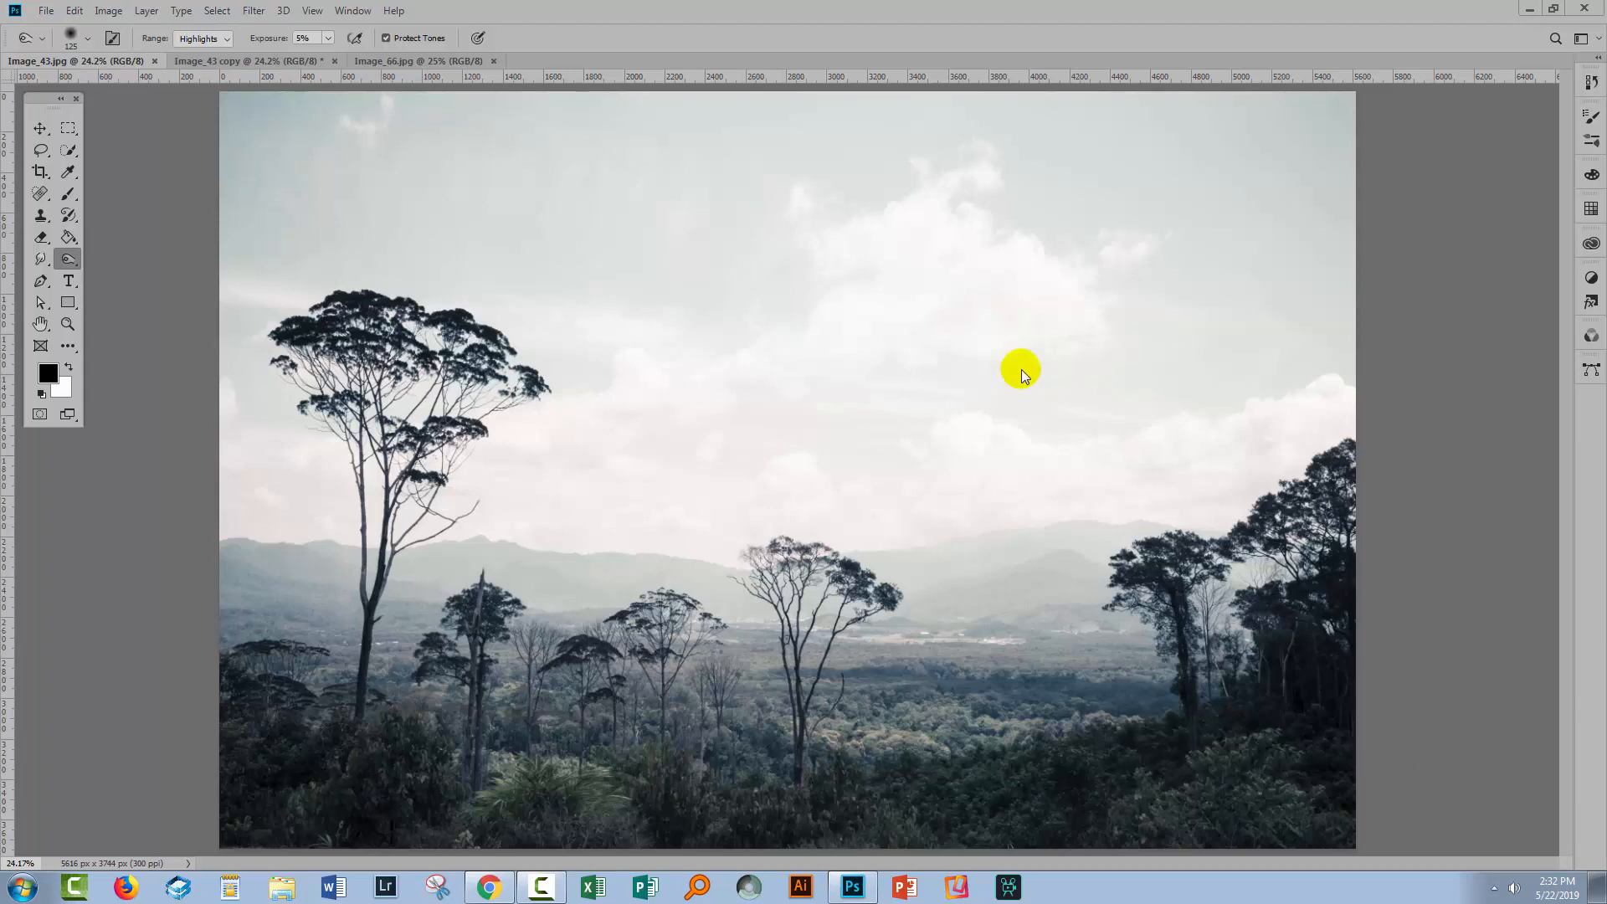
pyautogui.moveTo(891, 482)
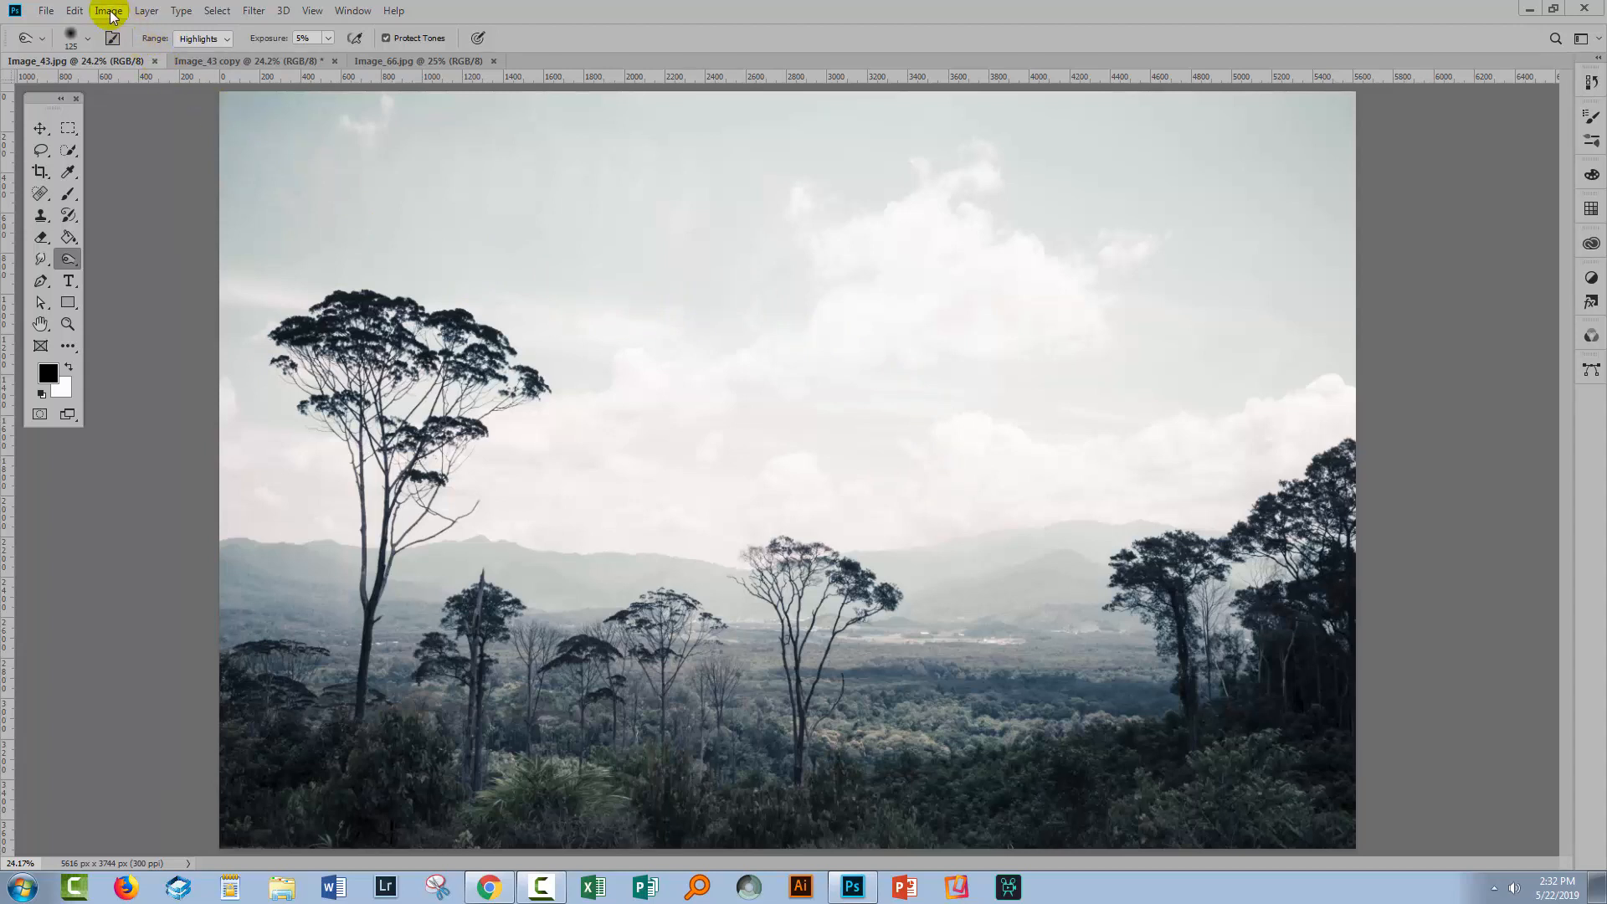
# - Convert the landscape photo to Grayscale mode, discarding its colour information
pyautogui.click(109, 10)
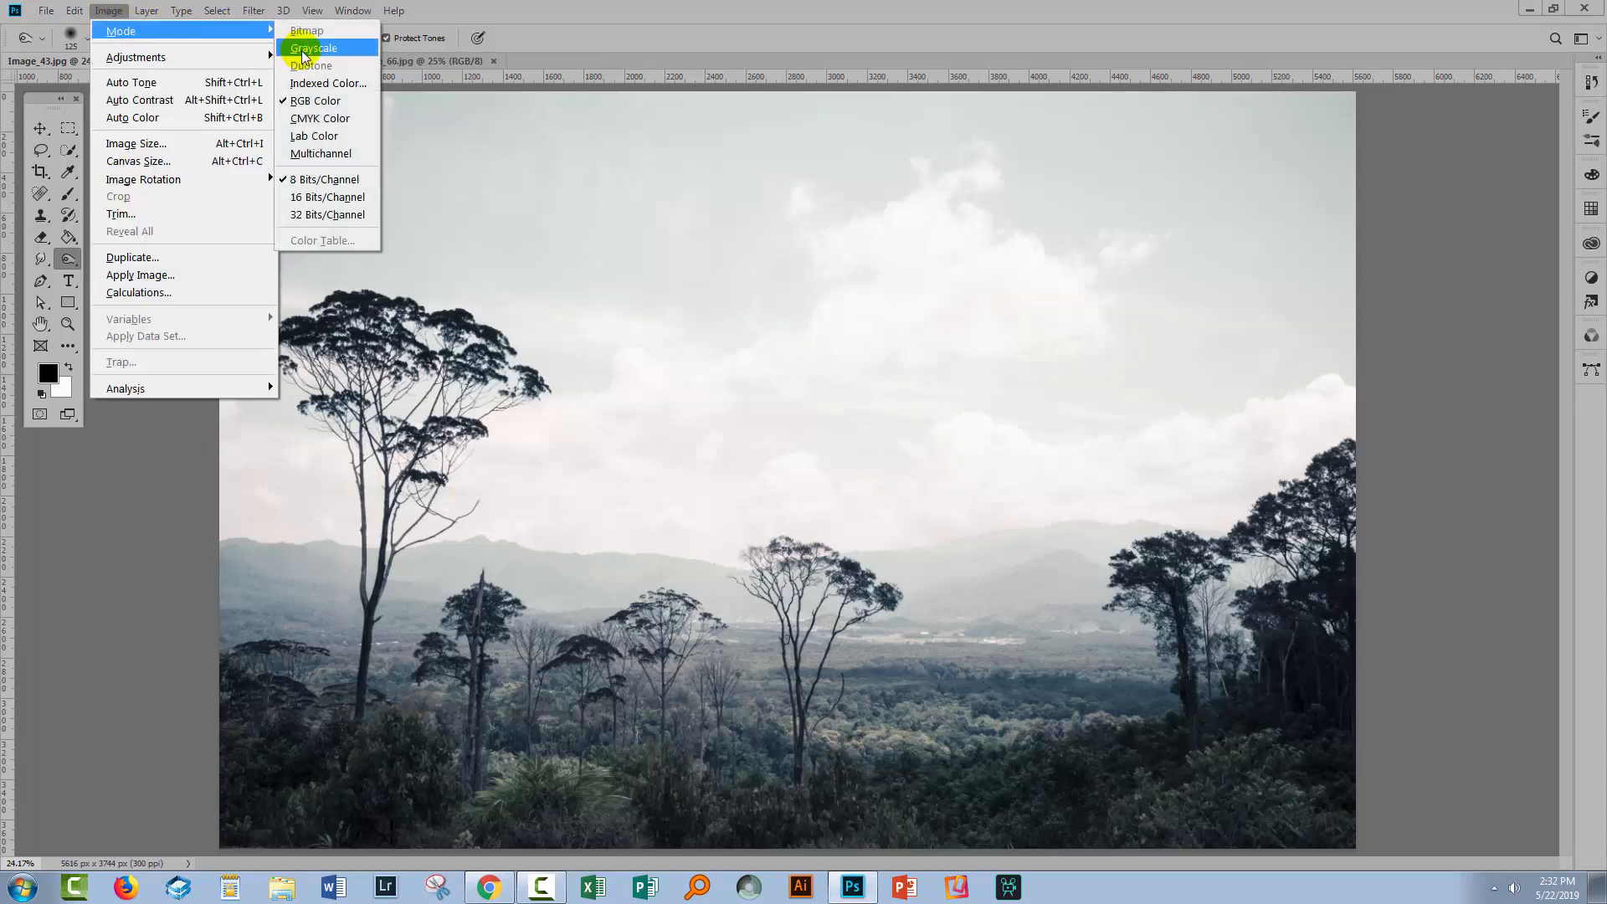
pyautogui.moveTo(313, 51)
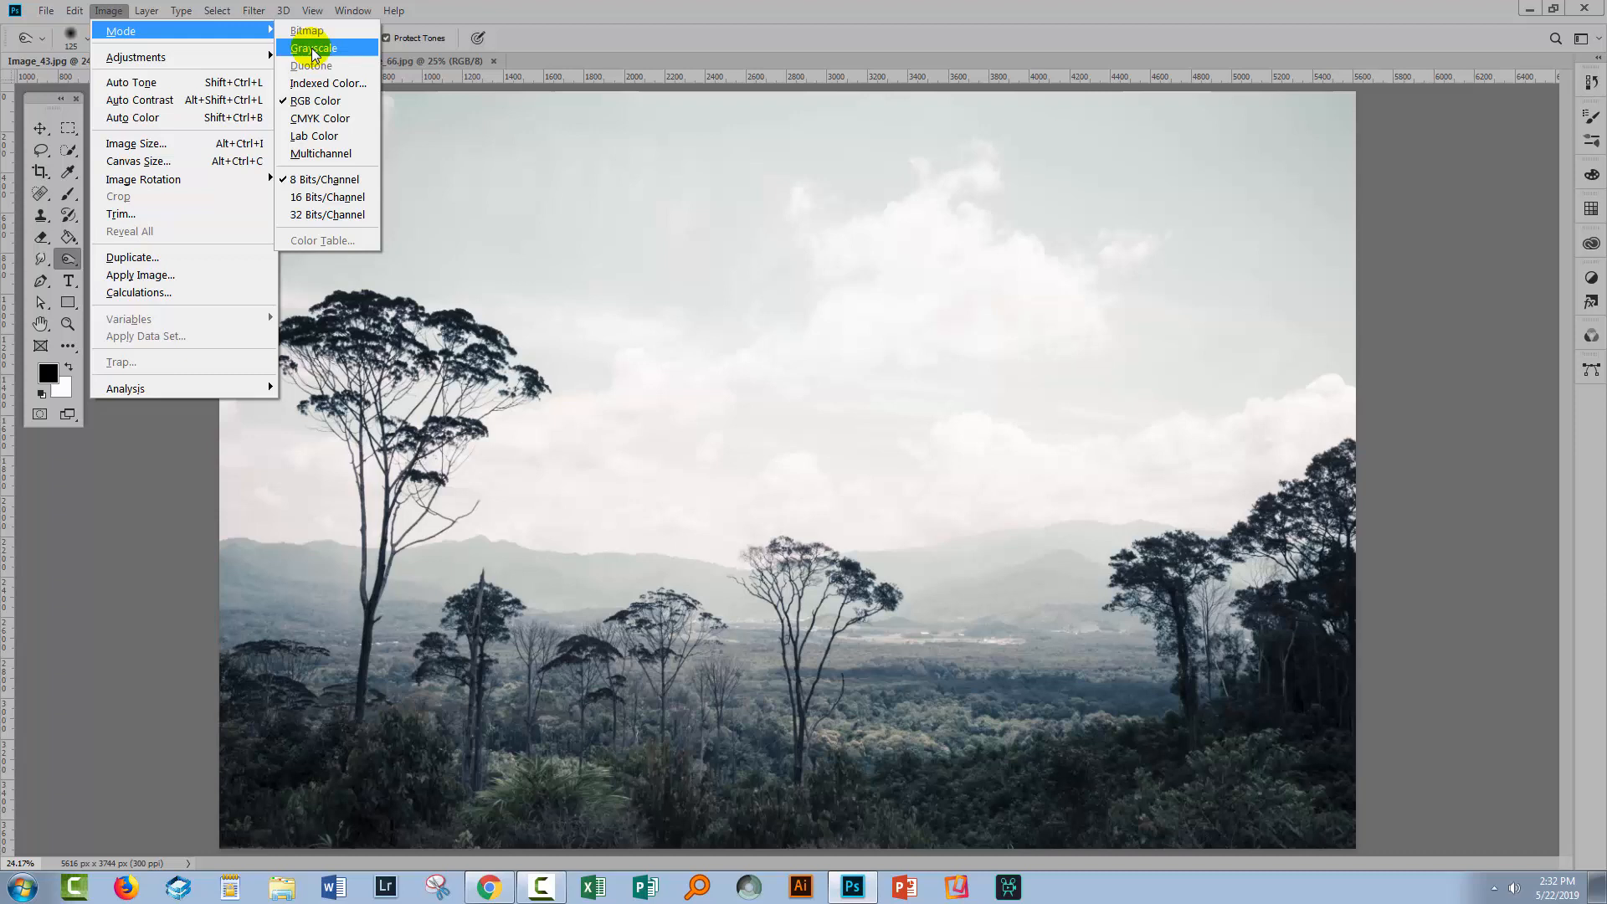
pyautogui.moveTo(311, 65)
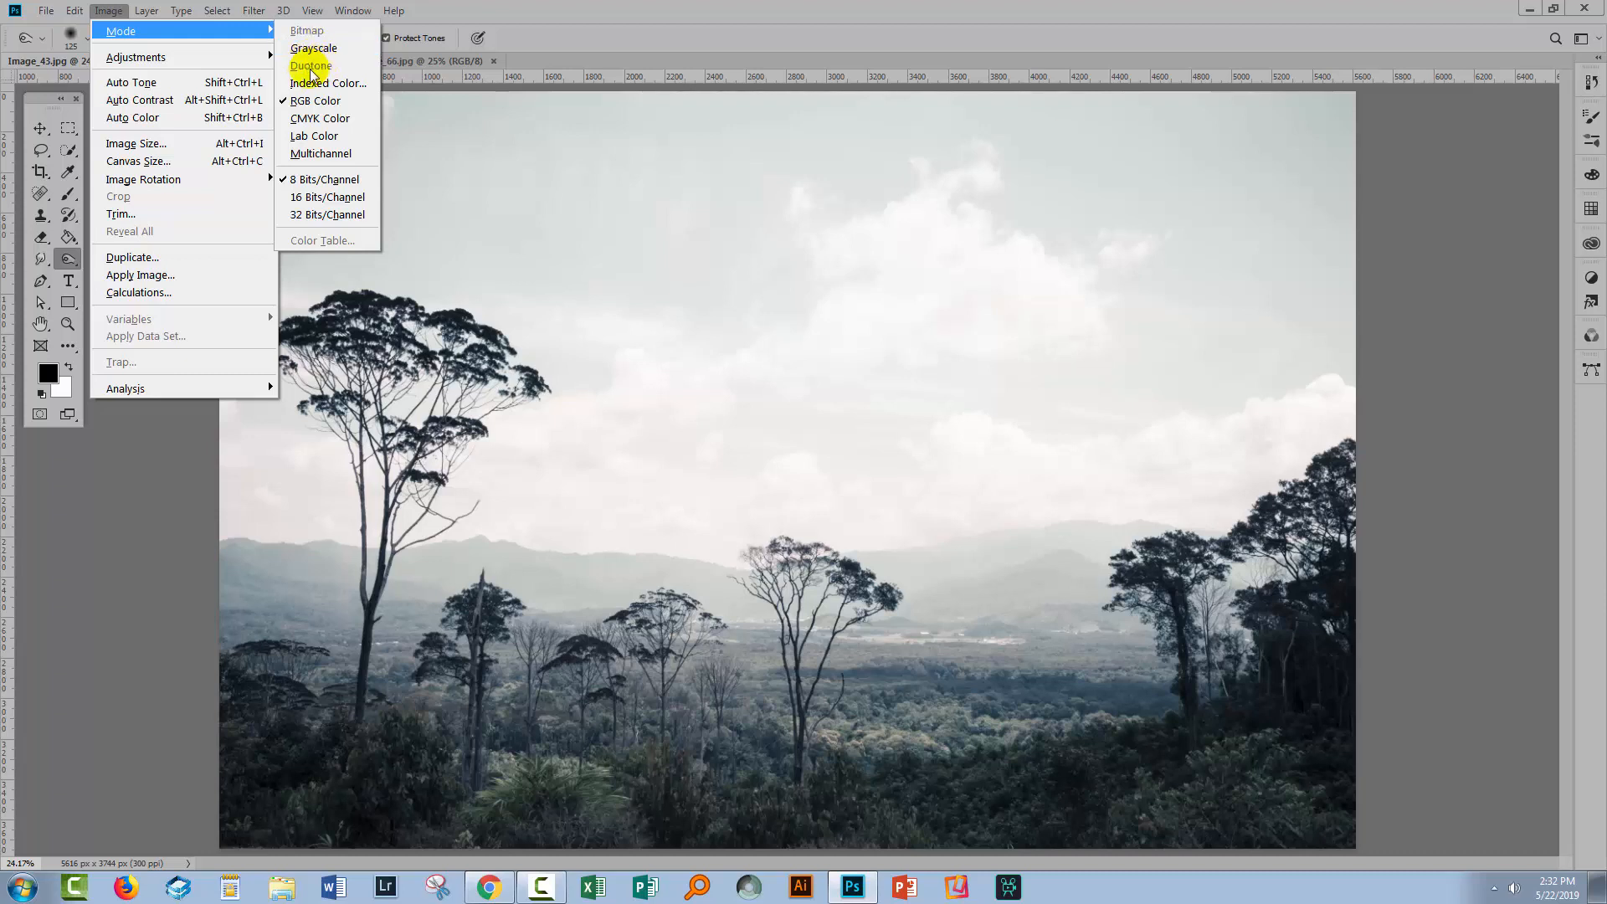
pyautogui.moveTo(312, 67)
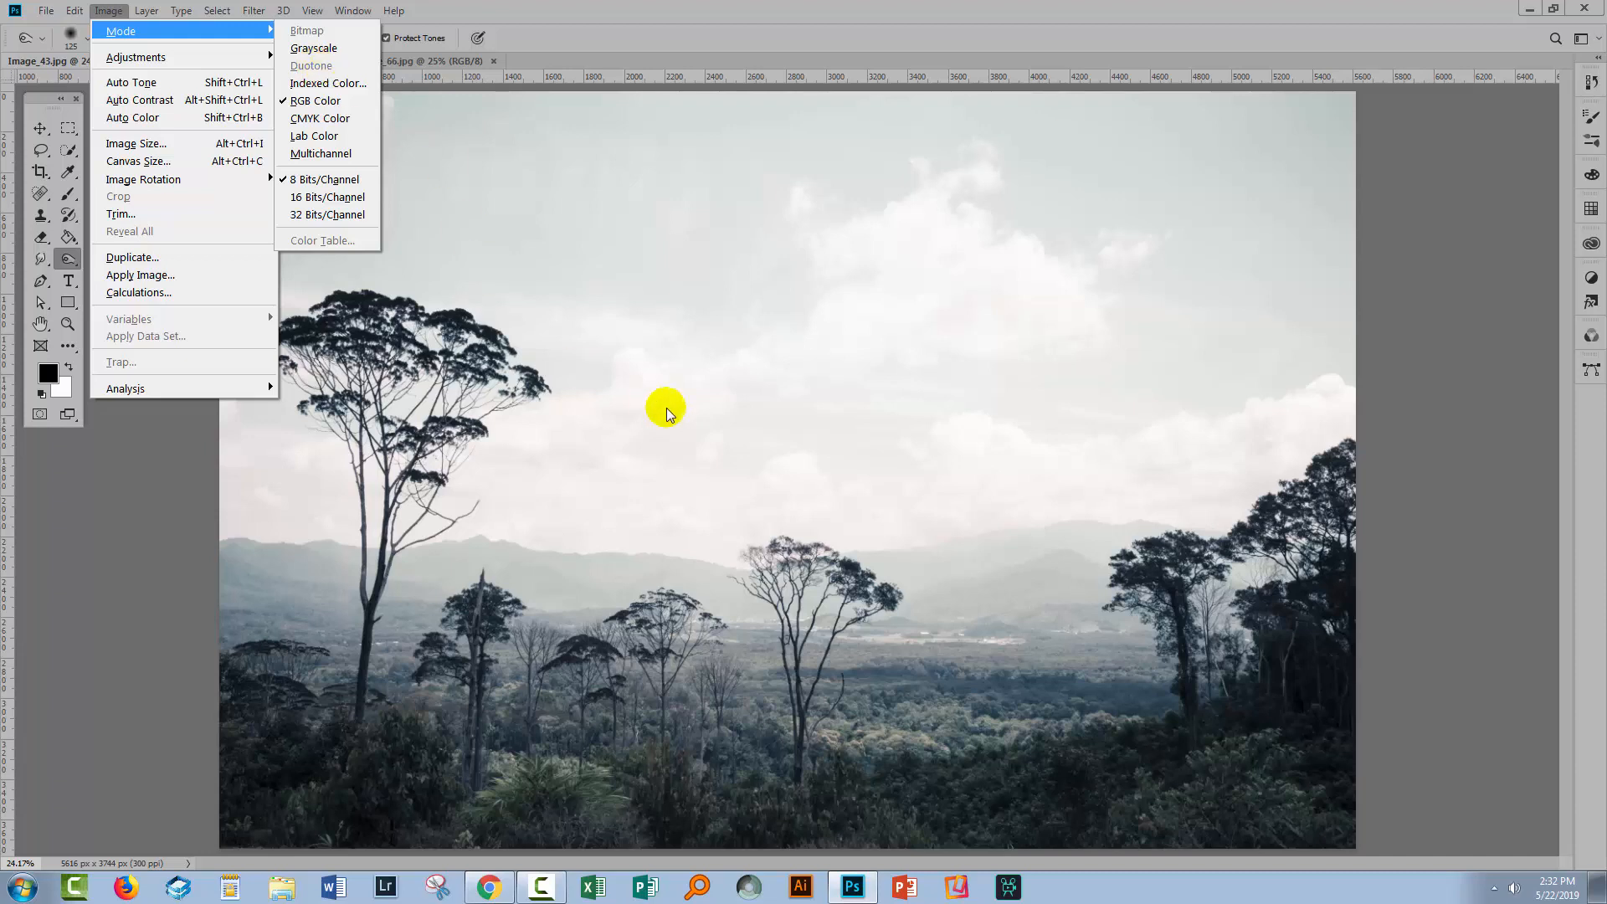
pyautogui.moveTo(776, 723)
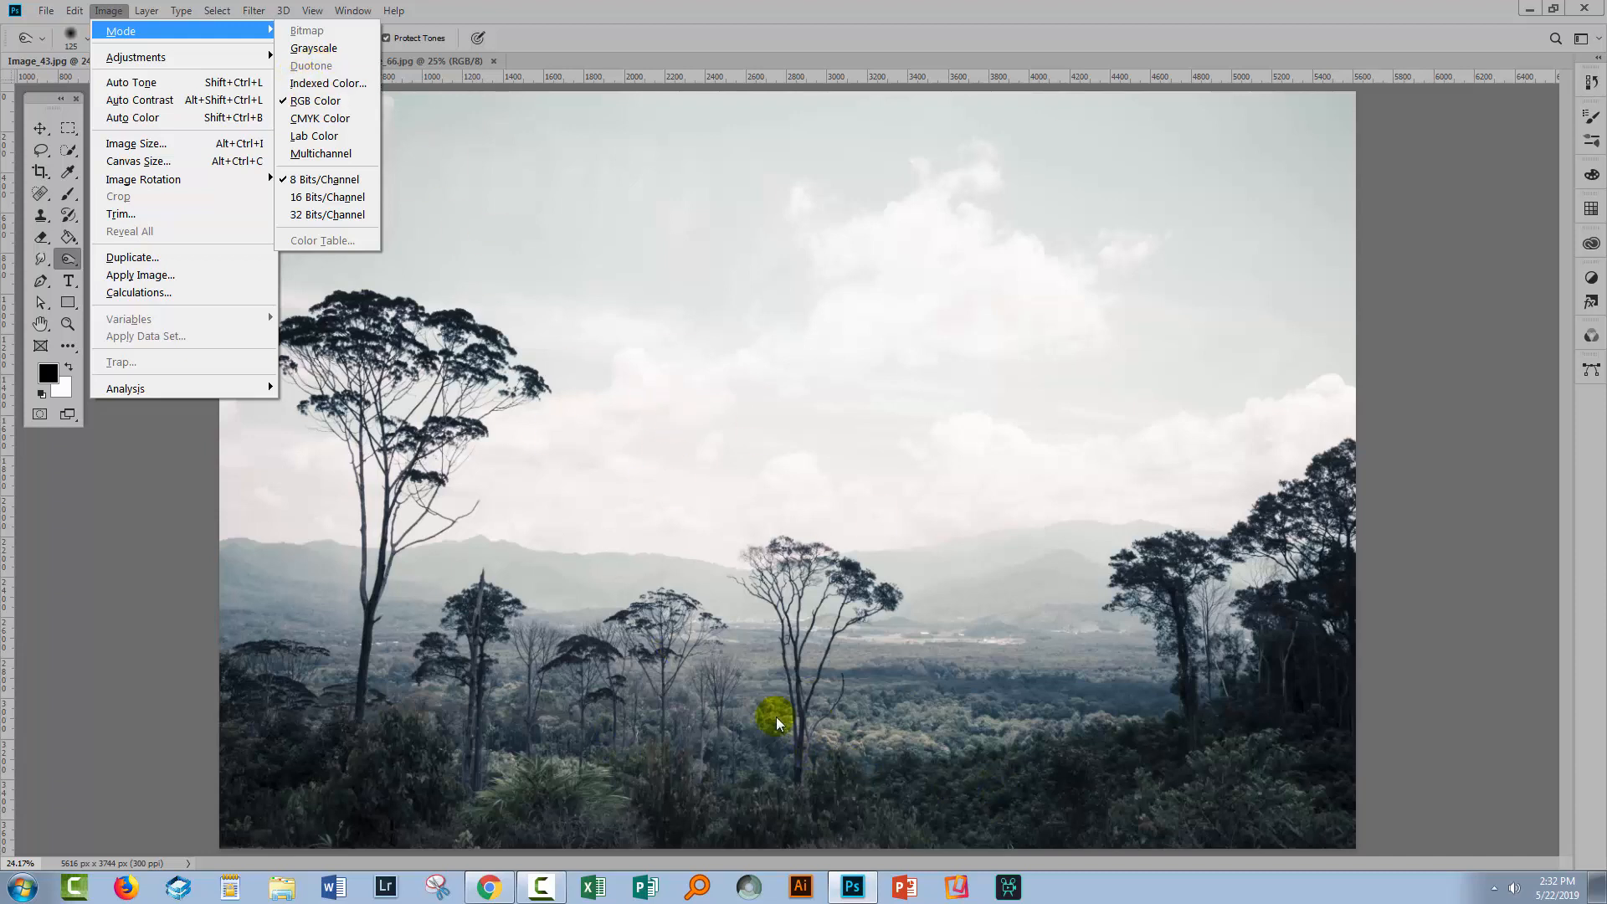
pyautogui.moveTo(462, 265)
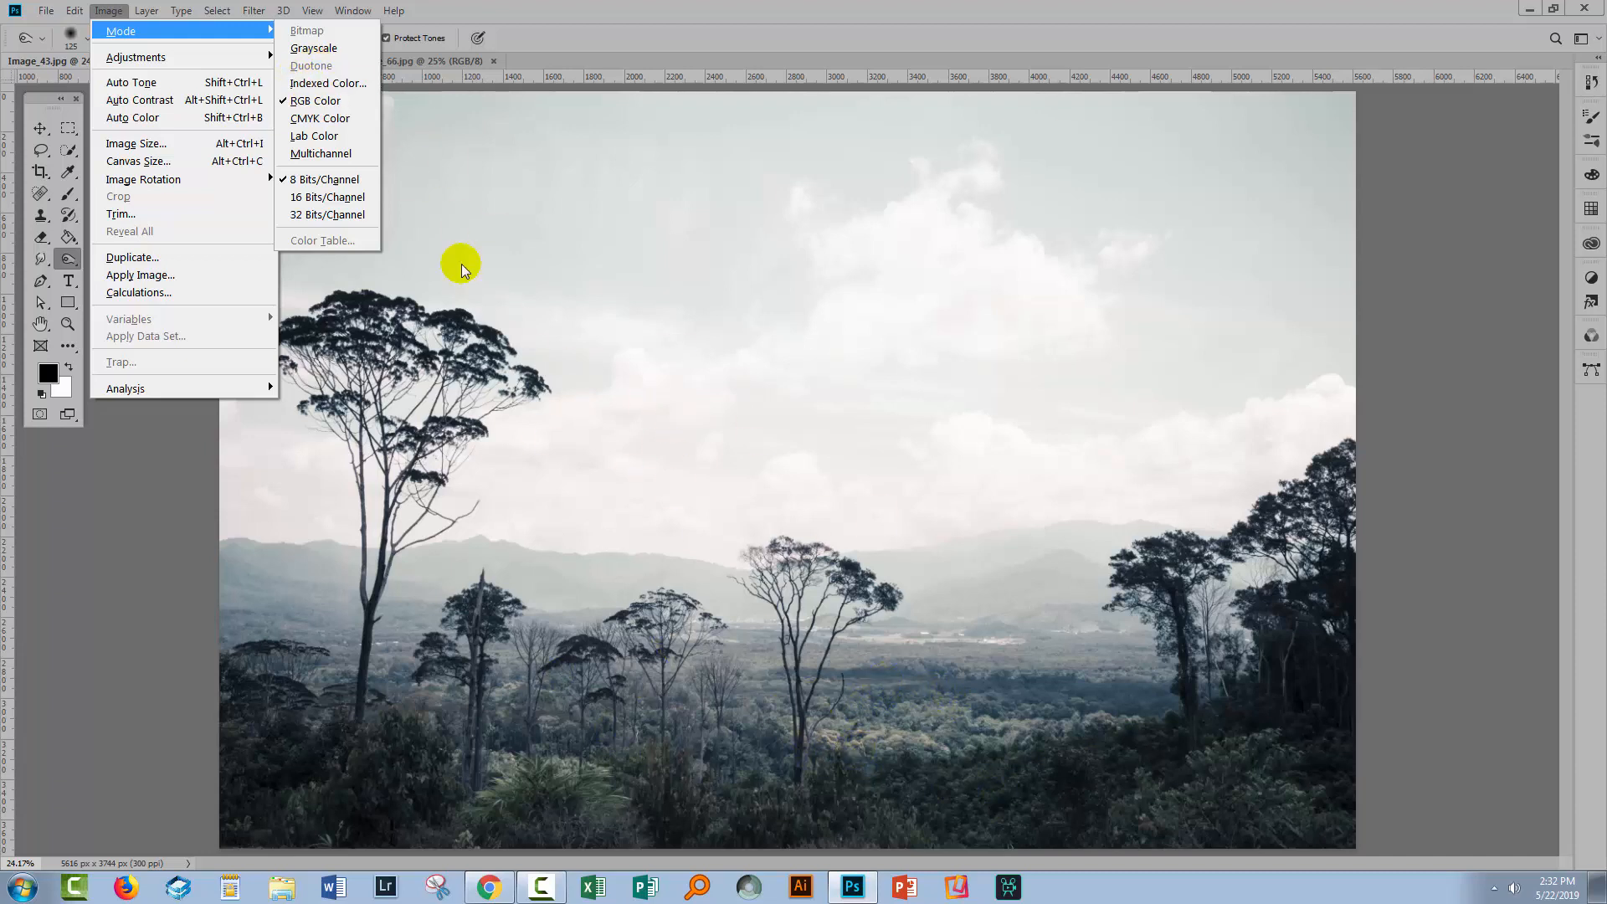
pyautogui.moveTo(314, 48)
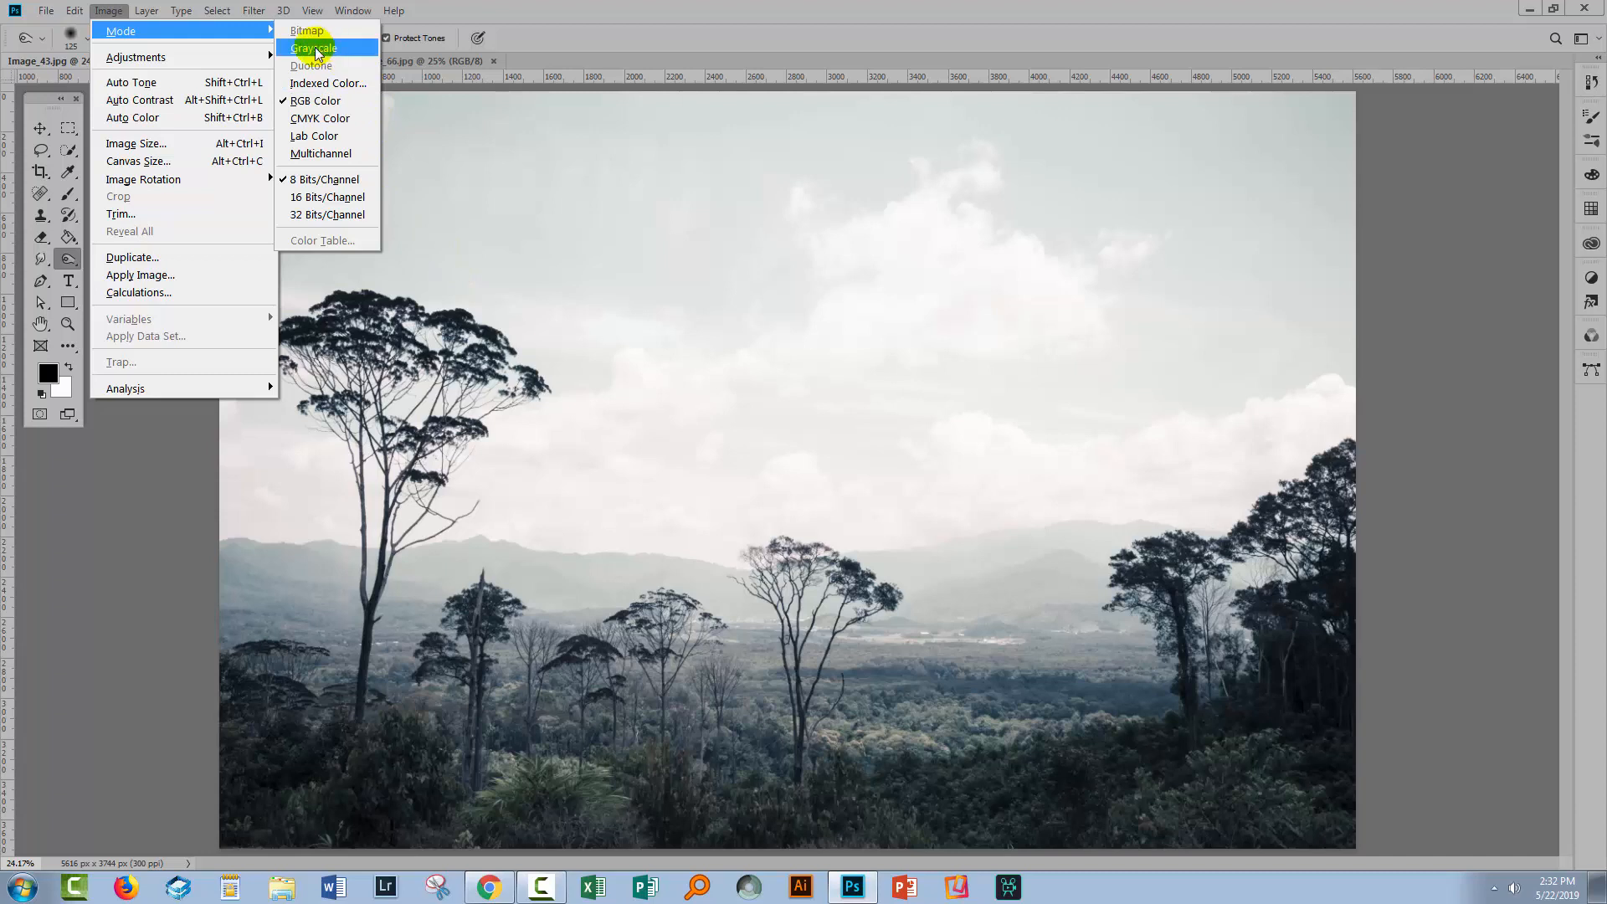
pyautogui.click(314, 49)
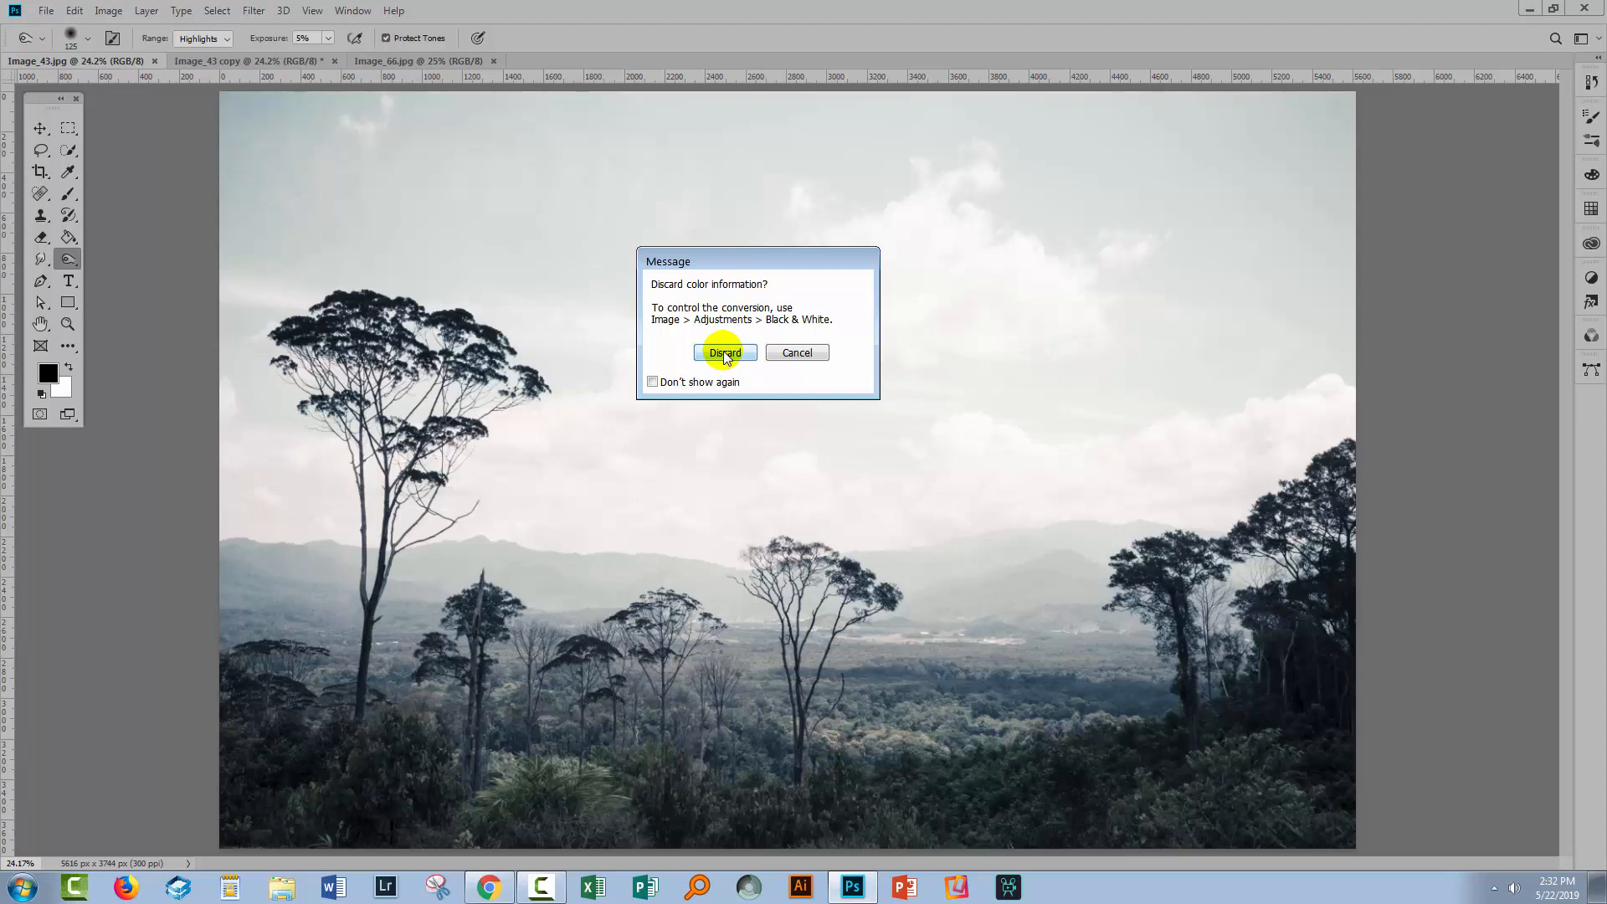
pyautogui.click(724, 352)
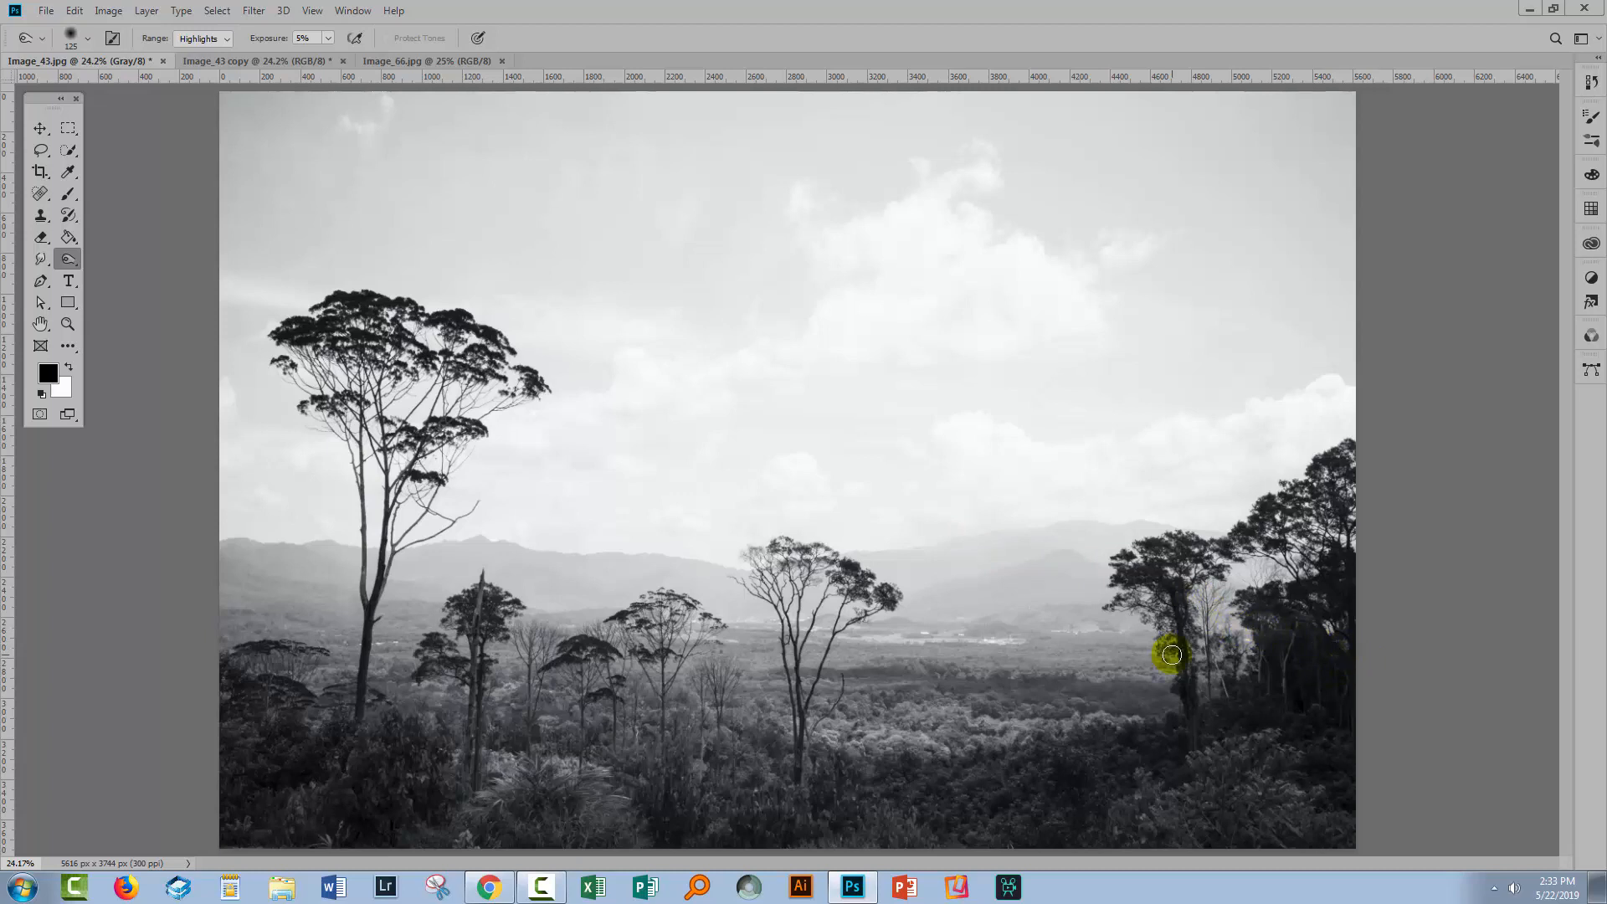
pyautogui.click(1172, 656)
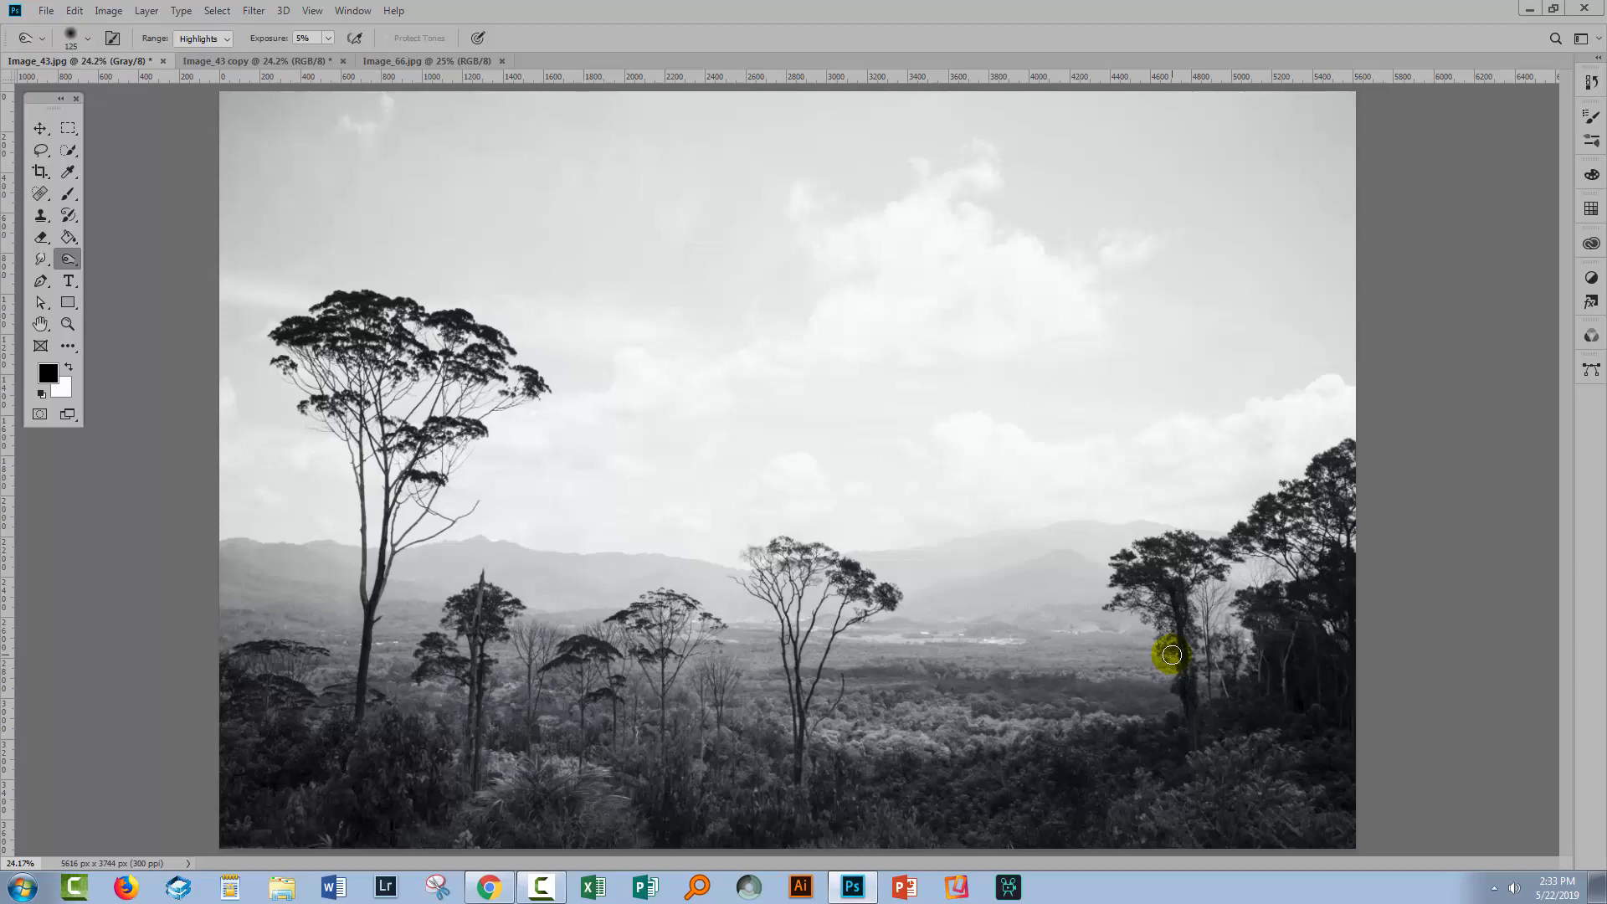
pyautogui.moveTo(832, 463)
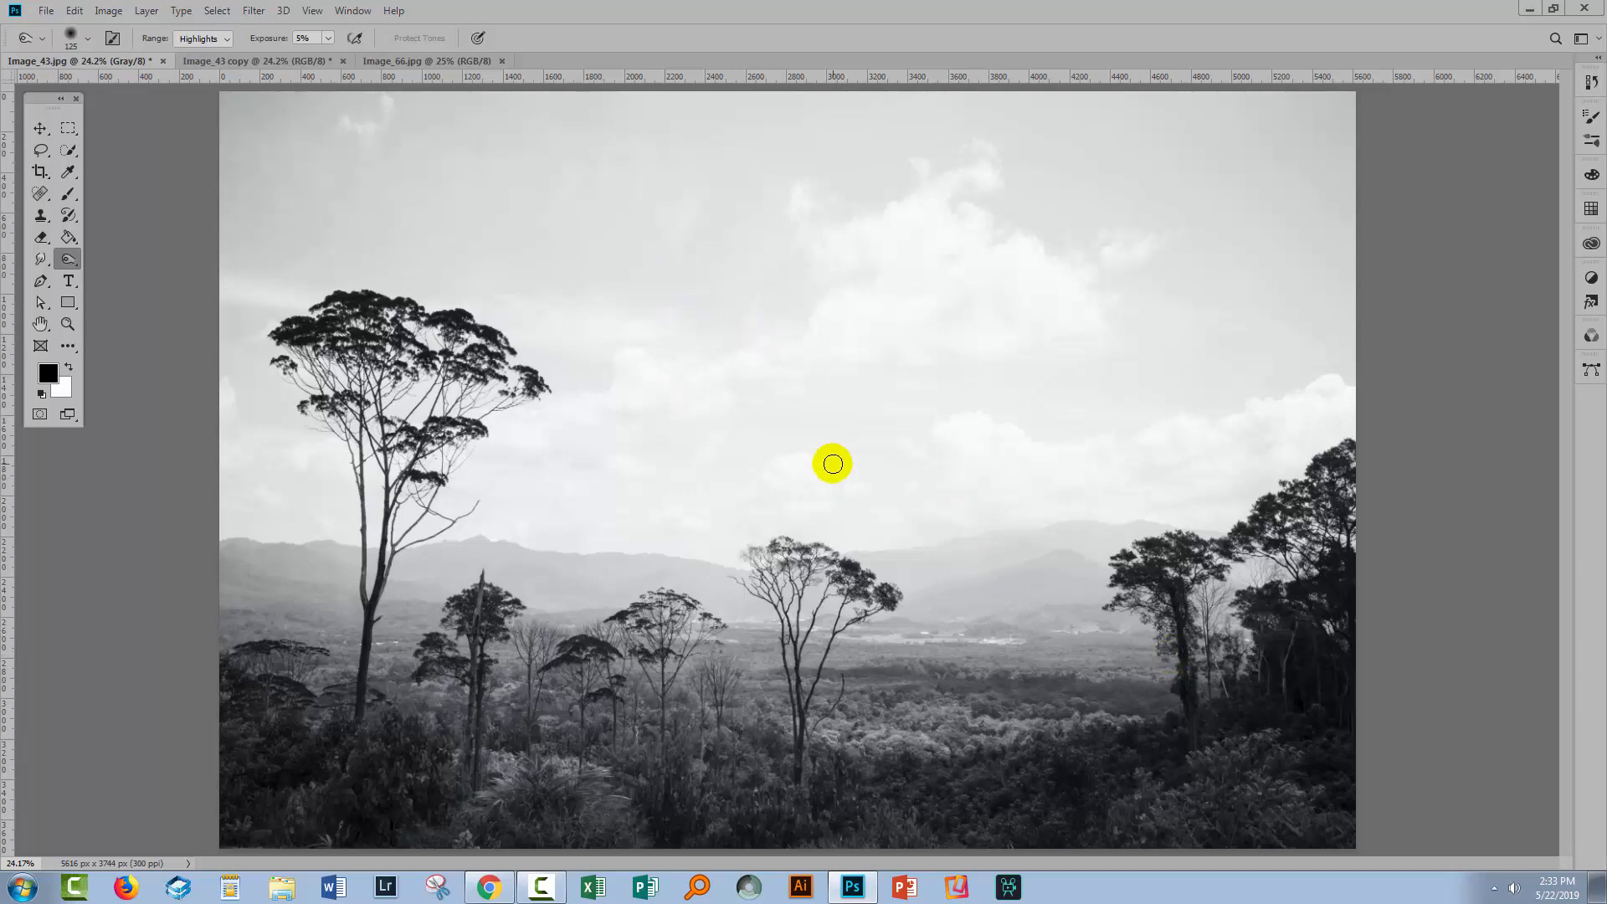
pyautogui.moveTo(319, 139)
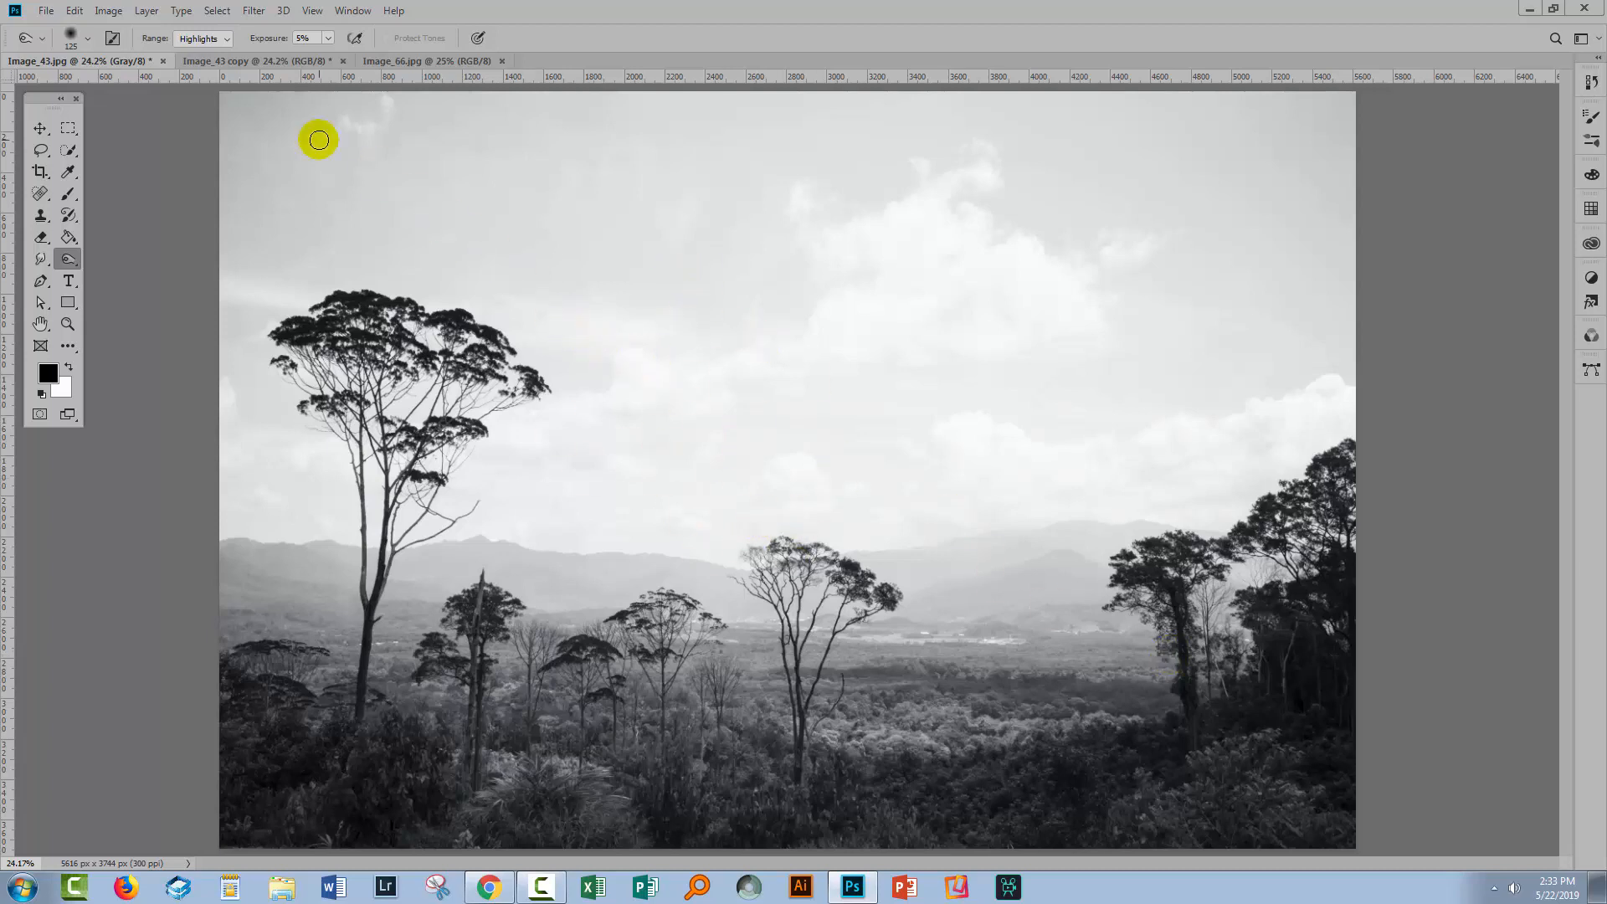
pyautogui.click(108, 10)
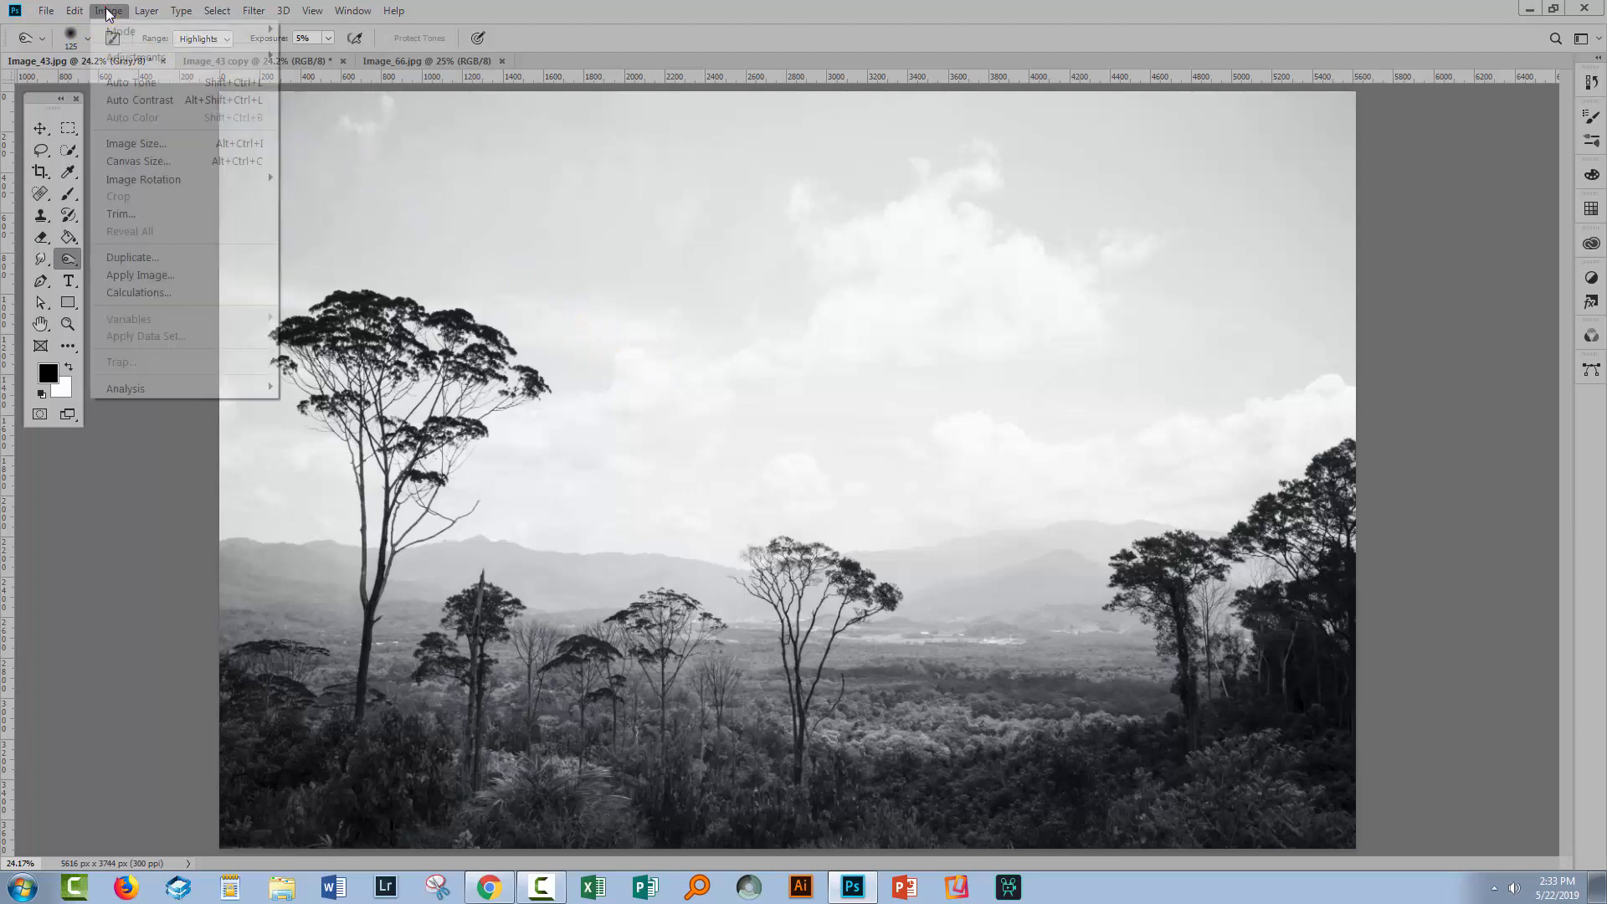
# - Open Duotone Options, reset them, and switch the type from Monotone to Duotone
pyautogui.click(120, 31)
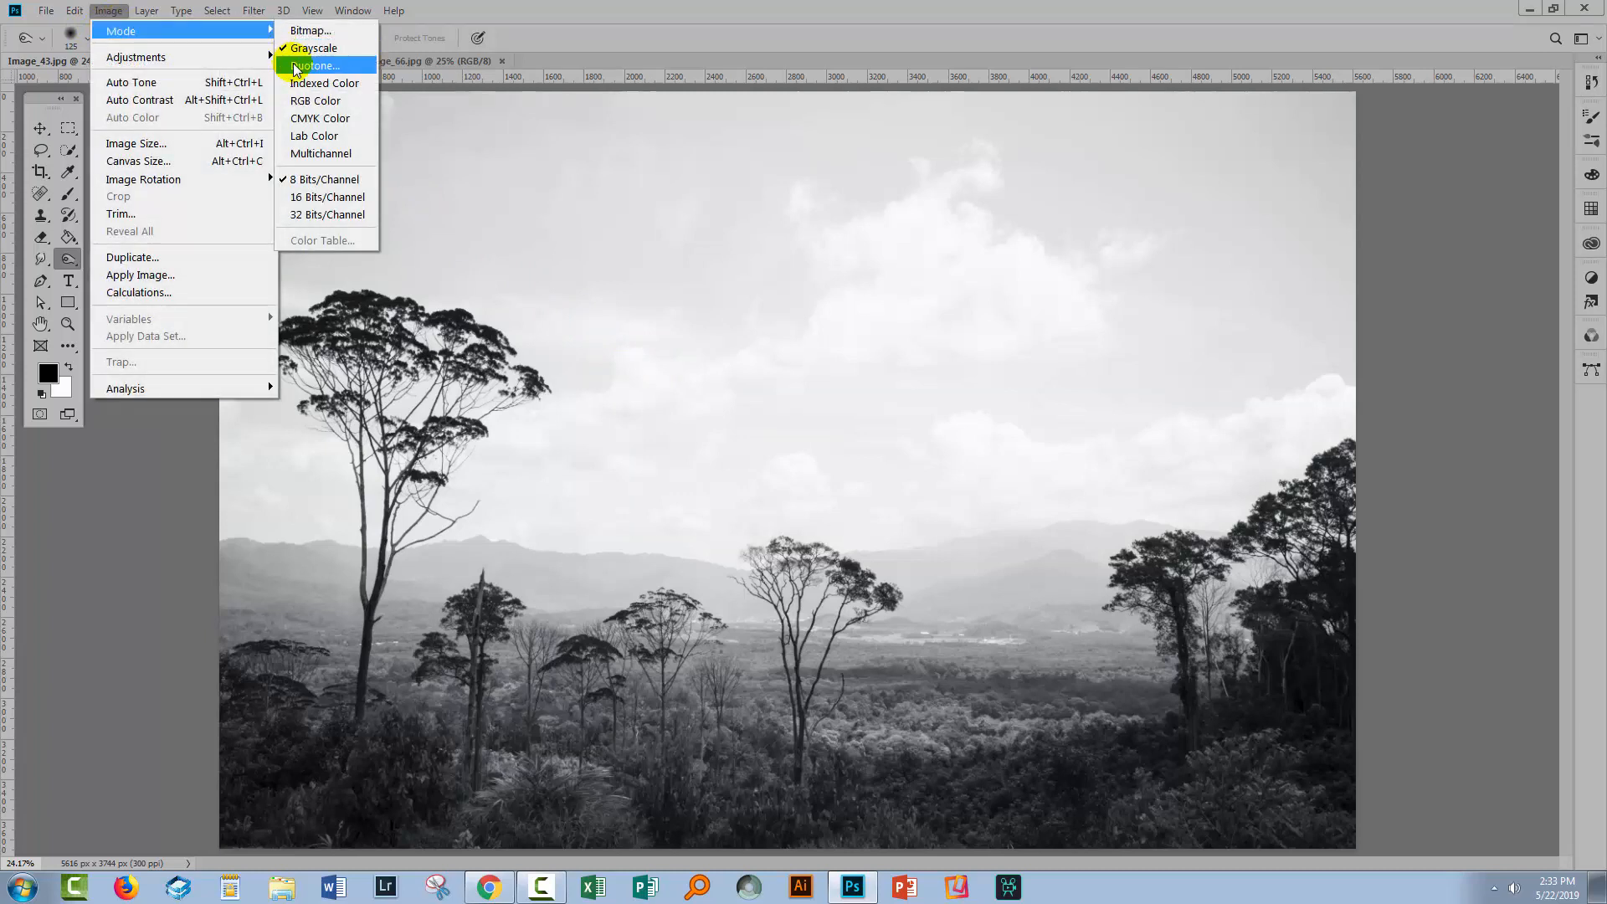
pyautogui.click(316, 65)
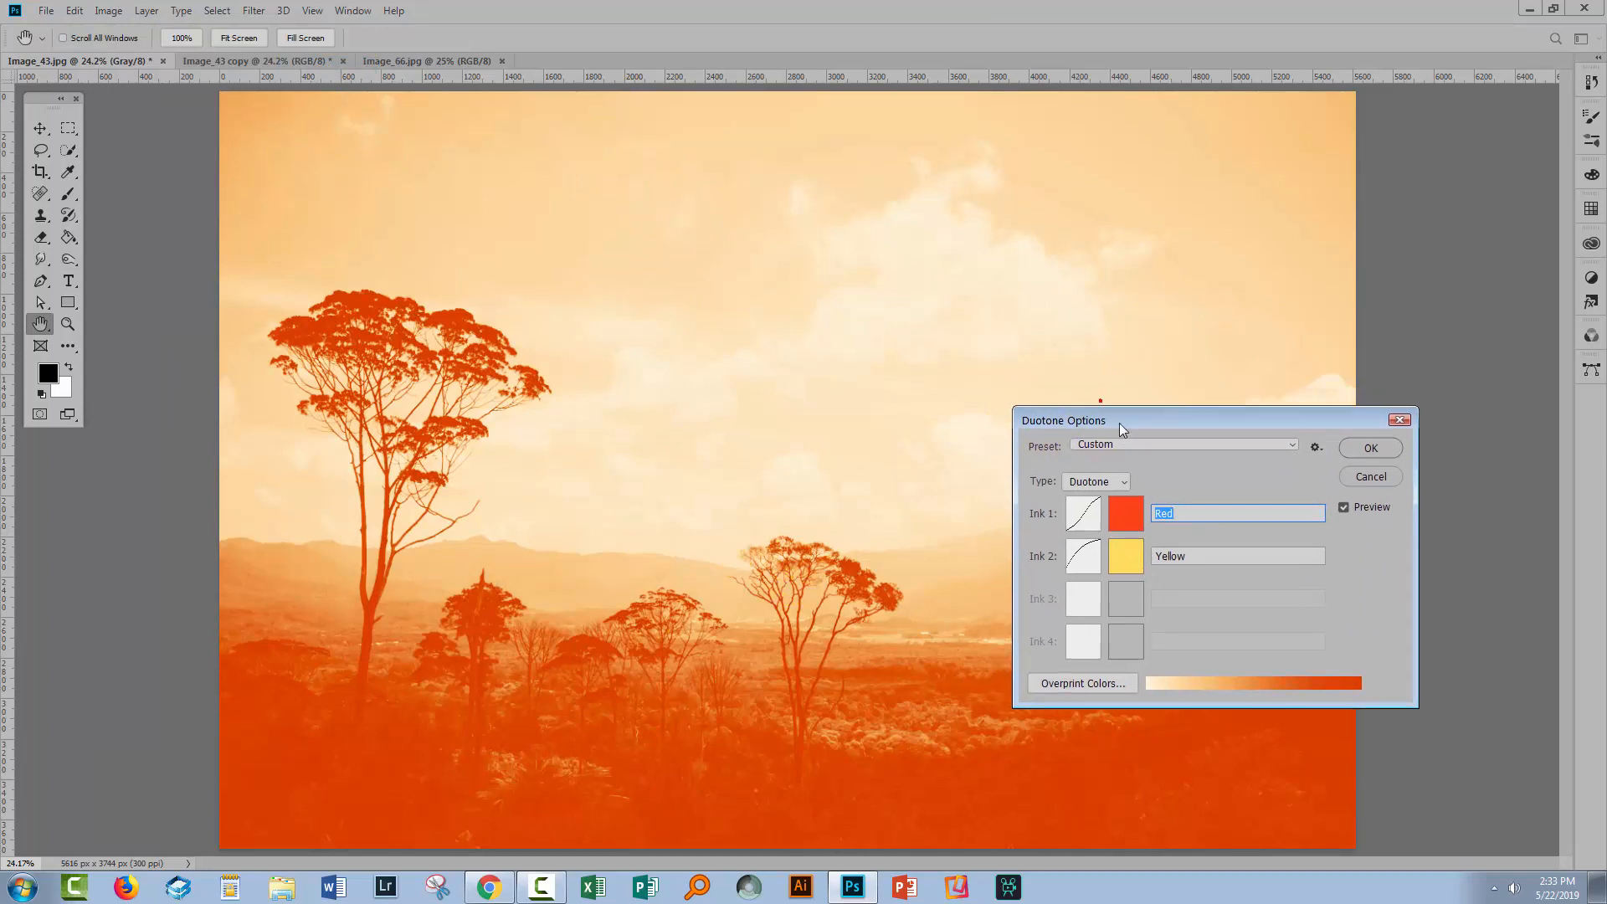
pyautogui.moveTo(1119, 420); pyautogui.dragTo(1201, 461)
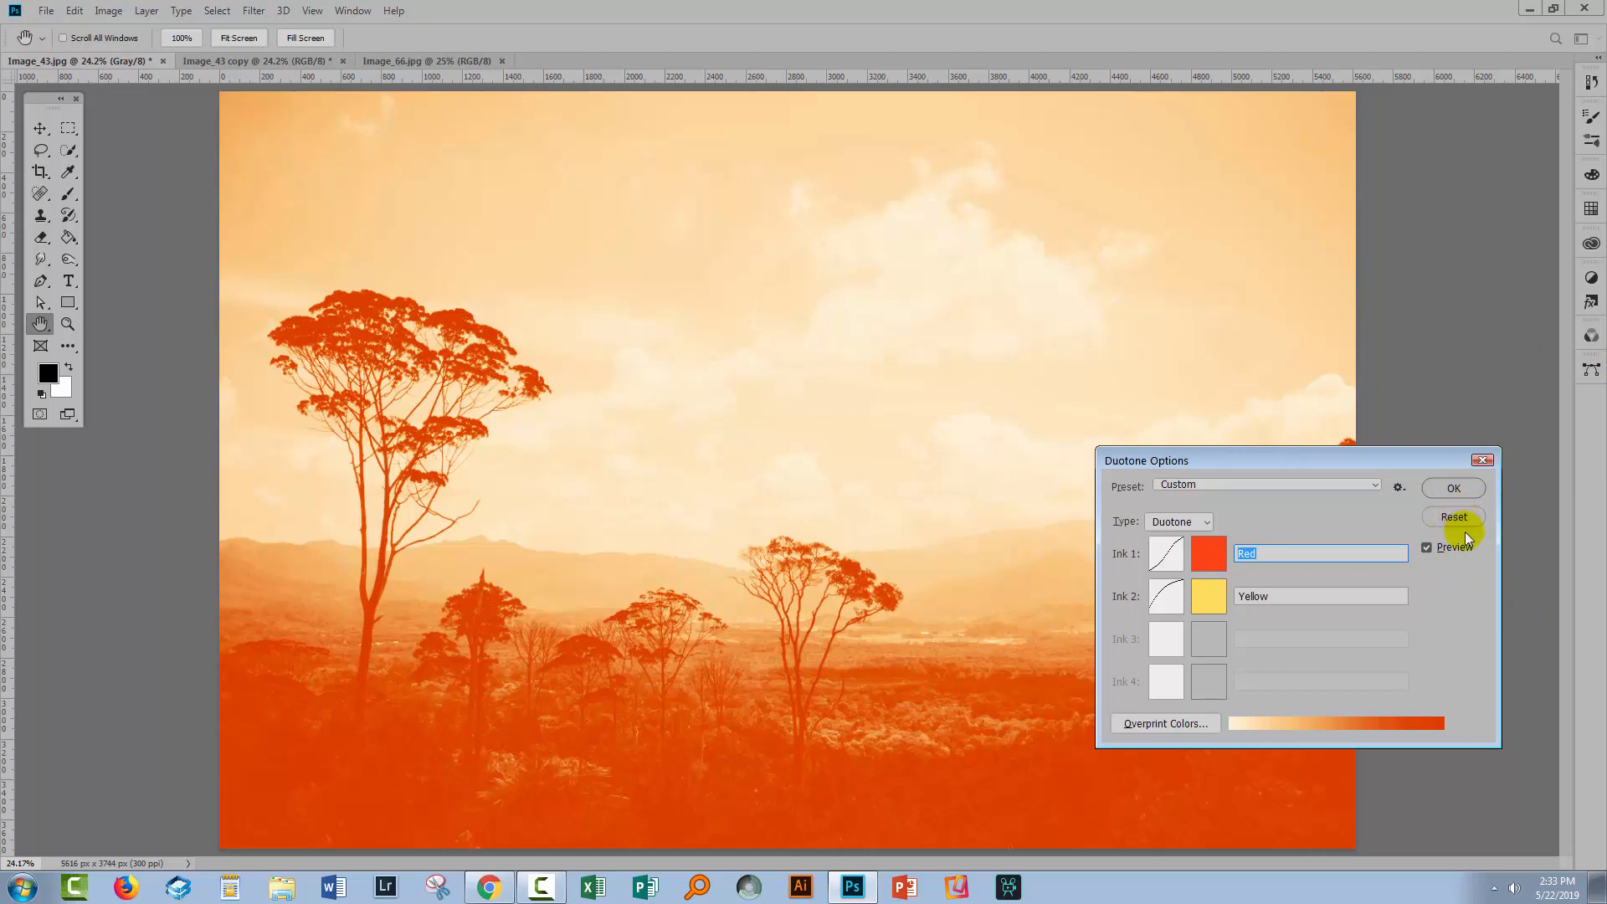
pyautogui.click(1178, 521)
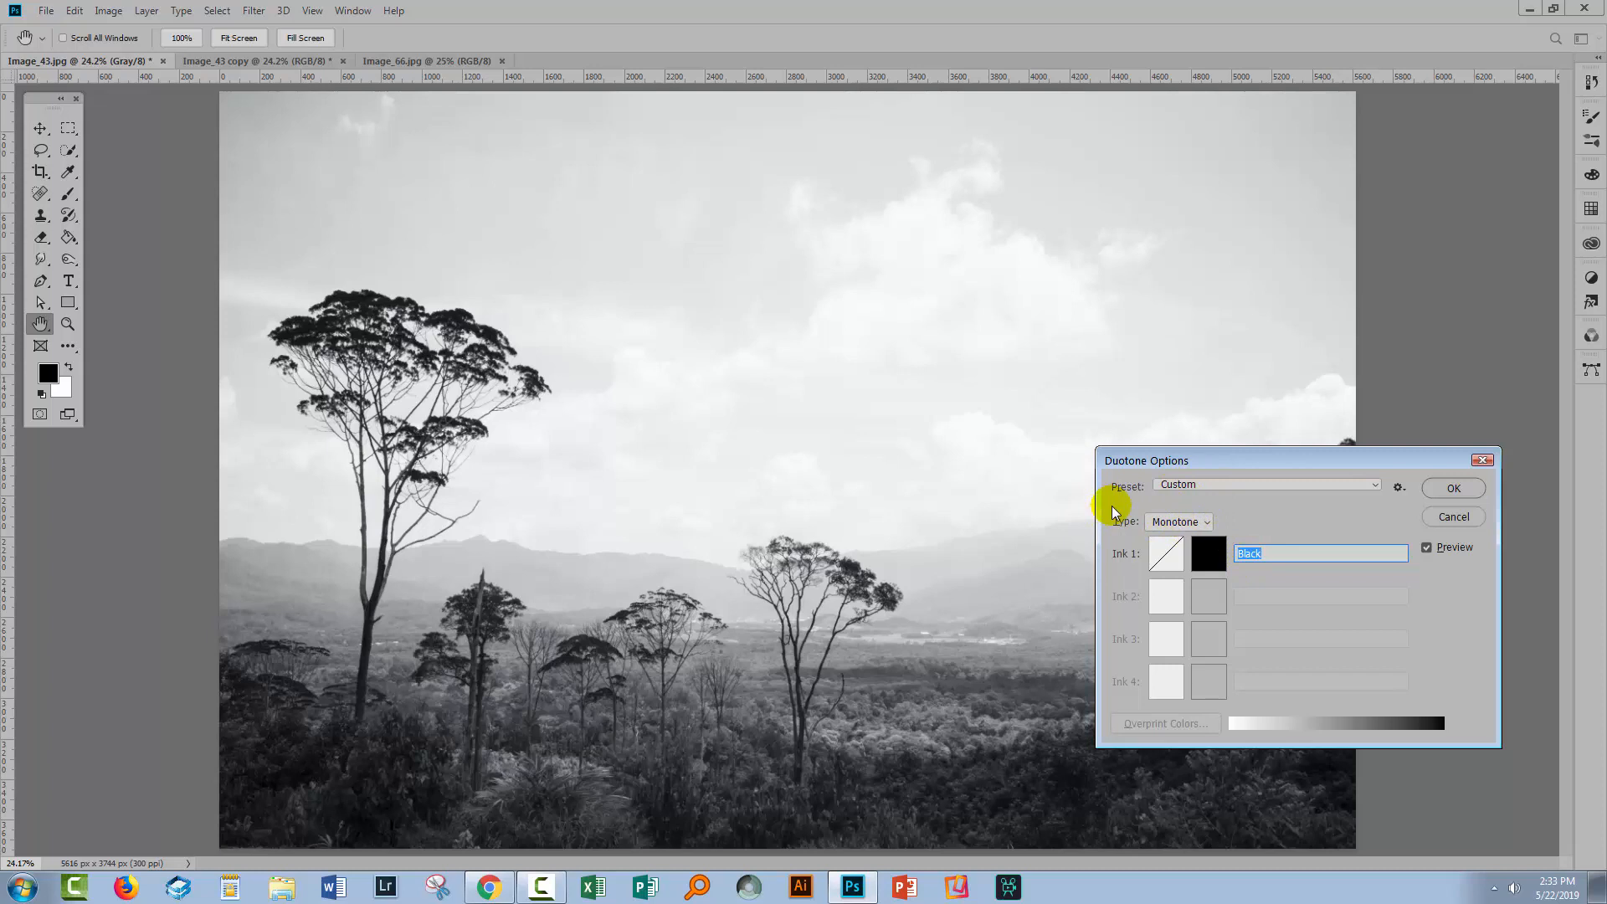
pyautogui.moveTo(1178, 522)
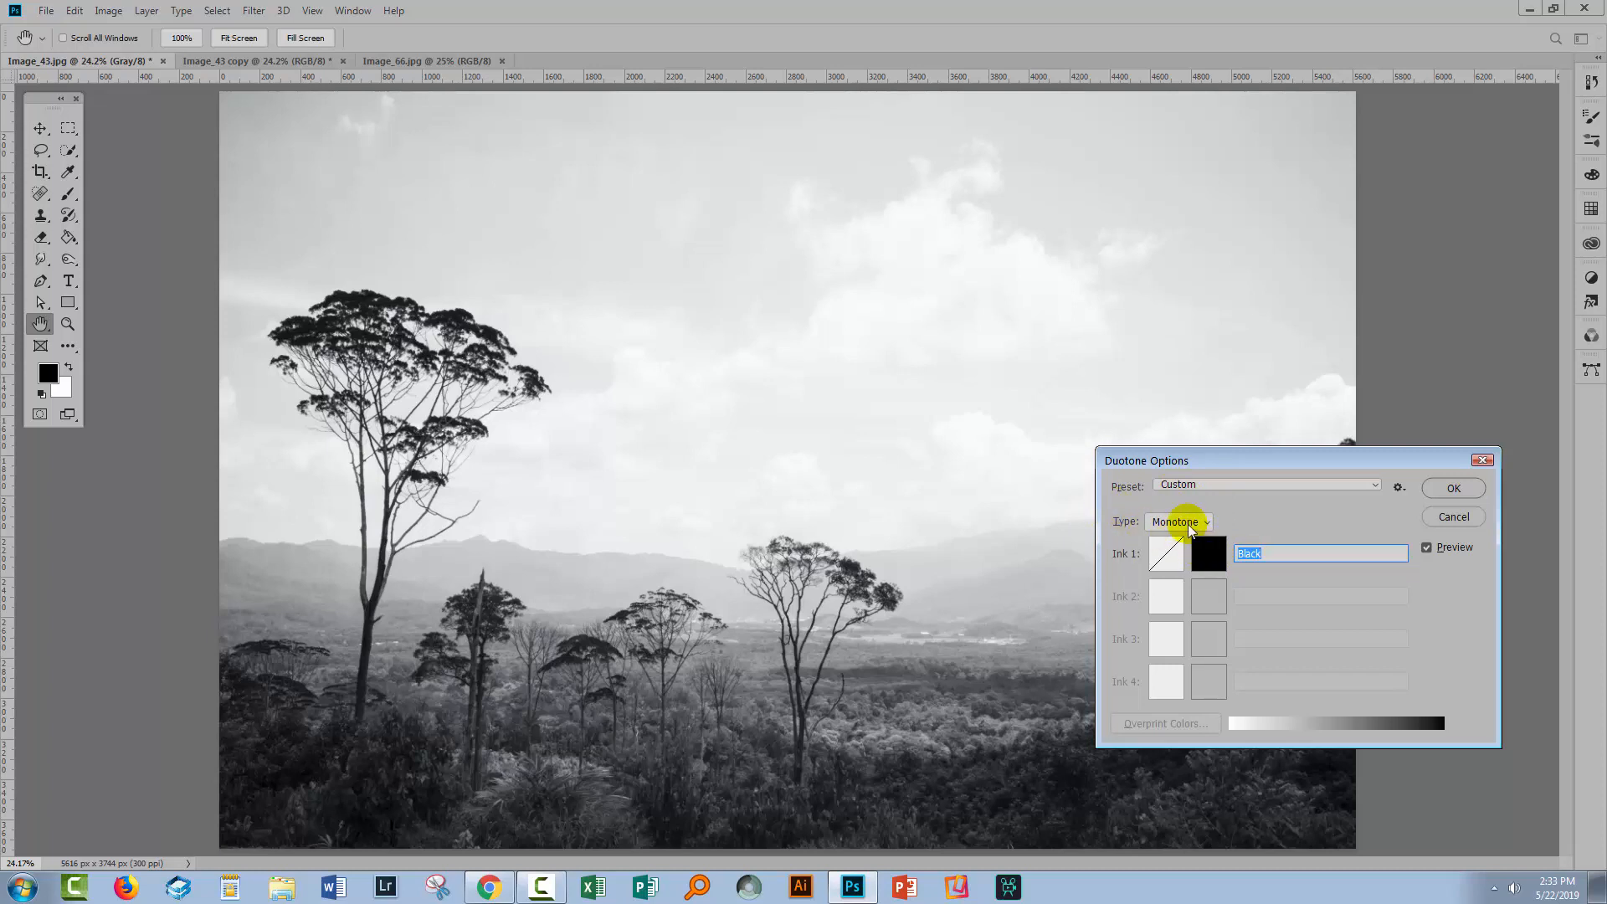
pyautogui.click(1178, 522)
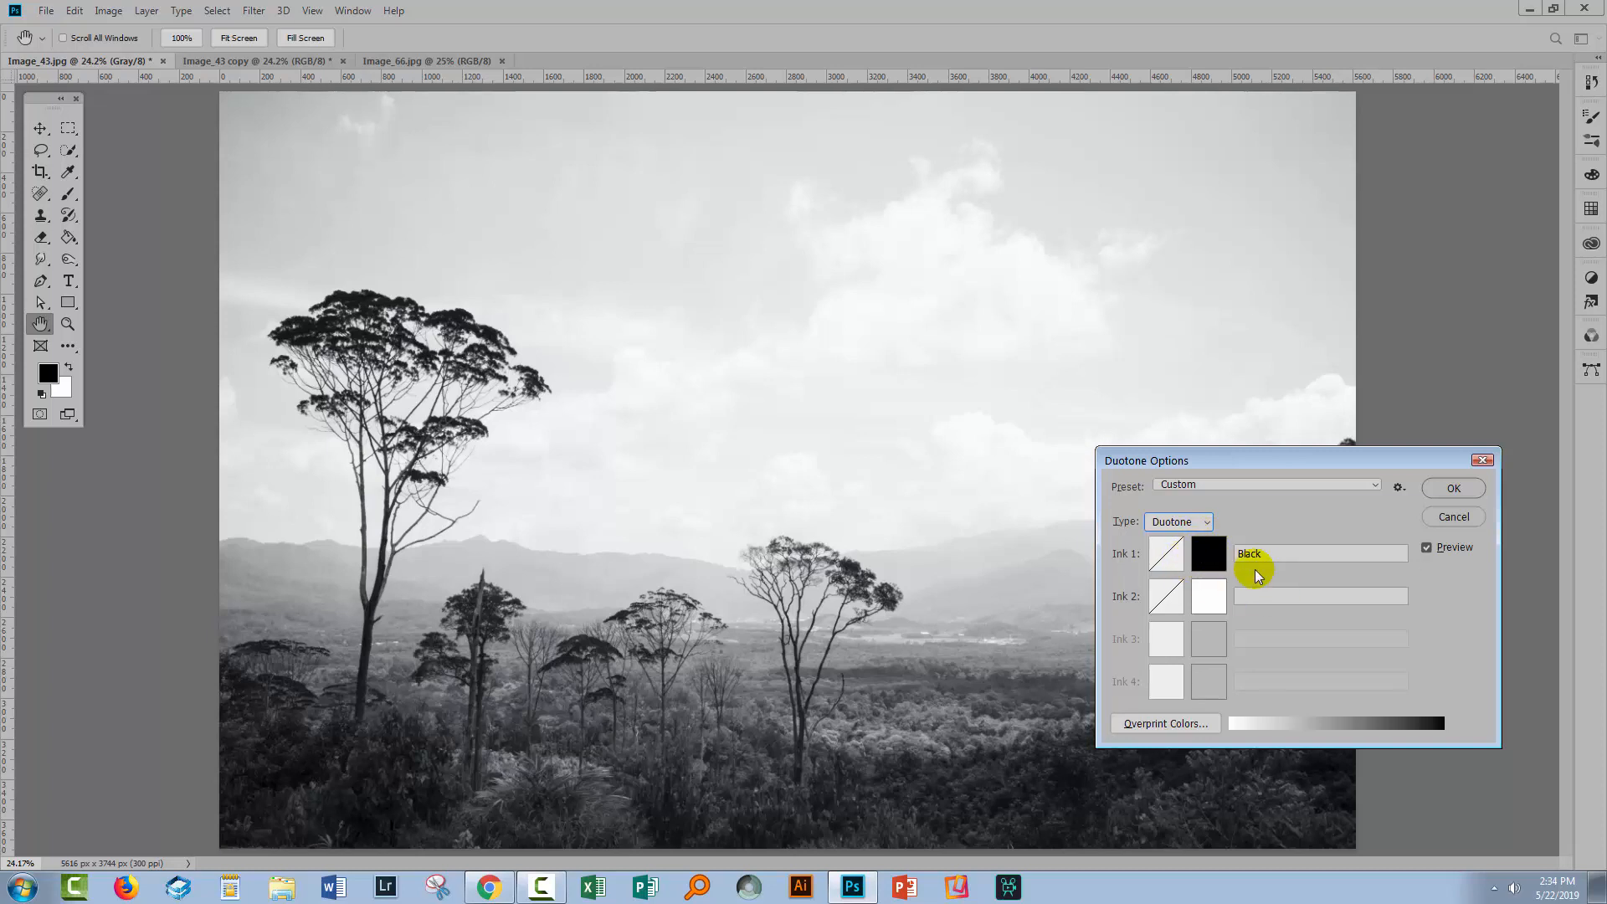
# - Set the first duotone ink to a bright red
pyautogui.click(1207, 554)
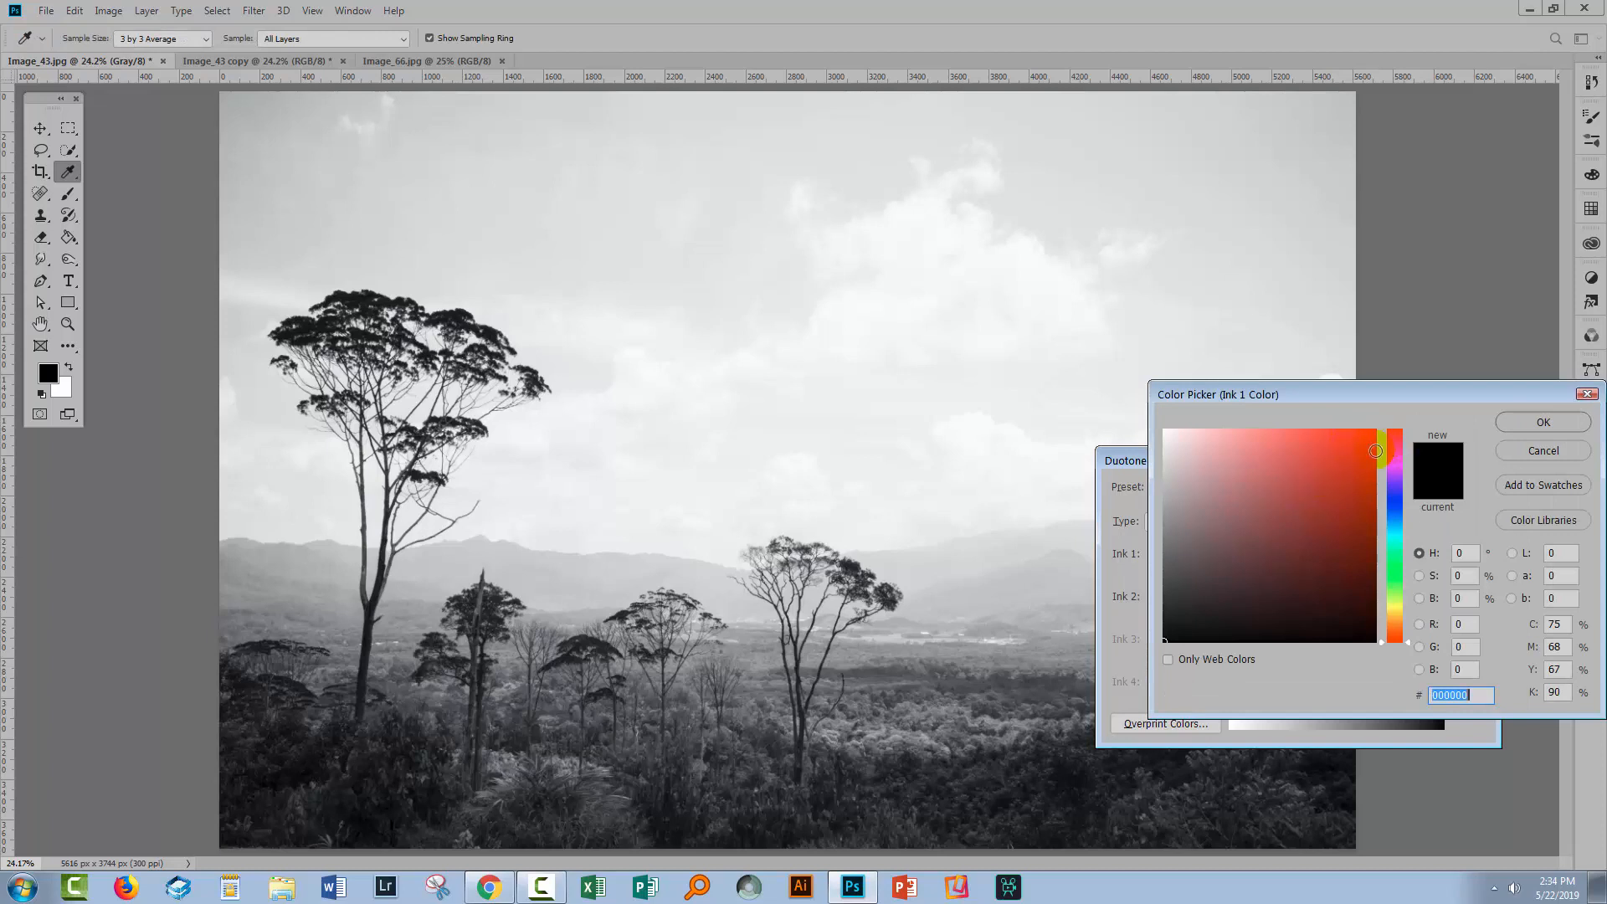
pyautogui.click(1342, 435)
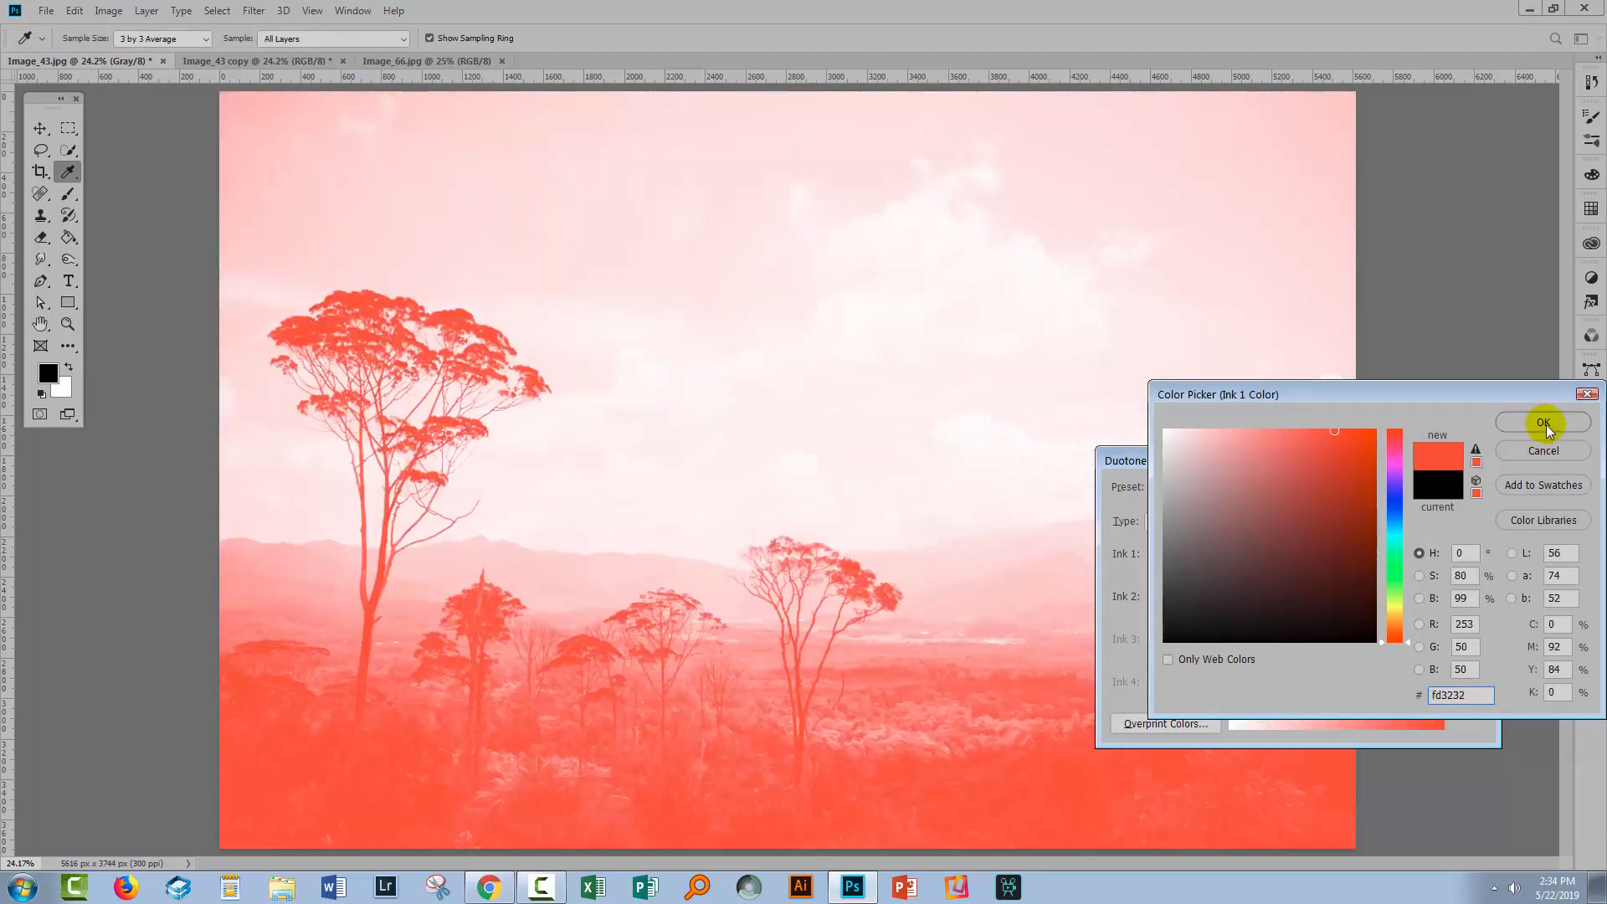
pyautogui.click(1546, 422)
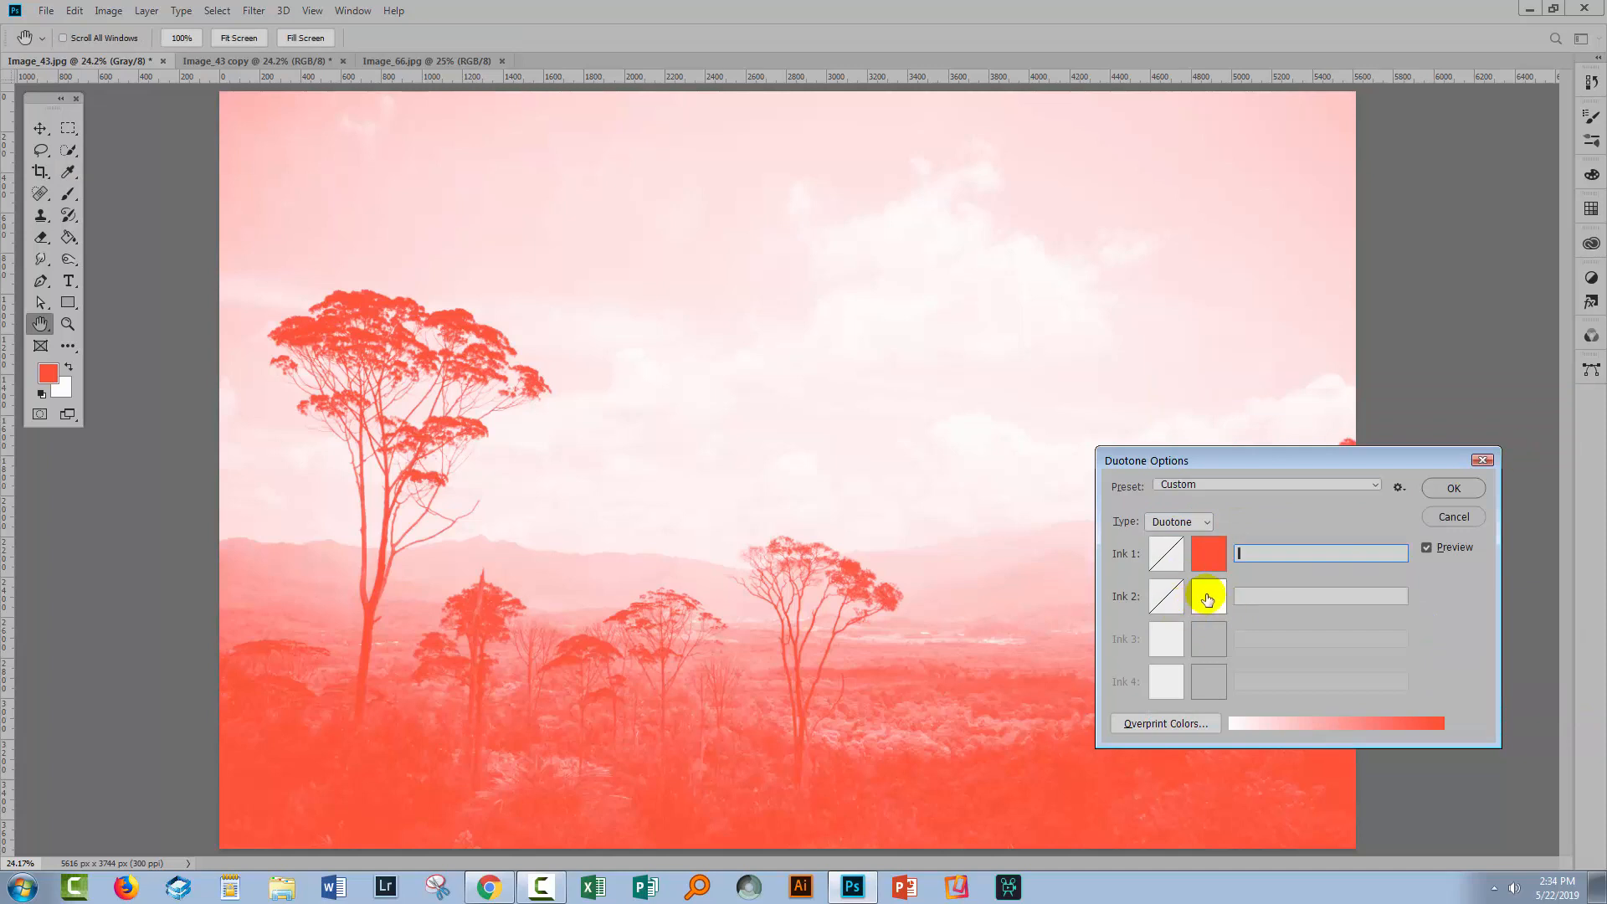
# - Set the second duotone ink to pale yellow ffec48
pyautogui.click(1207, 595)
pyautogui.write('fde625')
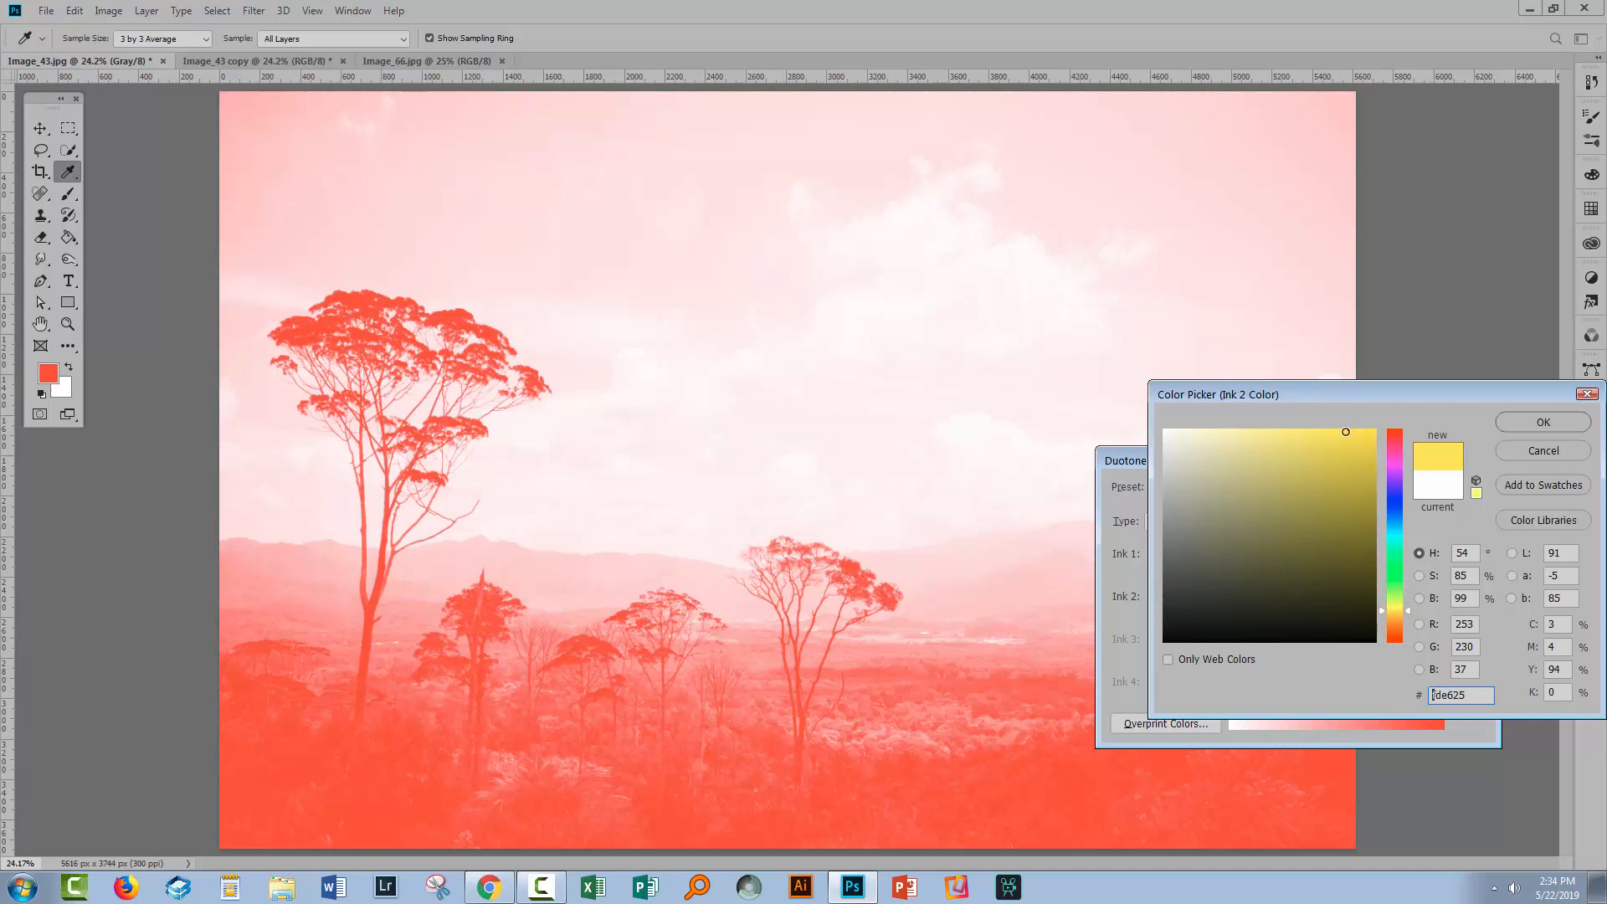
pyautogui.click(1302, 452)
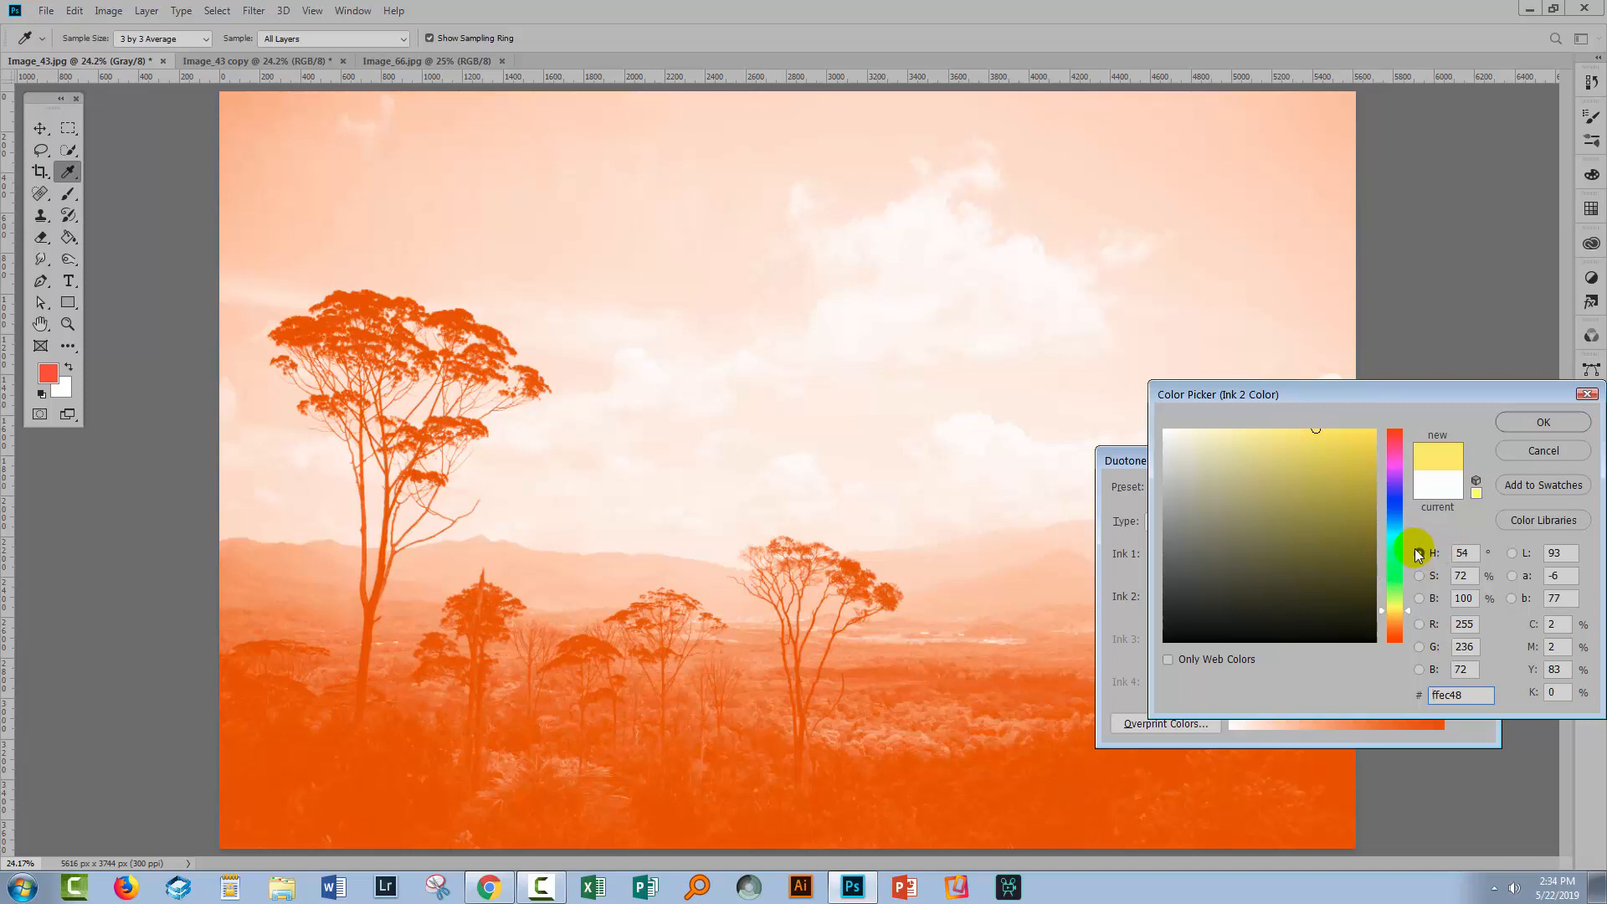
pyautogui.click(1233, 556)
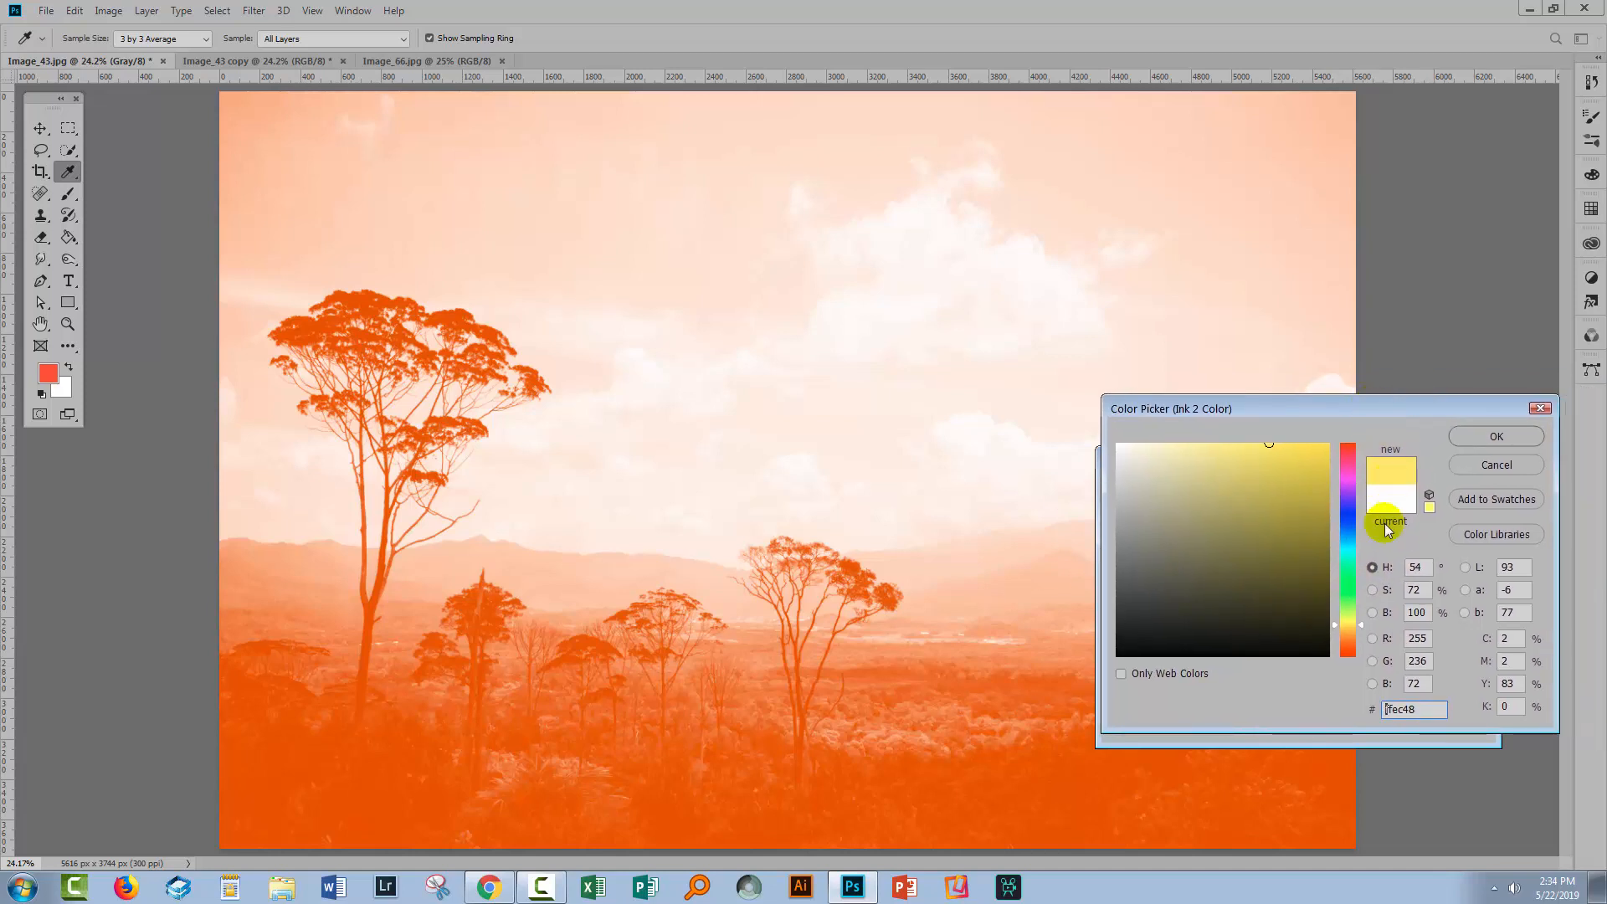
pyautogui.click(1374, 589)
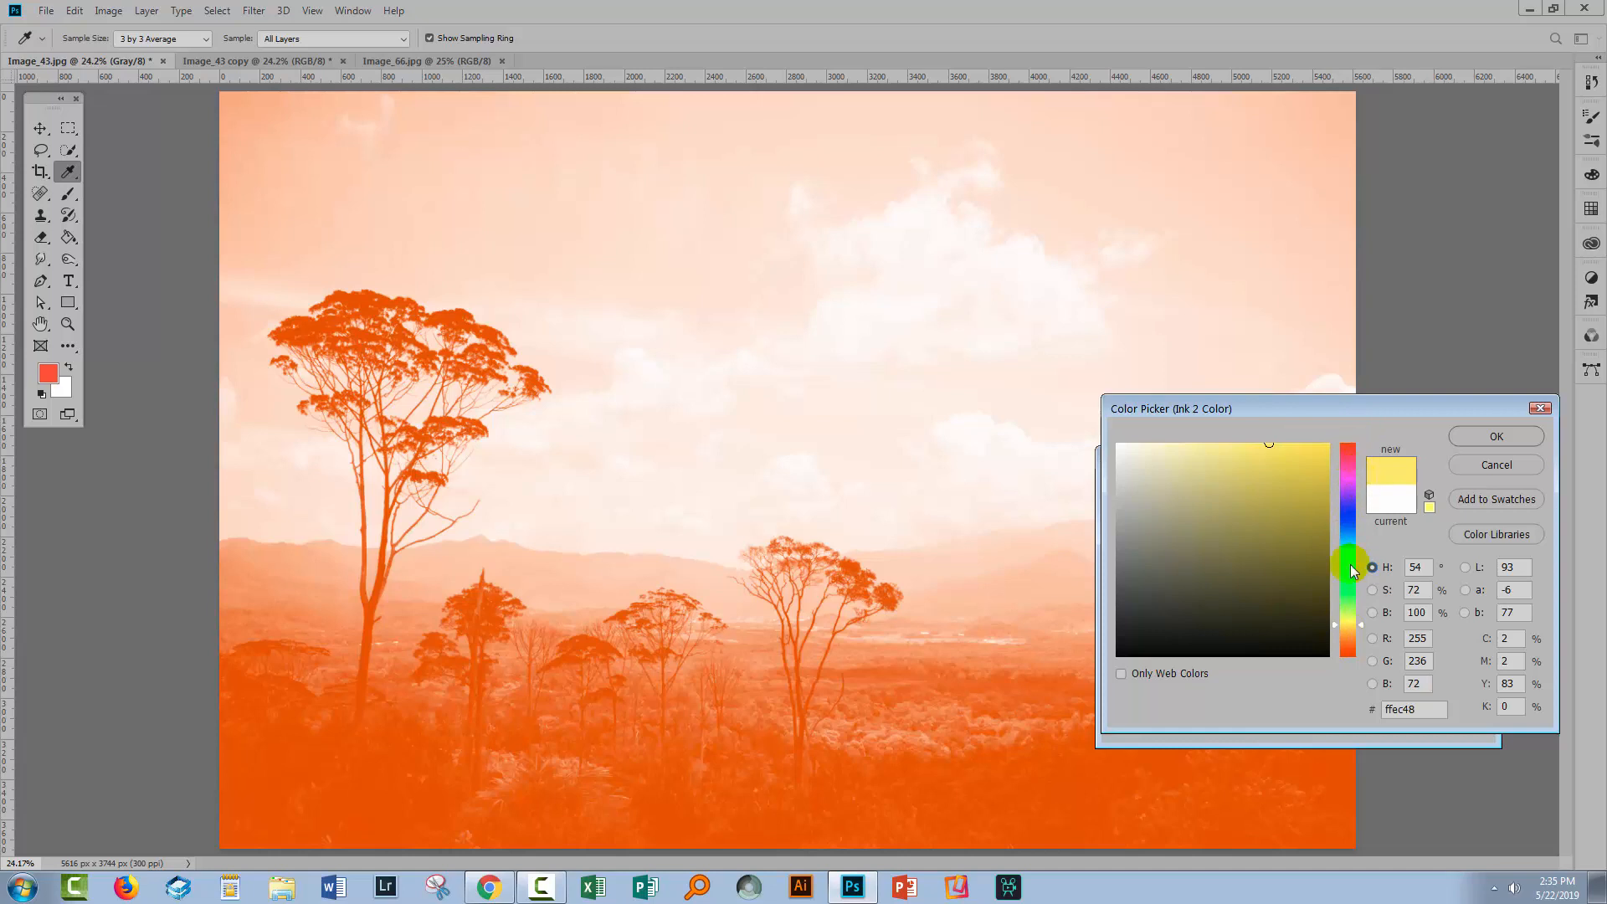
pyautogui.click(1180, 469)
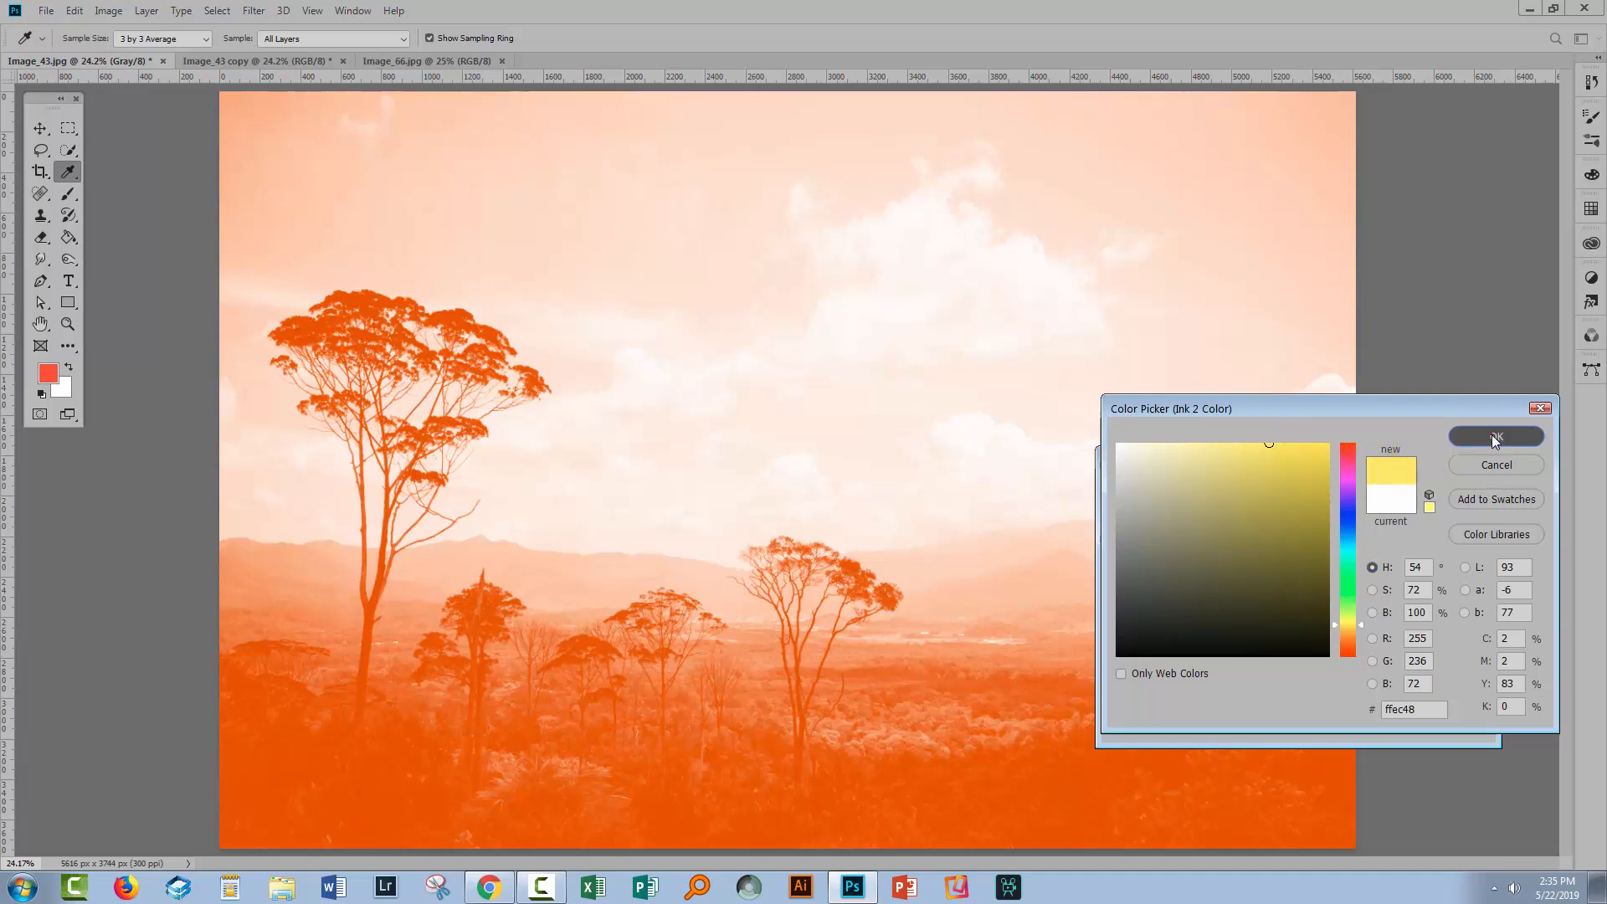
pyautogui.click(1494, 437)
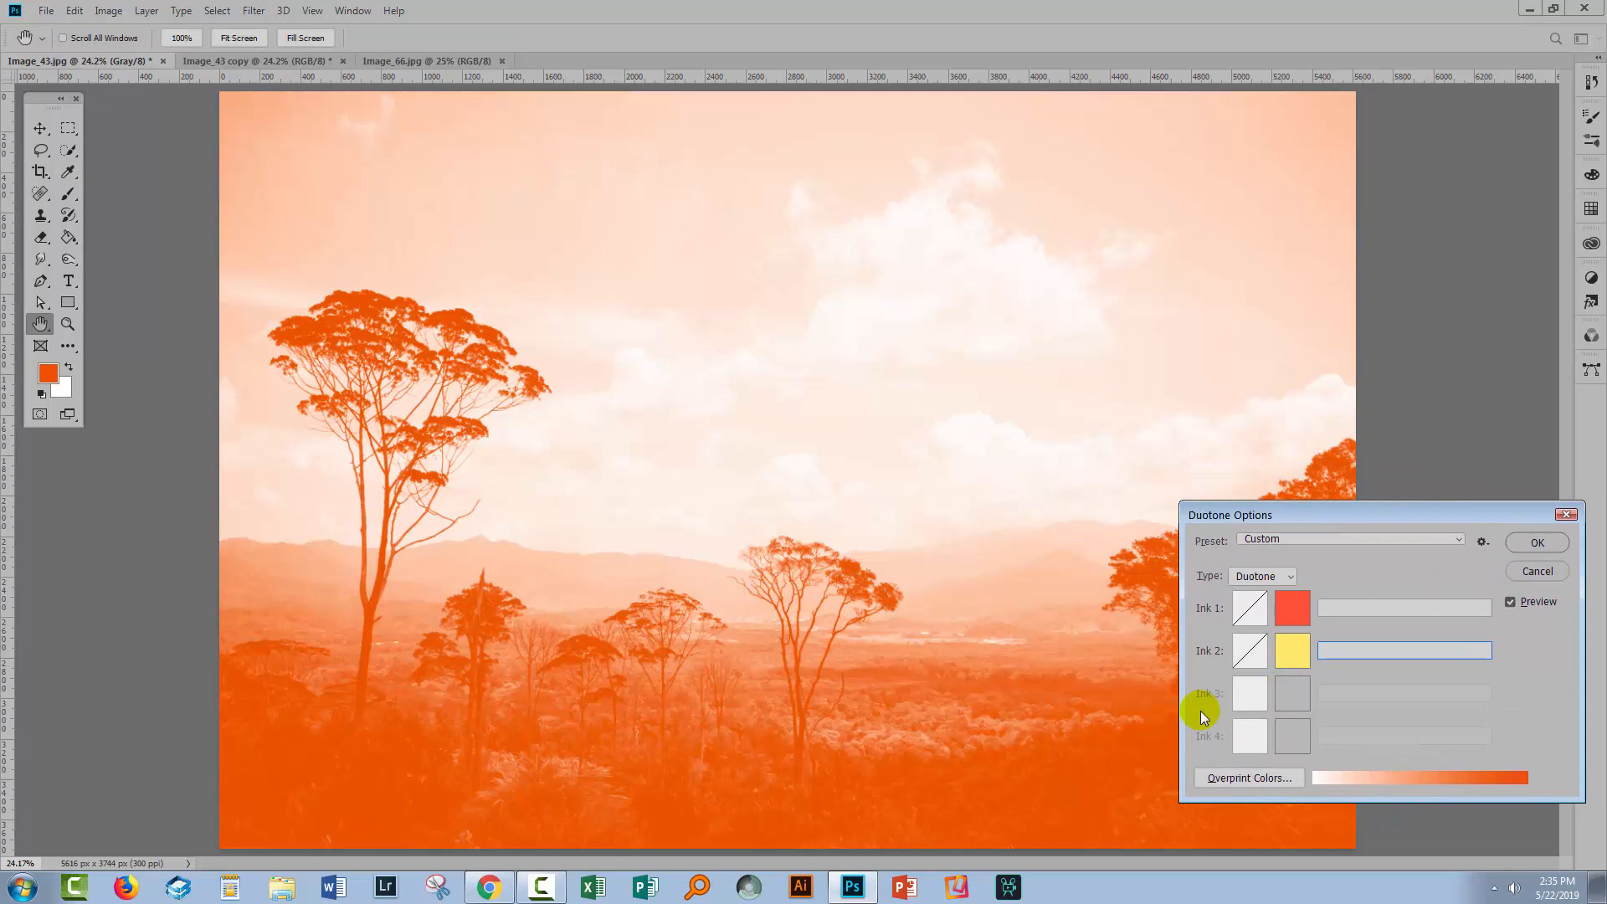
# - Open and cancel the red Ink 1 curve, then open the yellow Ink 2 curve
pyautogui.click(1250, 649)
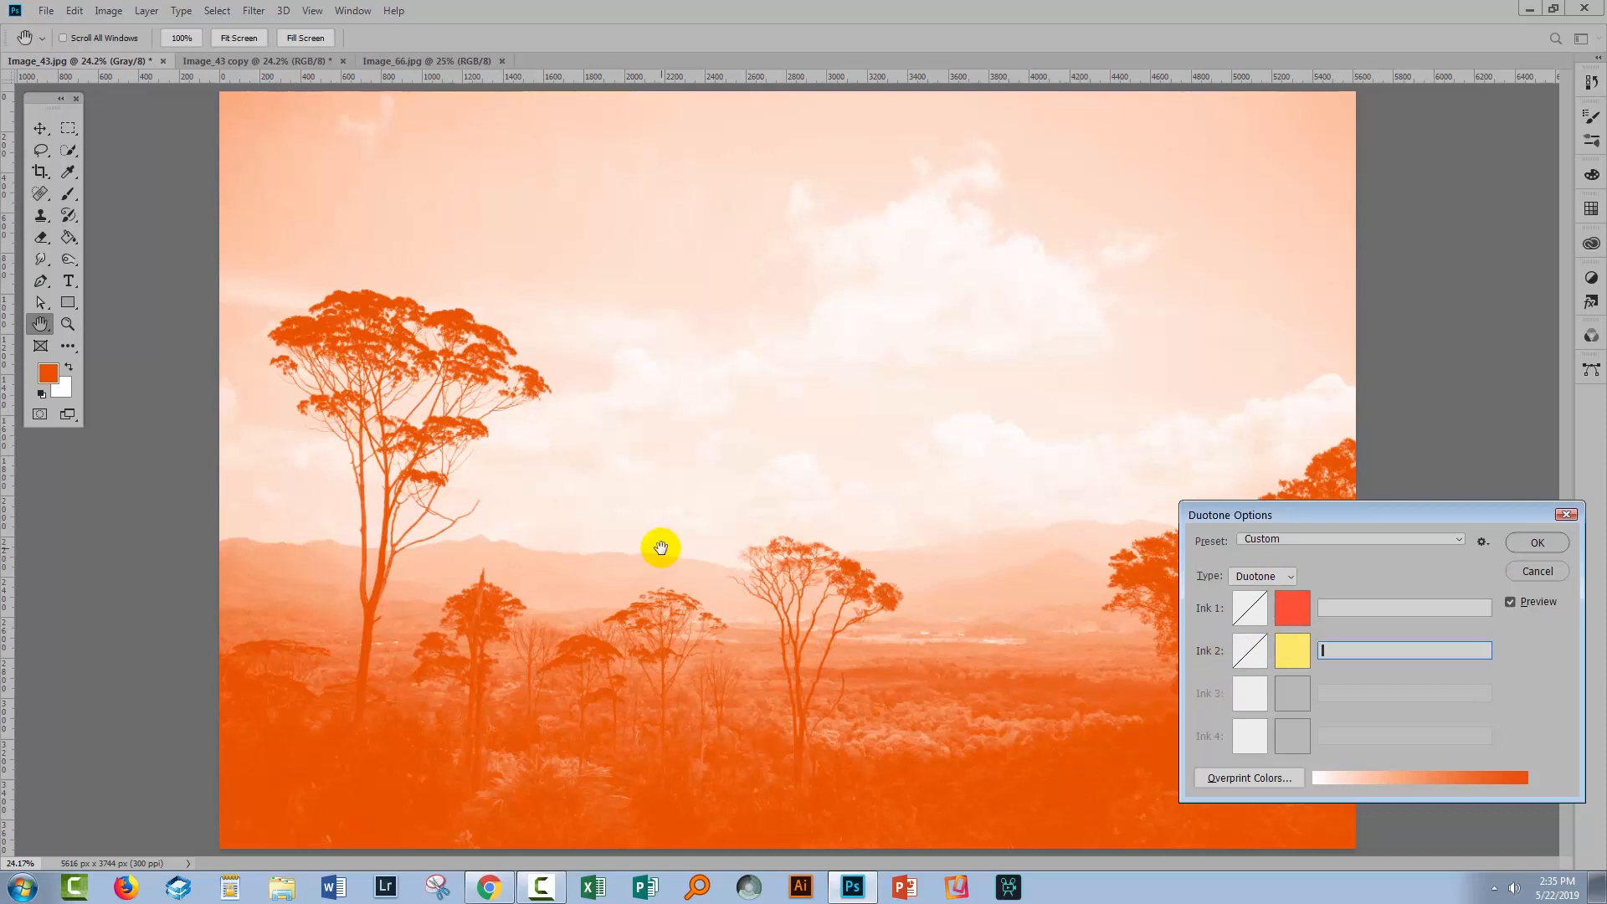
pyautogui.moveTo(511, 520)
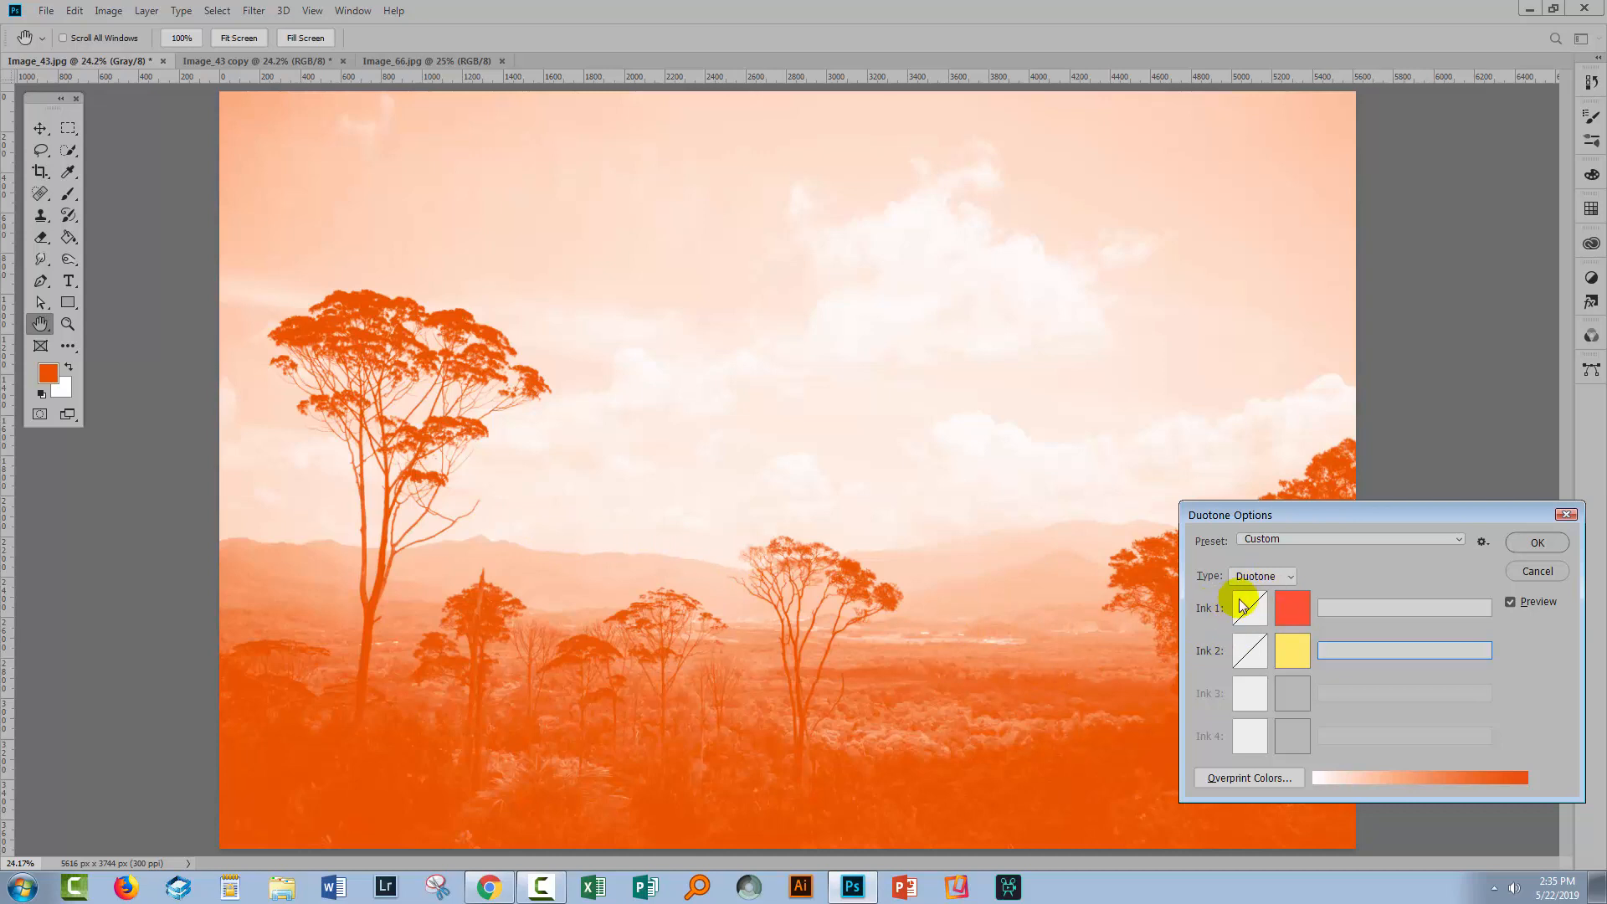
pyautogui.moveTo(1248, 644)
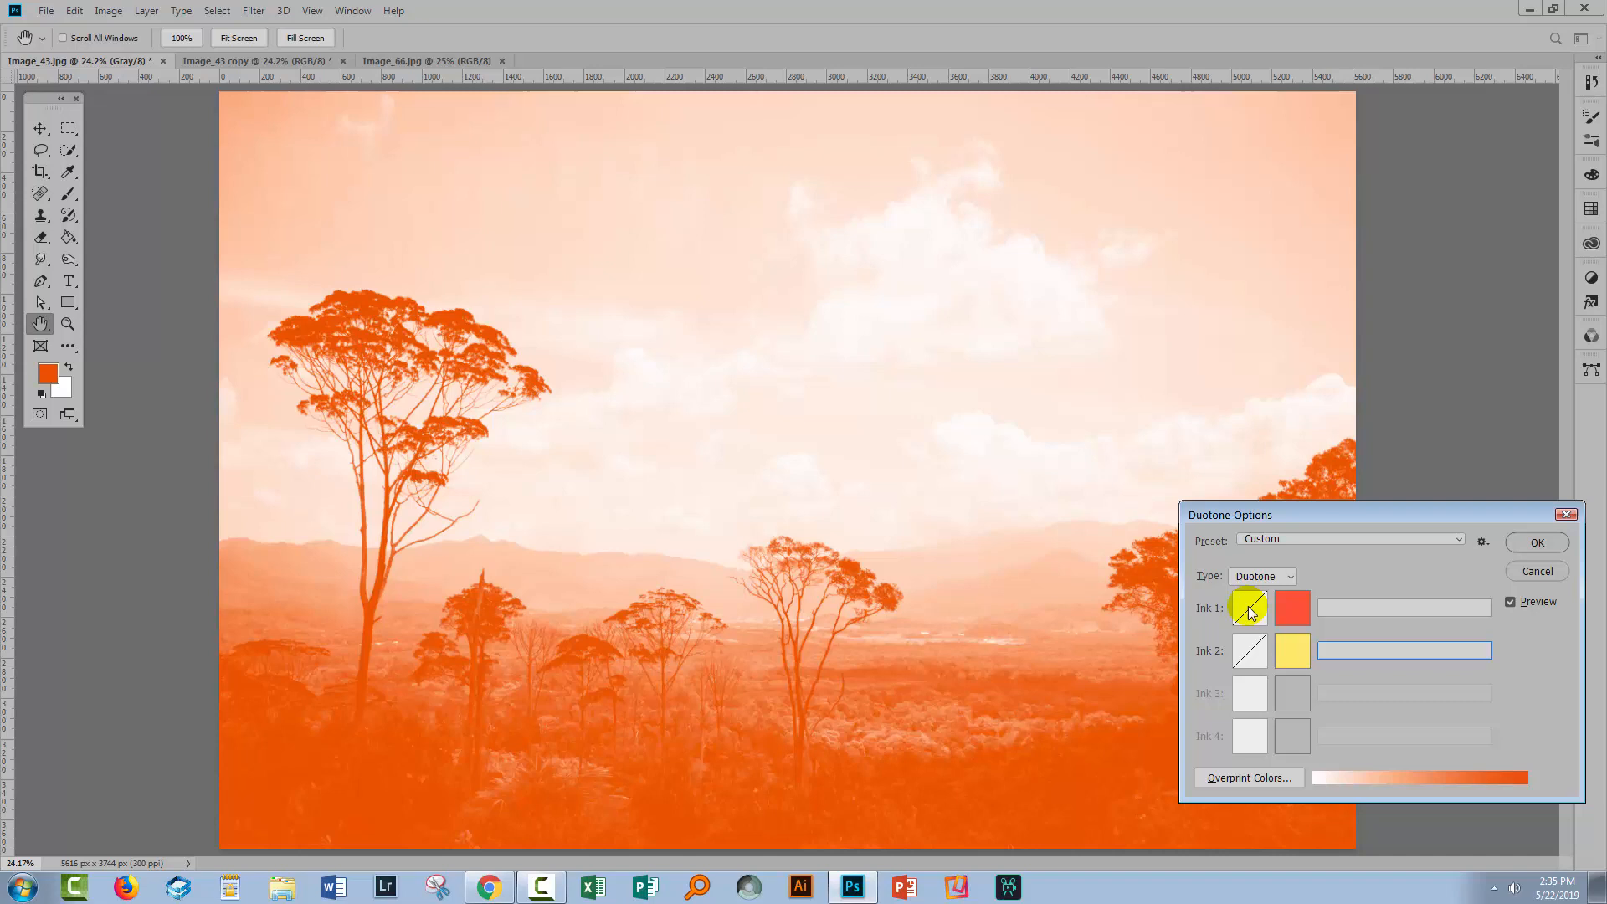
pyautogui.click(1248, 608)
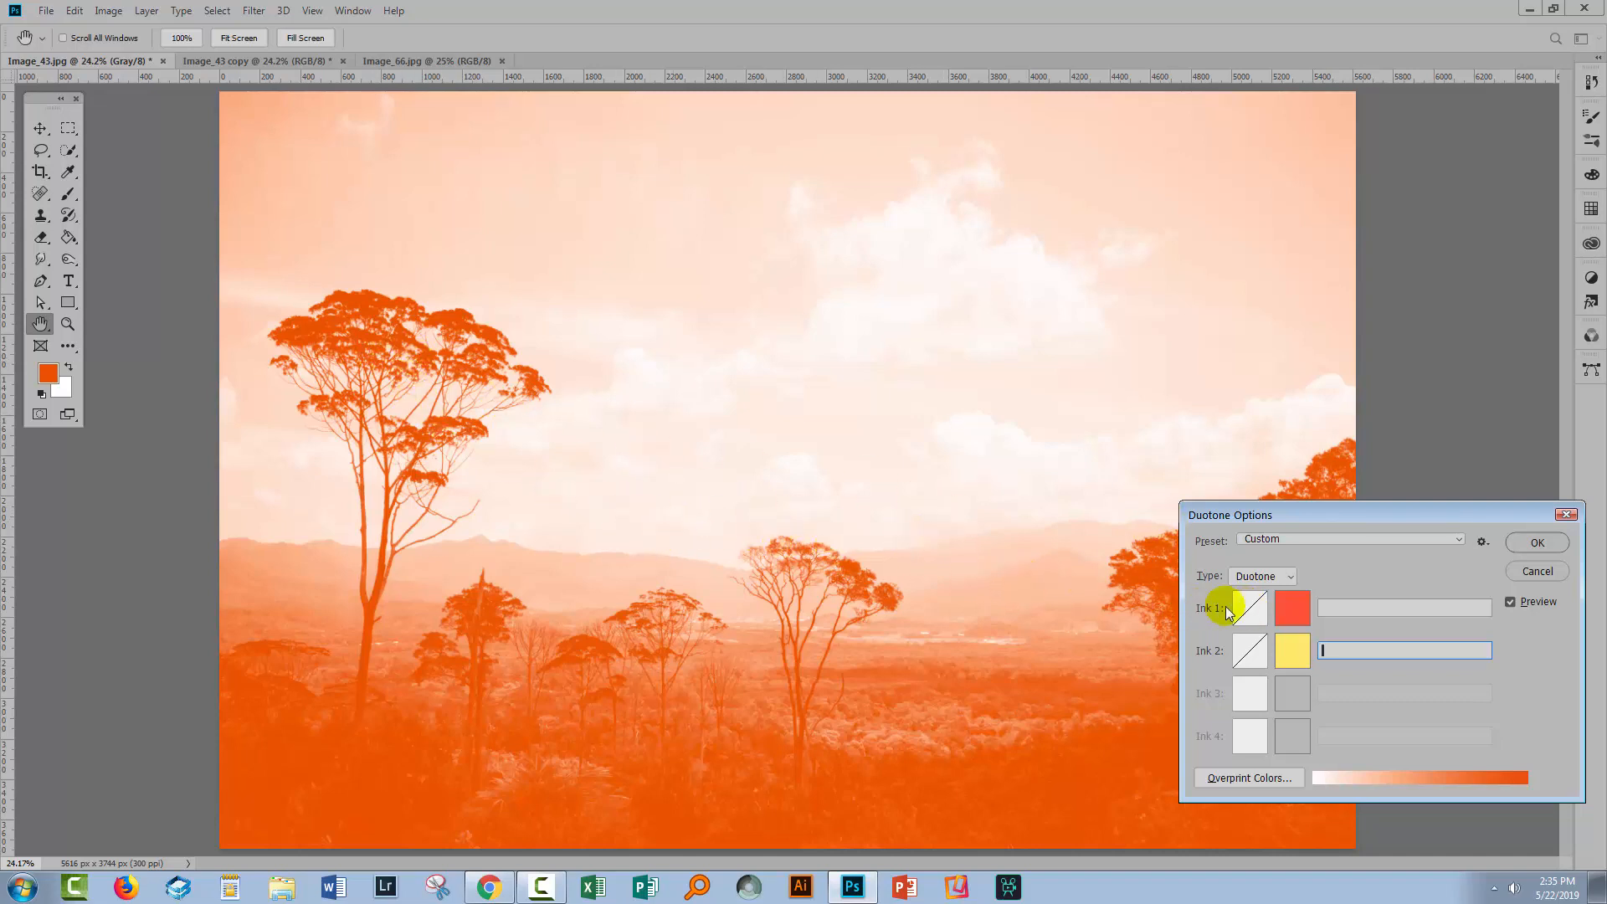
pyautogui.click(1248, 607)
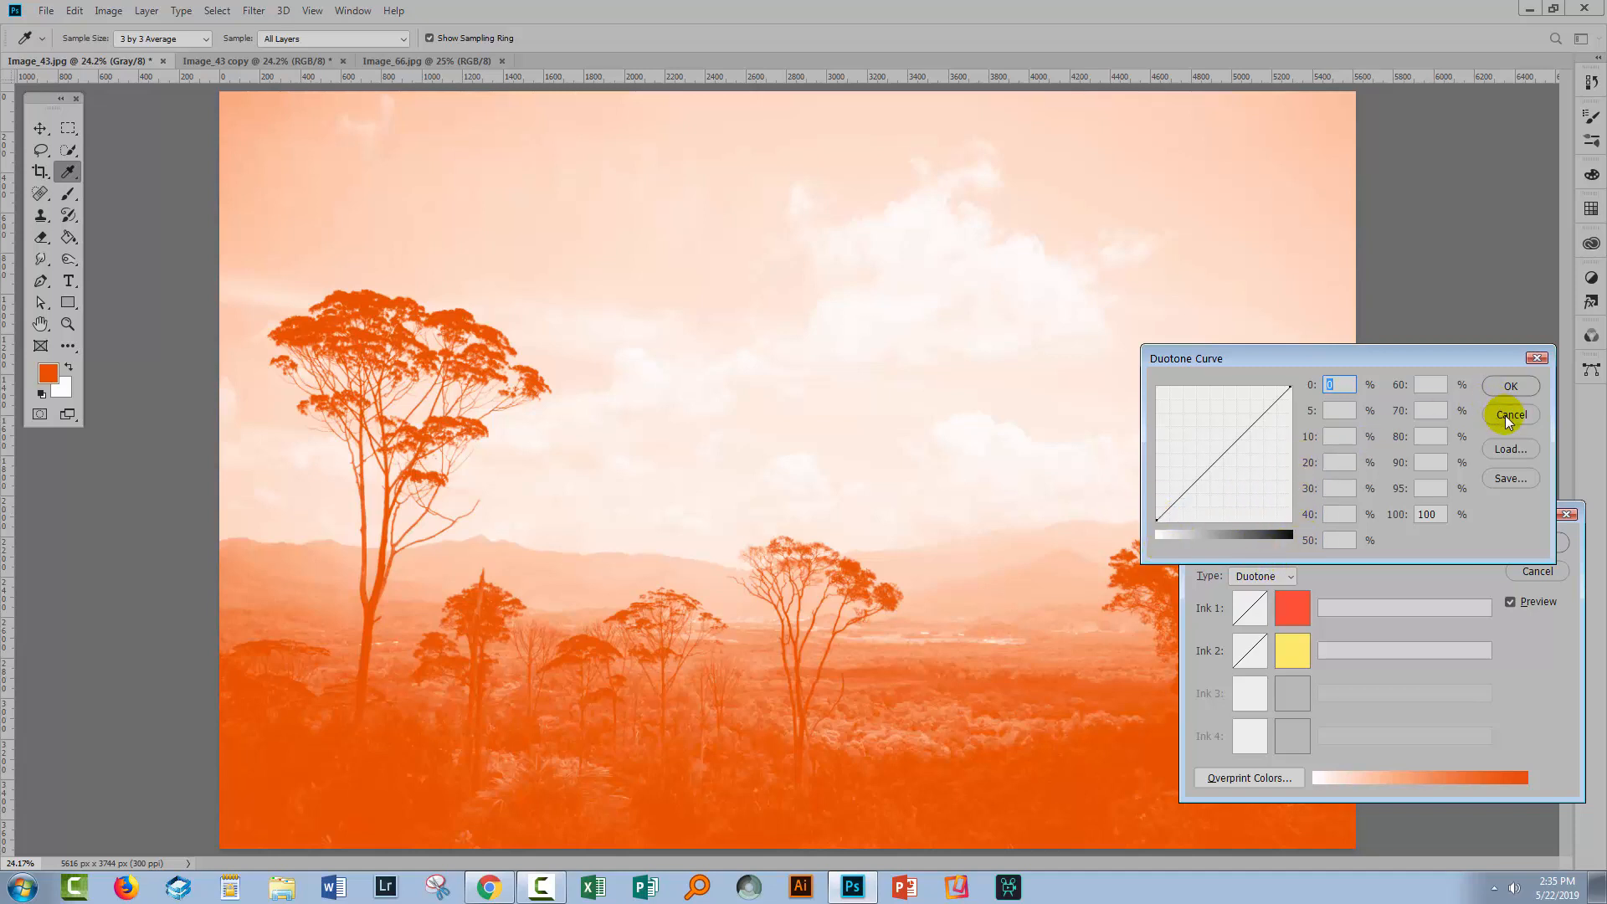
pyautogui.click(1511, 414)
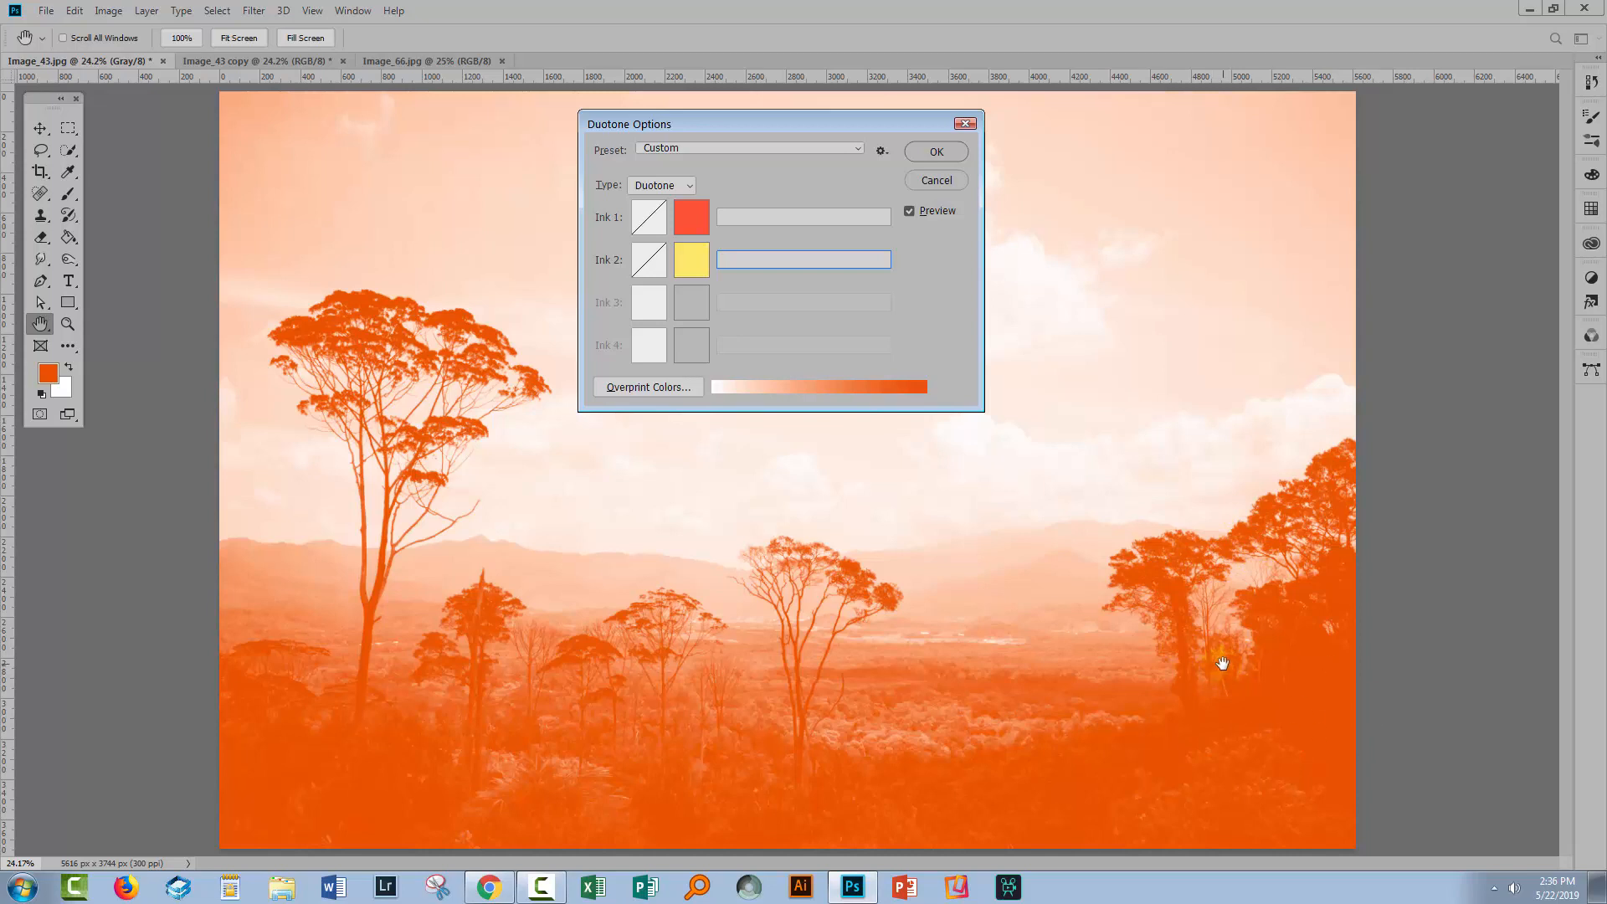
pyautogui.moveTo(881, 547)
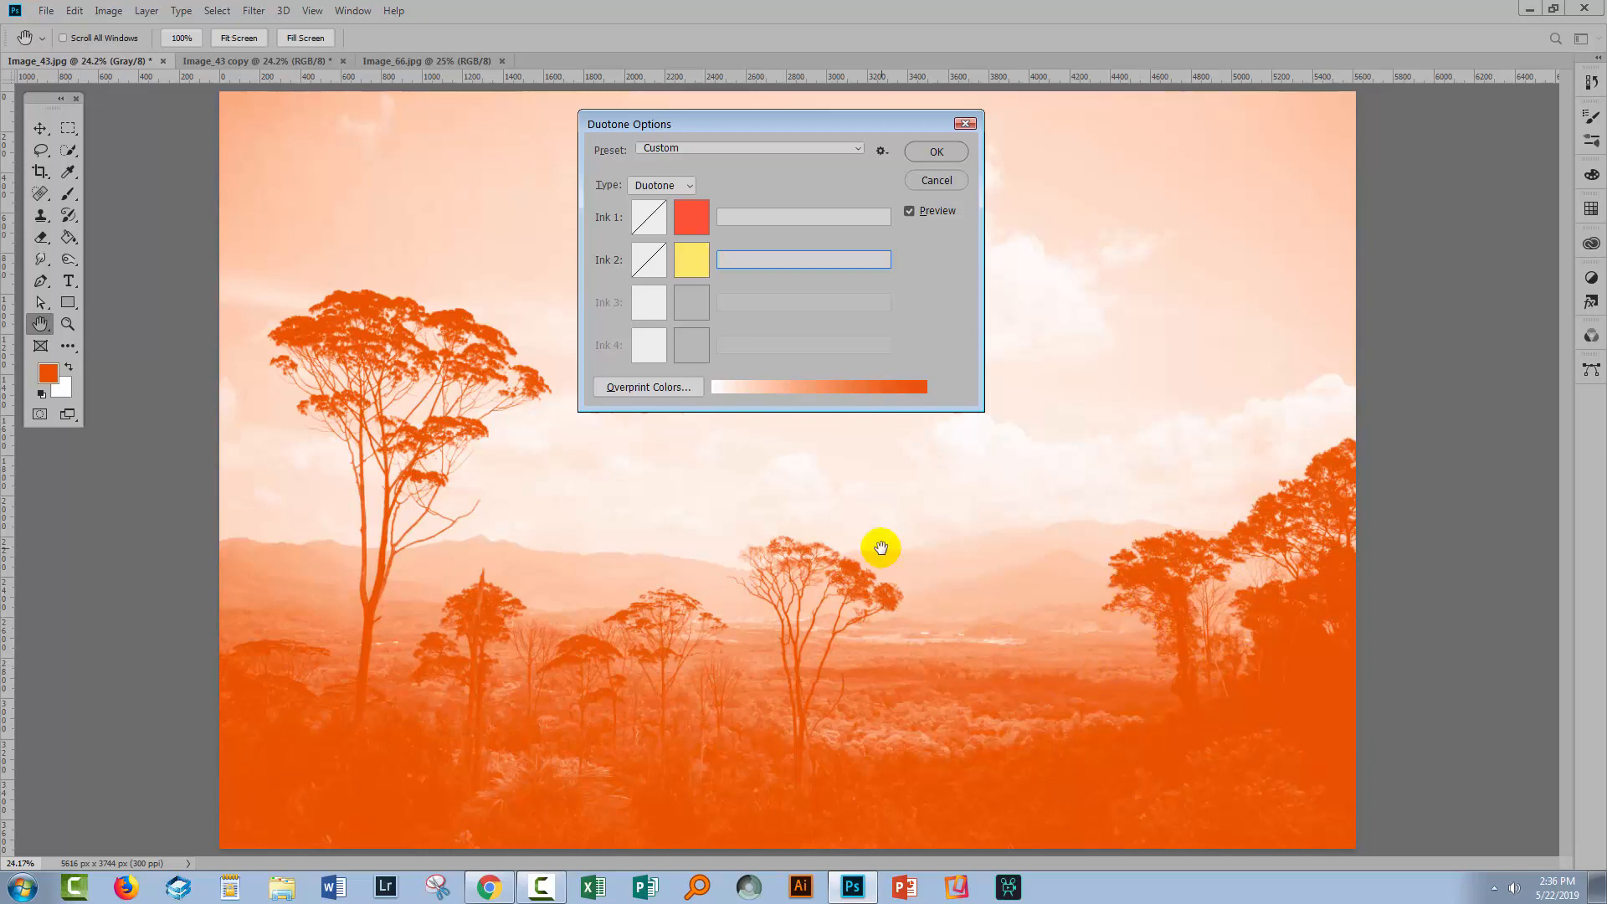
pyautogui.click(648, 259)
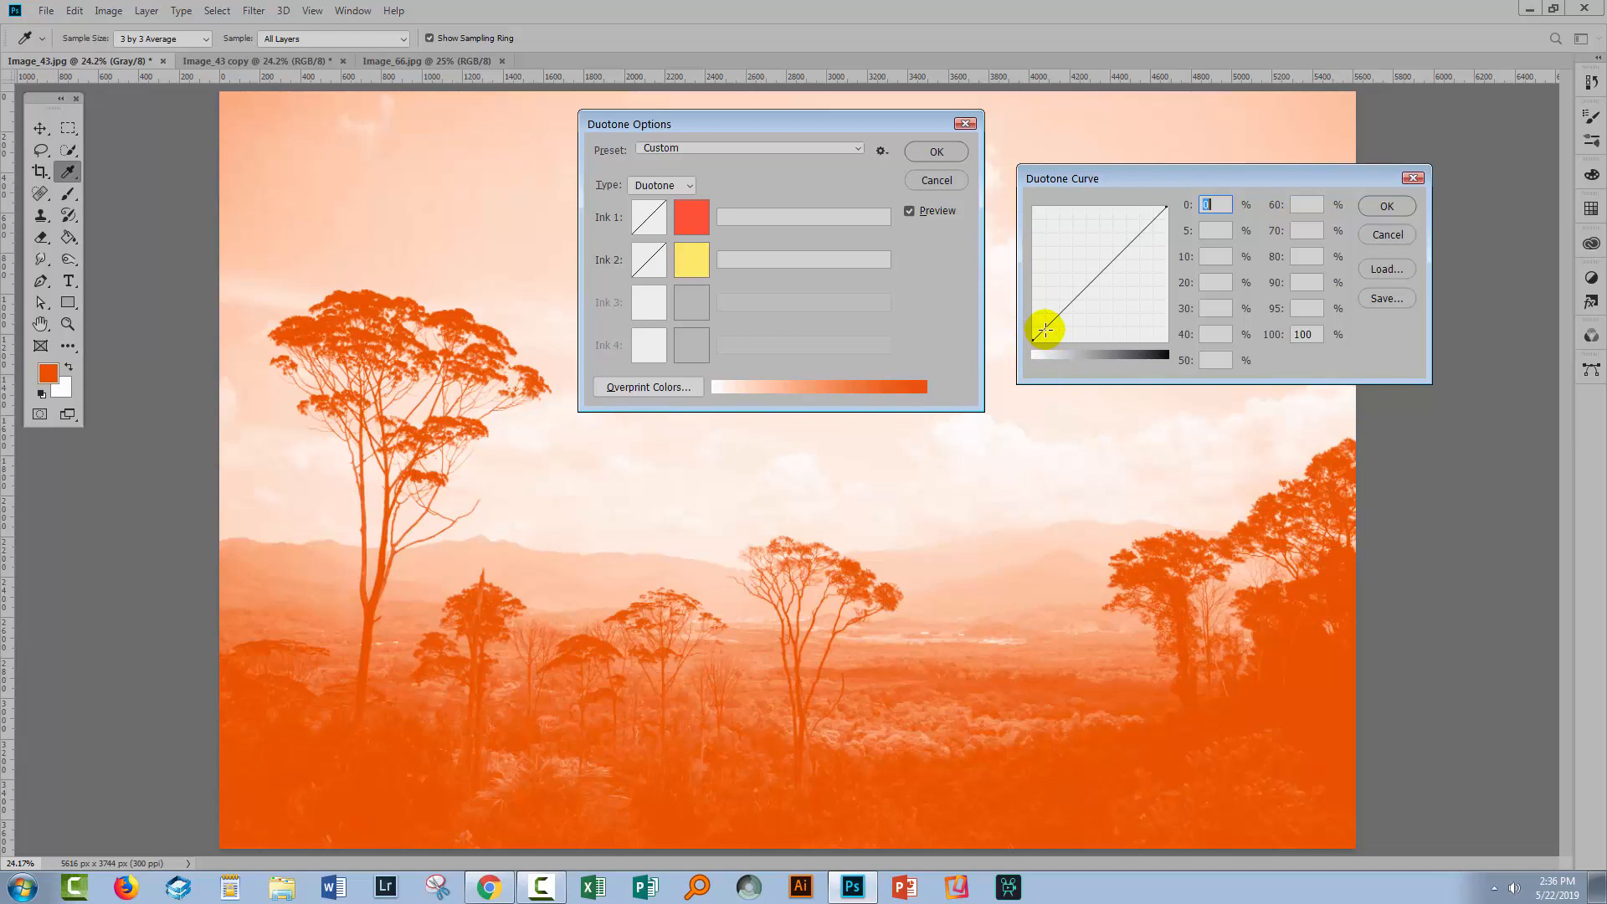
# - Lift the yellow ink curve's shadow points, trying then removing a midtone dip
pyautogui.moveTo(1046, 329); pyautogui.dragTo(1047, 311)
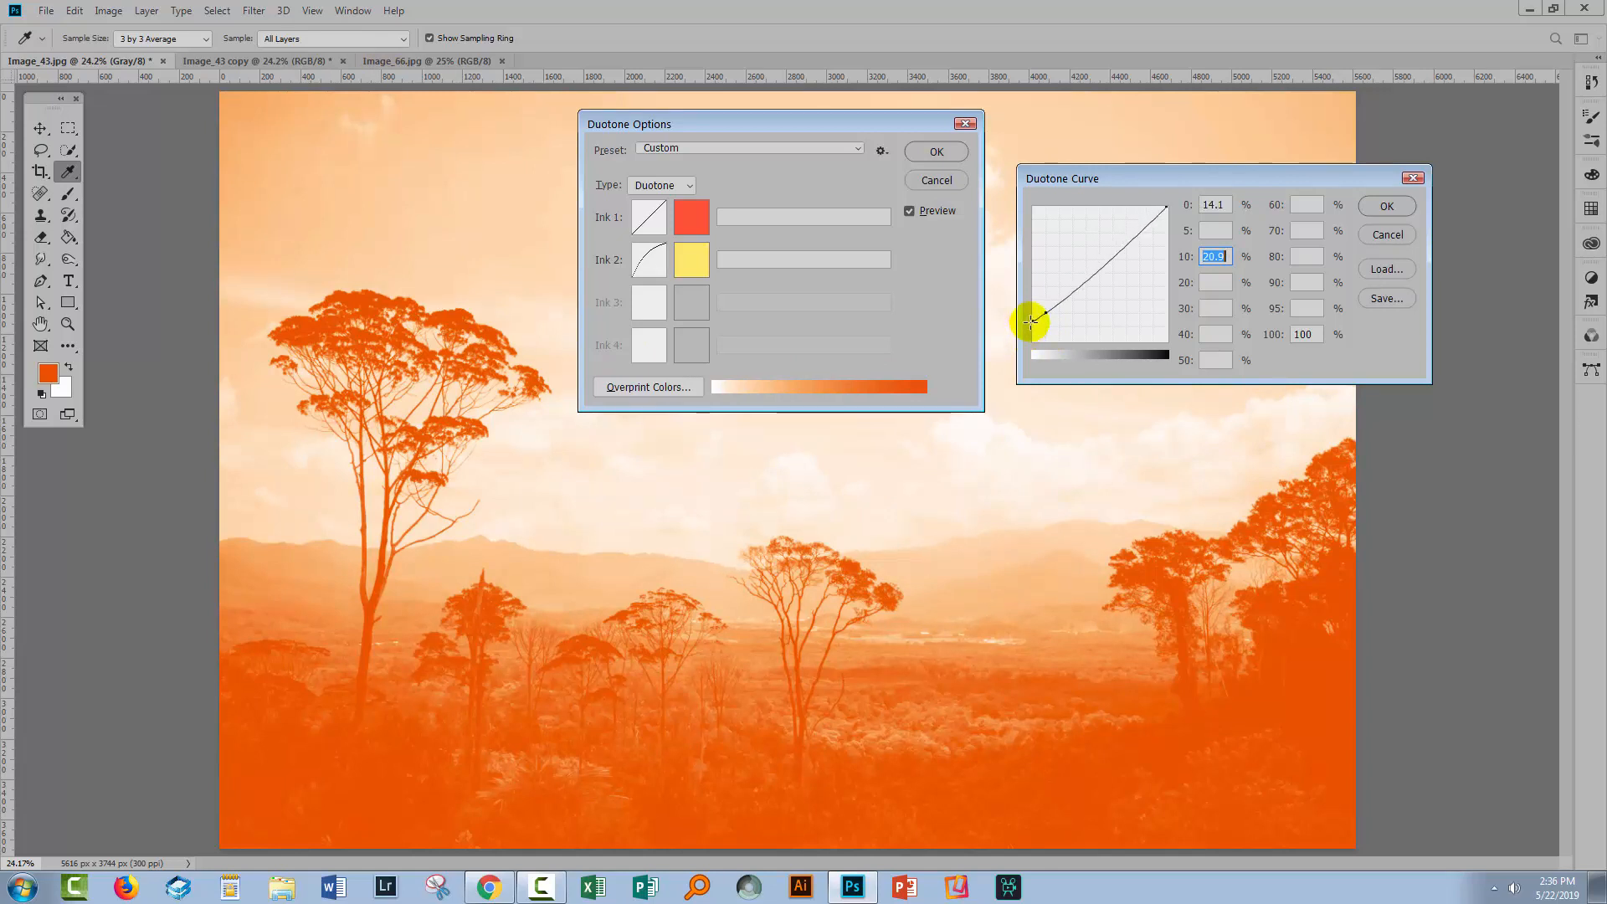
pyautogui.moveTo(1032, 321); pyautogui.dragTo(1046, 298)
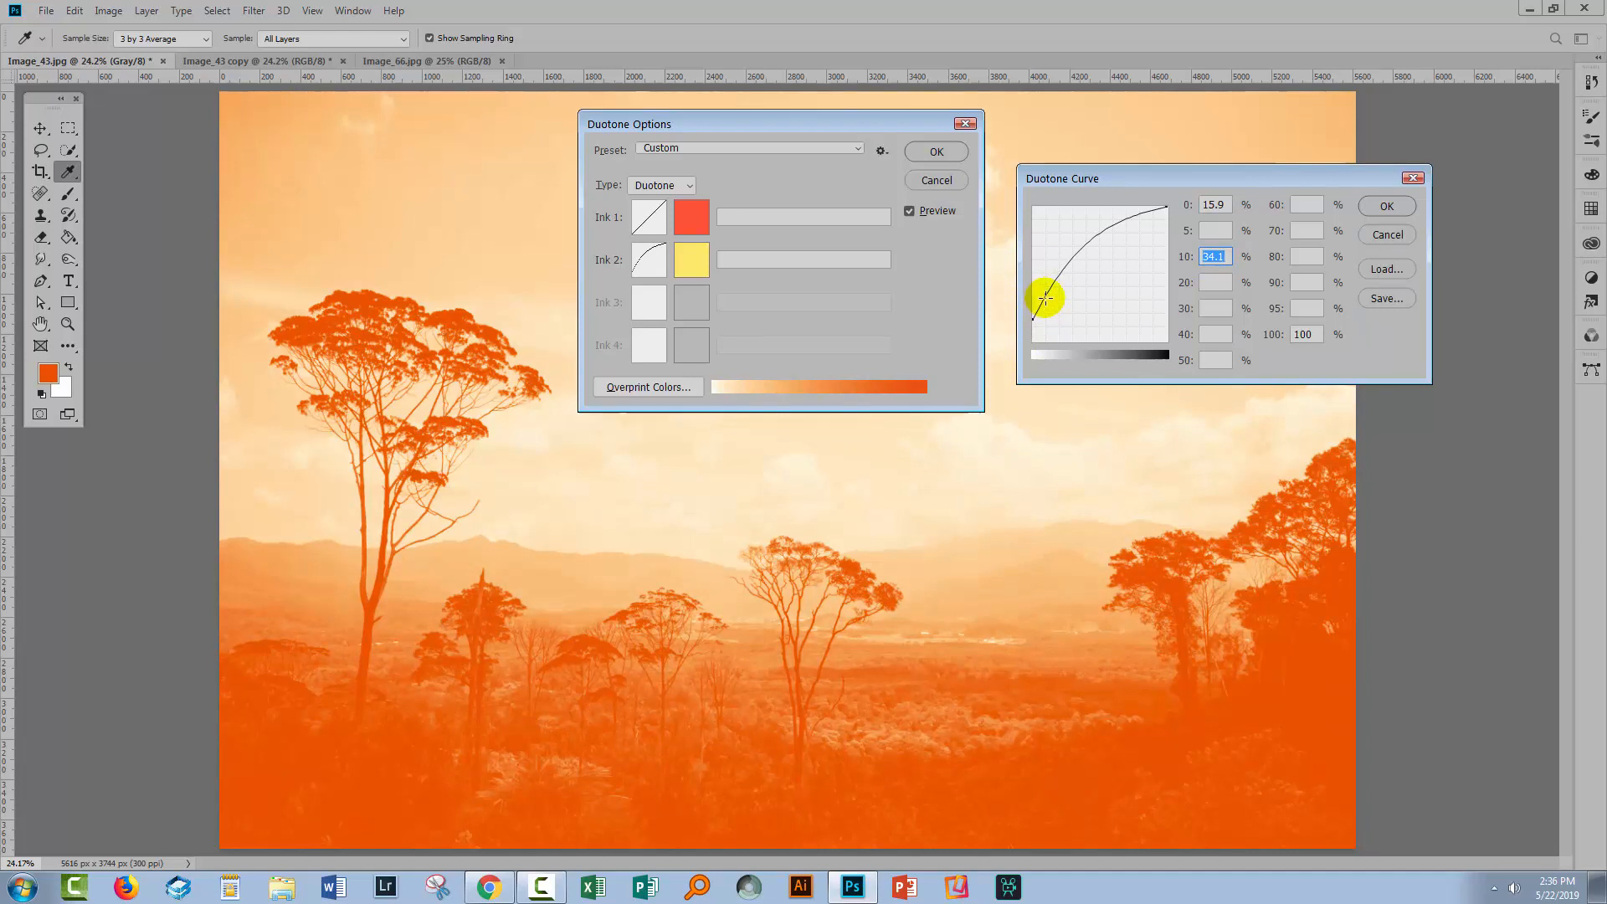
pyautogui.moveTo(1048, 297); pyautogui.dragTo(1037, 305)
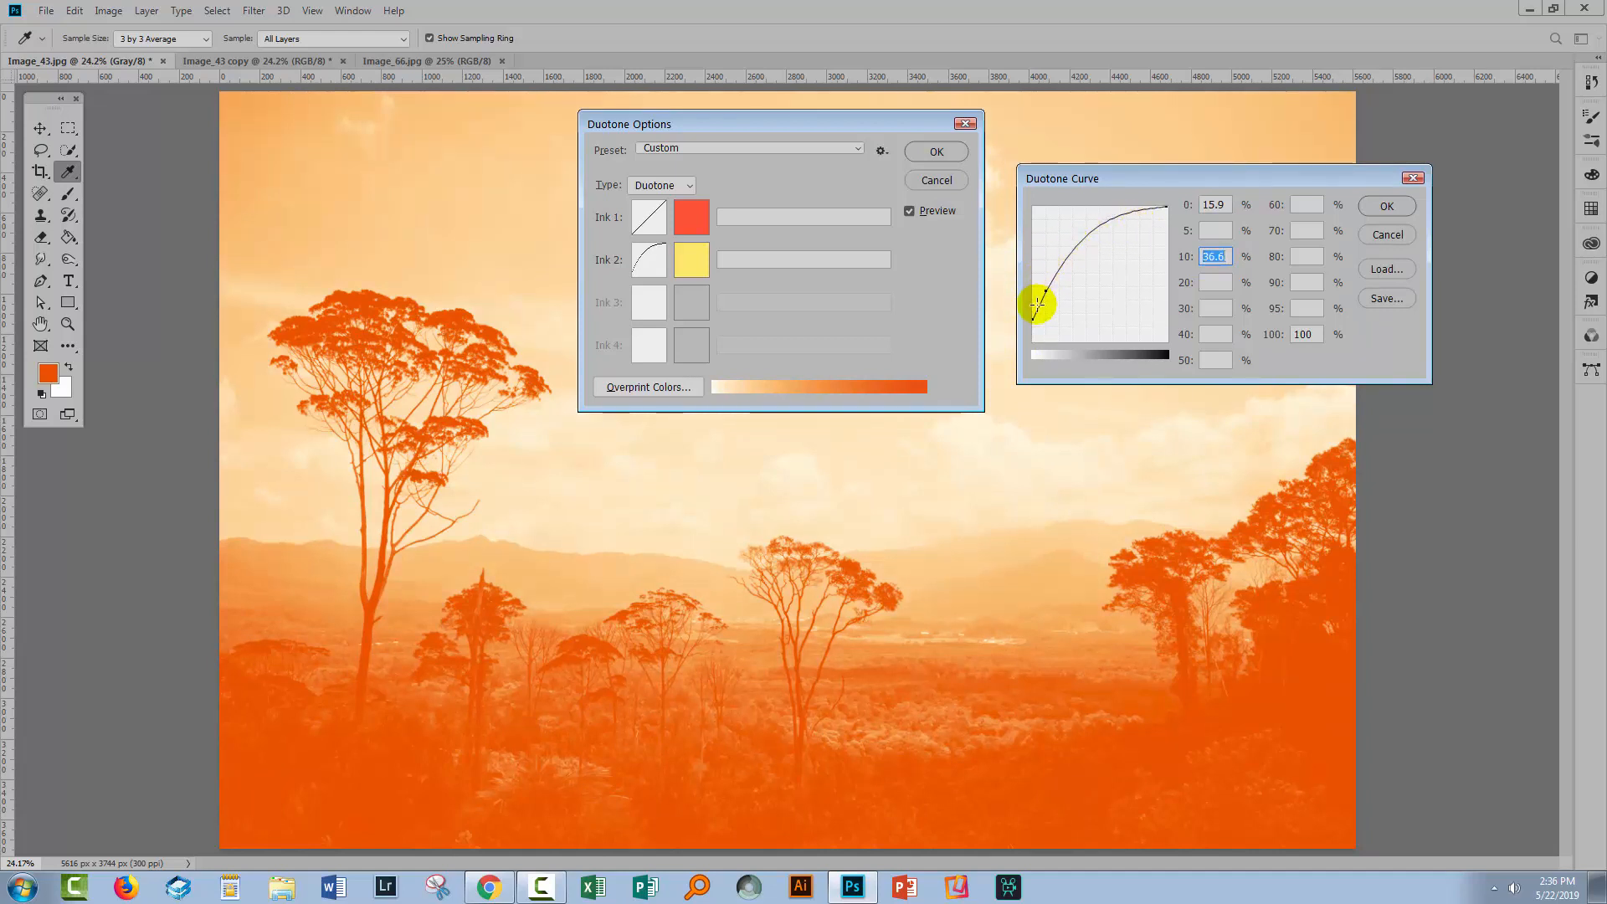
pyautogui.moveTo(1037, 305); pyautogui.dragTo(1047, 292)
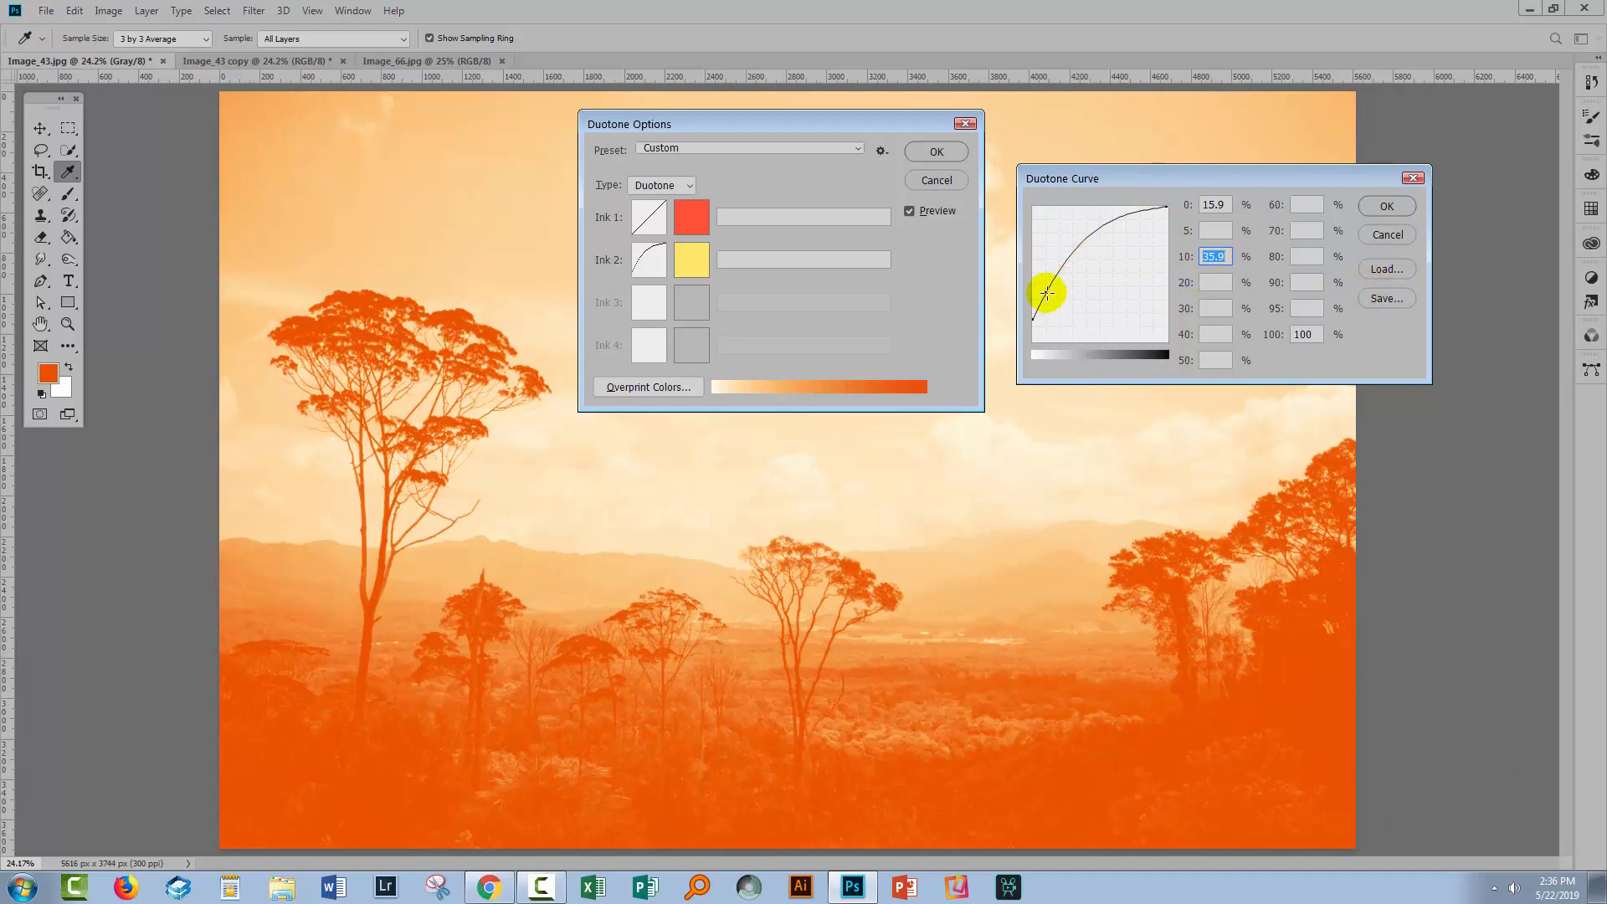
pyautogui.moveTo(1048, 291); pyautogui.dragTo(1053, 295)
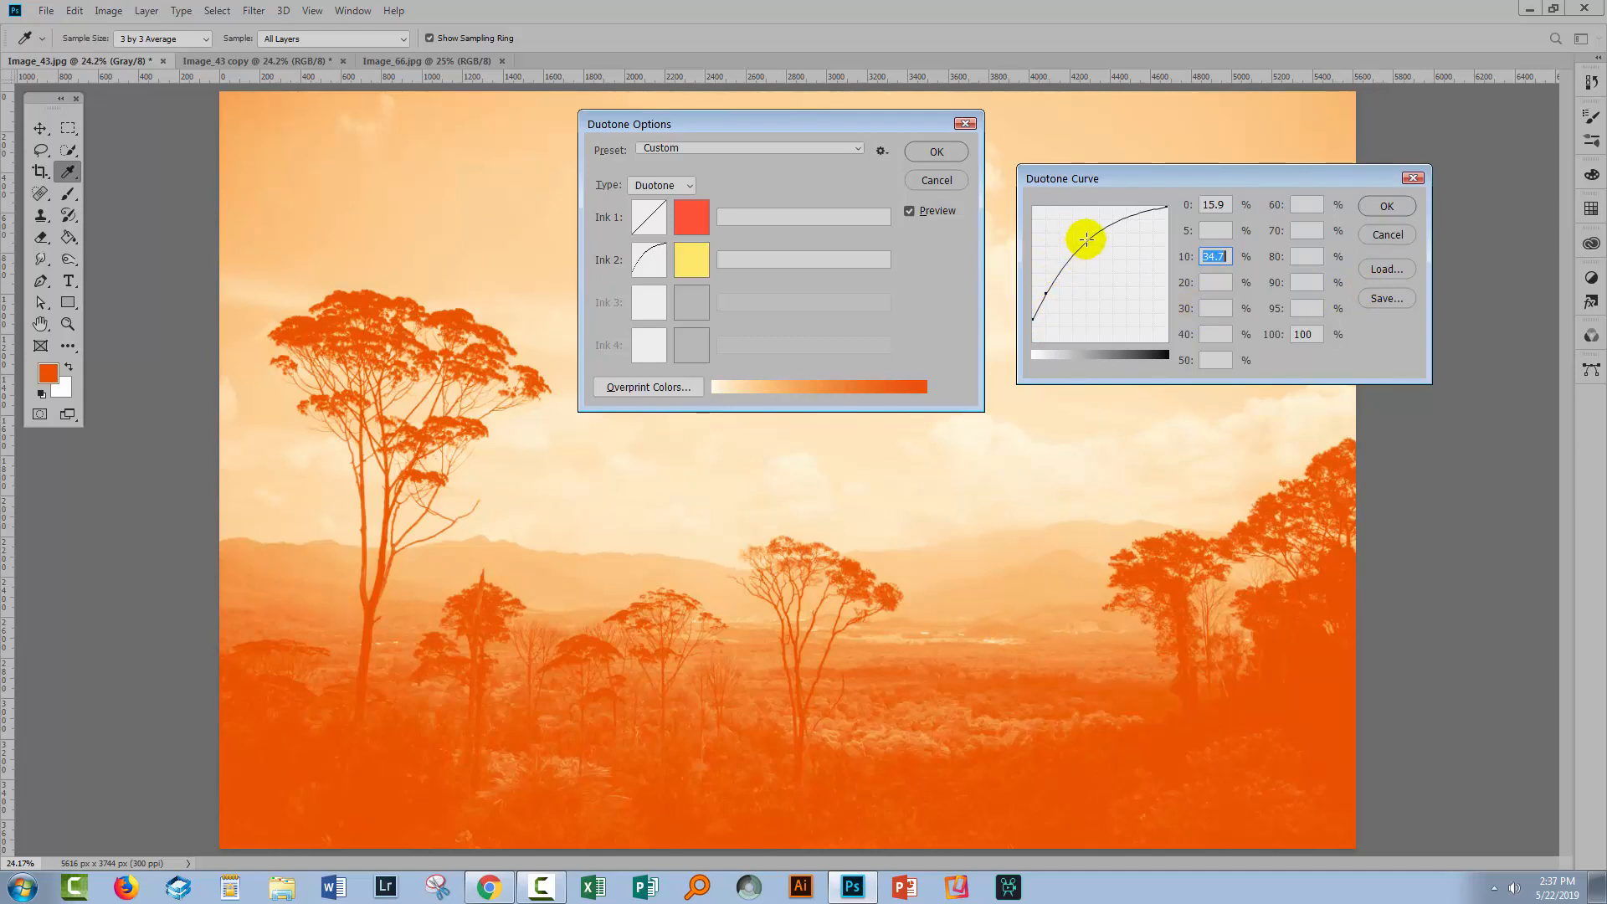
pyautogui.moveTo(1086, 238); pyautogui.dragTo(1101, 310)
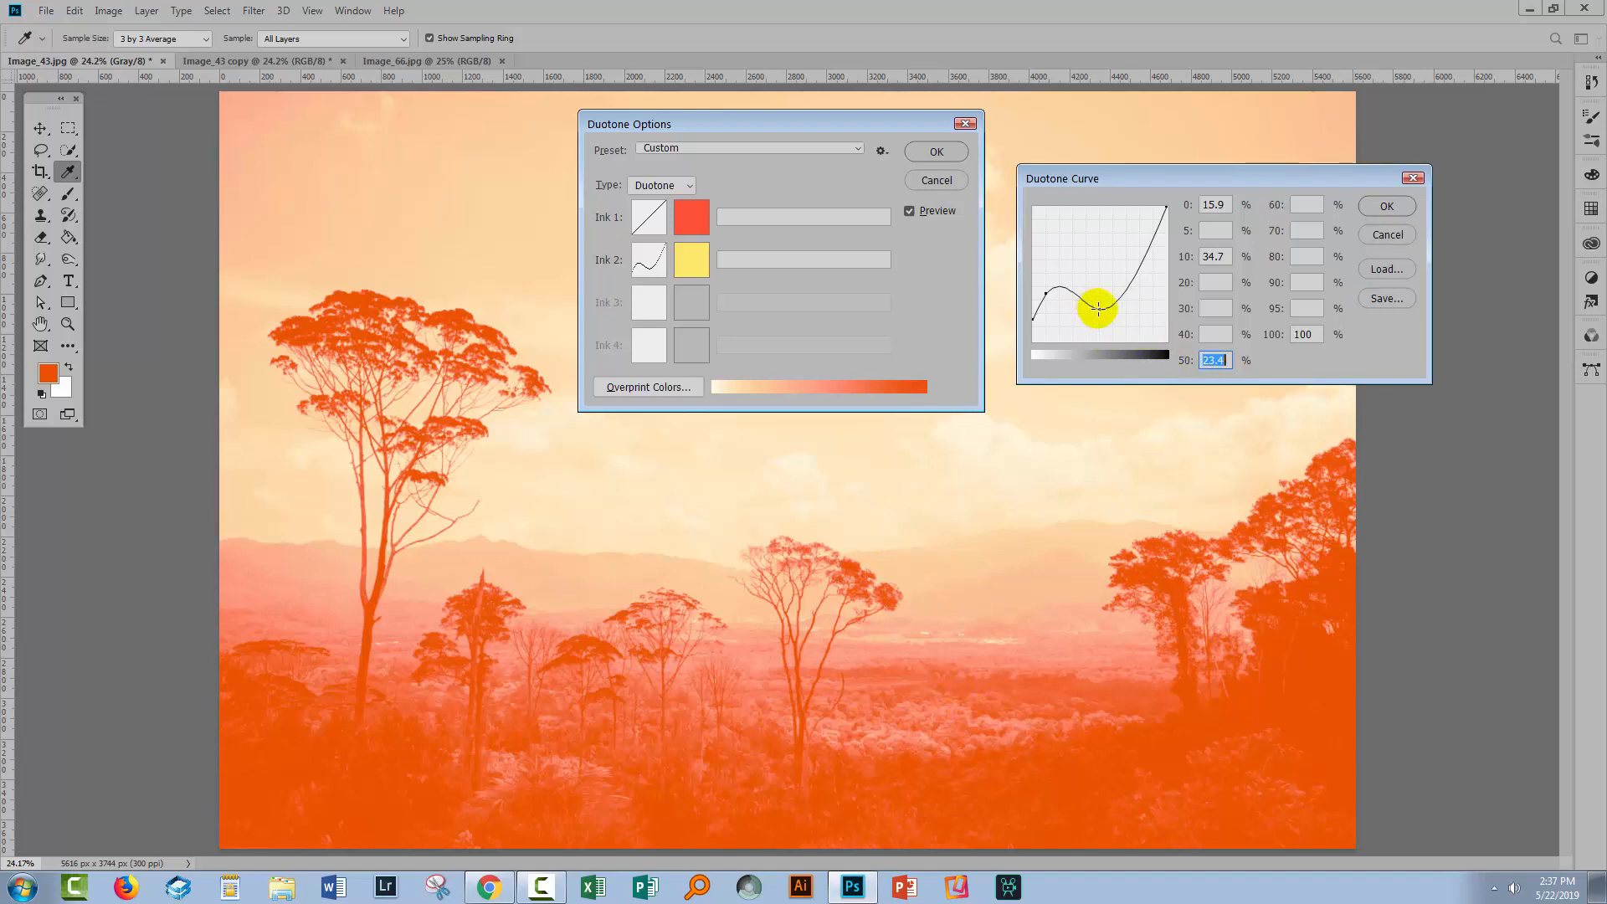
pyautogui.moveTo(1097, 307); pyautogui.dragTo(1173, 174)
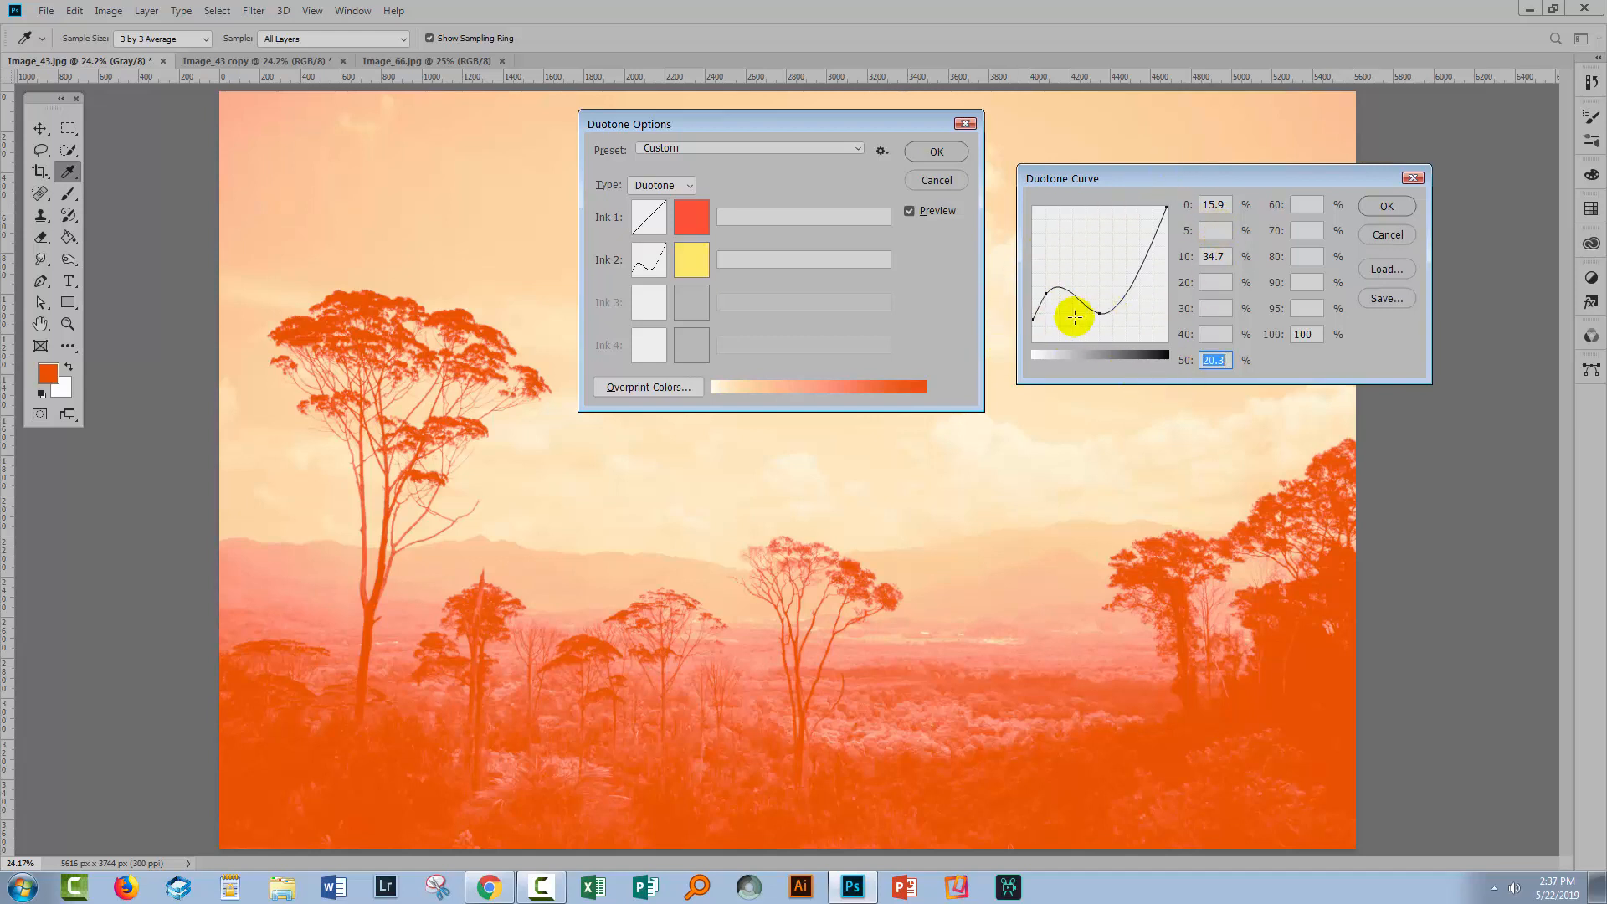
pyautogui.moveTo(1073, 318); pyautogui.dragTo(1092, 239)
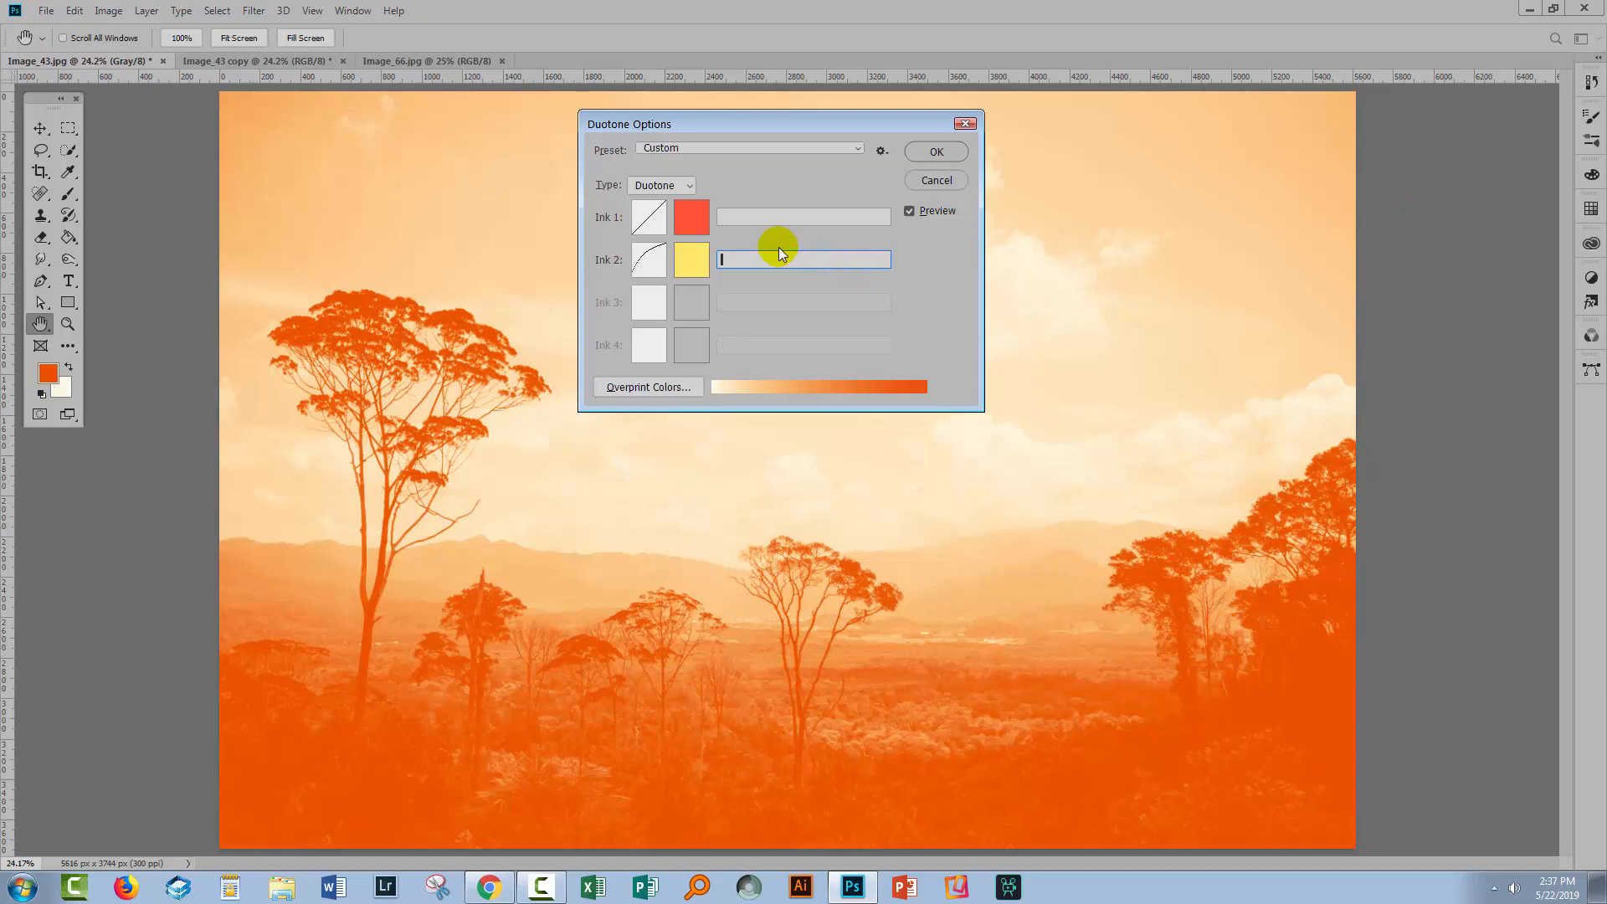
# - Open the red Ink 1 curve and reshape its dark end and midtone point
pyautogui.click(647, 259)
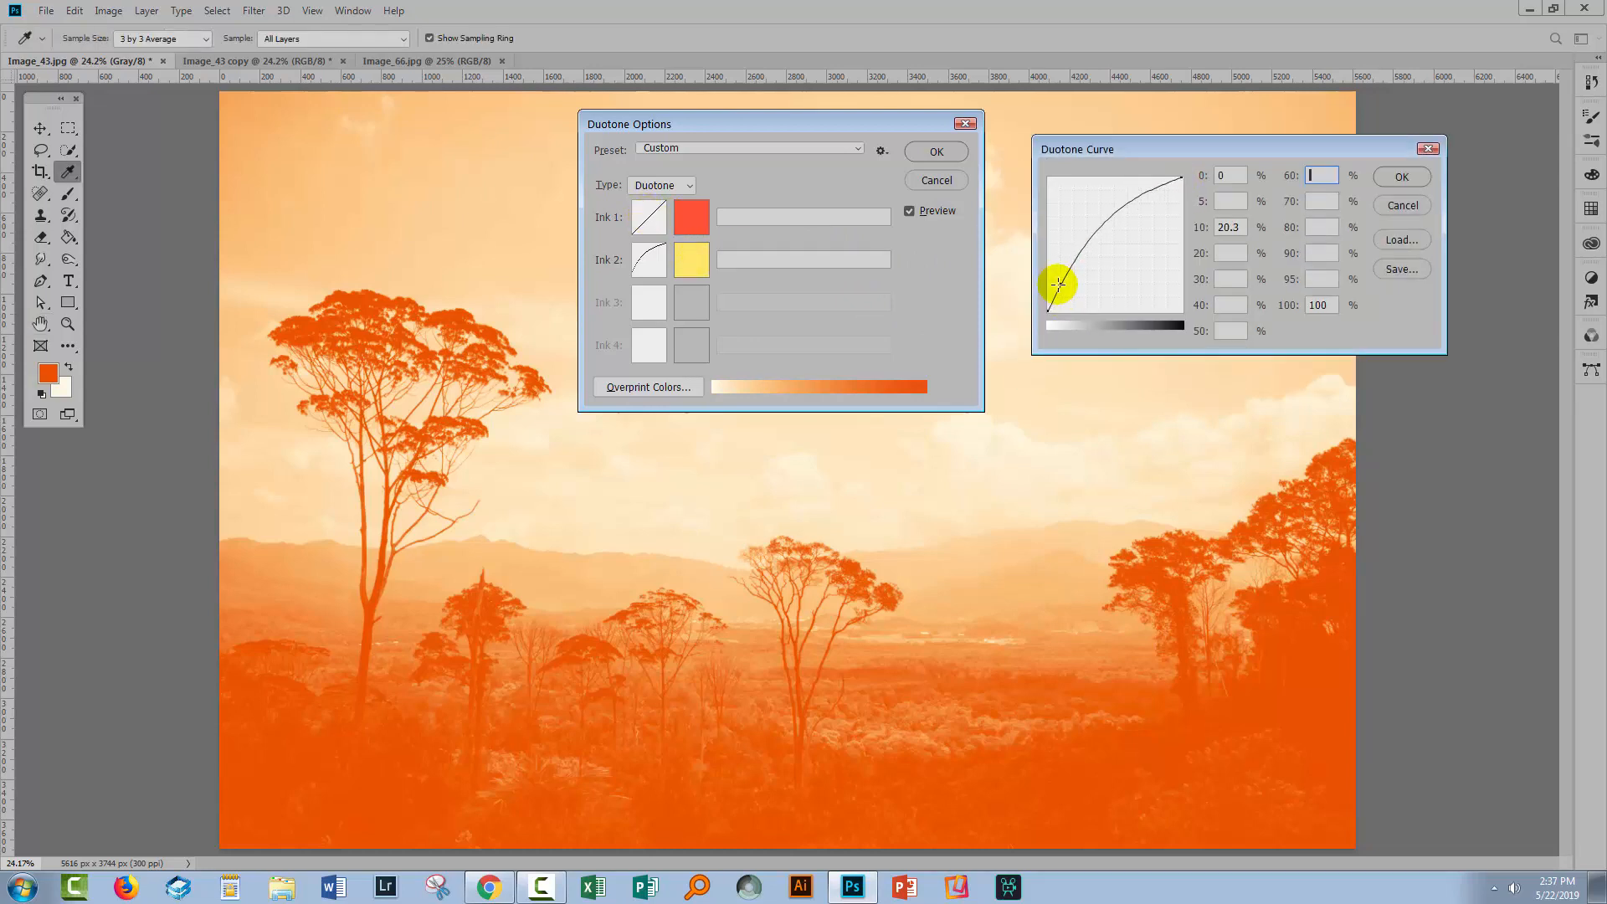
pyautogui.moveTo(1059, 285); pyautogui.dragTo(1095, 241)
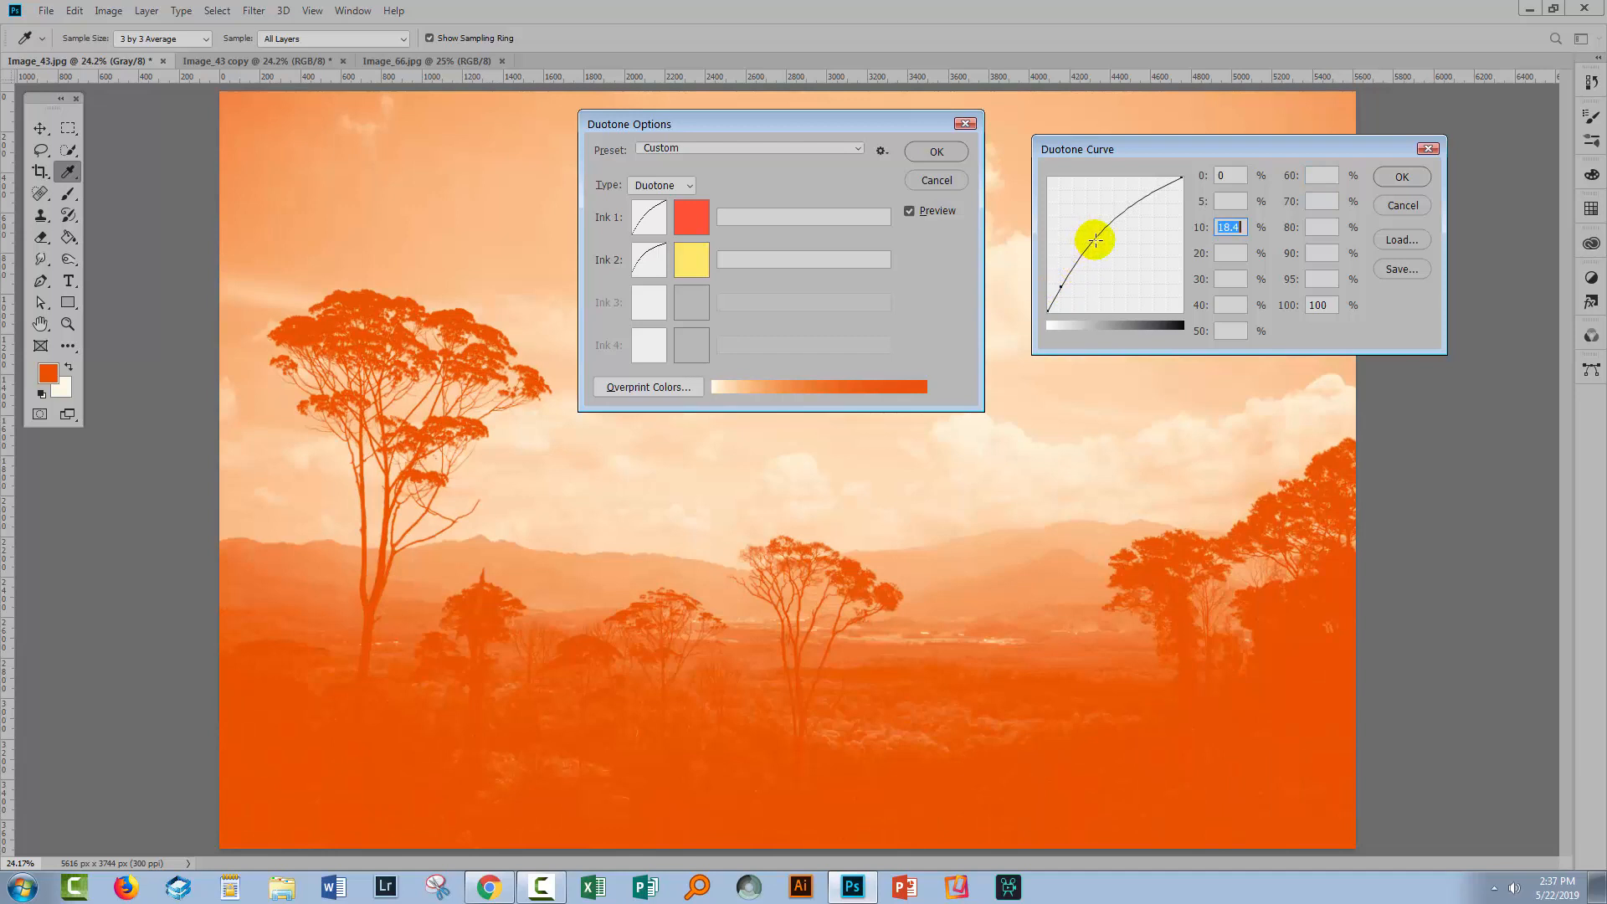
pyautogui.moveTo(1094, 242); pyautogui.dragTo(1109, 257)
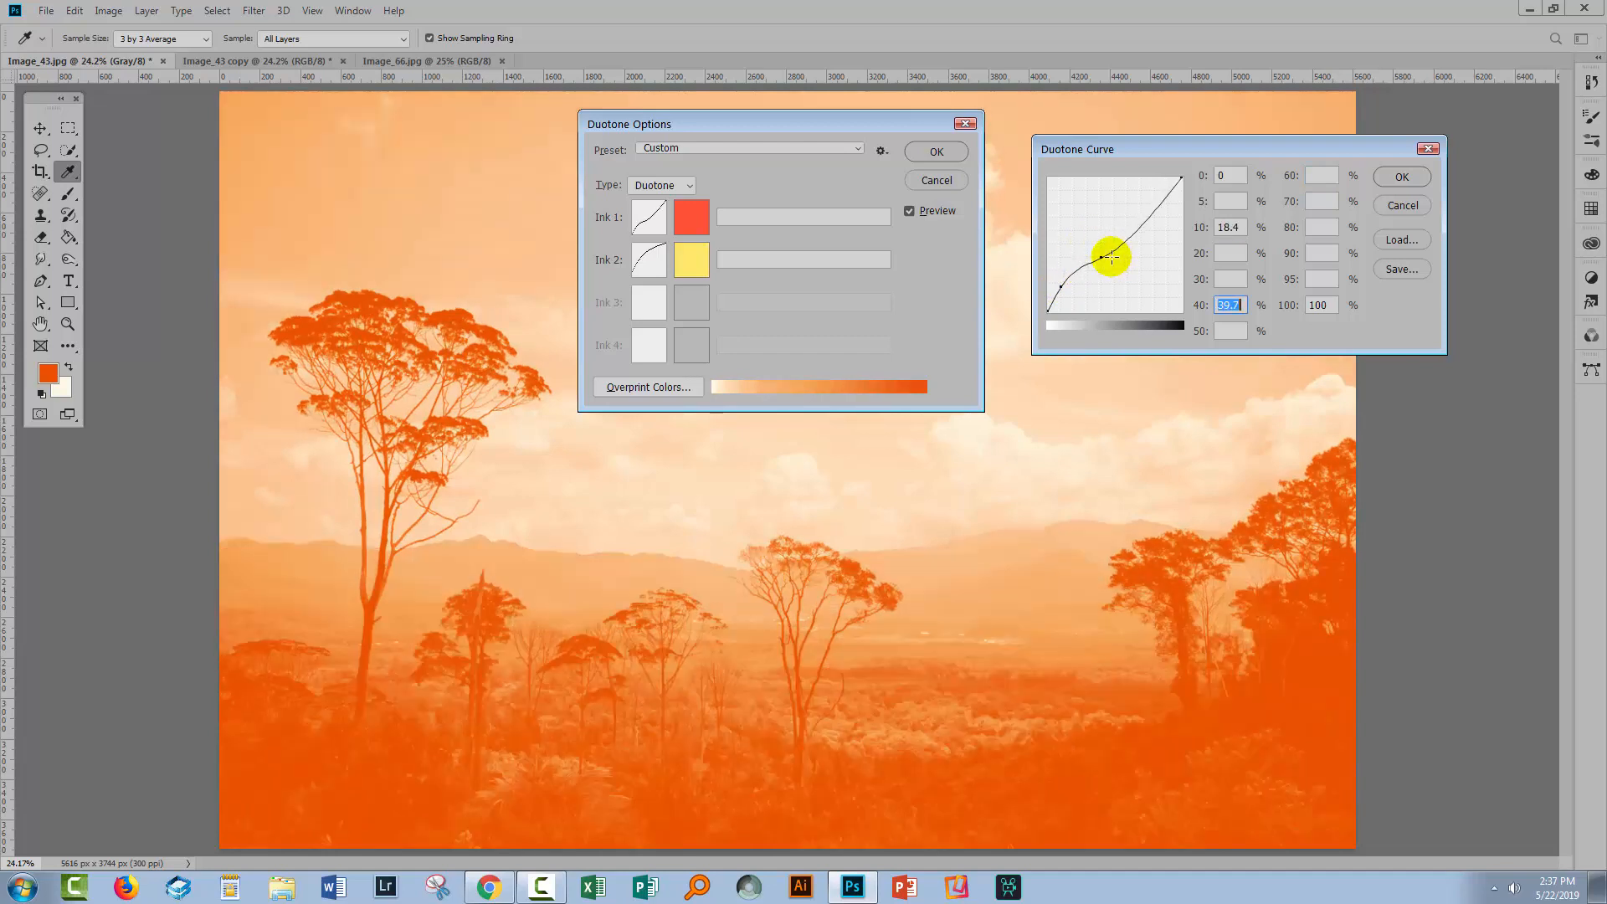
pyautogui.moveTo(1113, 254); pyautogui.dragTo(1076, 279)
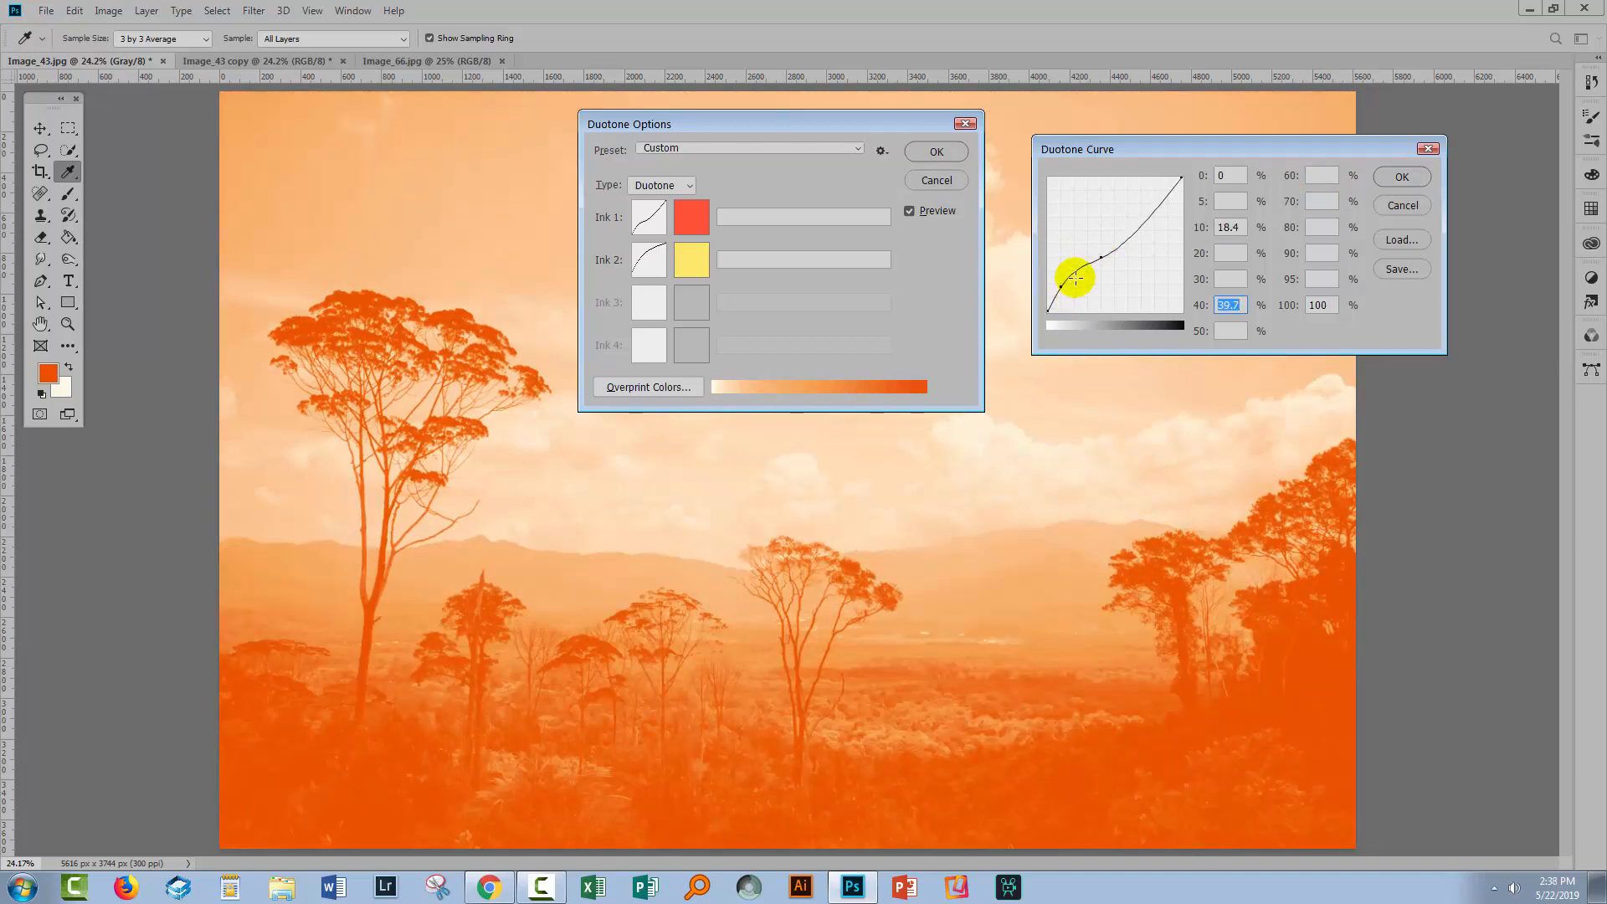
pyautogui.moveTo(1076, 278); pyautogui.dragTo(1107, 261)
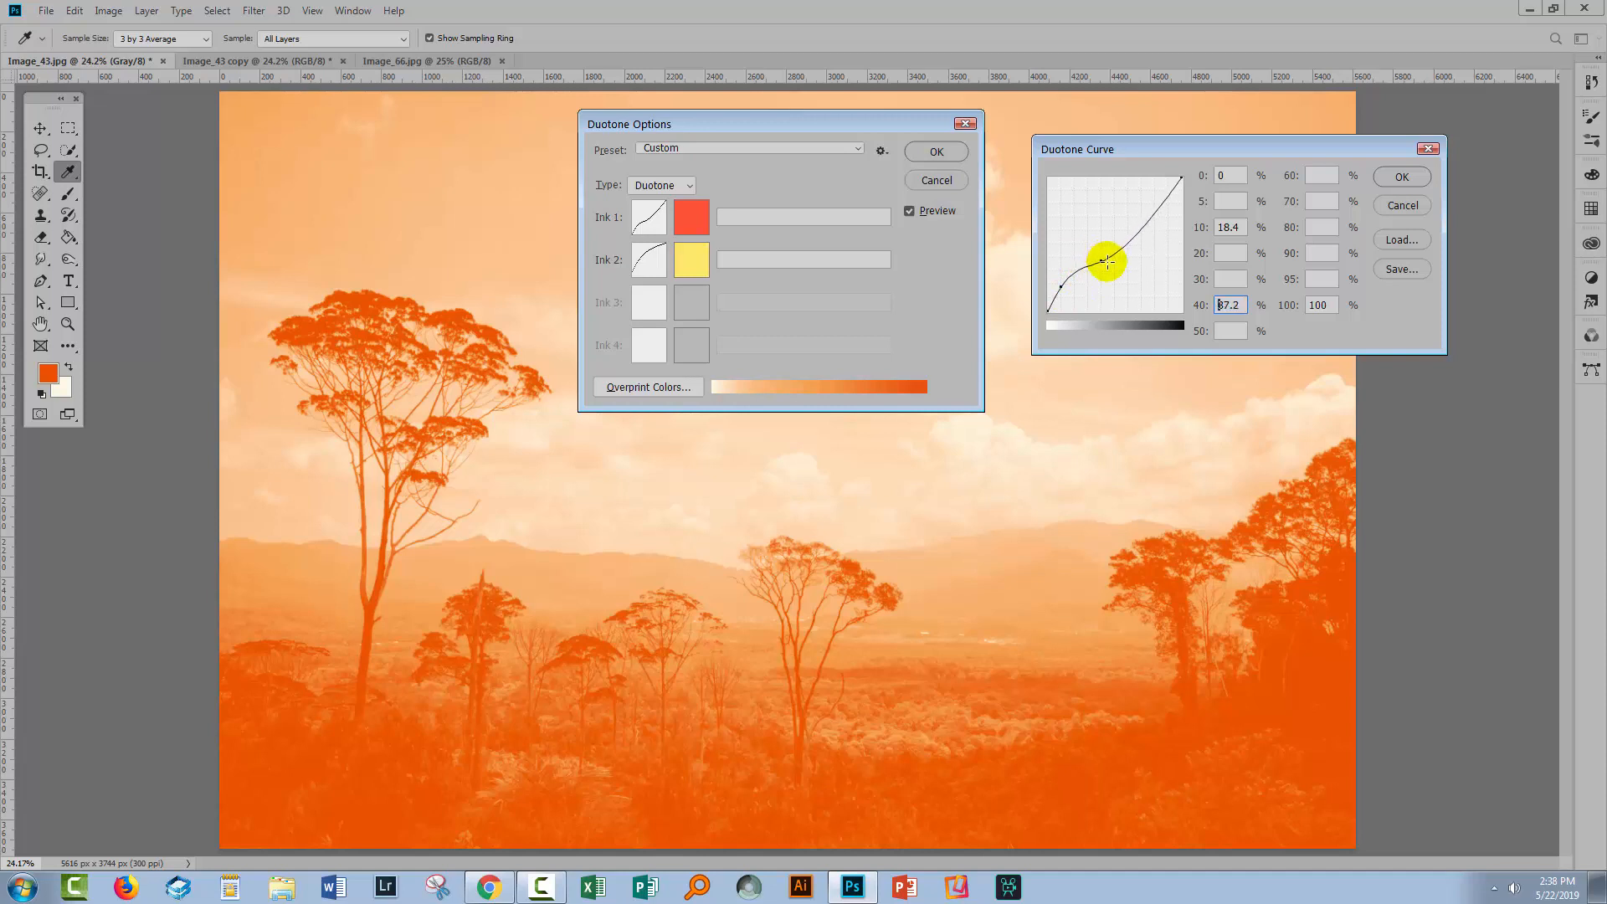
pyautogui.moveTo(1106, 261); pyautogui.dragTo(1119, 254)
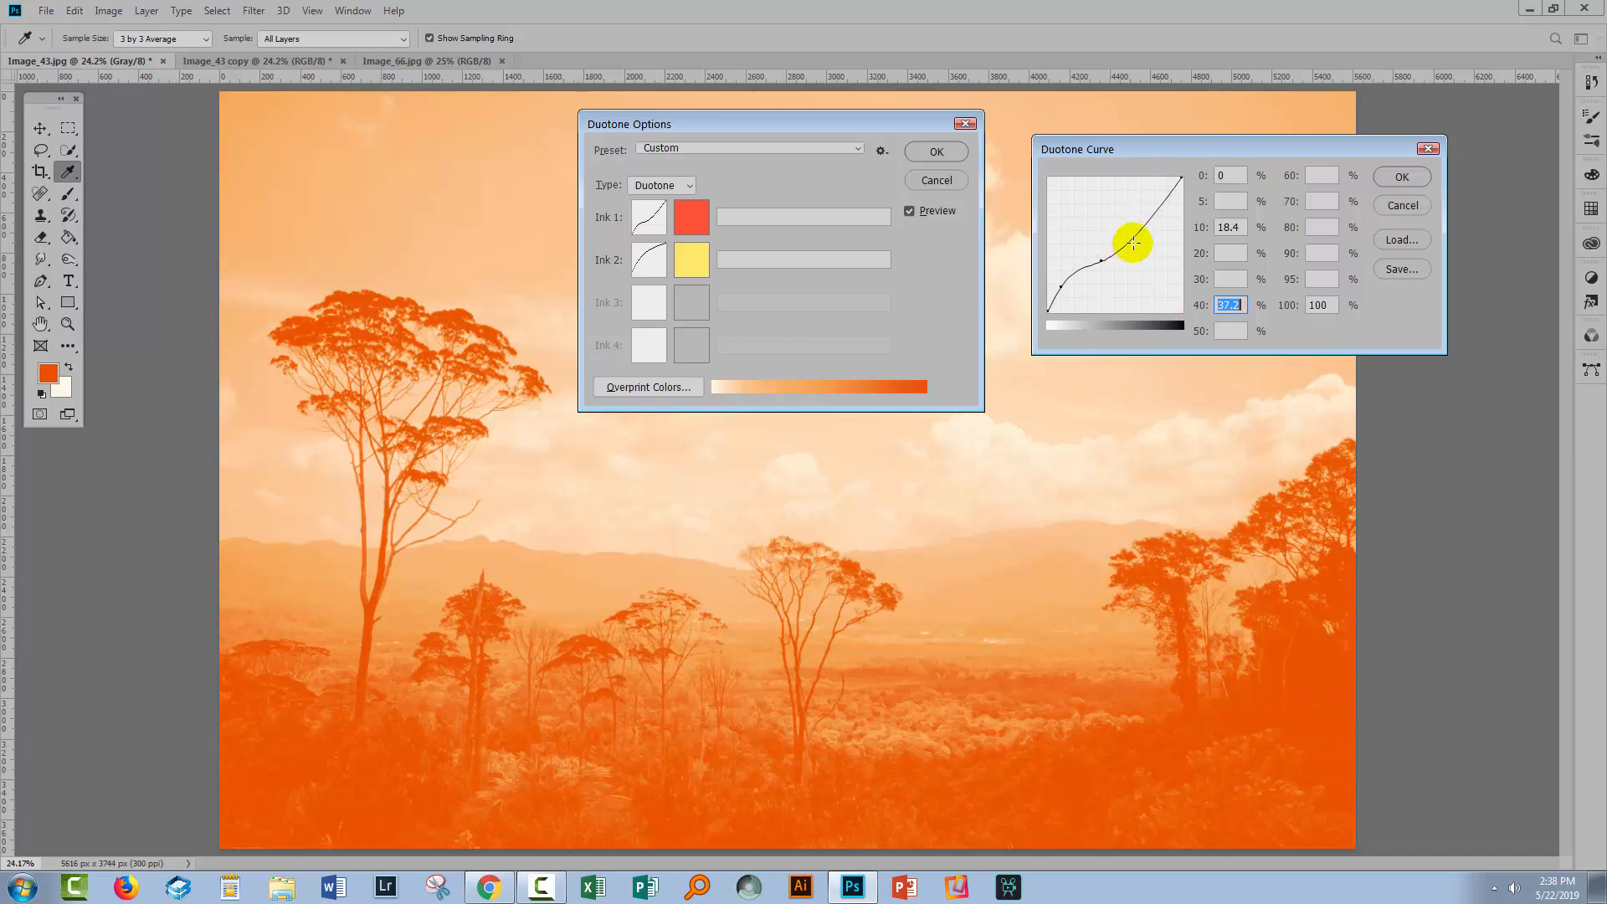
# - Adjust the red ink curve's highlight and top points to finalize its shape
pyautogui.moveTo(1134, 243); pyautogui.dragTo(1141, 251)
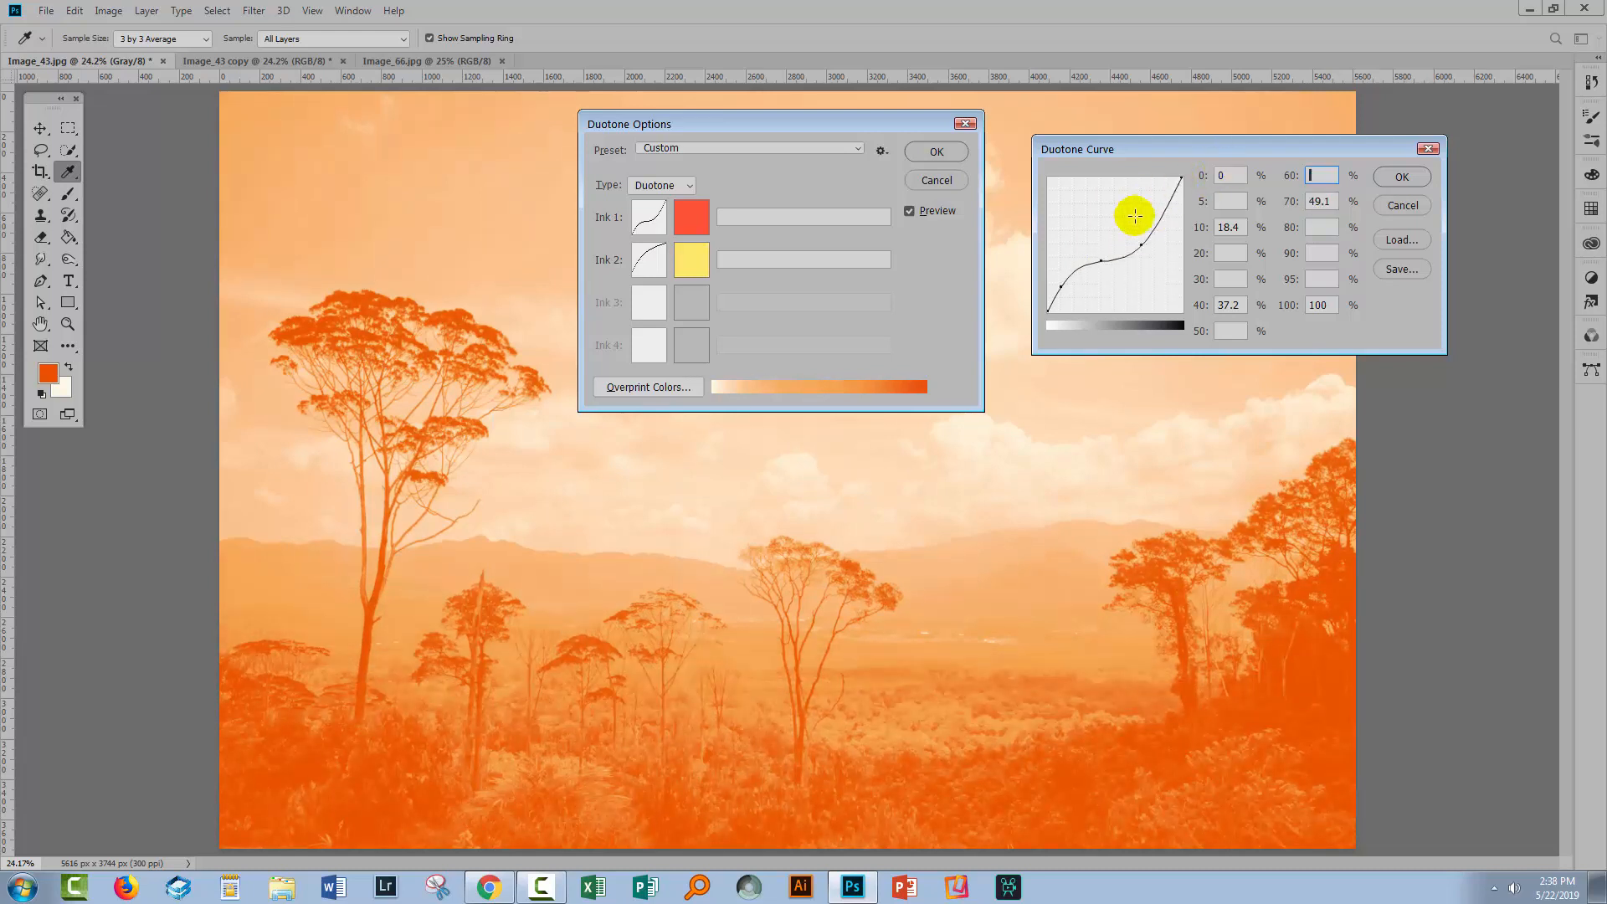
pyautogui.moveTo(1135, 215); pyautogui.dragTo(1150, 243)
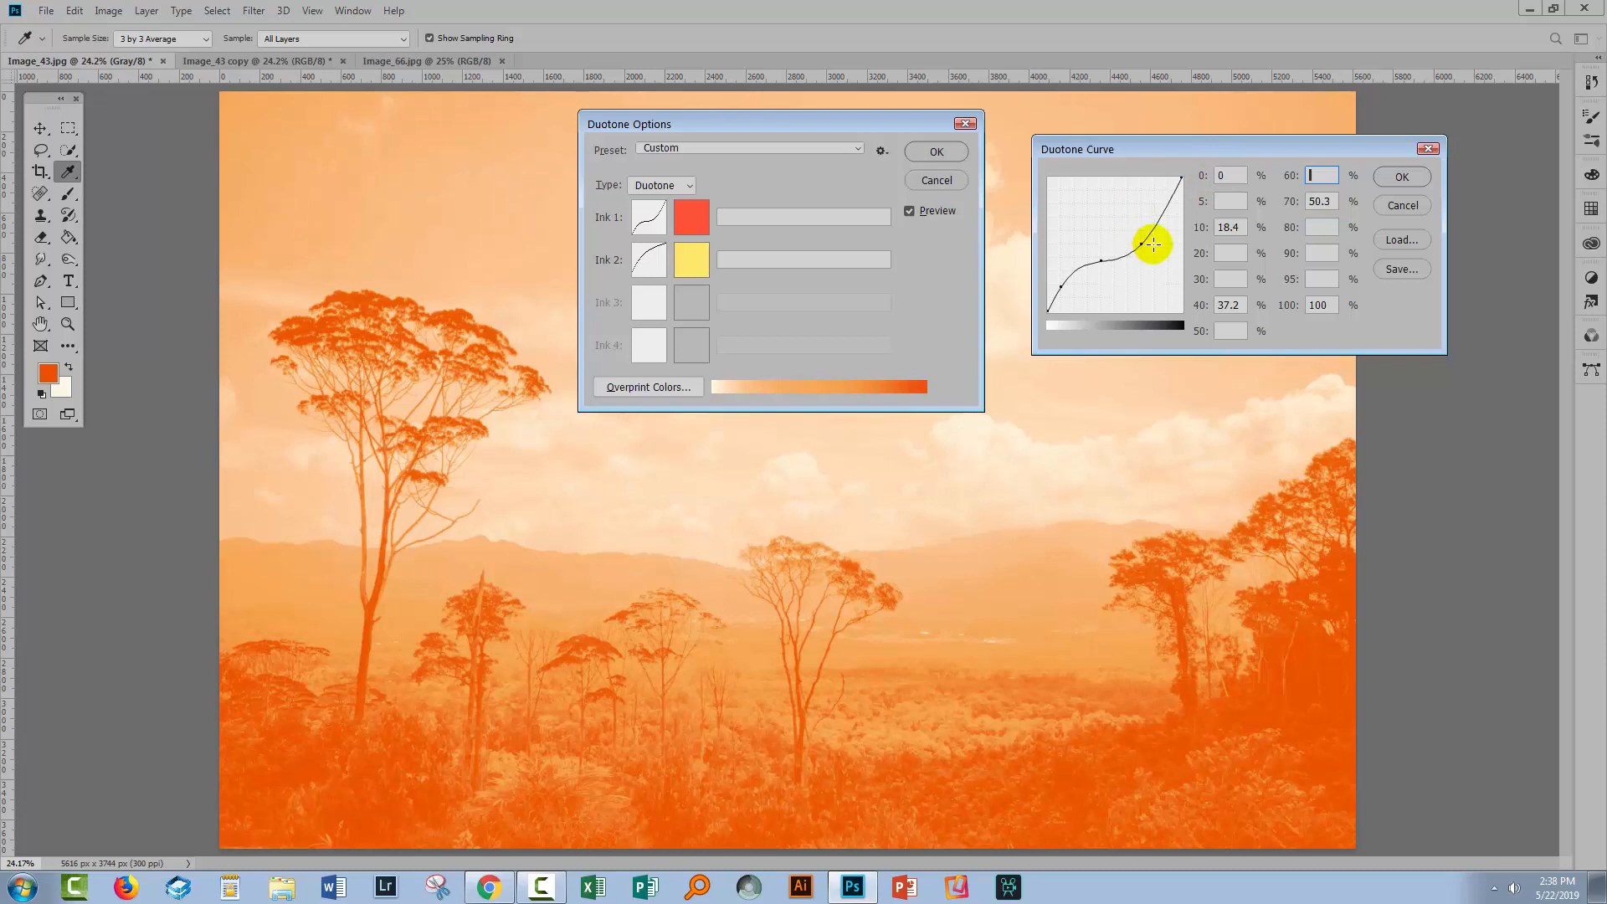
pyautogui.moveTo(1150, 243); pyautogui.dragTo(1150, 246)
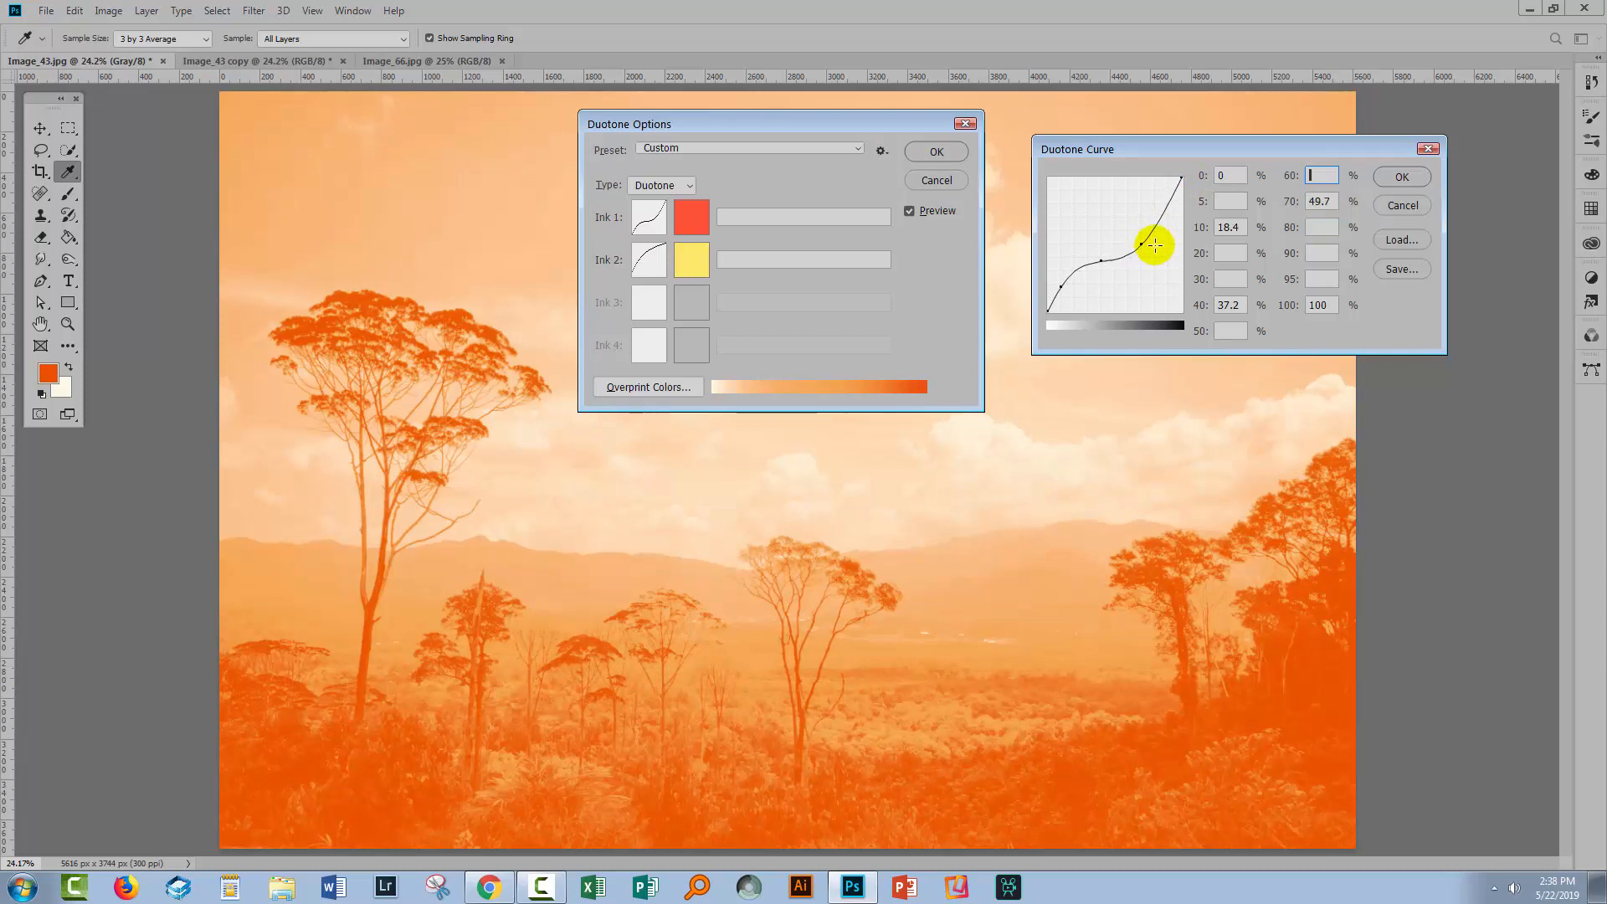
pyautogui.moveTo(1156, 243); pyautogui.dragTo(1101, 260)
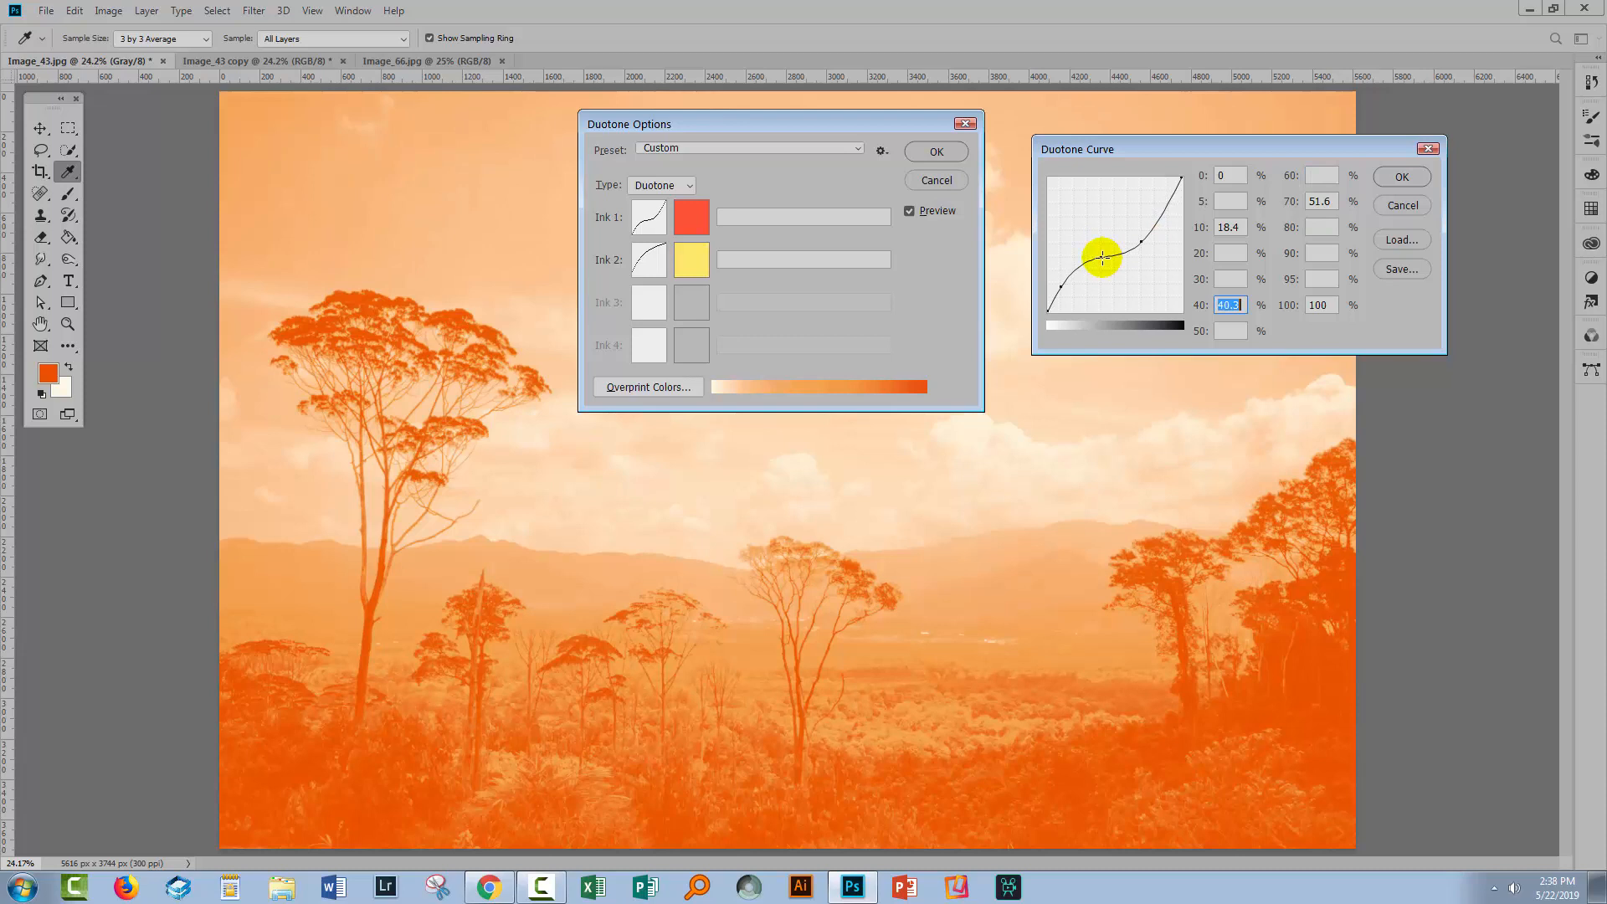
pyautogui.moveTo(1102, 259); pyautogui.dragTo(1178, 195)
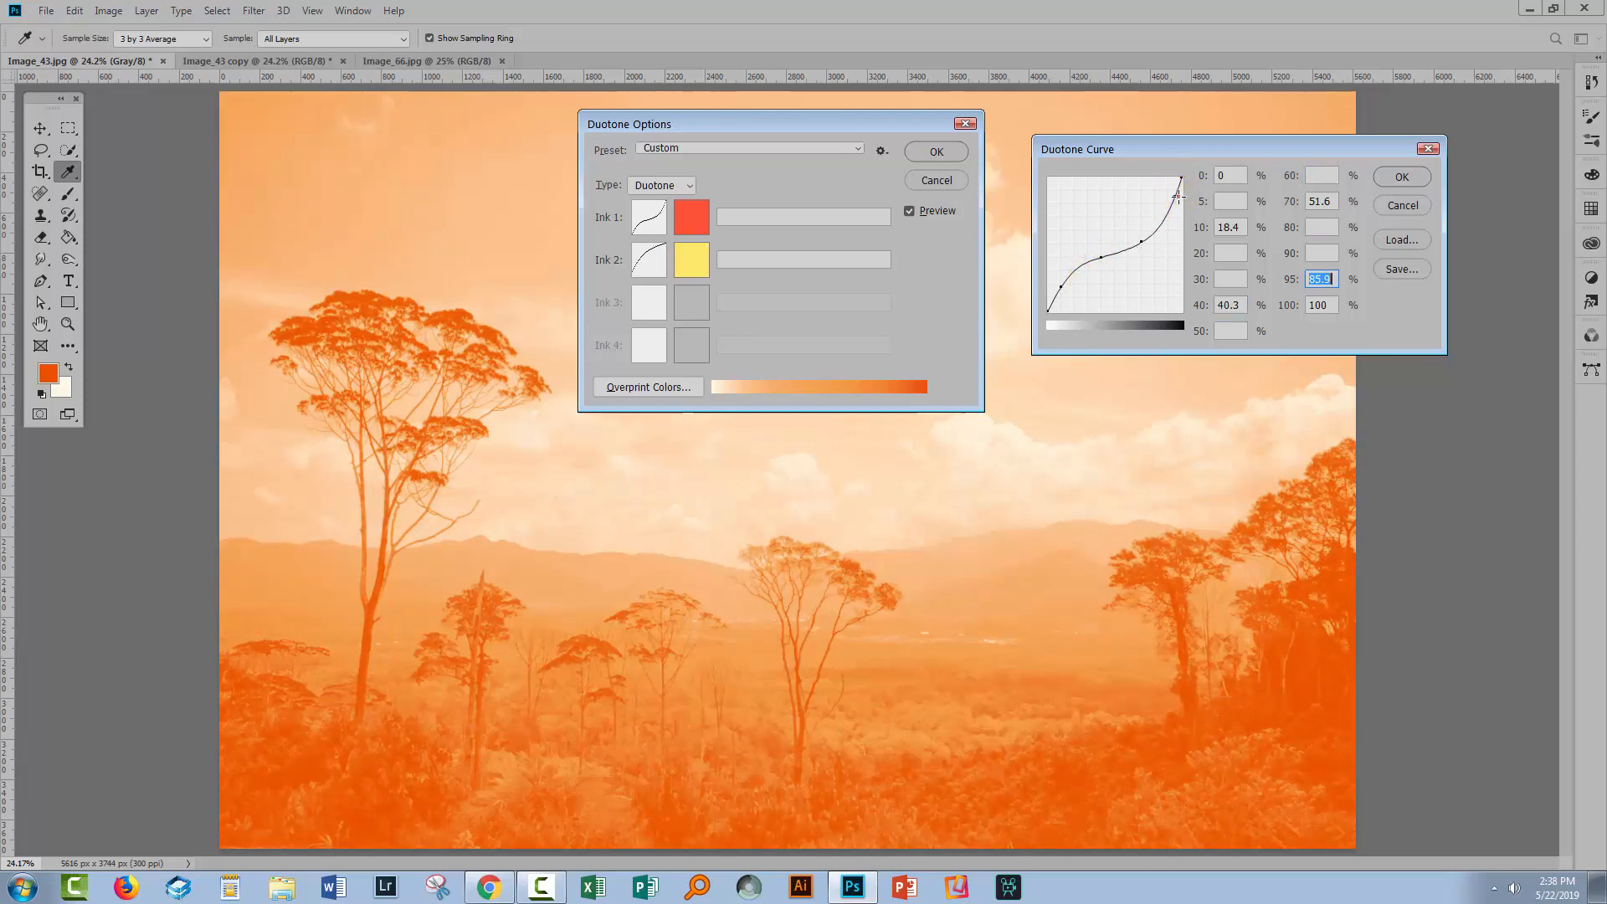
pyautogui.moveTo(1179, 193); pyautogui.dragTo(1099, 254)
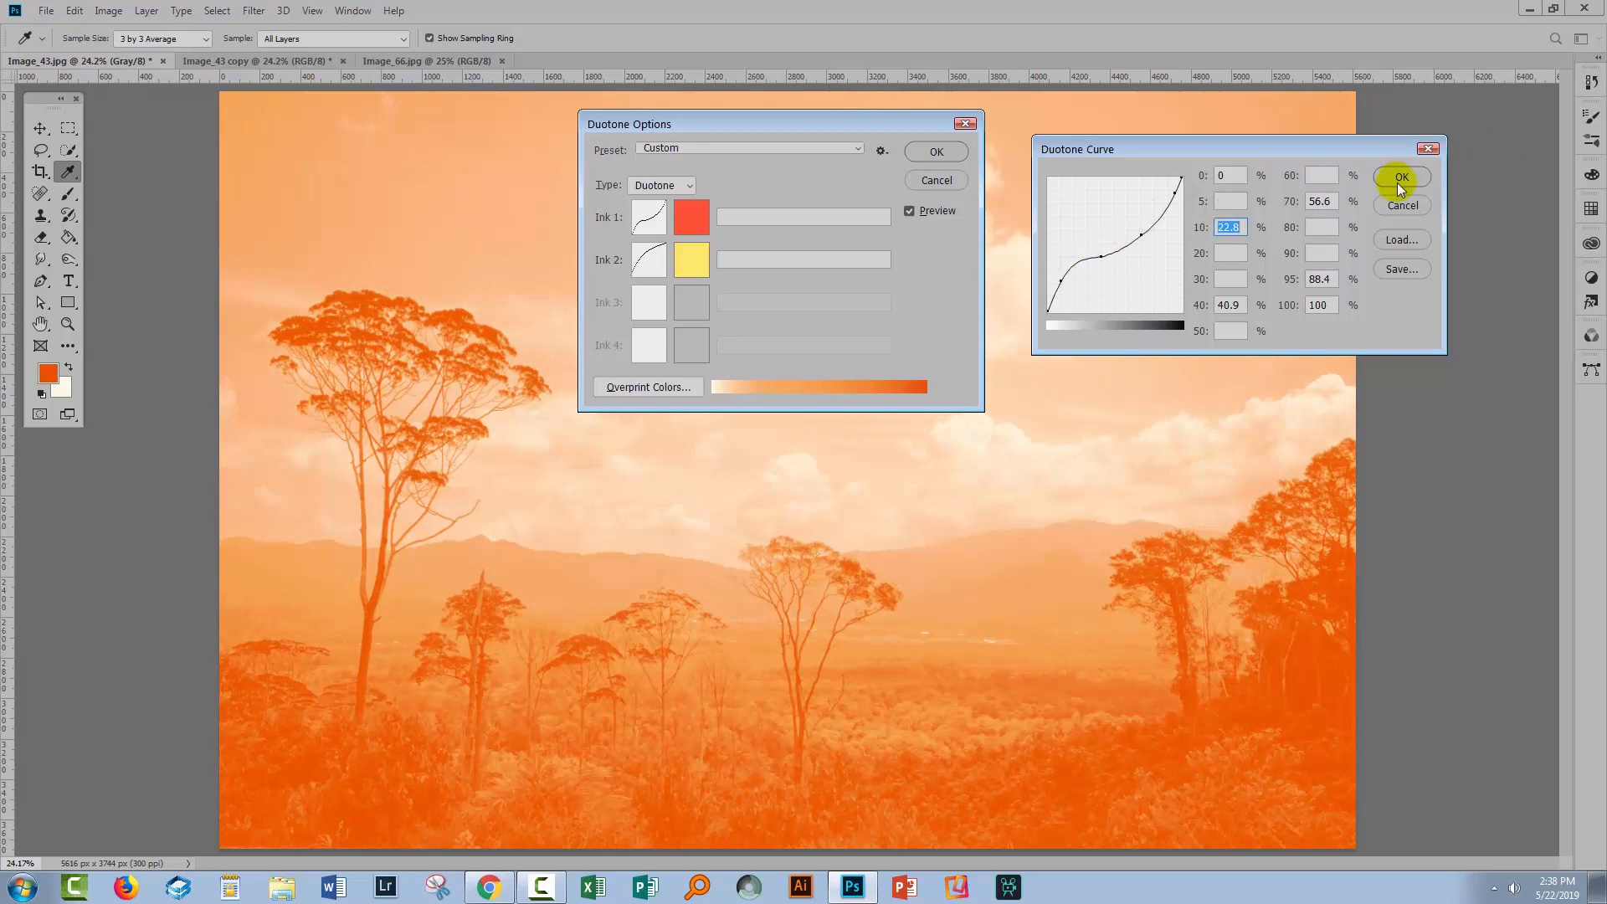
pyautogui.moveTo(1141, 257); pyautogui.dragTo(1115, 212)
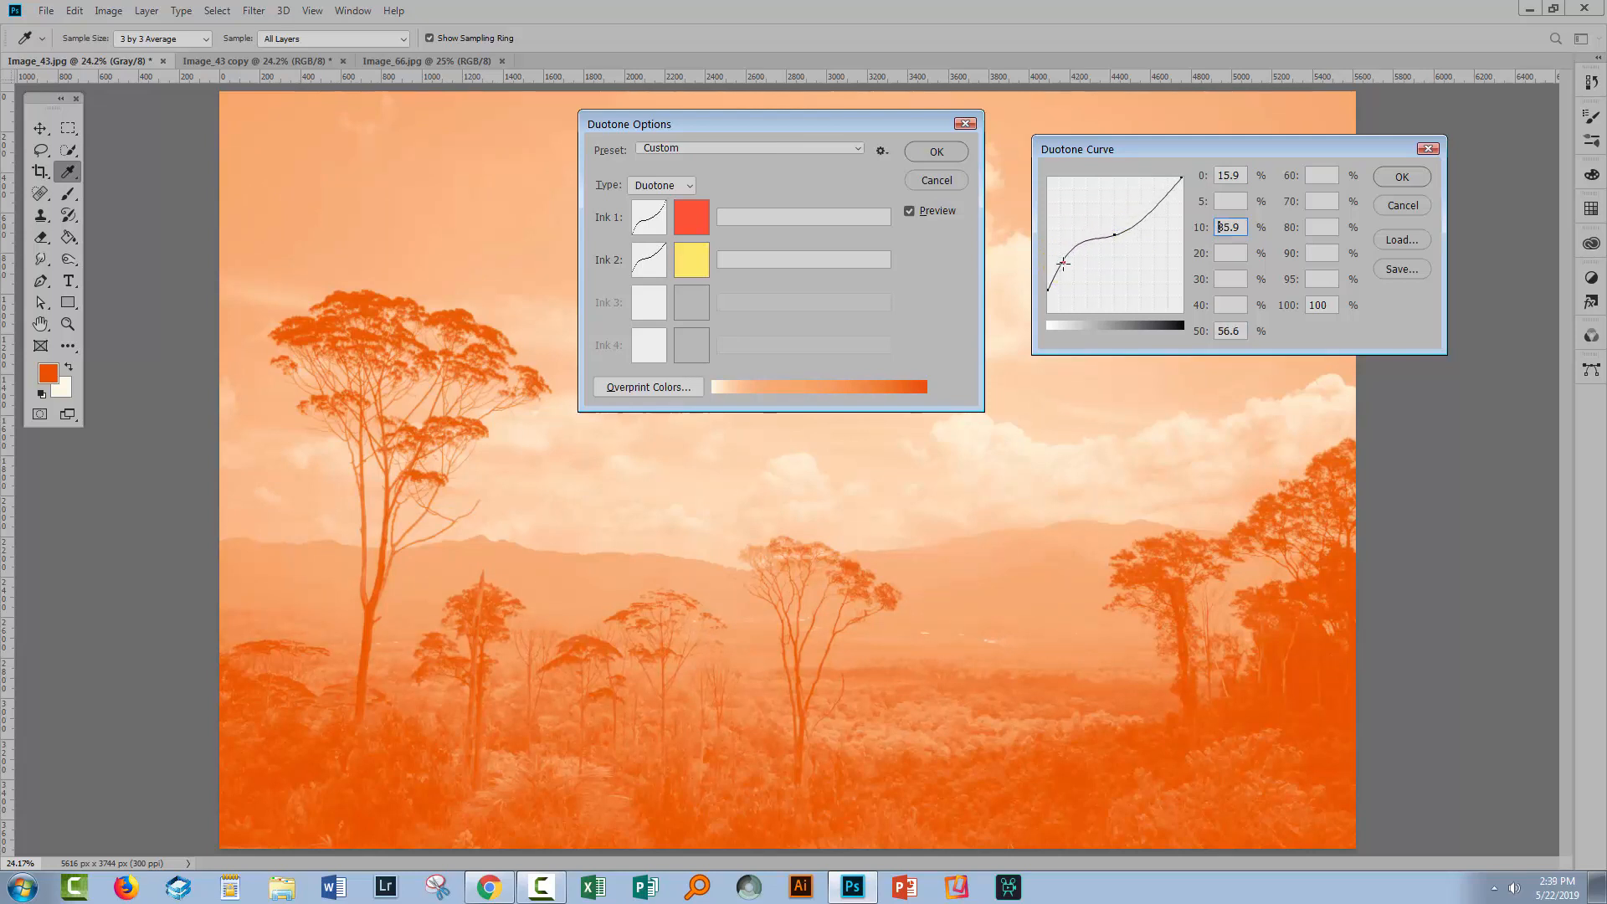
pyautogui.moveTo(1063, 264); pyautogui.dragTo(1115, 236)
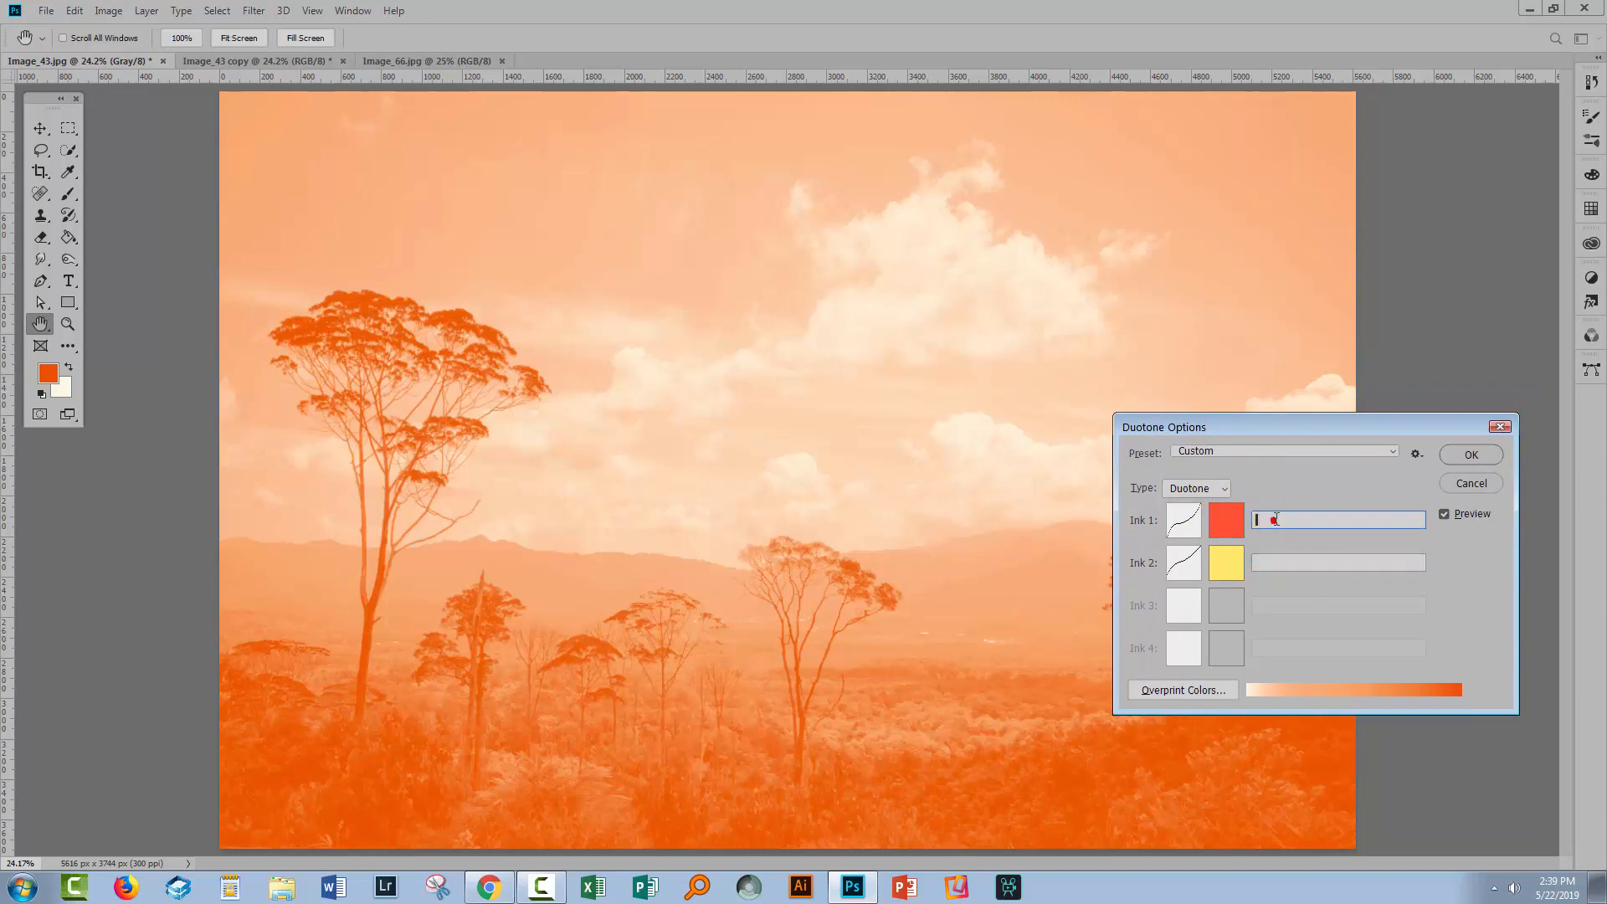
# - Name the inks 'red' and 'yellow' and apply the duotone to the image
pyautogui.write('red')
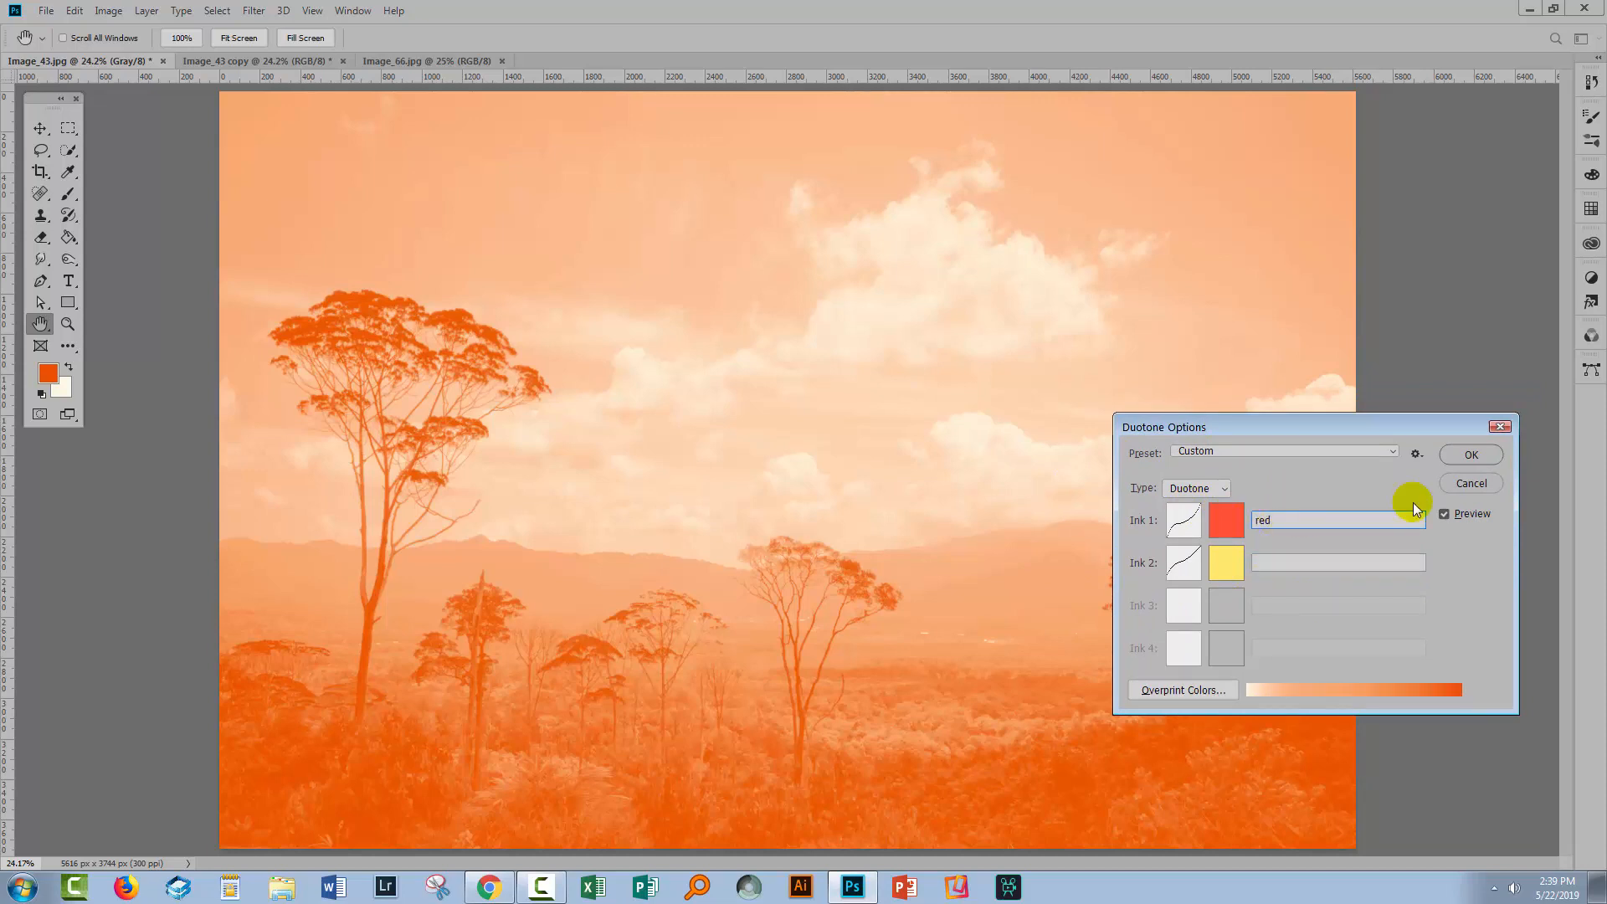
pyautogui.write('y')
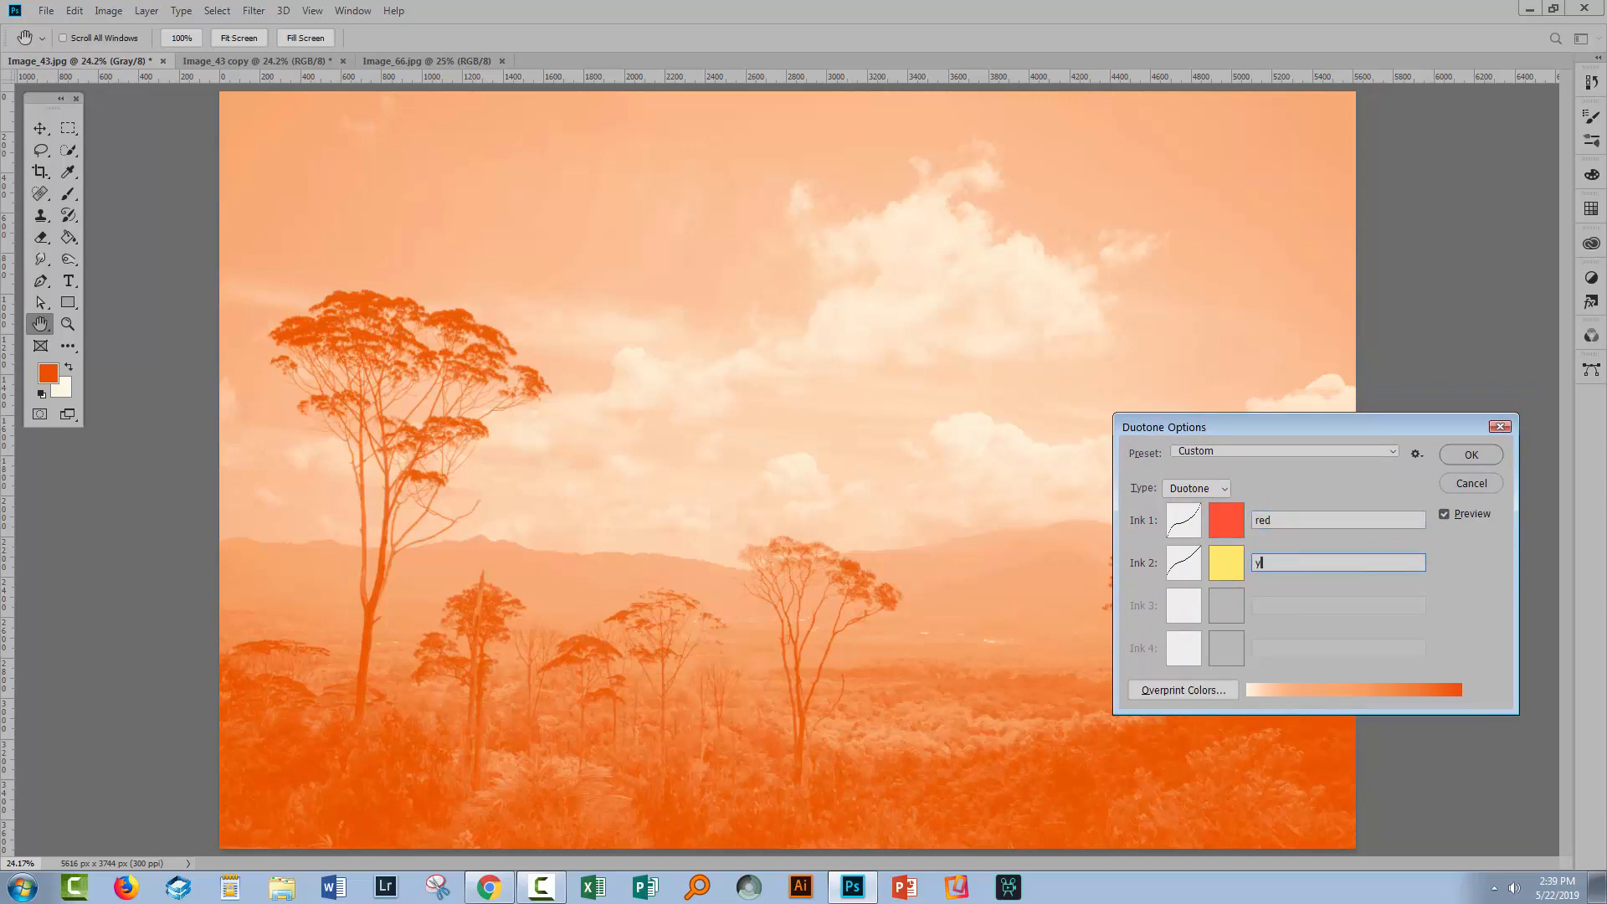
pyautogui.write('ellow')
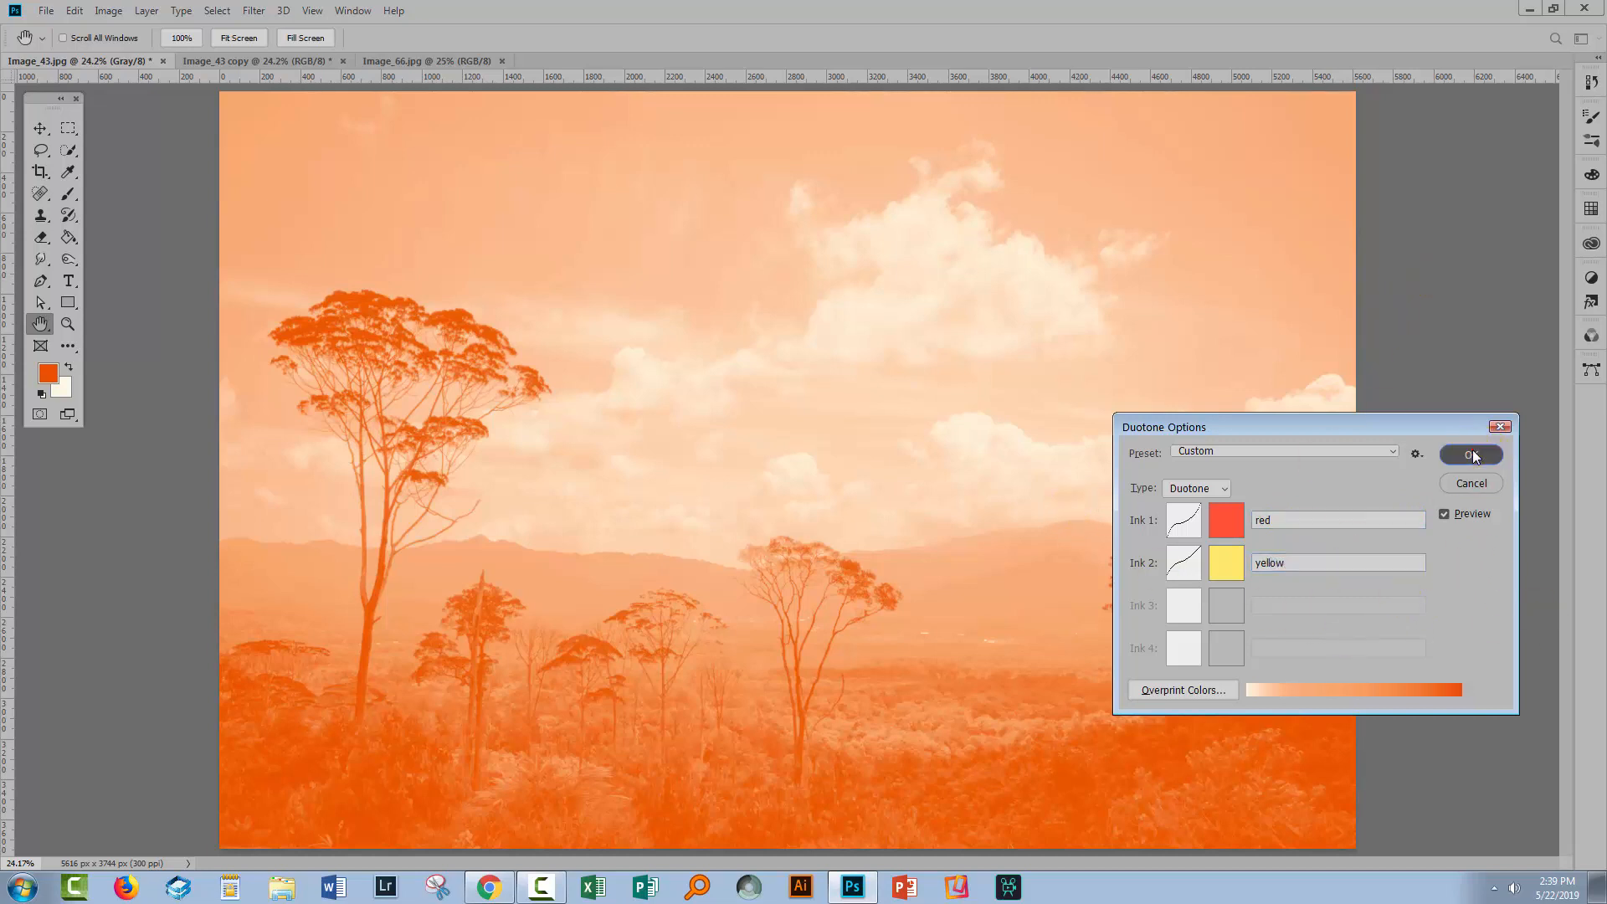
pyautogui.click(1470, 455)
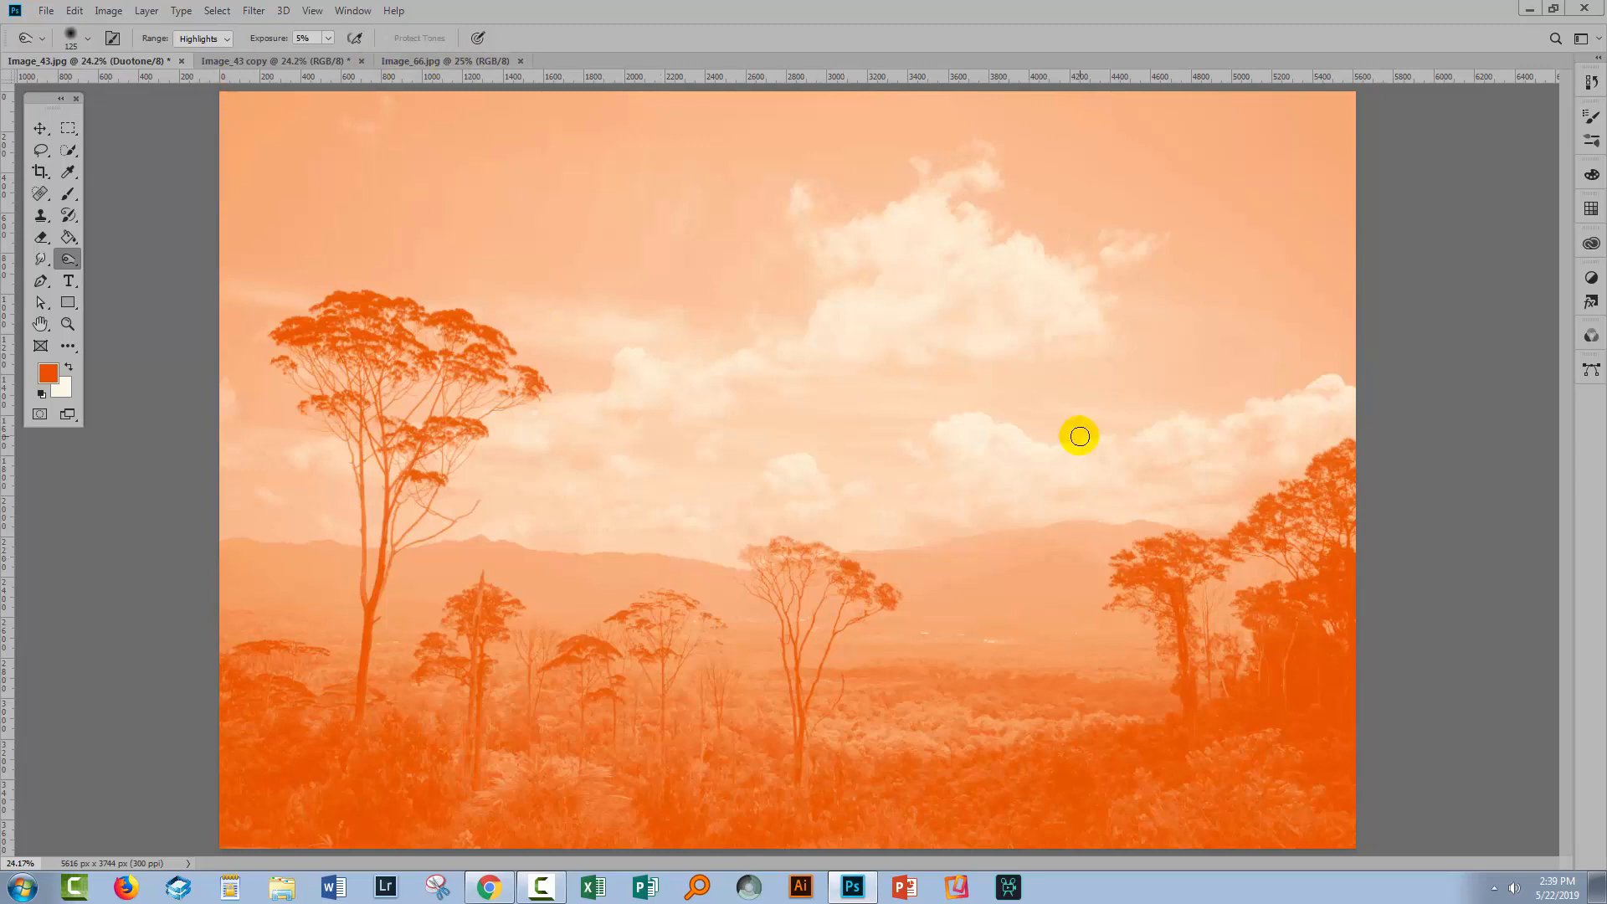
pyautogui.moveTo(586, 45)
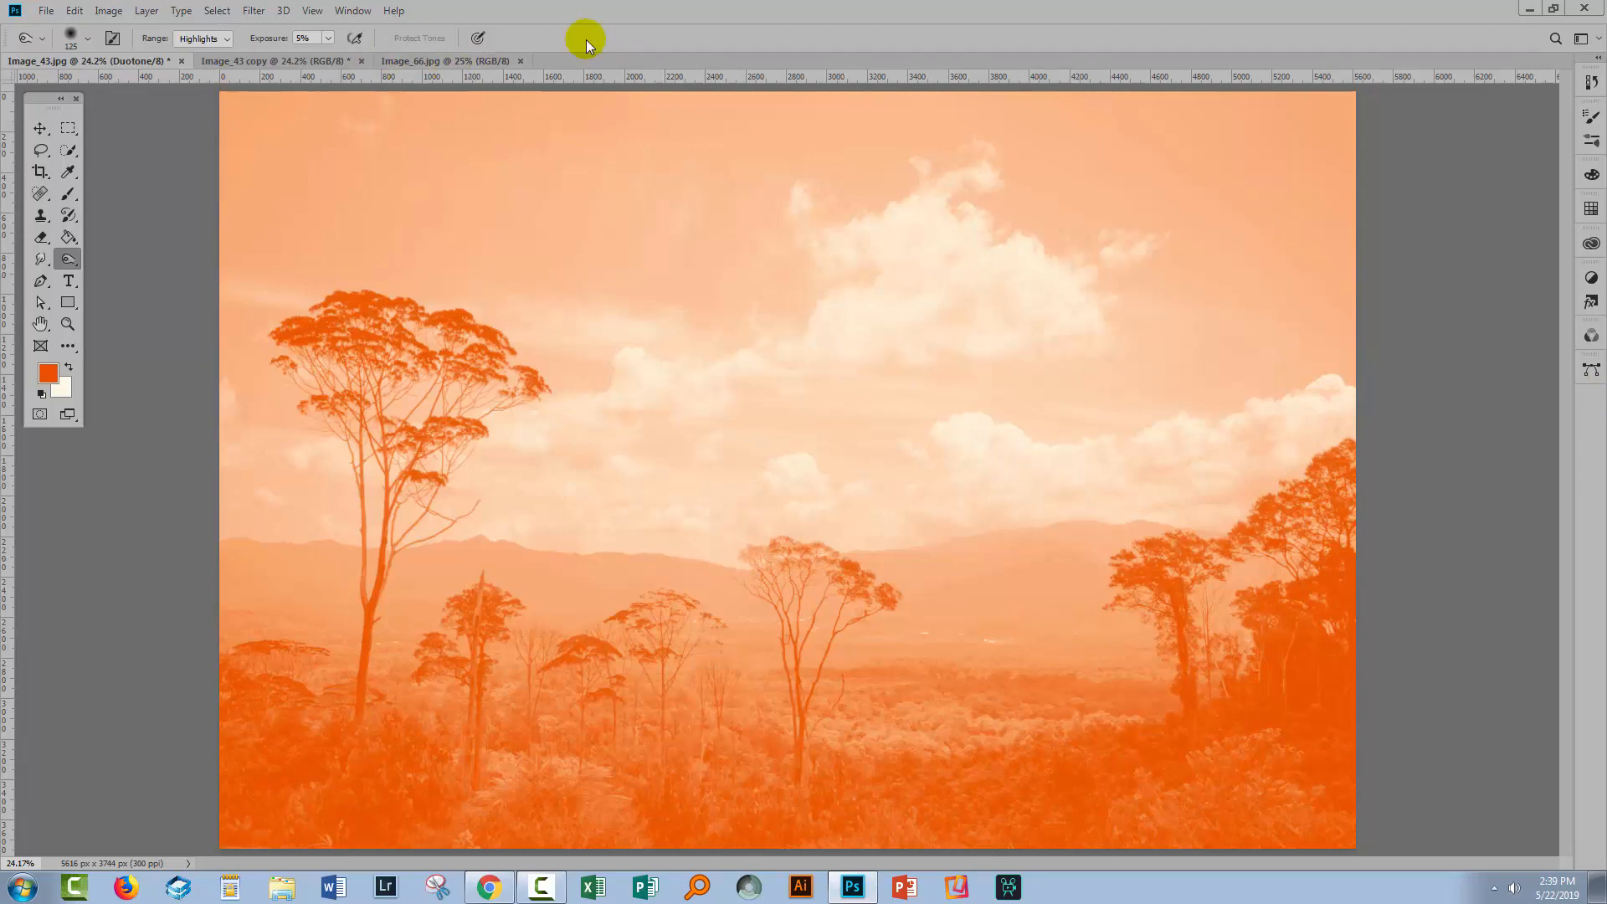
# - Reopen Duotone Options from Image > Mode > Duotone
pyautogui.click(109, 11)
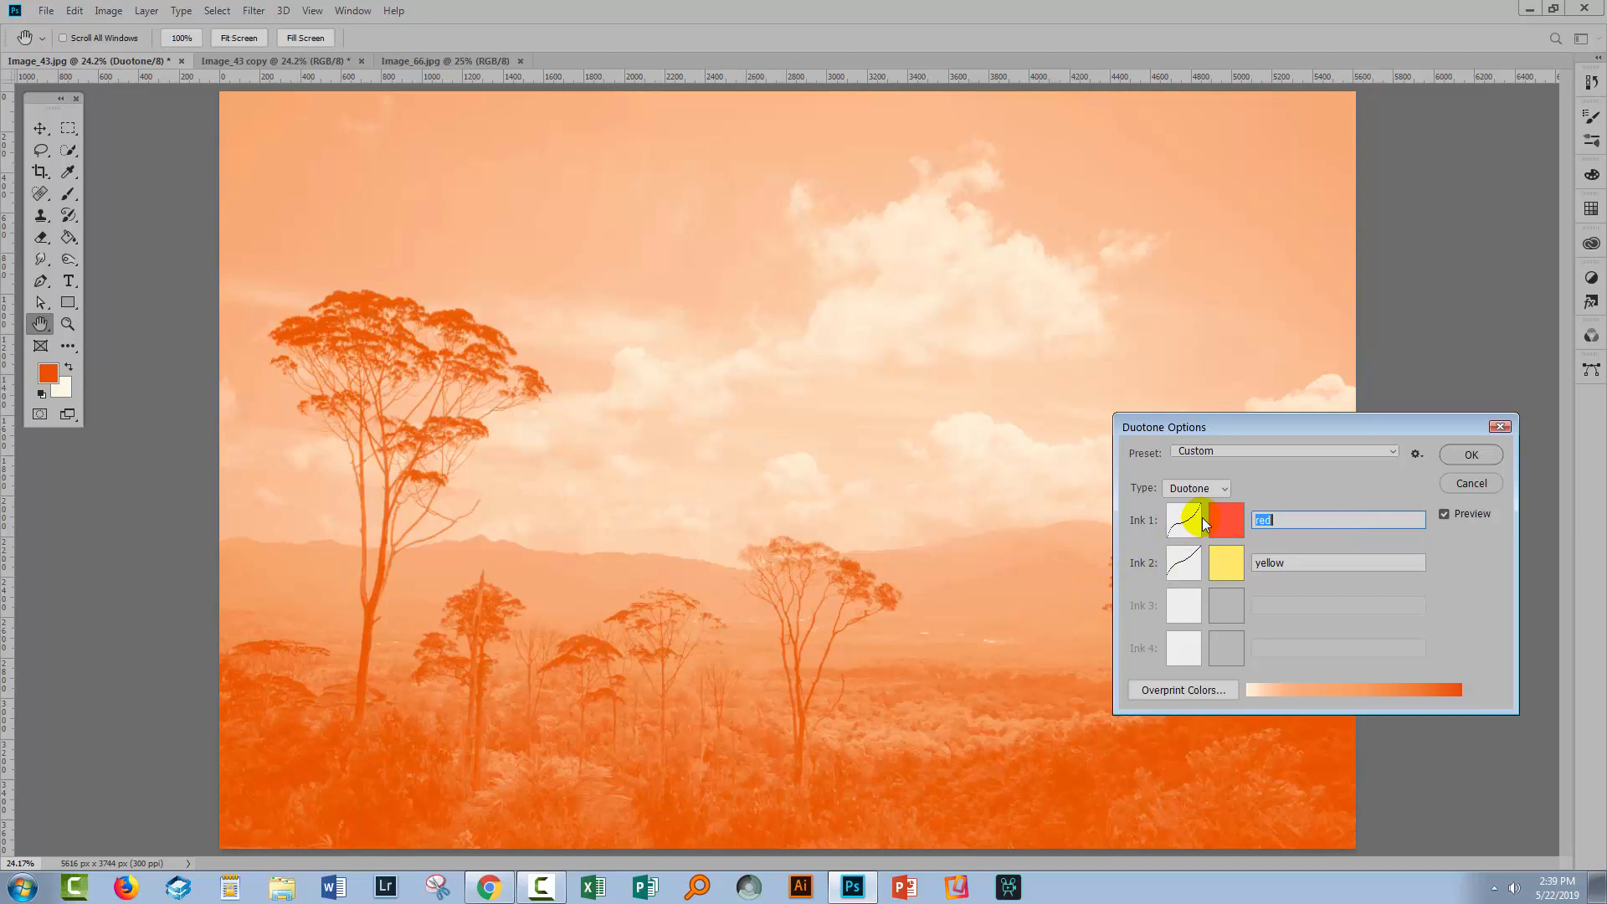
pyautogui.moveTo(1156, 510)
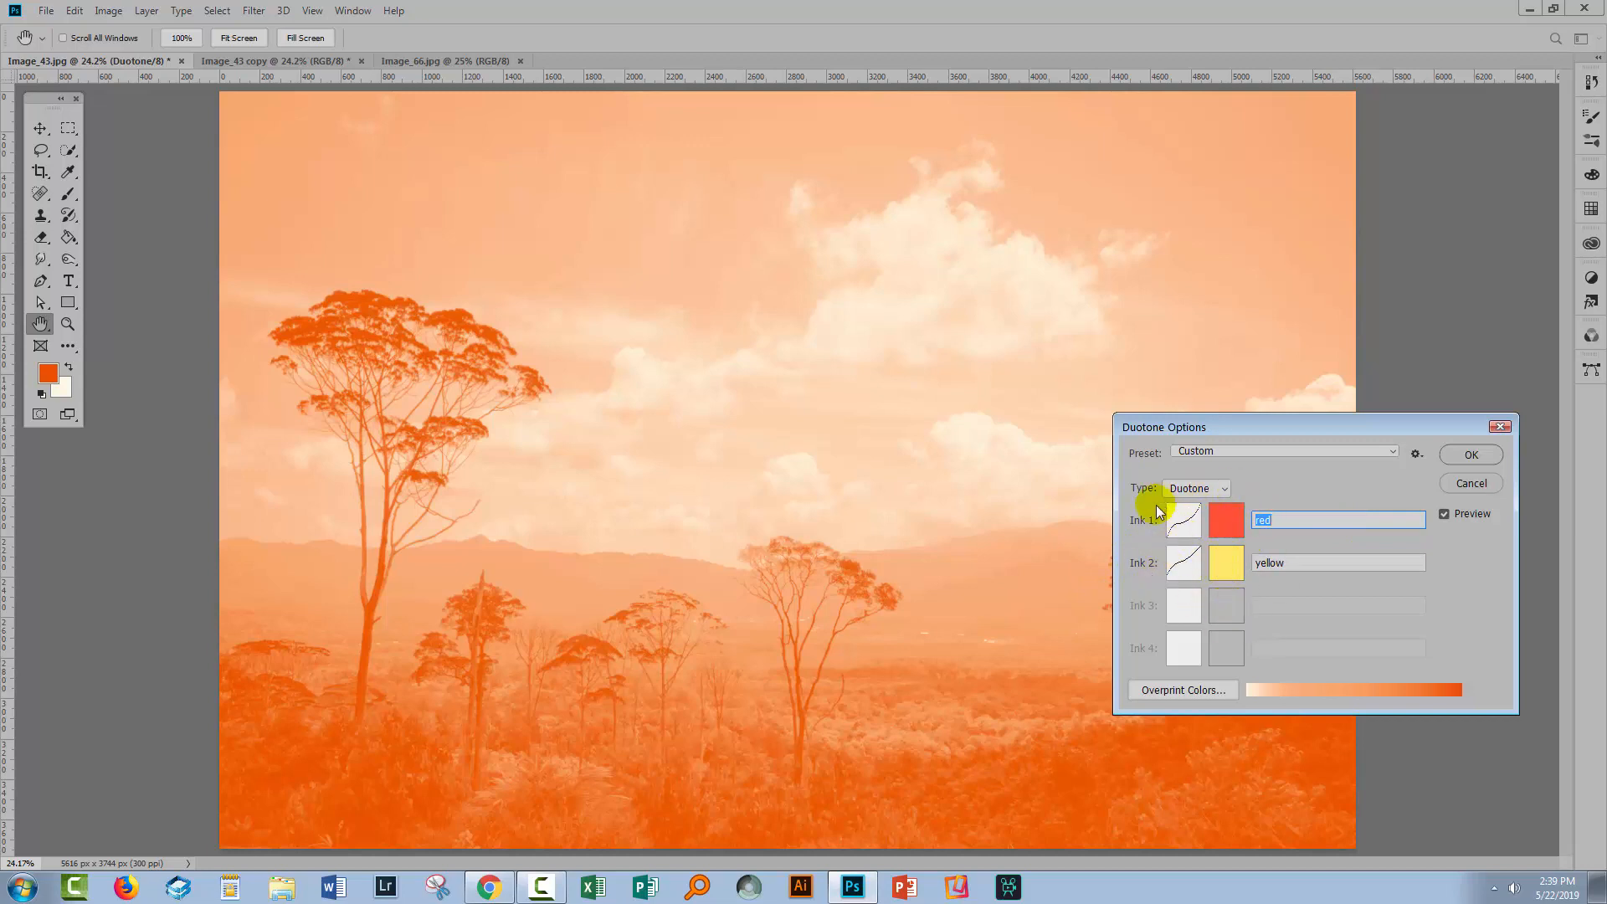
pyautogui.moveTo(1328, 495)
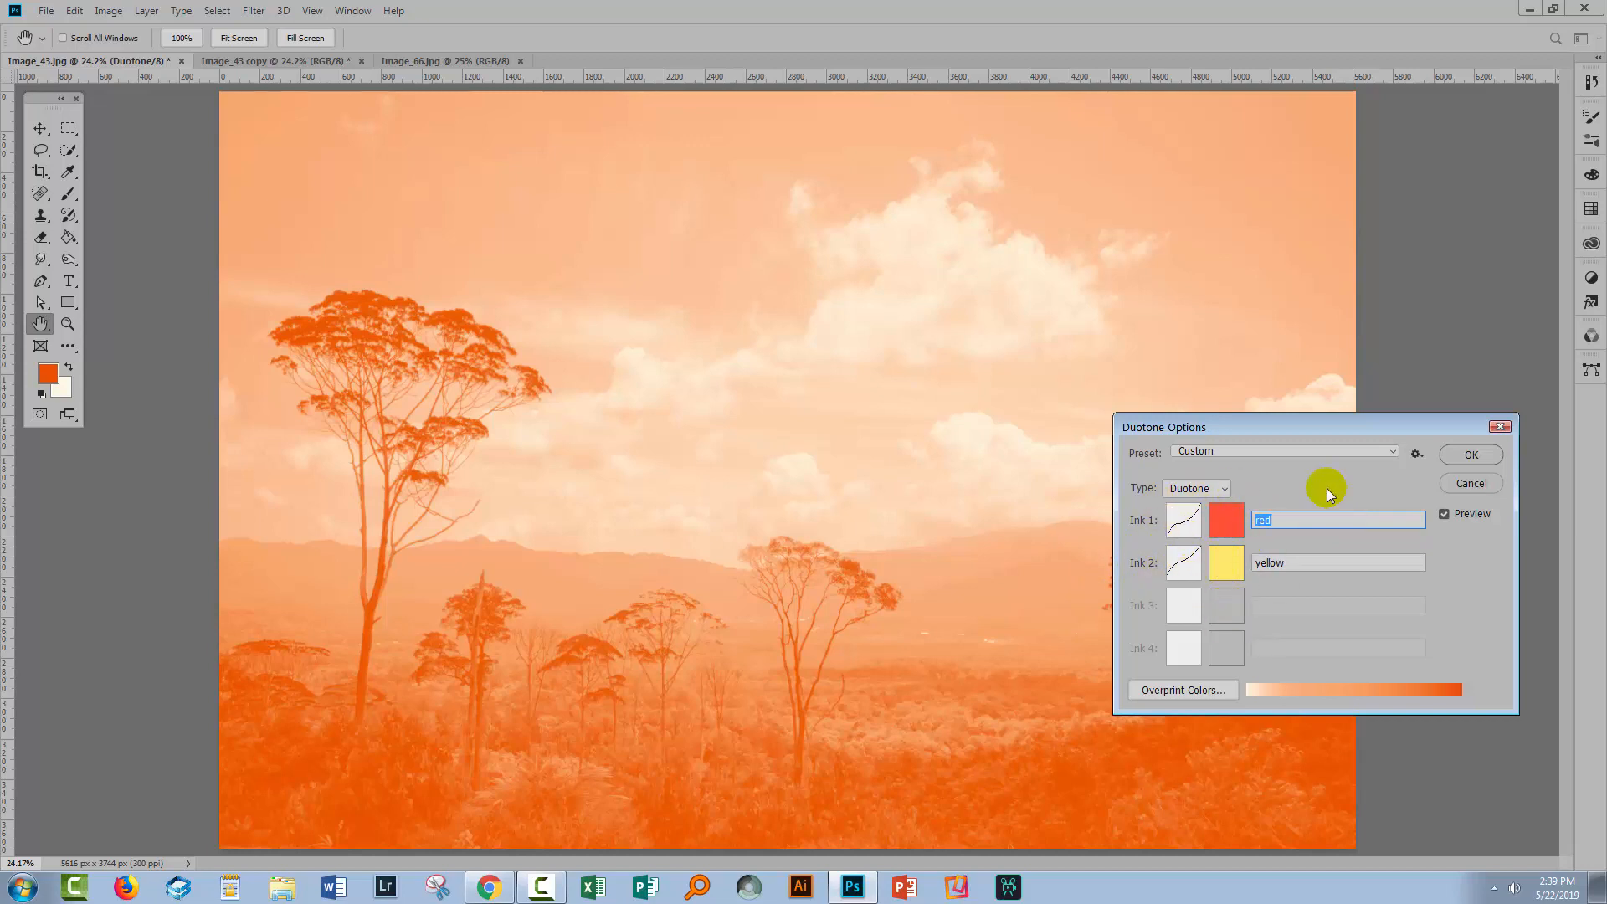
pyautogui.moveTo(1557, 463)
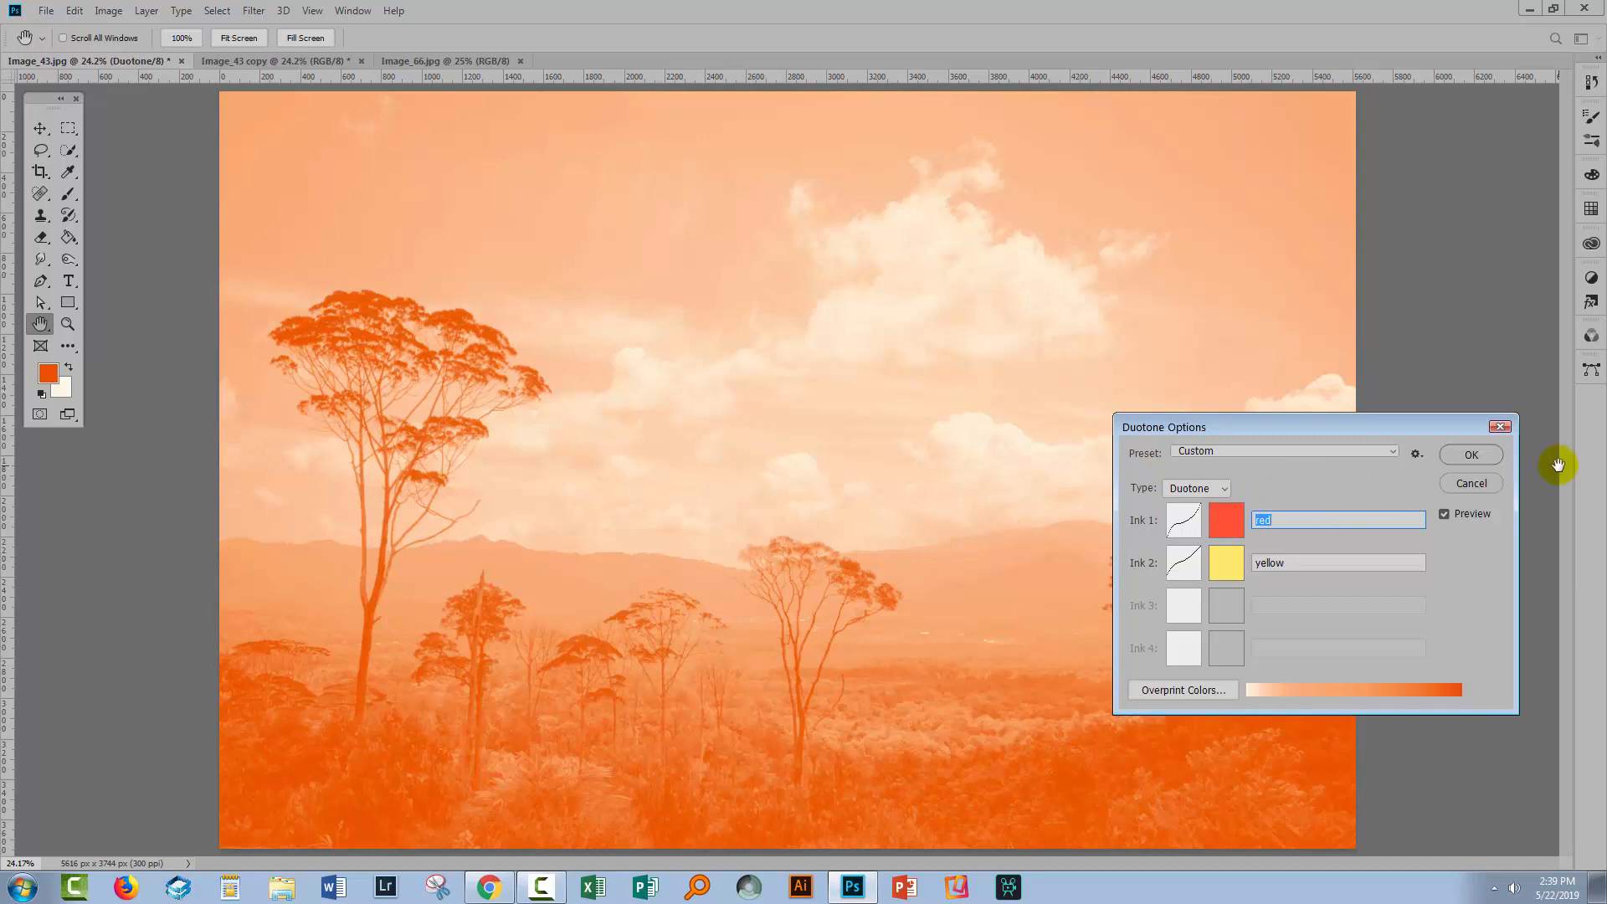
pyautogui.click(1417, 453)
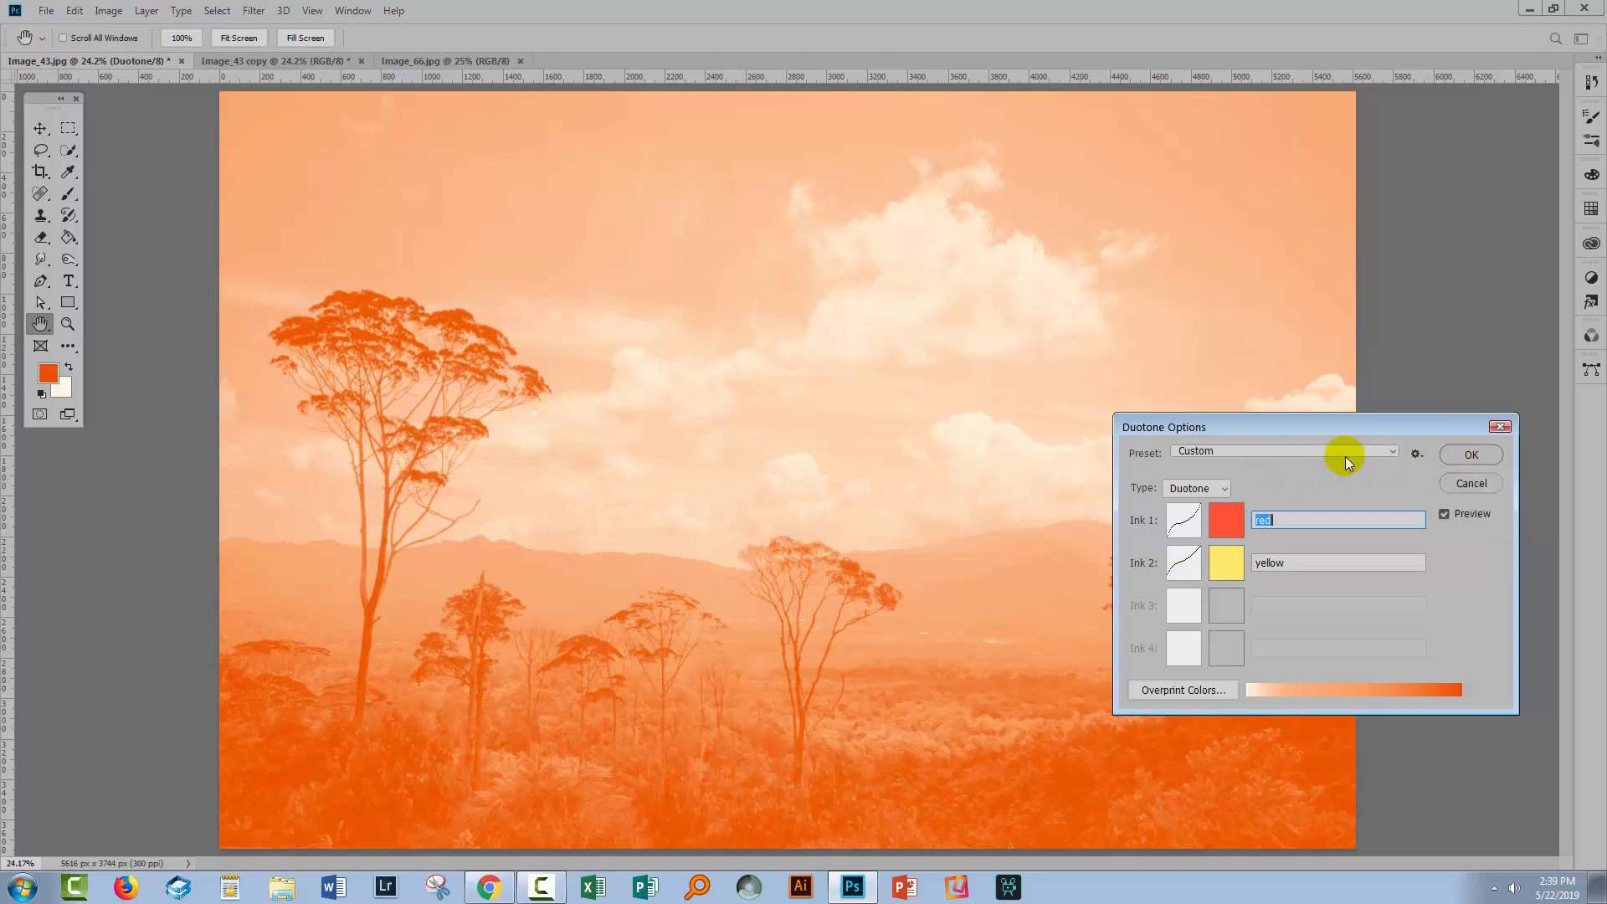
# - Preview the 'cyan bl 4' duotone preset, then cancel to keep red-yellow
pyautogui.click(1391, 452)
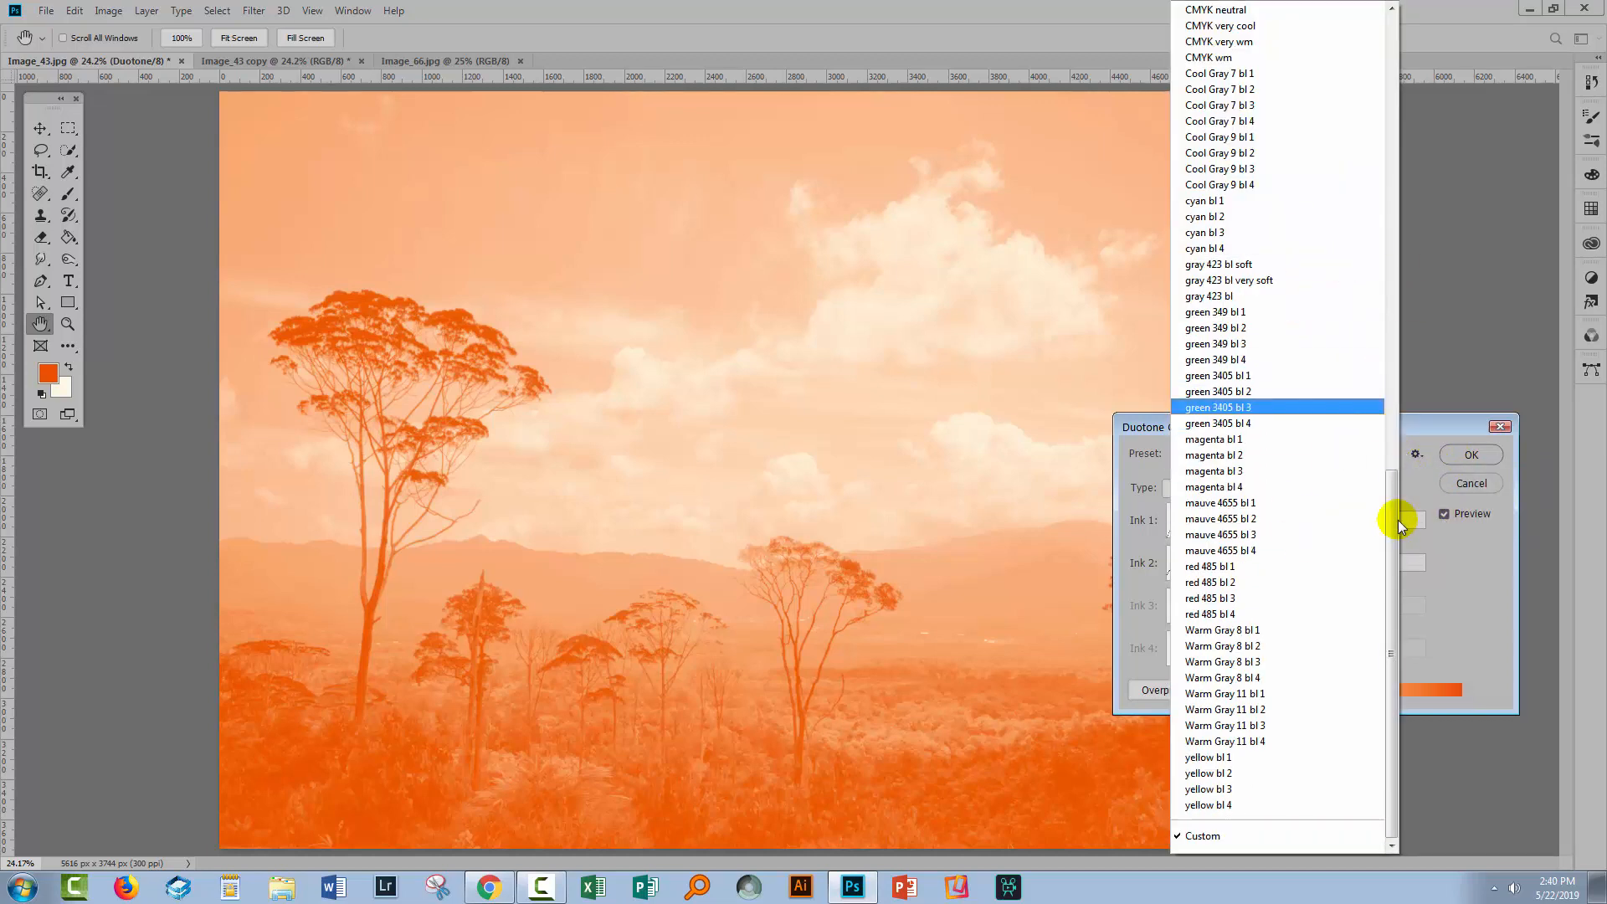
pyautogui.moveTo(1391, 522); pyautogui.dragTo(1392, 61)
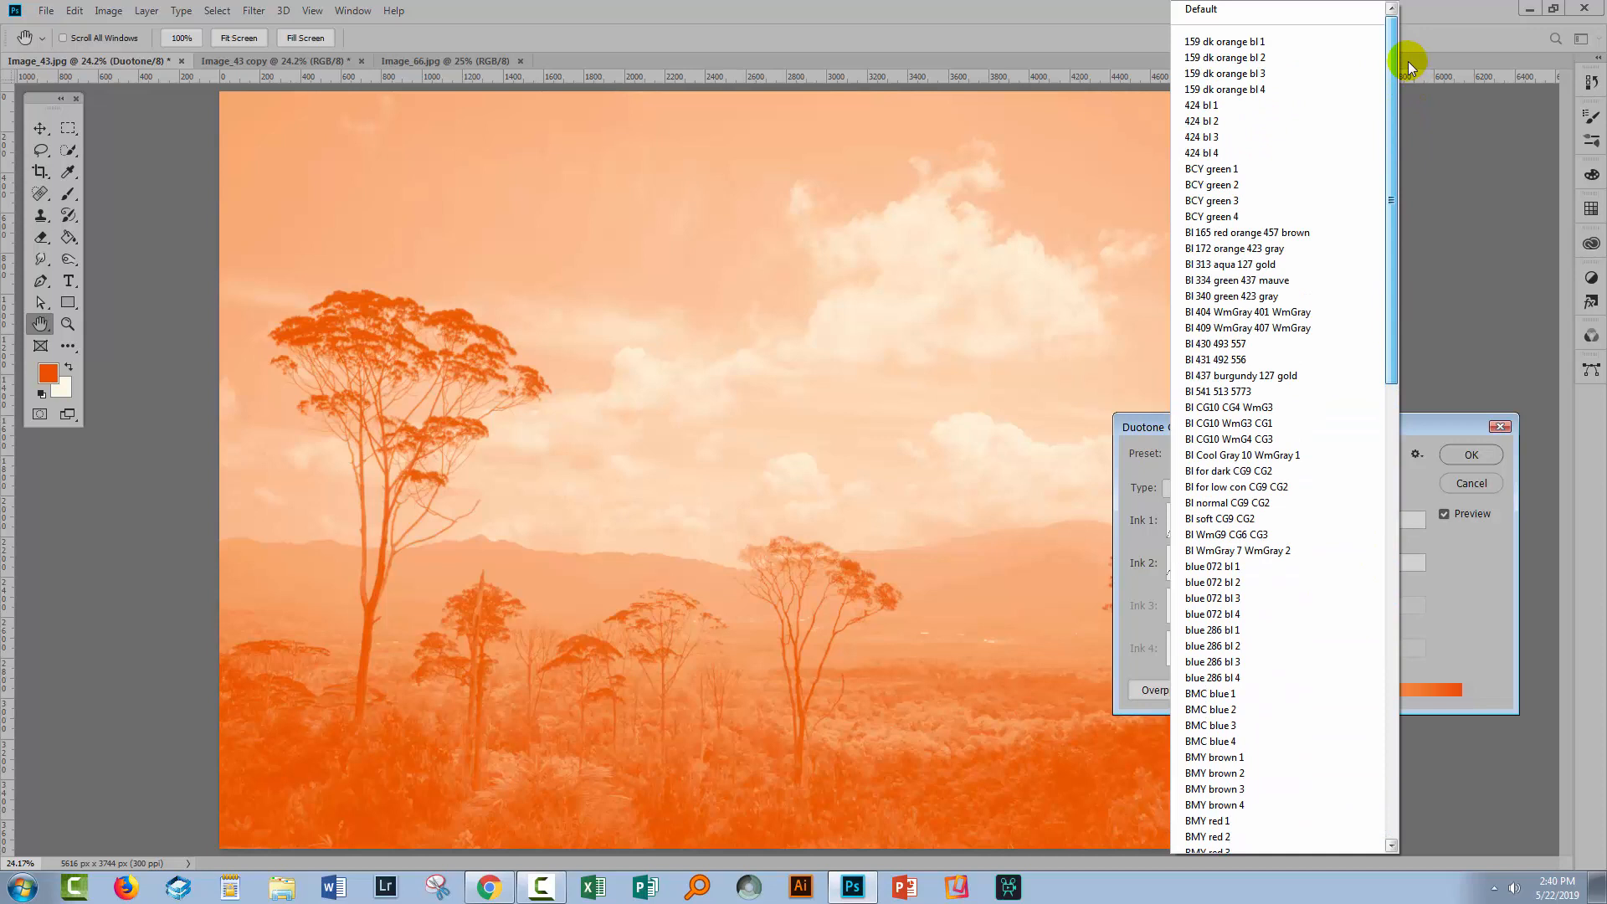
pyautogui.click(1211, 216)
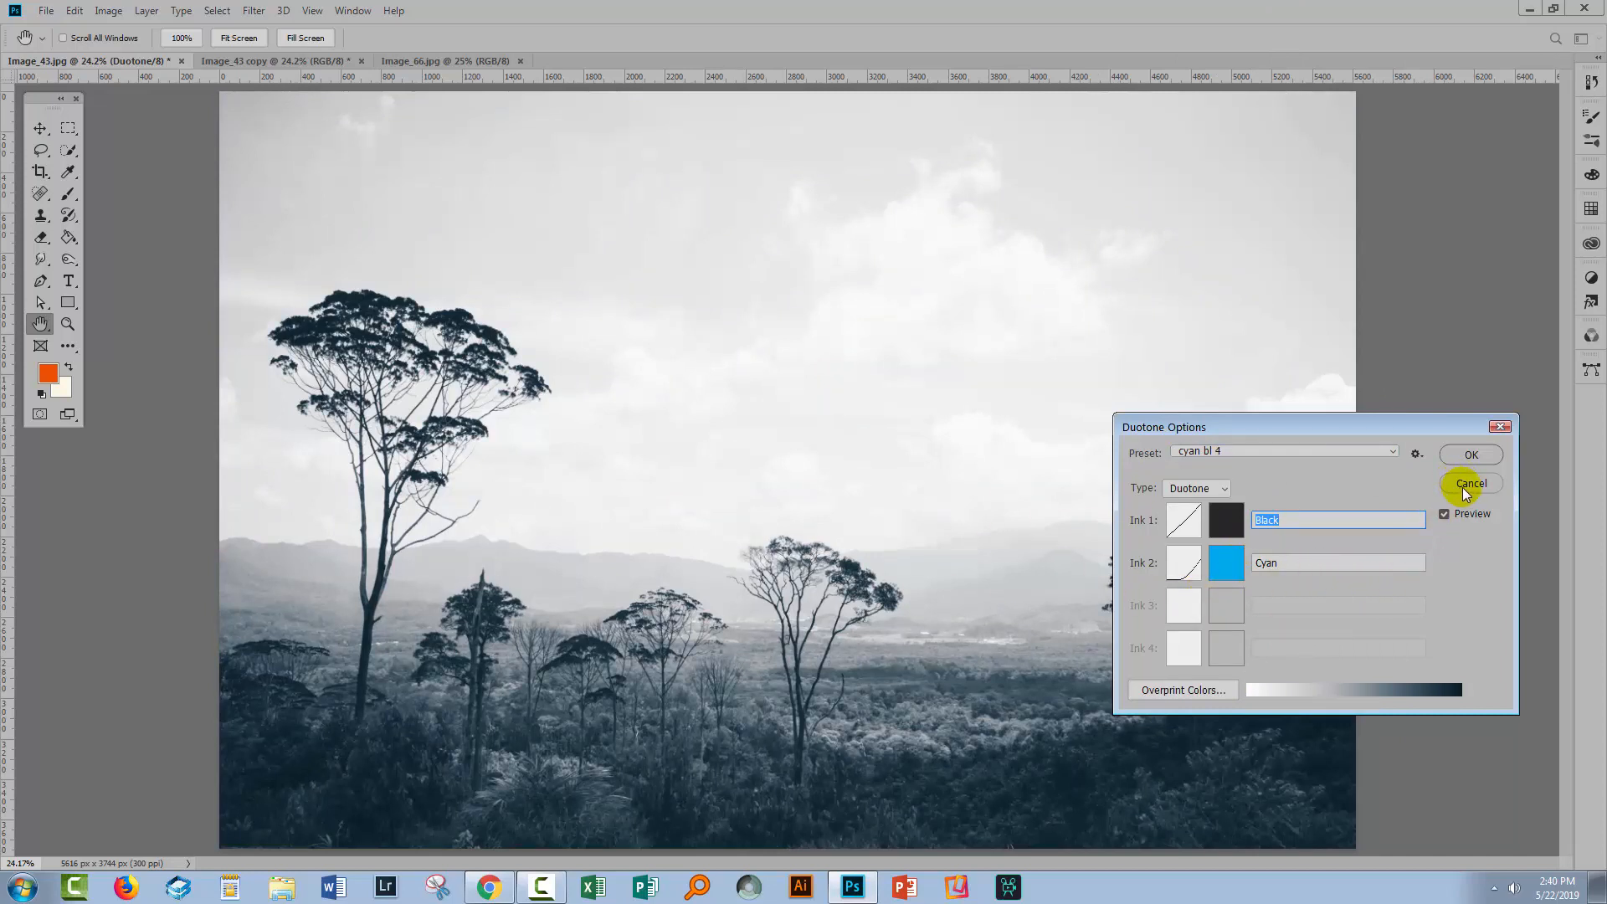
pyautogui.click(1470, 482)
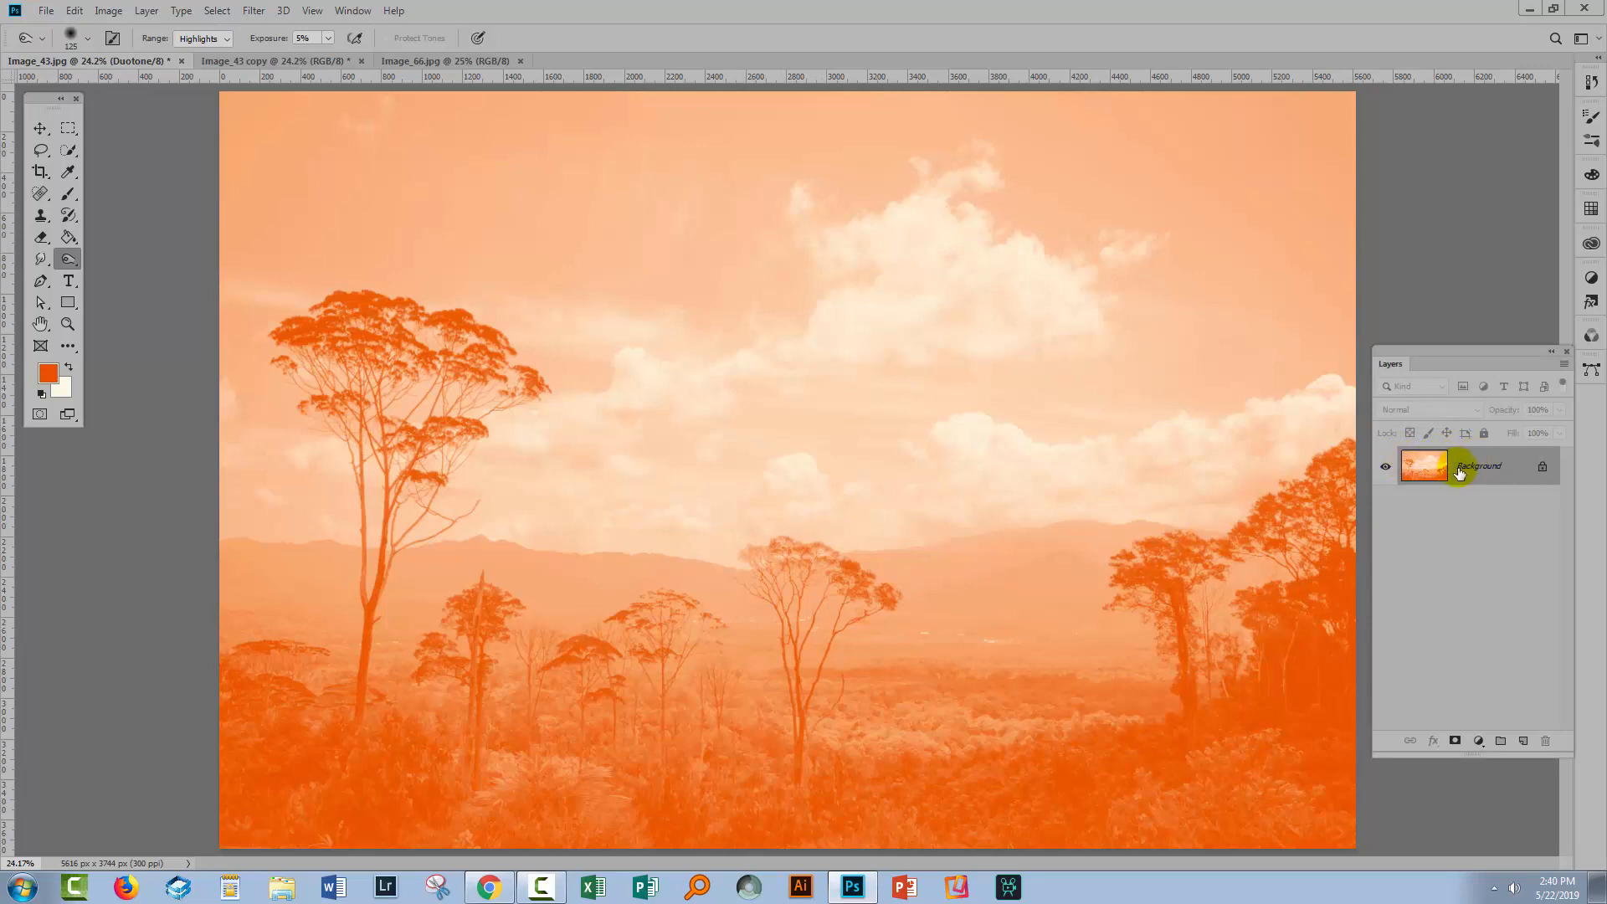
pyautogui.moveTo(1476, 466)
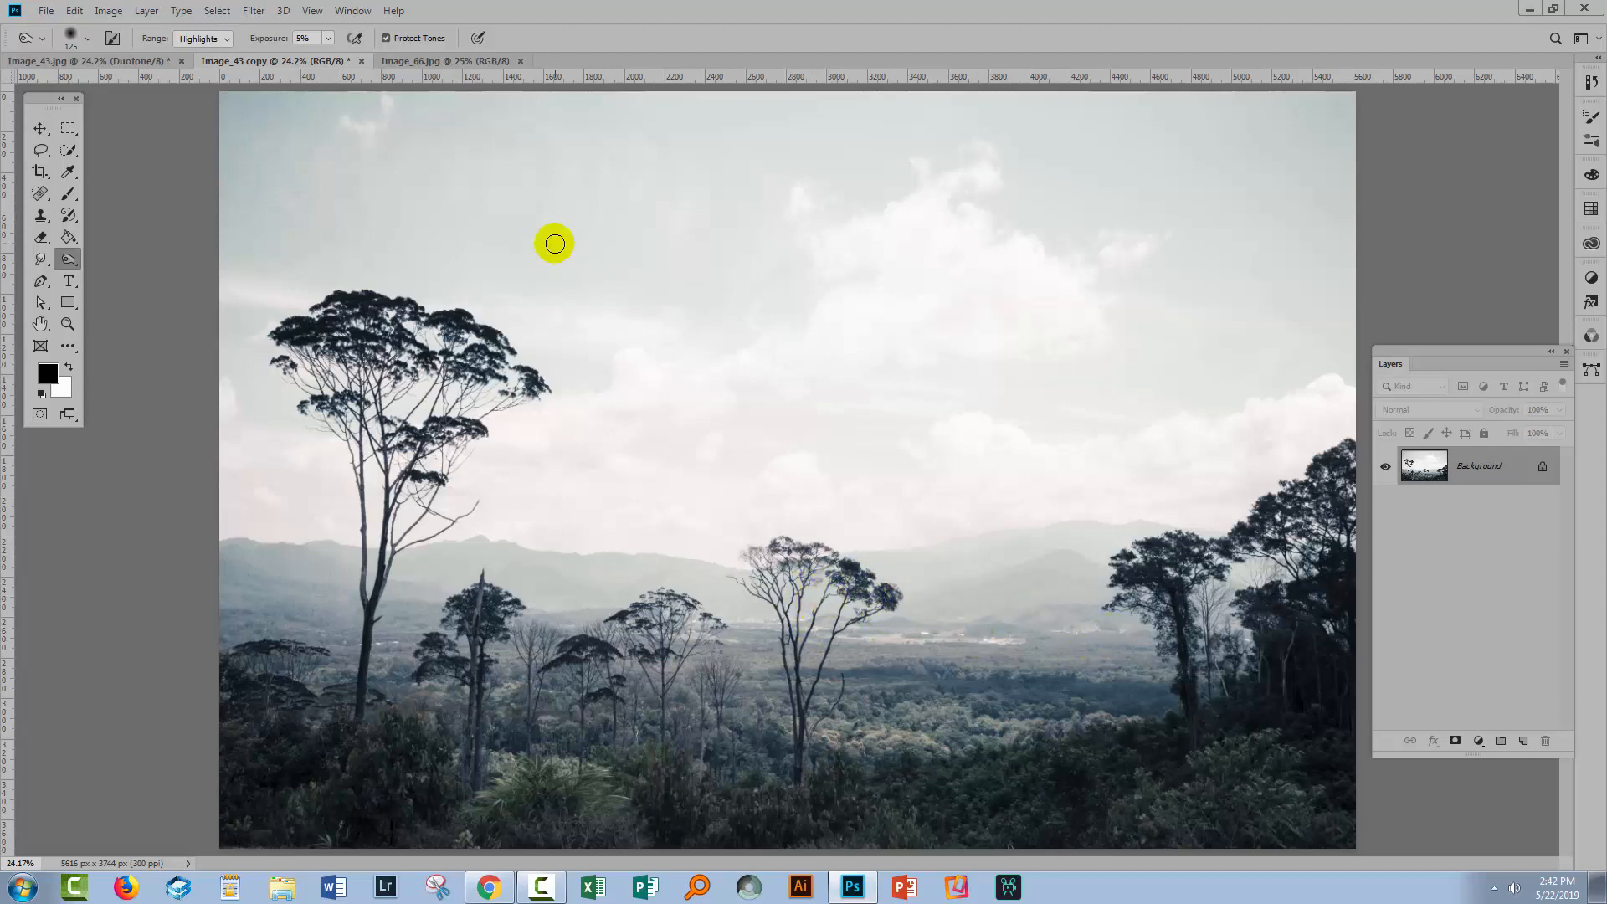
# - Add a Gradient Map adjustment layer named Gradient Map 1 to the landscape copy
pyautogui.click(146, 10)
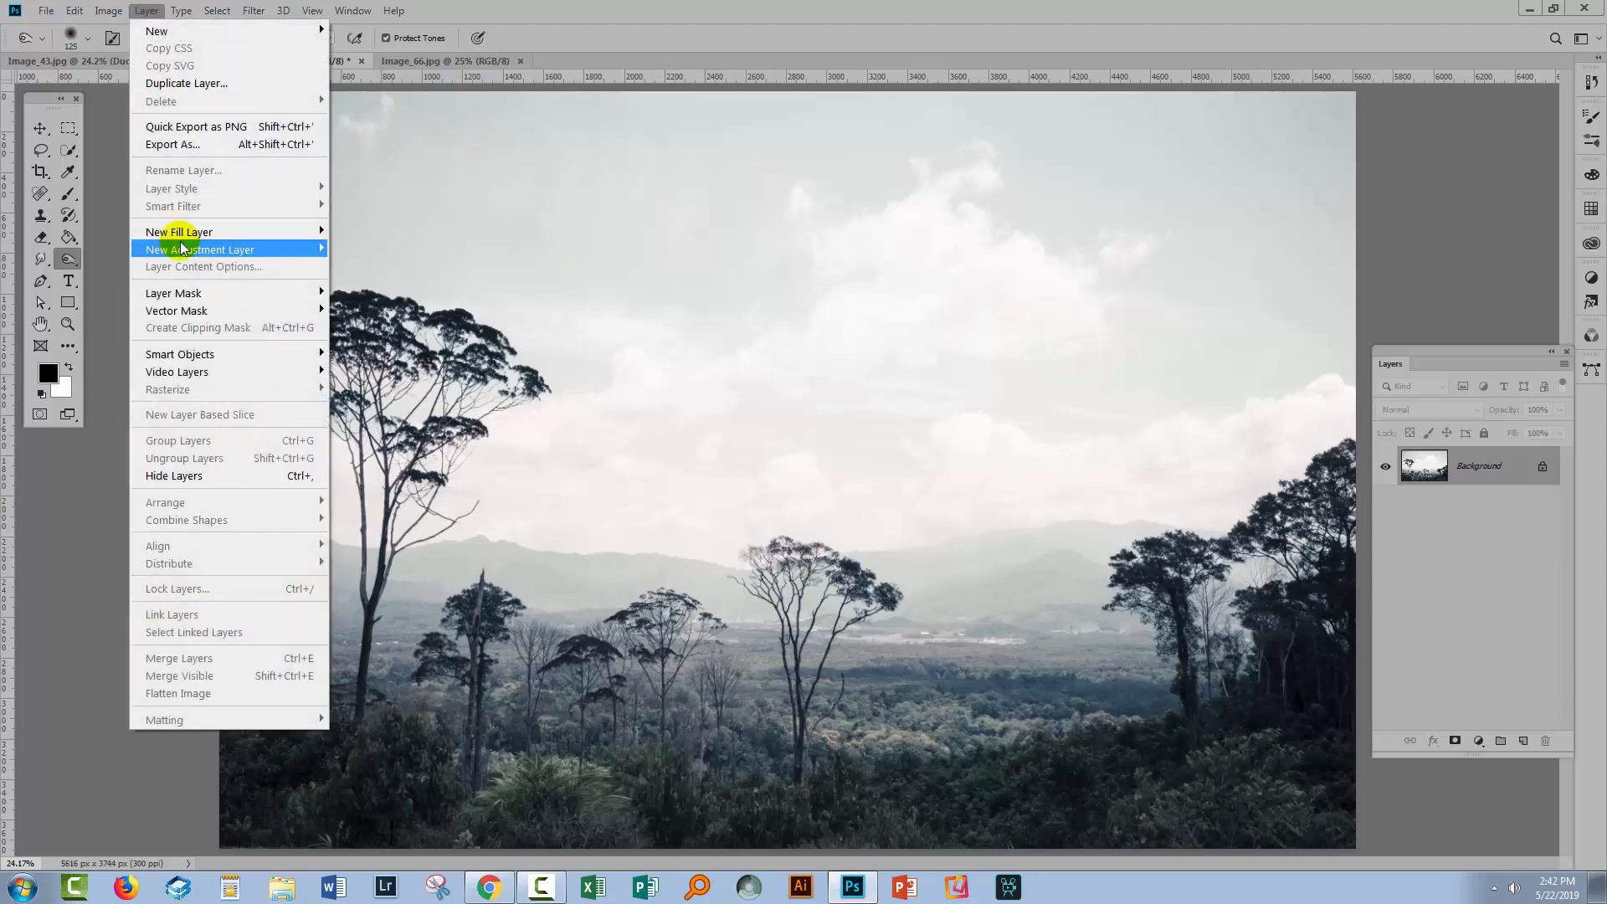
pyautogui.moveTo(200, 249)
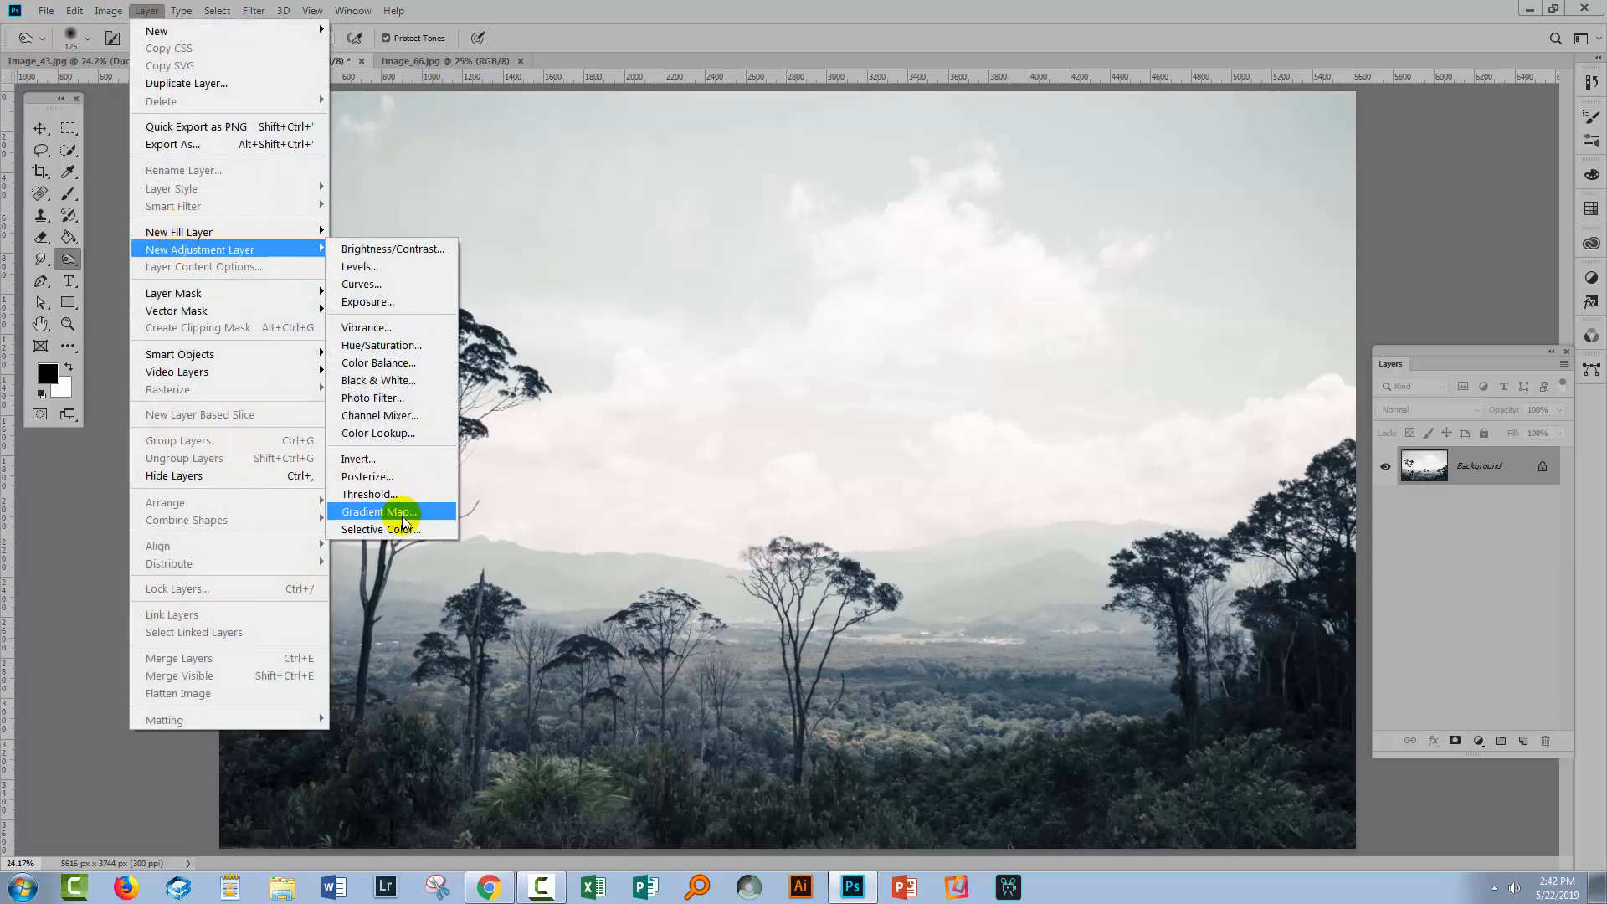
pyautogui.click(377, 512)
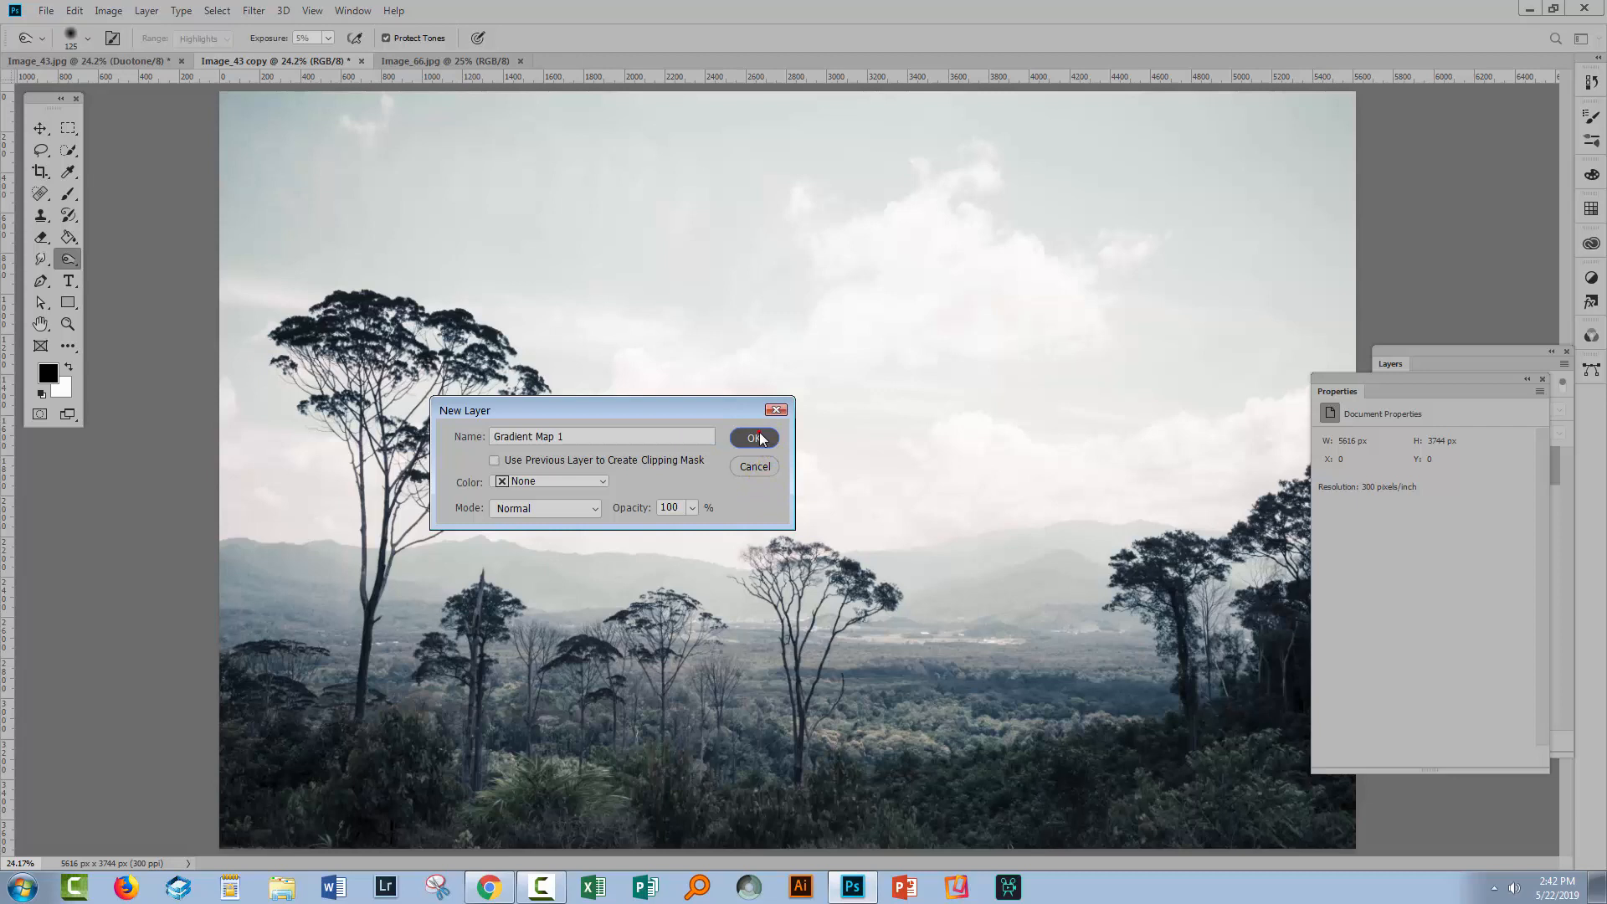
pyautogui.click(754, 437)
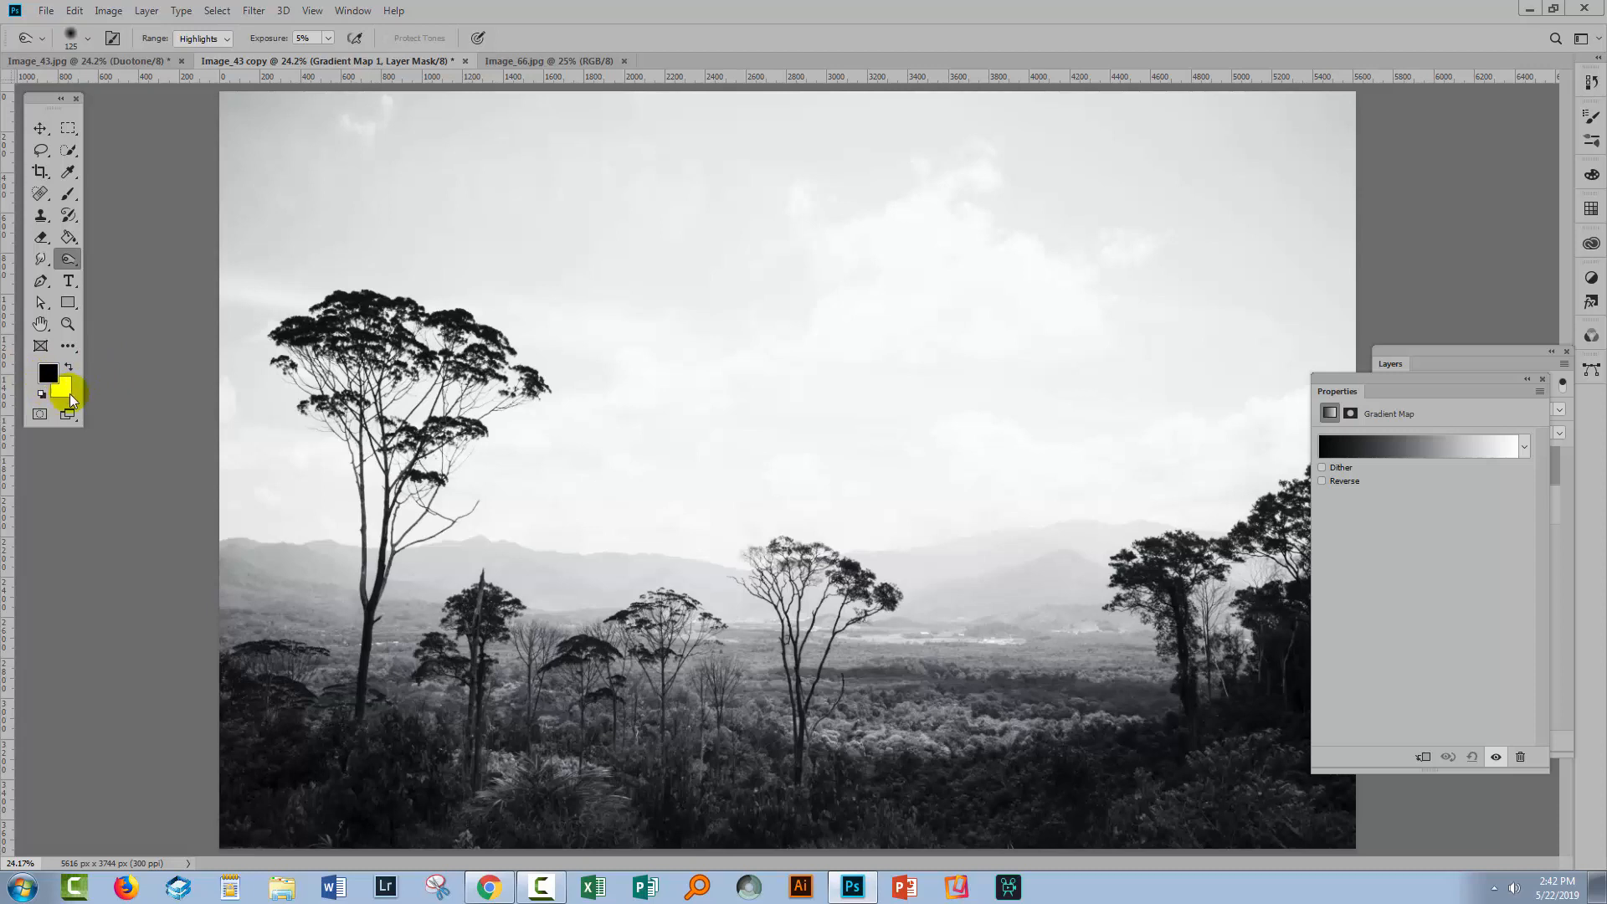
# - Append the Pastels gradient set to the existing presets in the Gradient Map's editor
pyautogui.click(1420, 447)
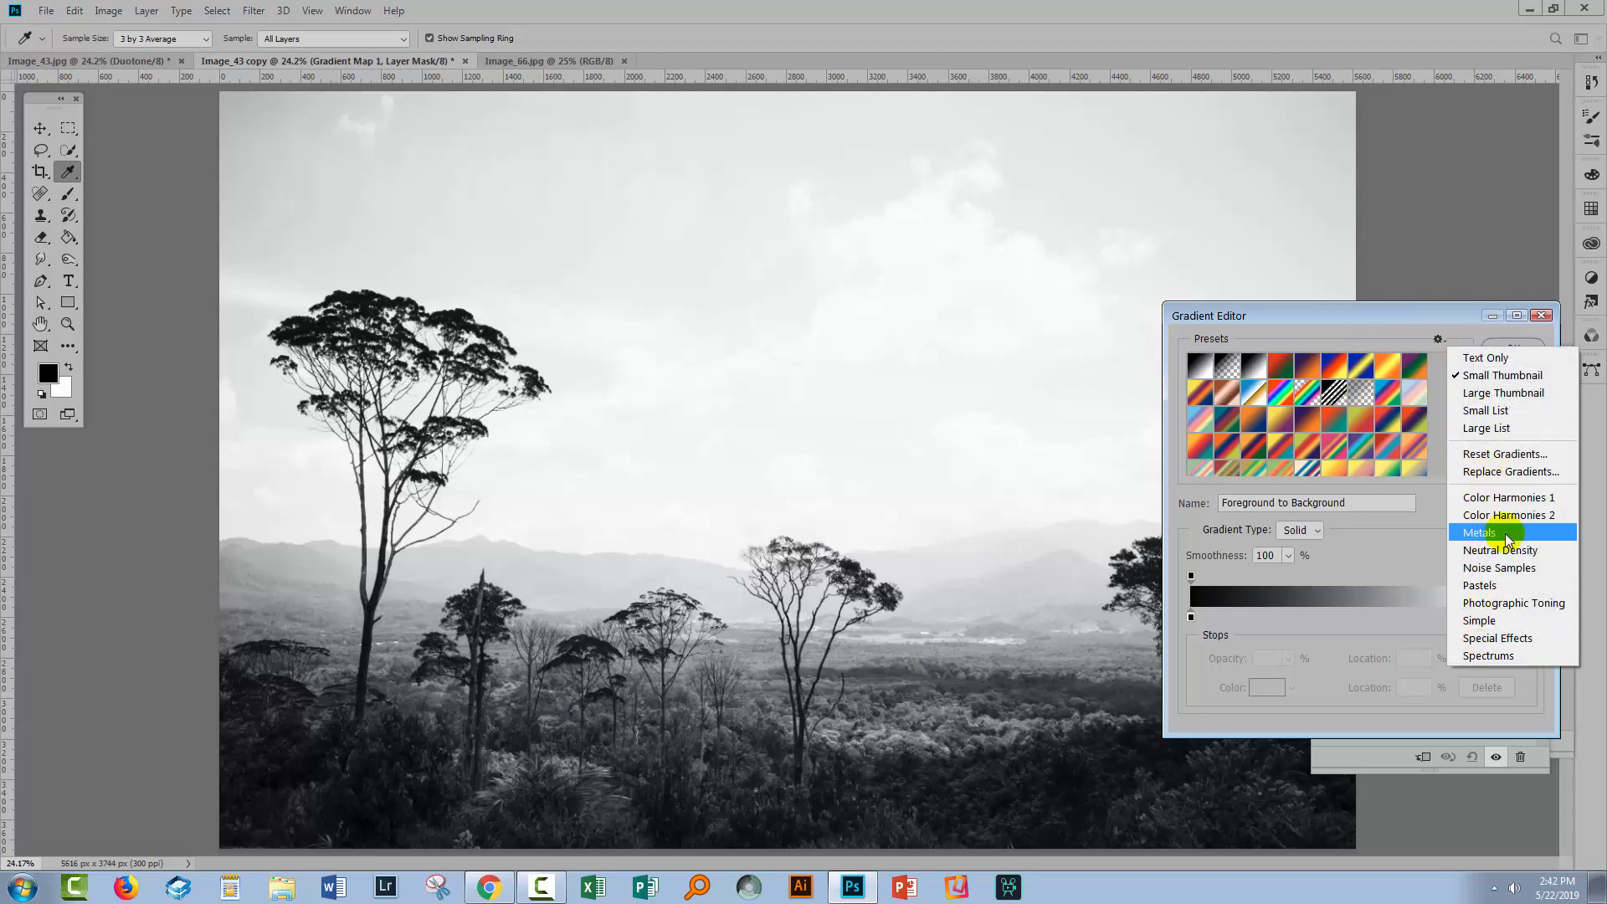
pyautogui.moveTo(1512, 585)
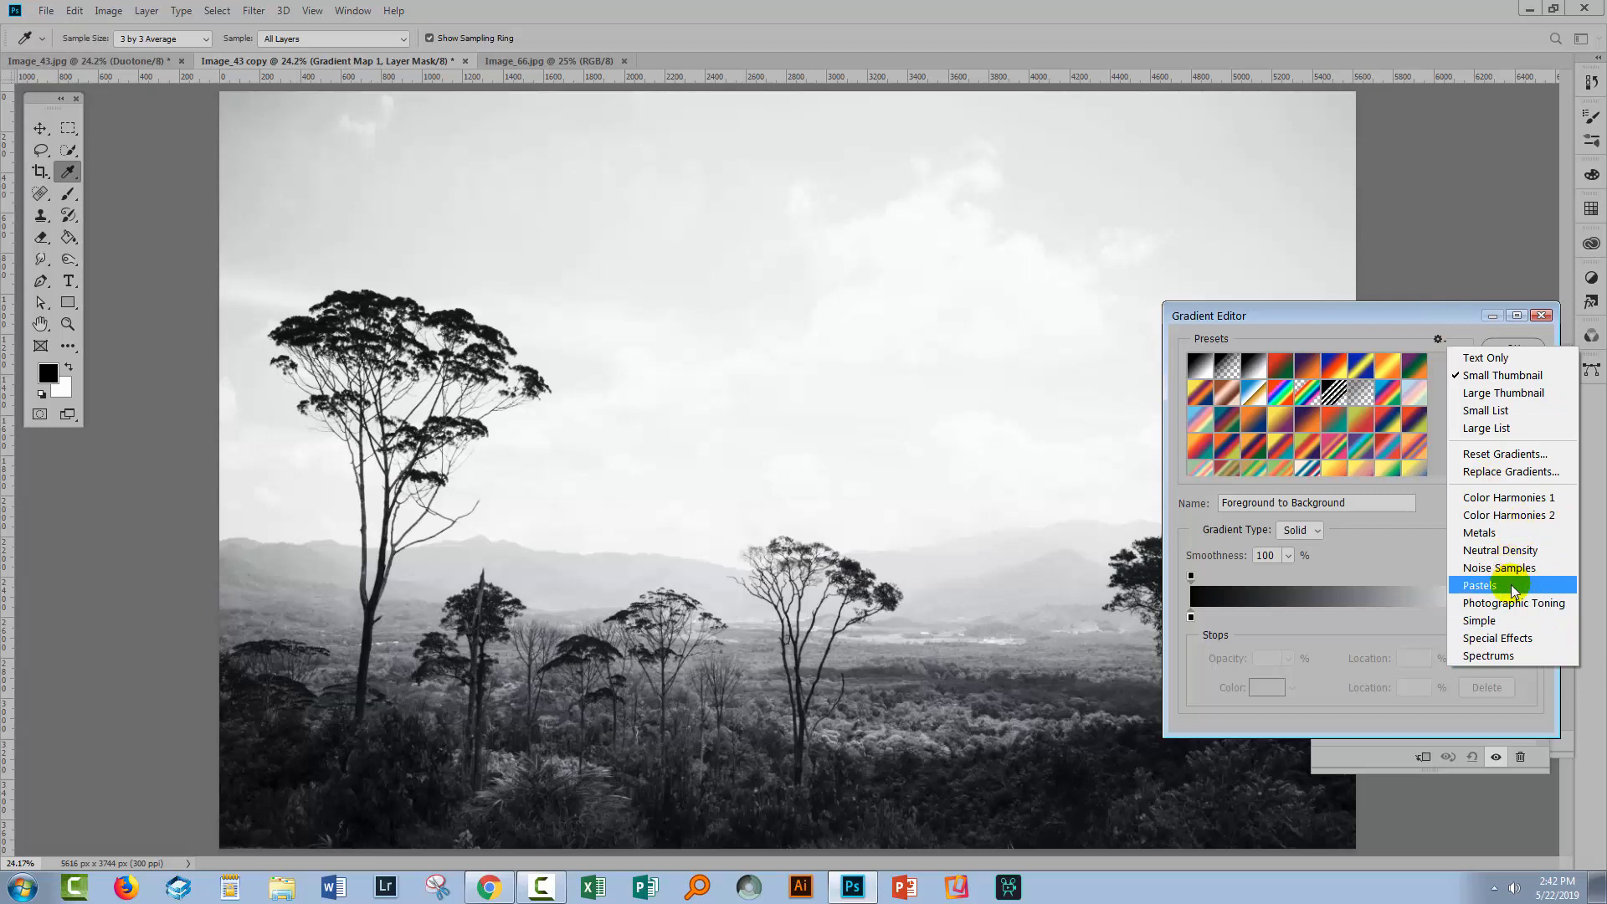
pyautogui.click(1480, 585)
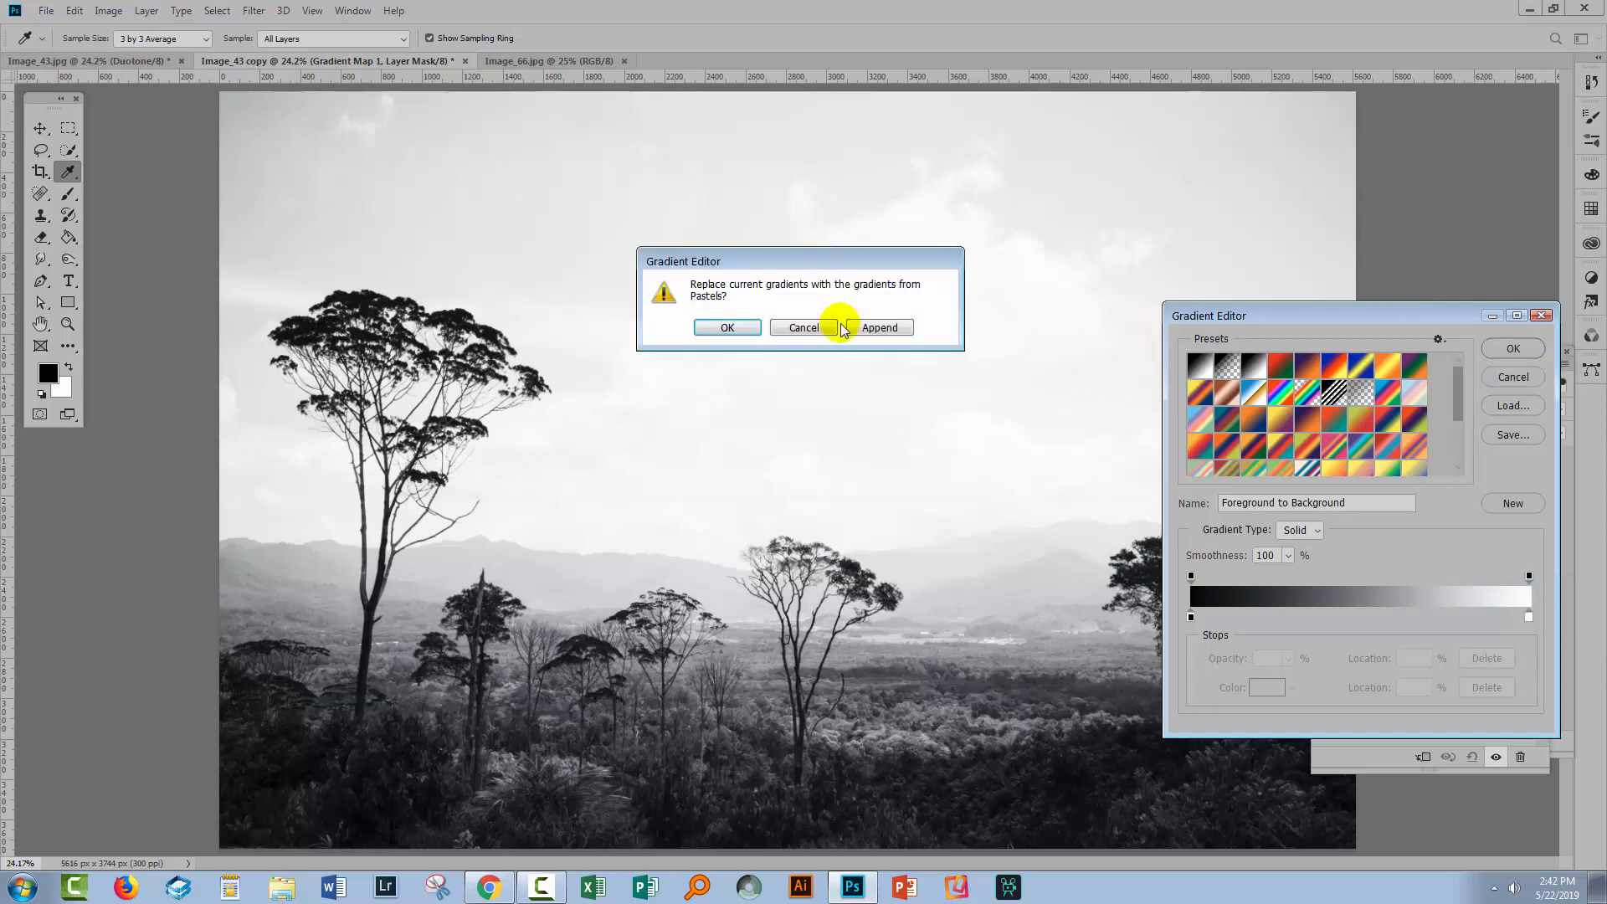
pyautogui.moveTo(1374, 461)
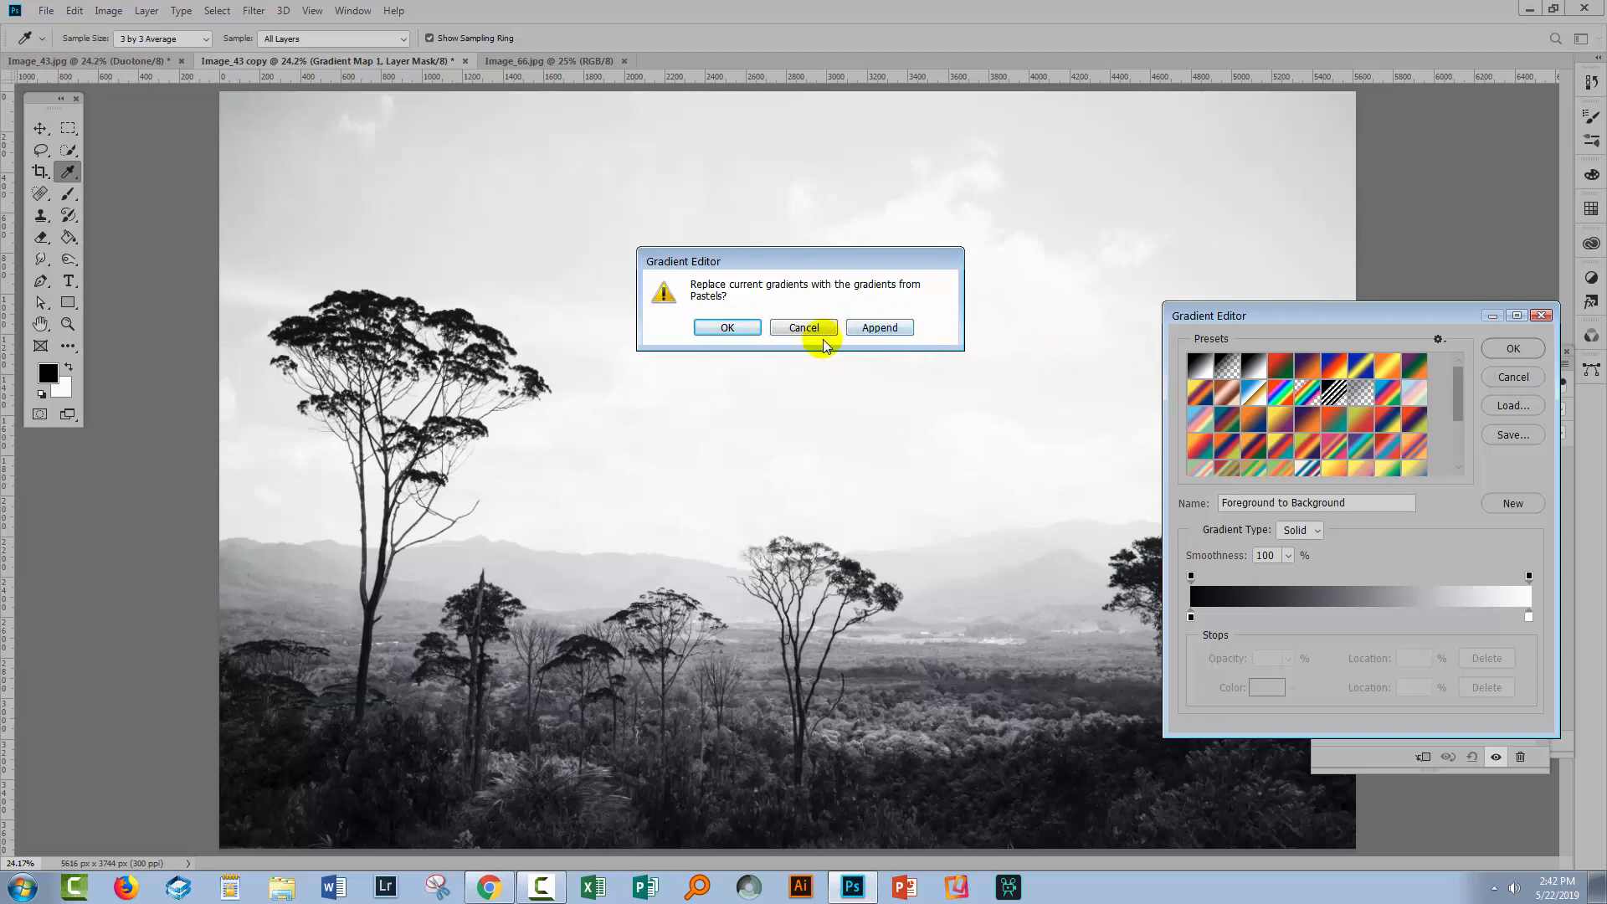
pyautogui.click(803, 328)
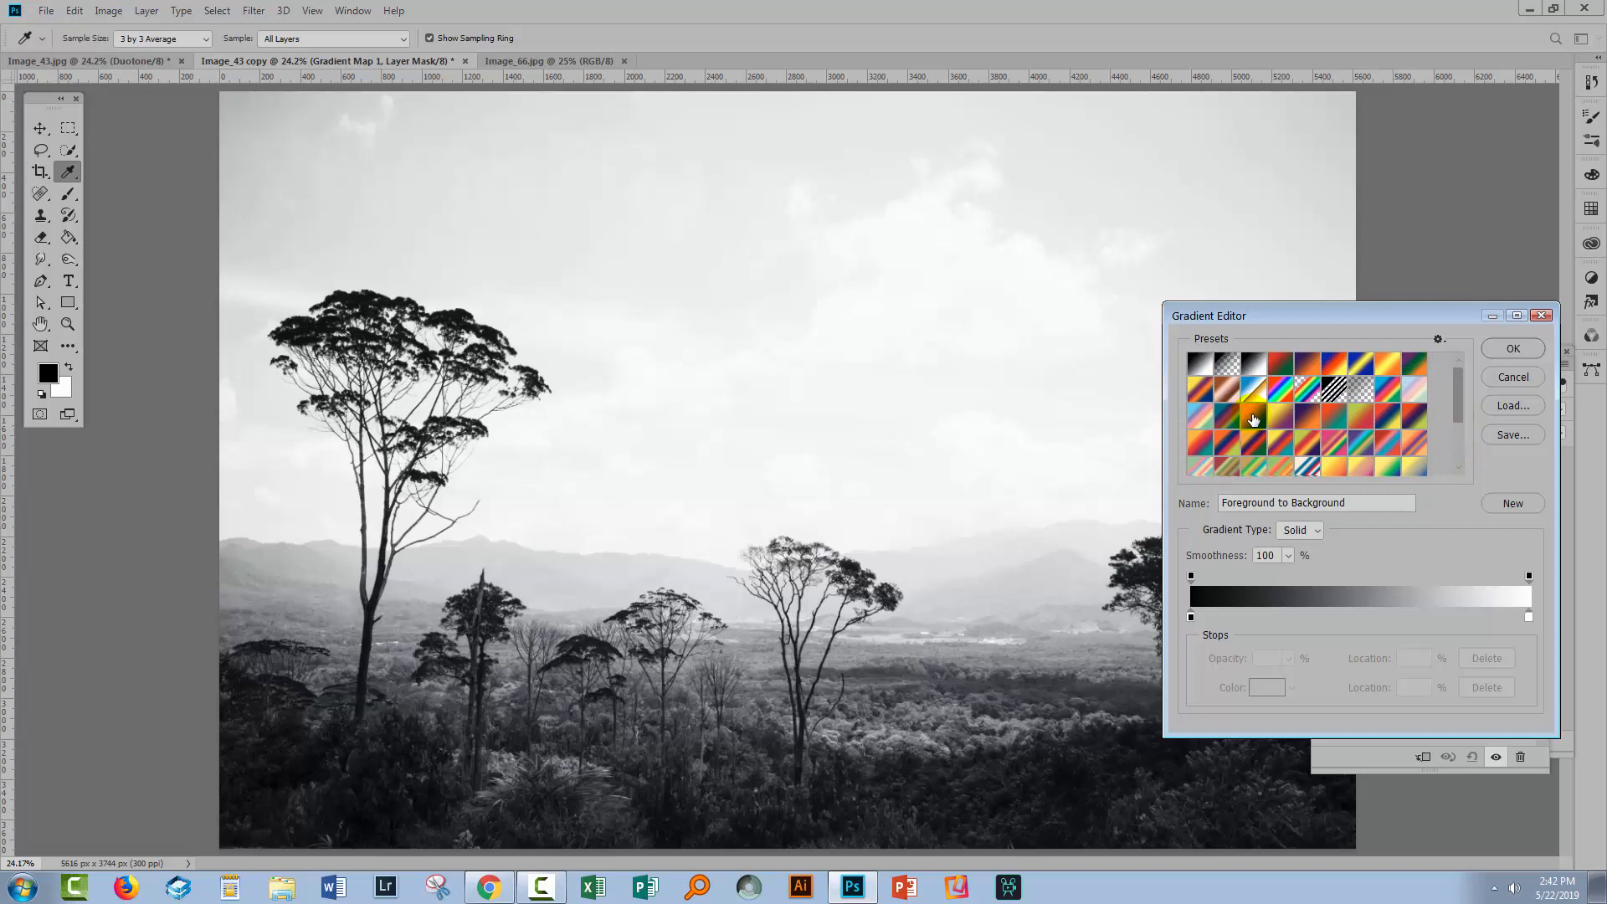
# - Apply a gradient preset and move the navy colour stop to 29% for a navy-to-orange map
pyautogui.click(1229, 452)
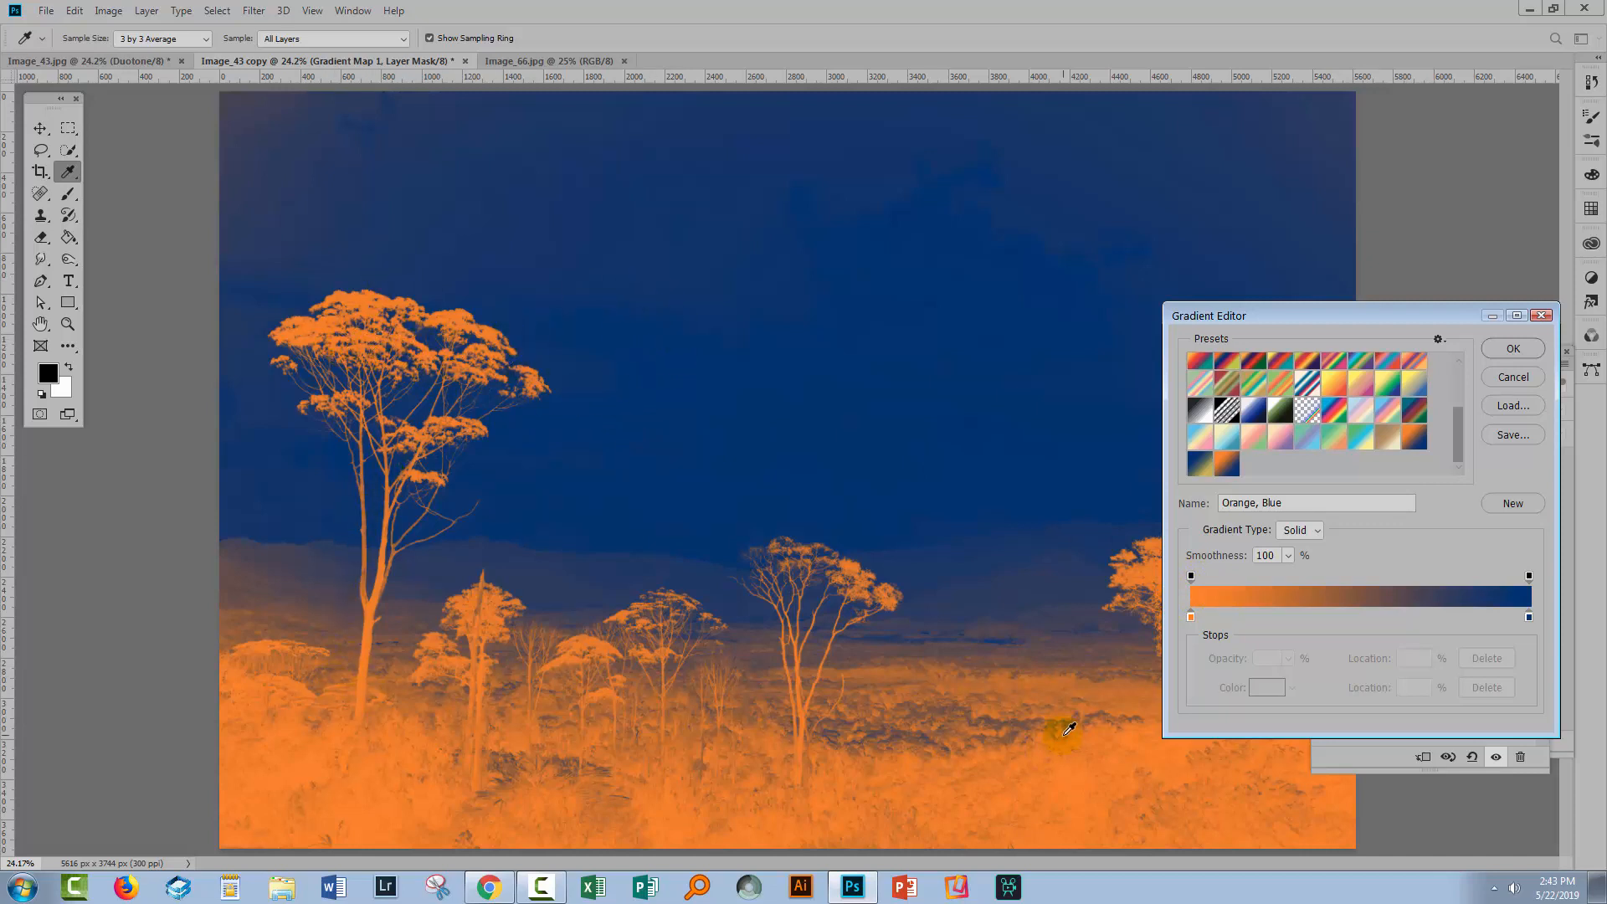
pyautogui.click(1528, 615)
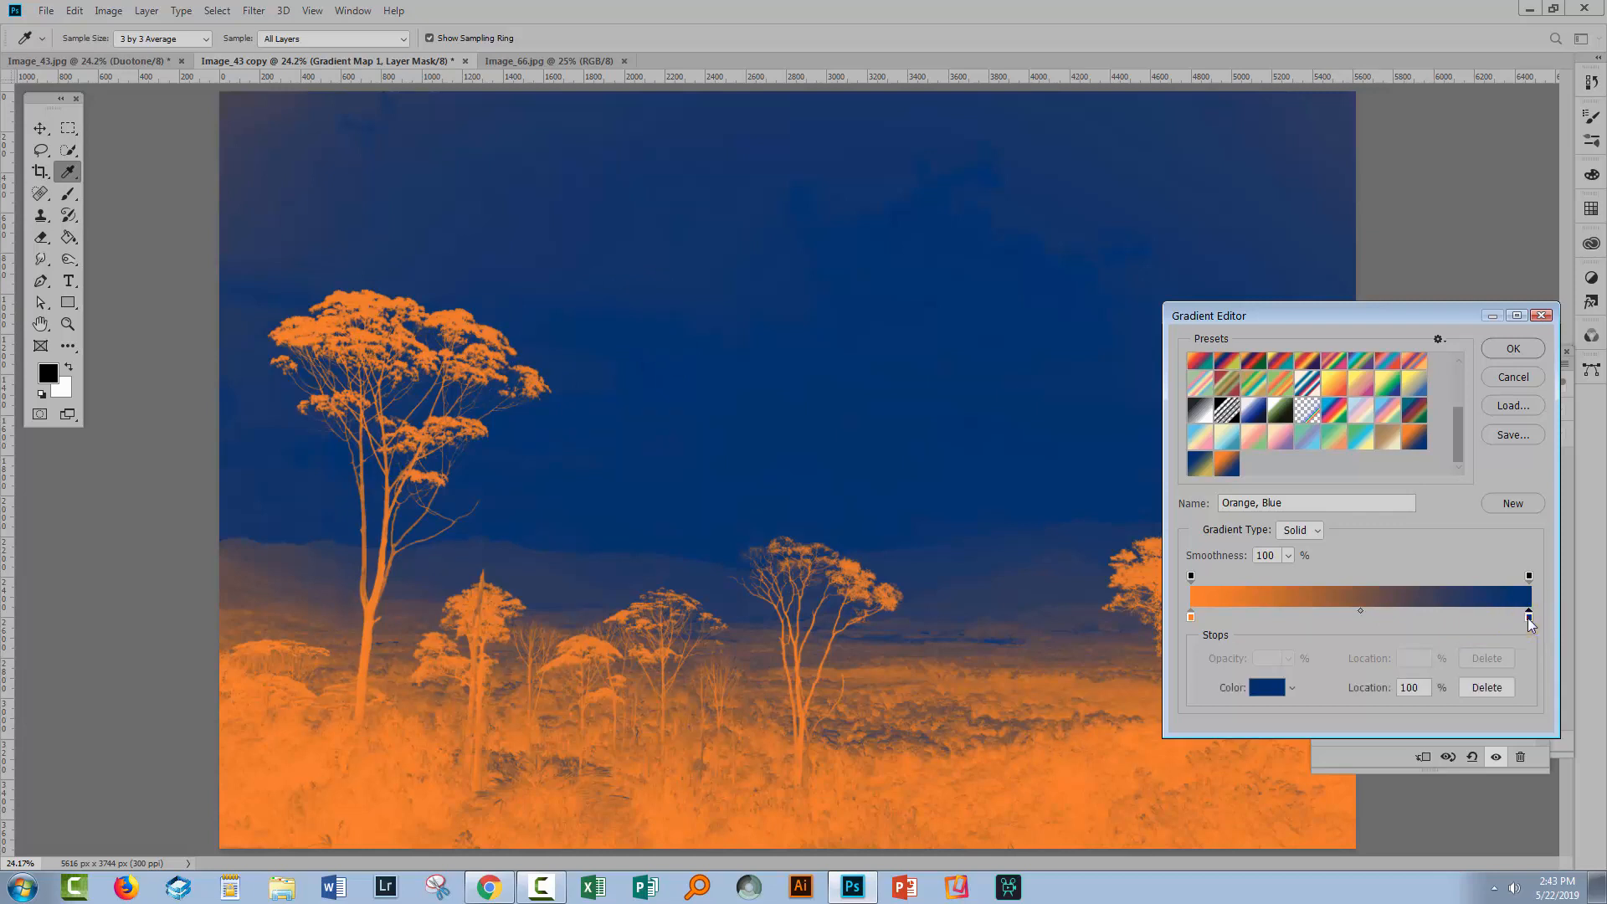
pyautogui.moveTo(1527, 615); pyautogui.dragTo(1292, 615)
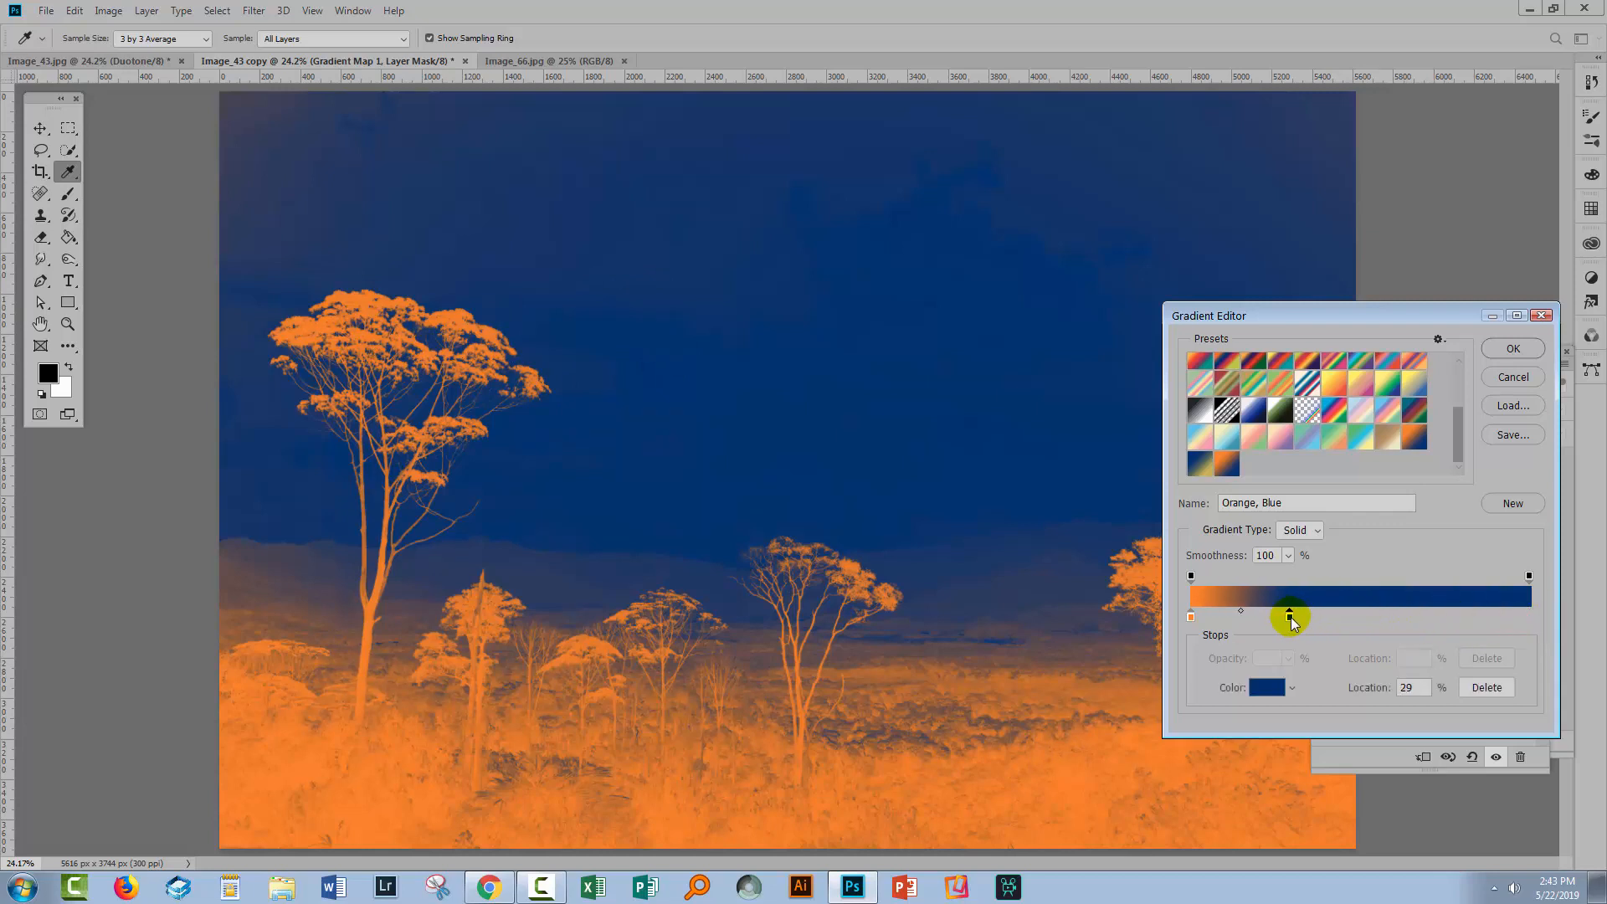
pyautogui.moveTo(1291, 616); pyautogui.dragTo(1527, 594)
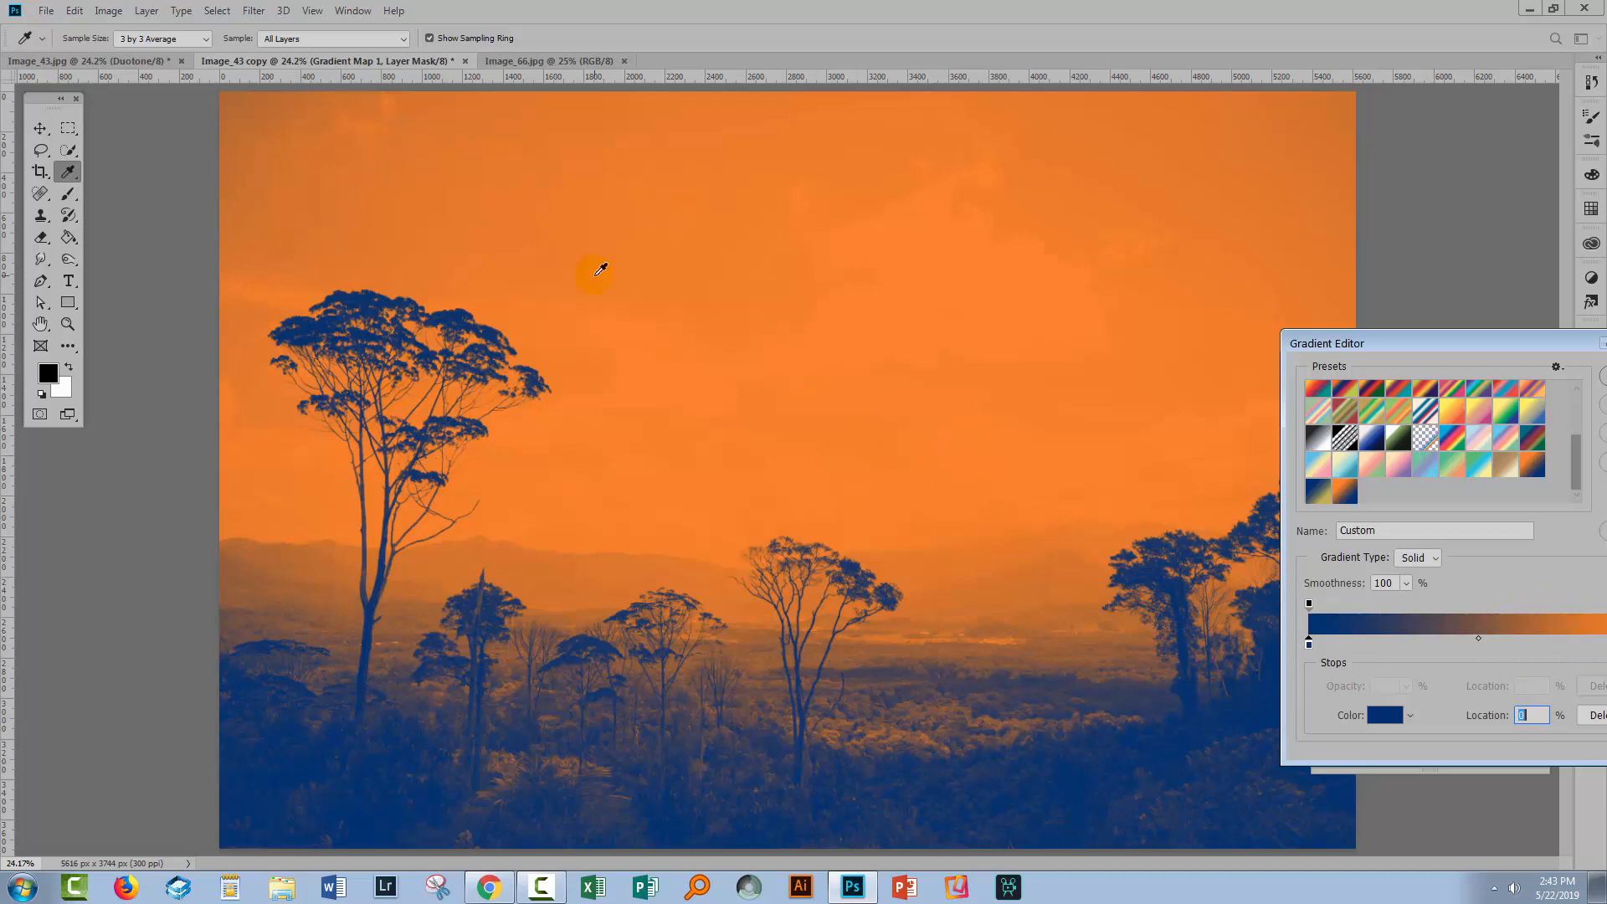
pyautogui.moveTo(1481, 342)
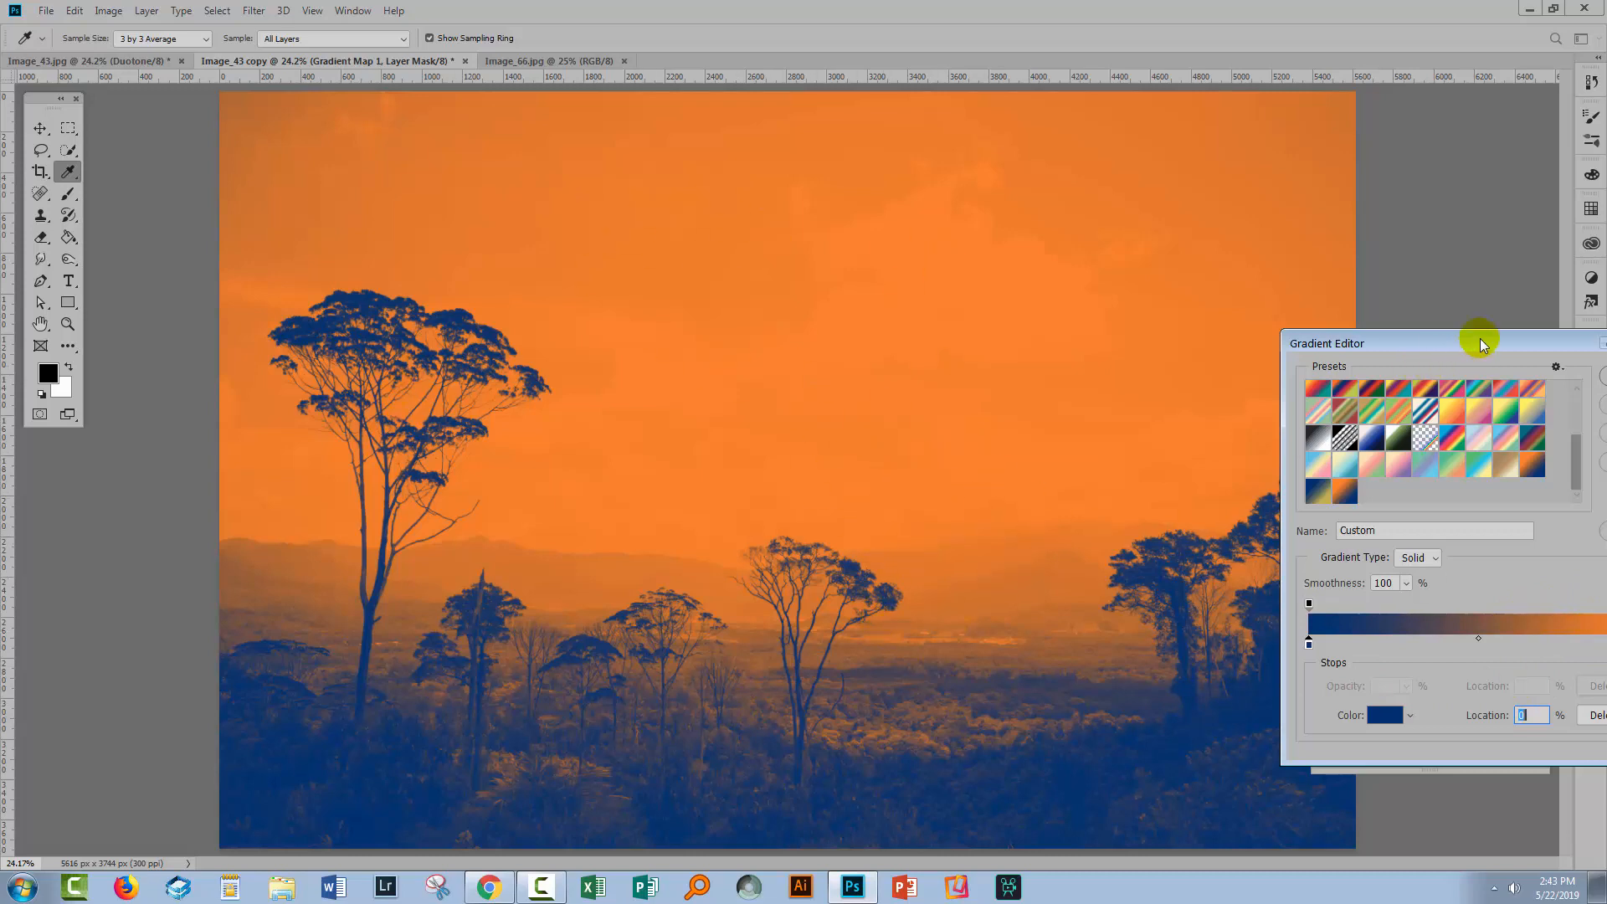
pyautogui.moveTo(1479, 342); pyautogui.dragTo(1367, 107)
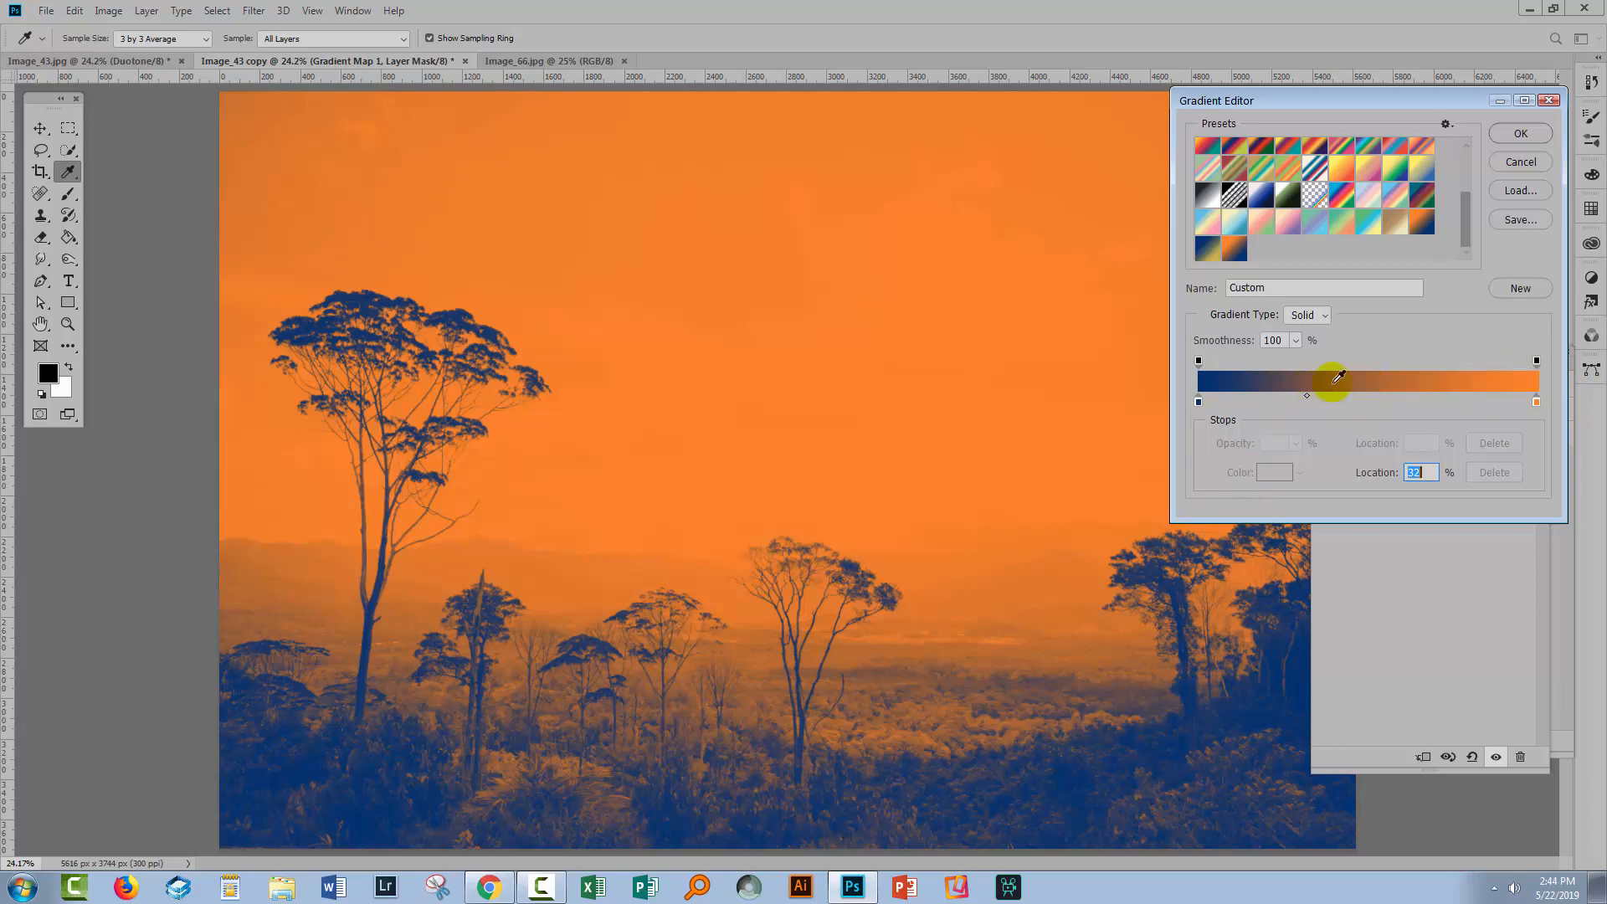
pyautogui.moveTo(1227, 766)
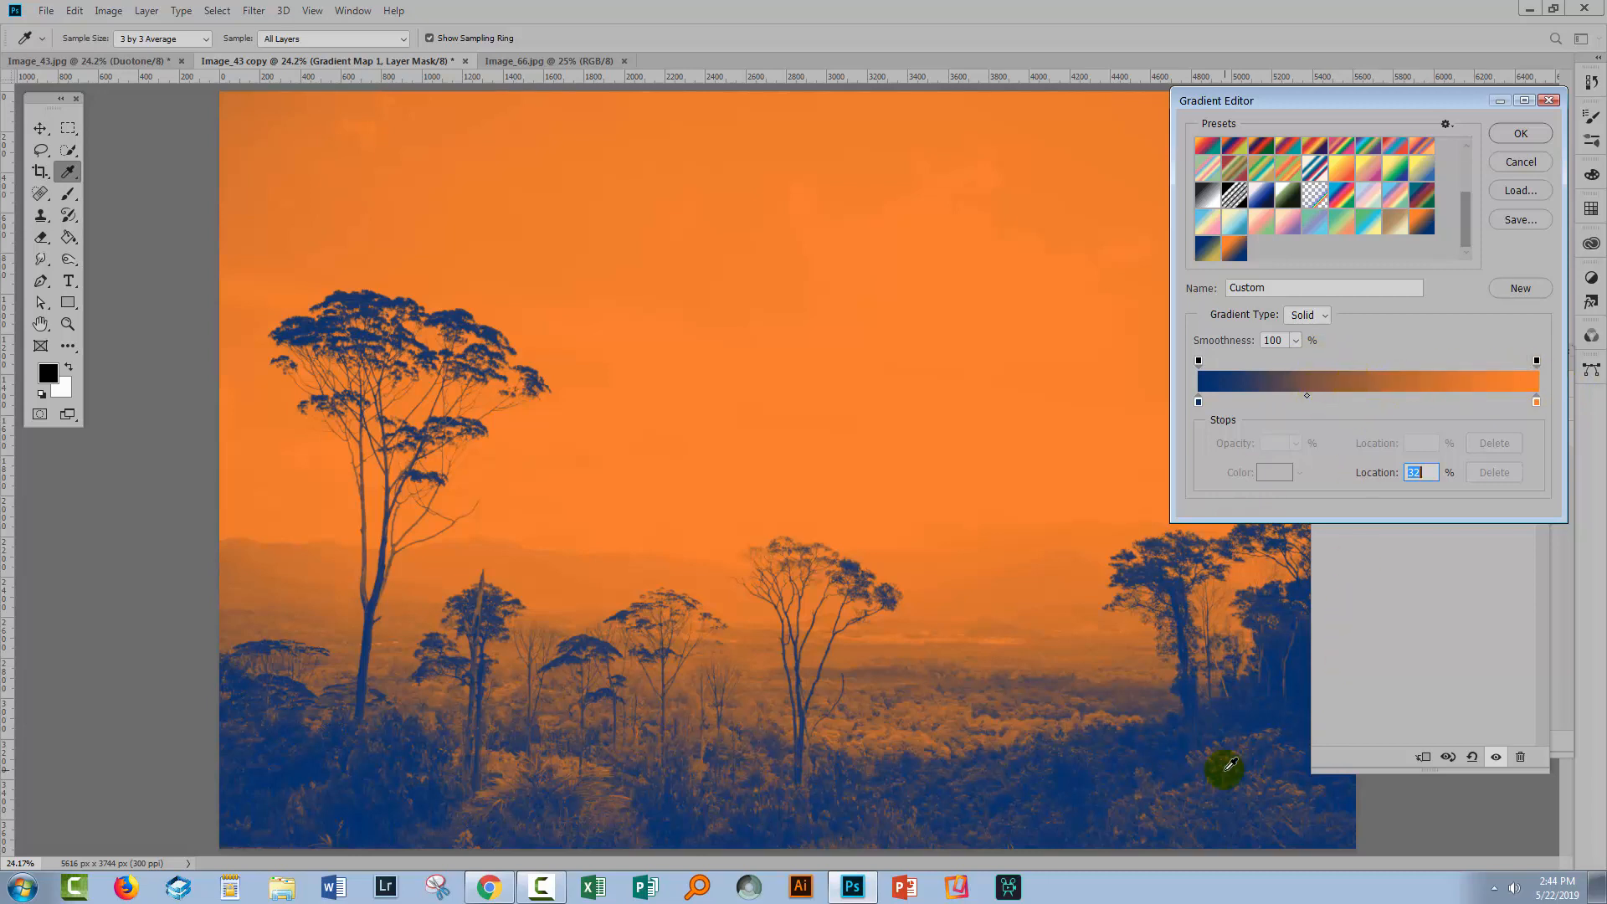
pyautogui.moveTo(1247, 763)
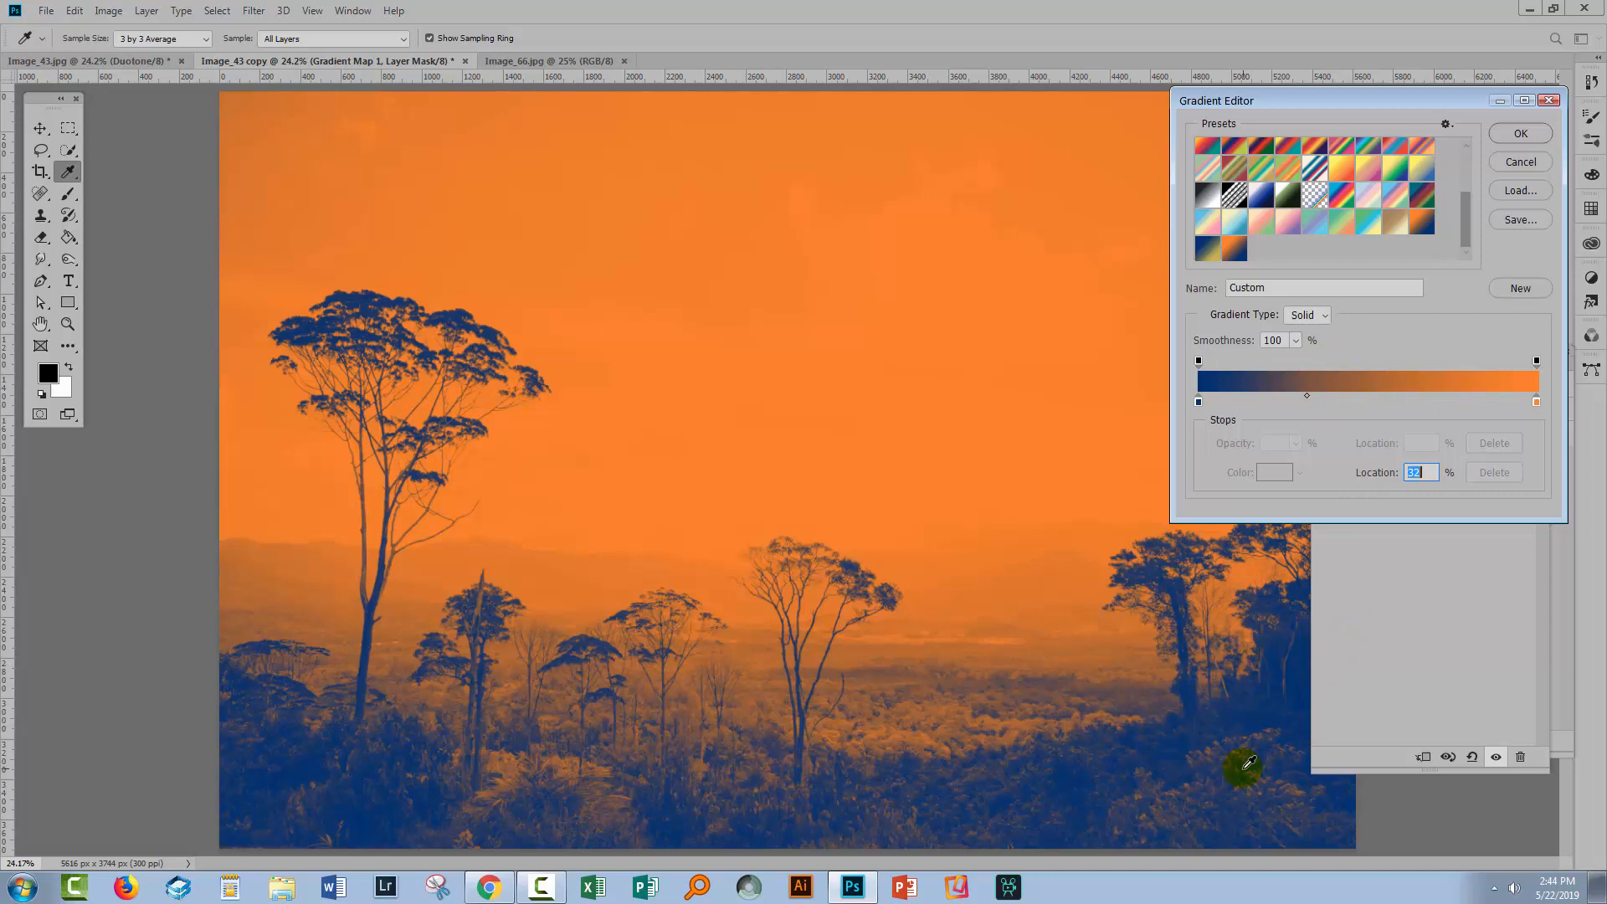
pyautogui.moveTo(1145, 772)
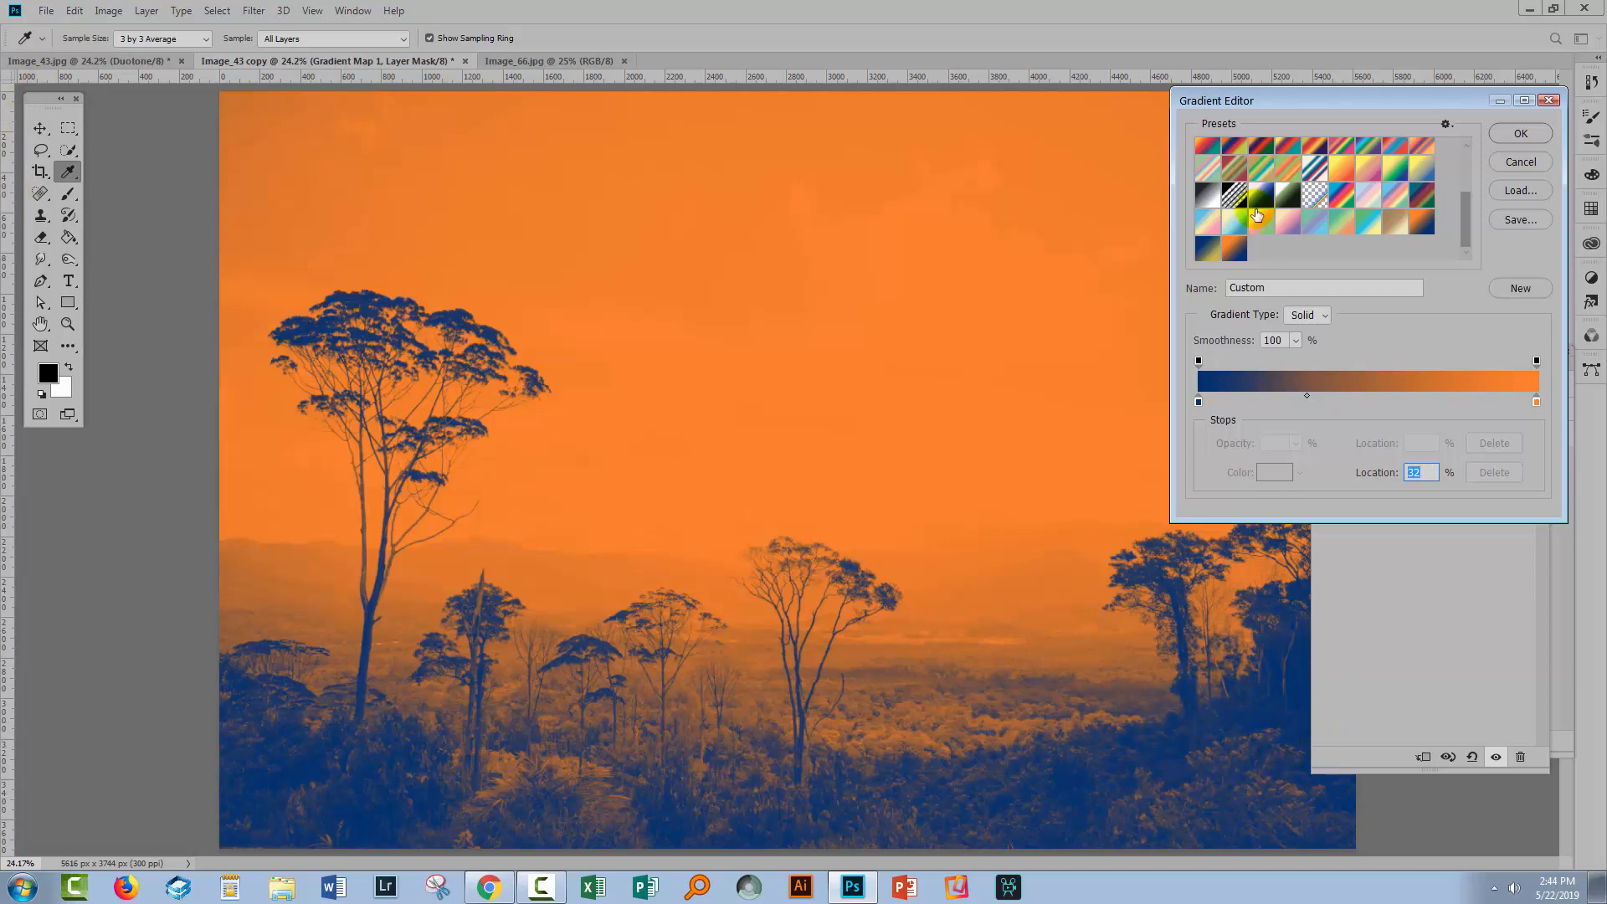
# - Adjust the orange stop and shift the navy-orange midpoint, then finish editing the gradient
pyautogui.moveTo(1215, 100); pyautogui.dragTo(1341, 109)
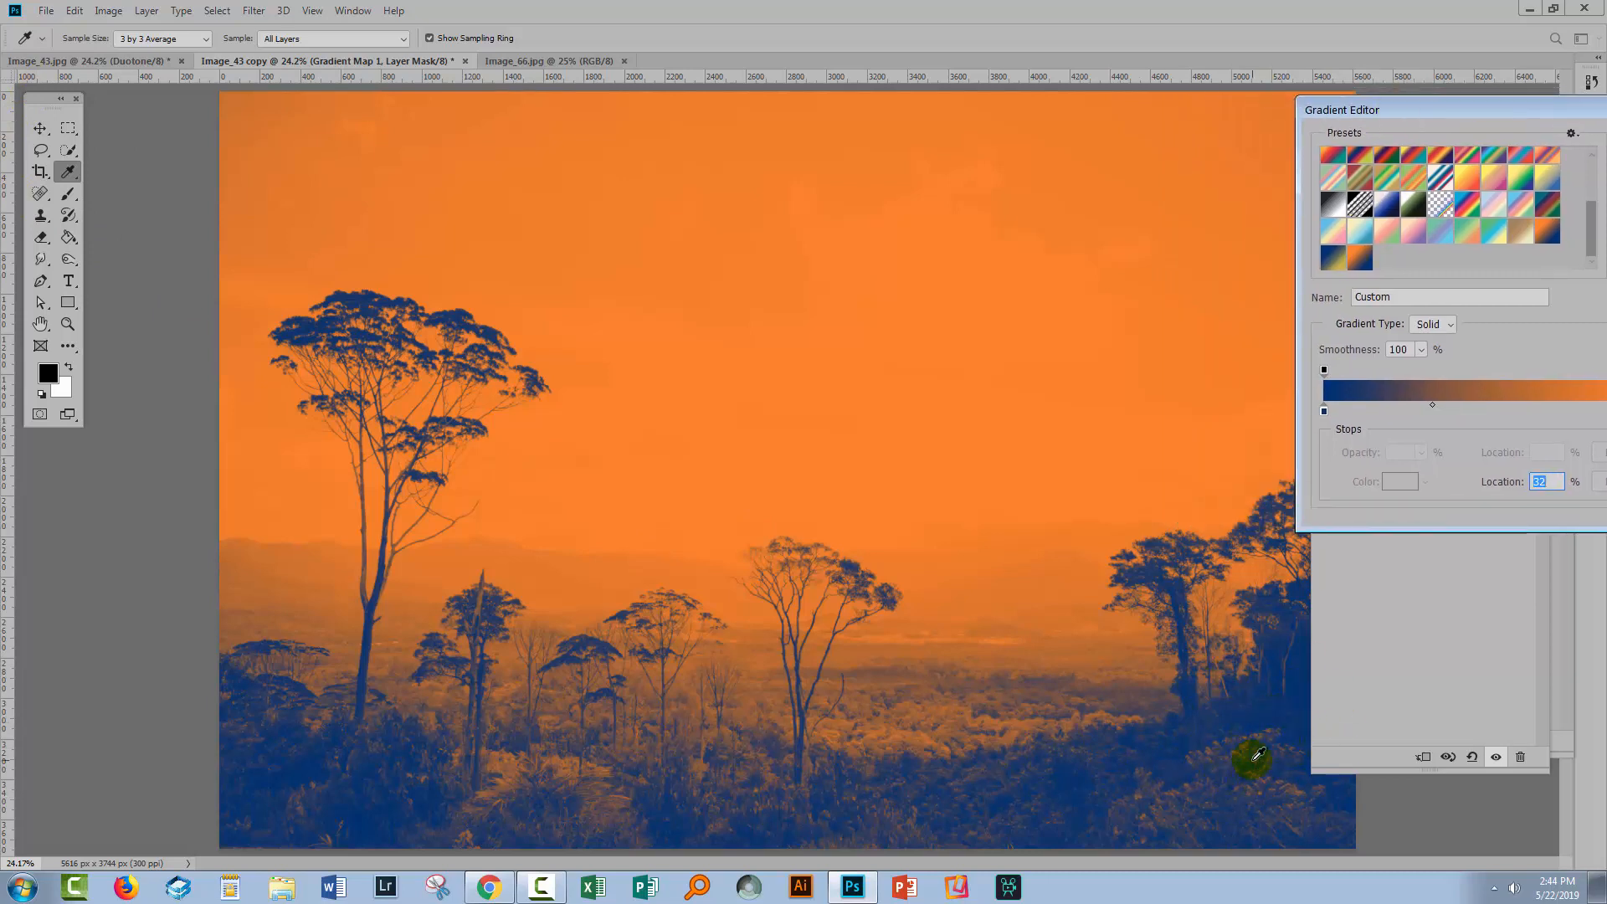
pyautogui.moveTo(1245, 707)
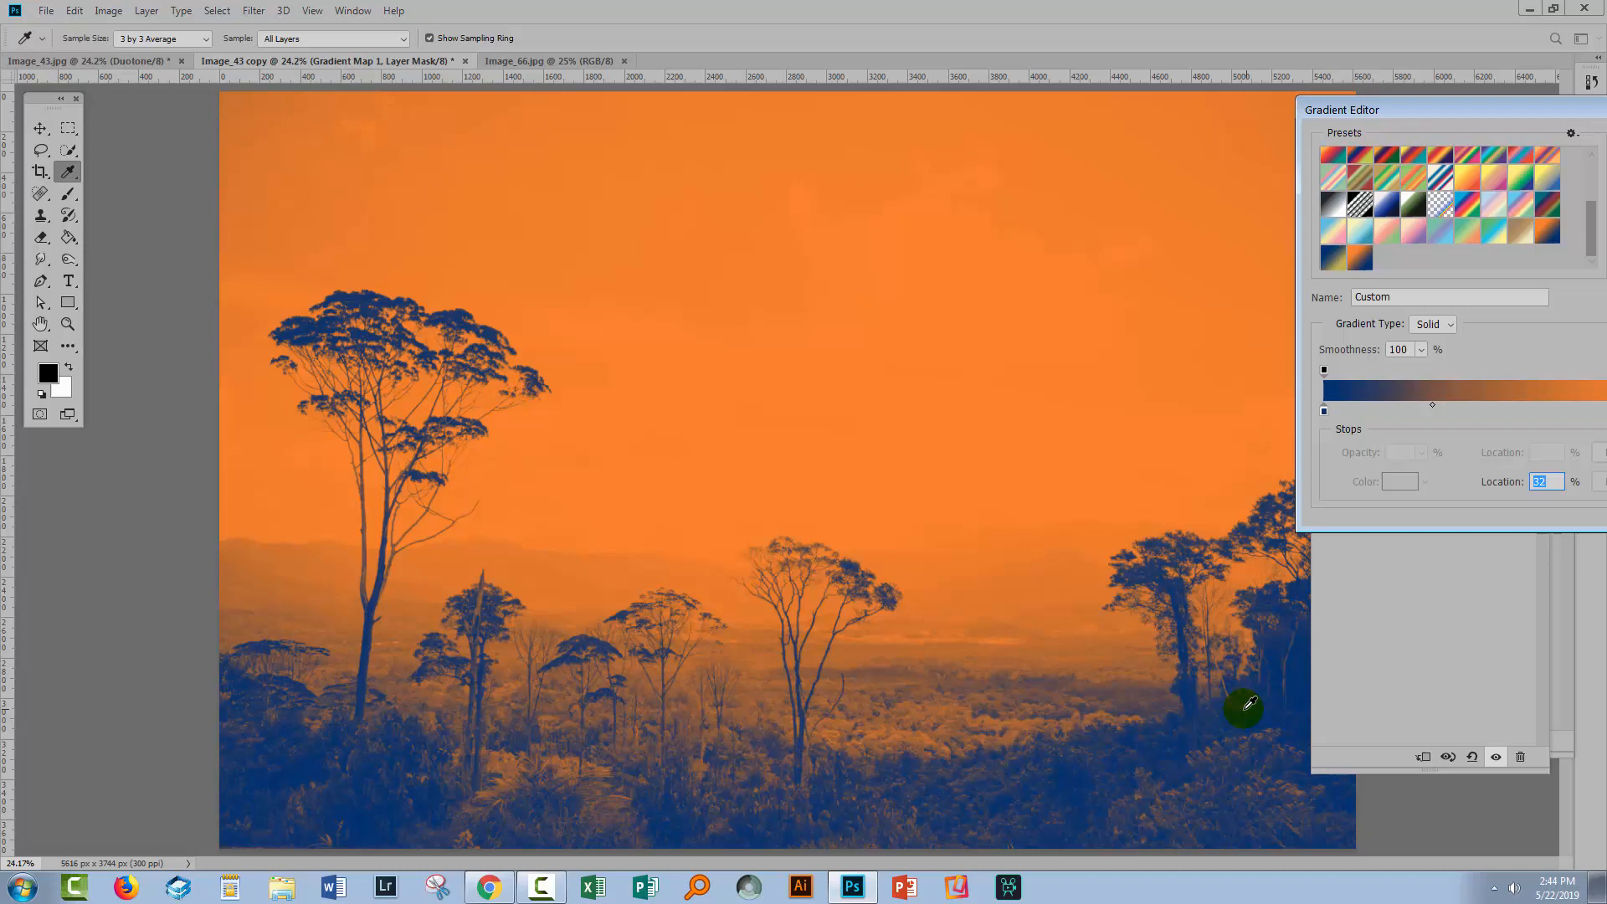
pyautogui.moveTo(1070, 765)
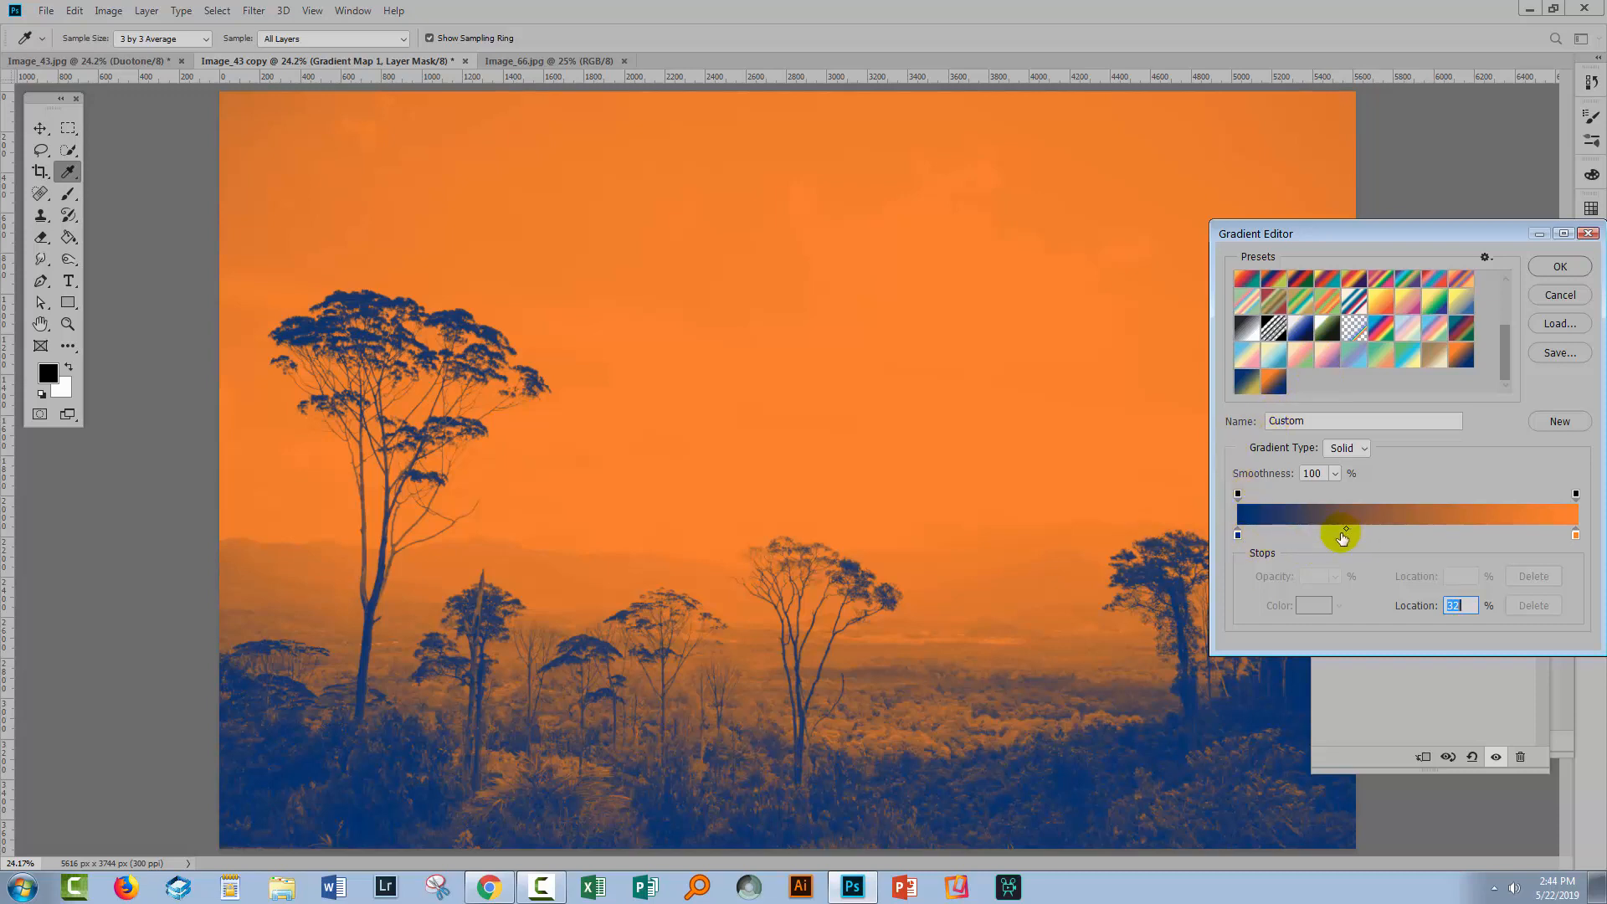
pyautogui.moveTo(1346, 533)
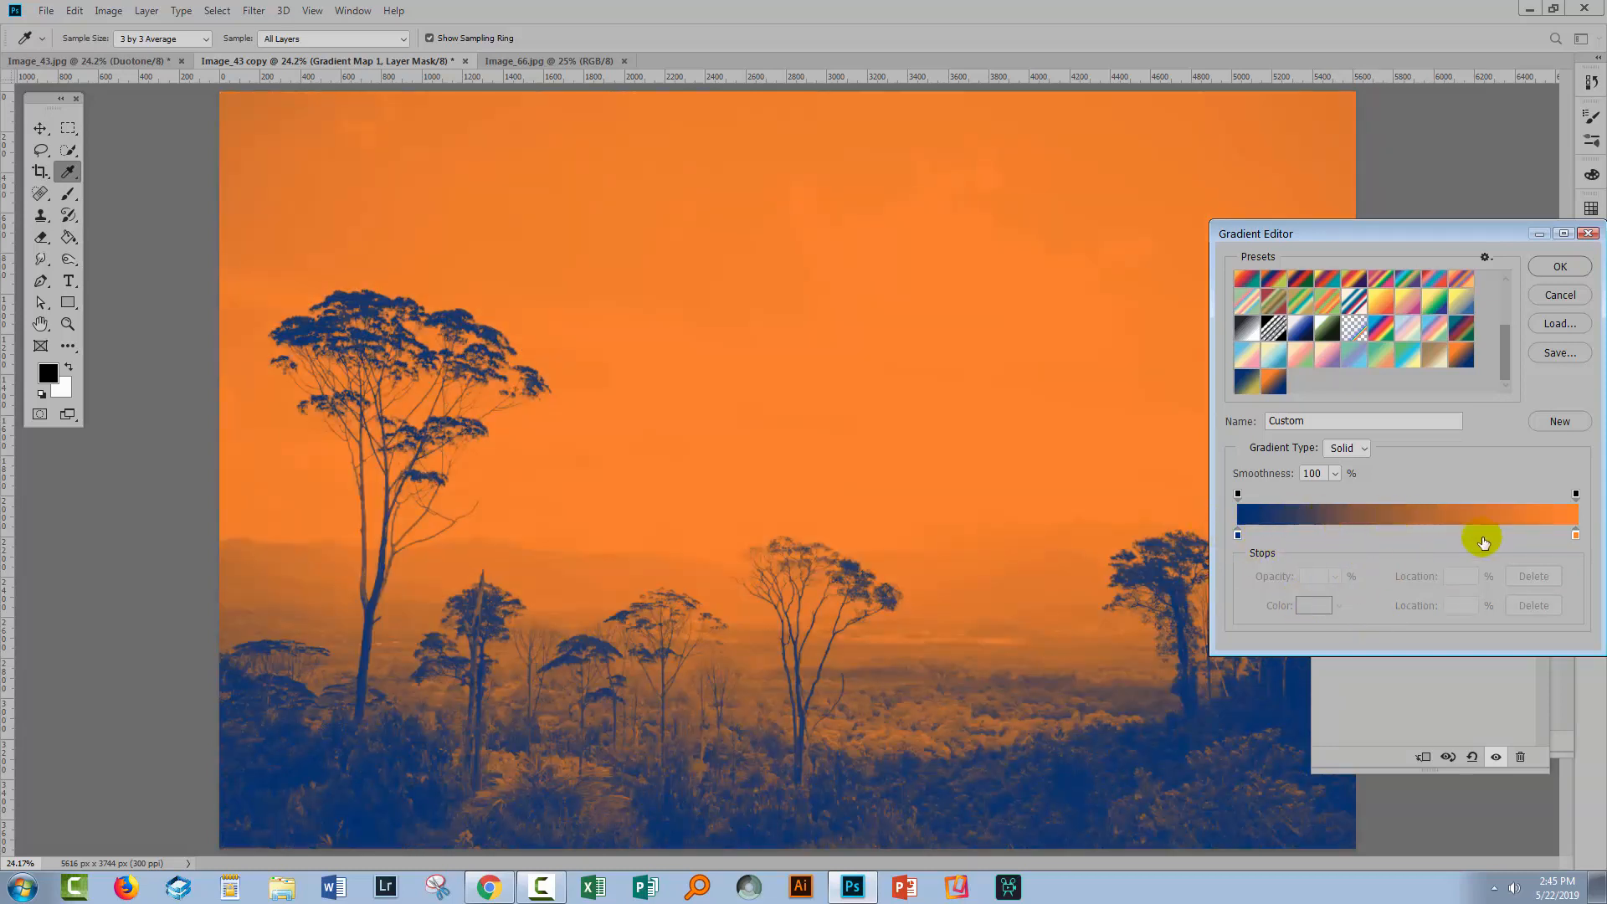
pyautogui.moveTo(1484, 535); pyautogui.dragTo(1576, 534)
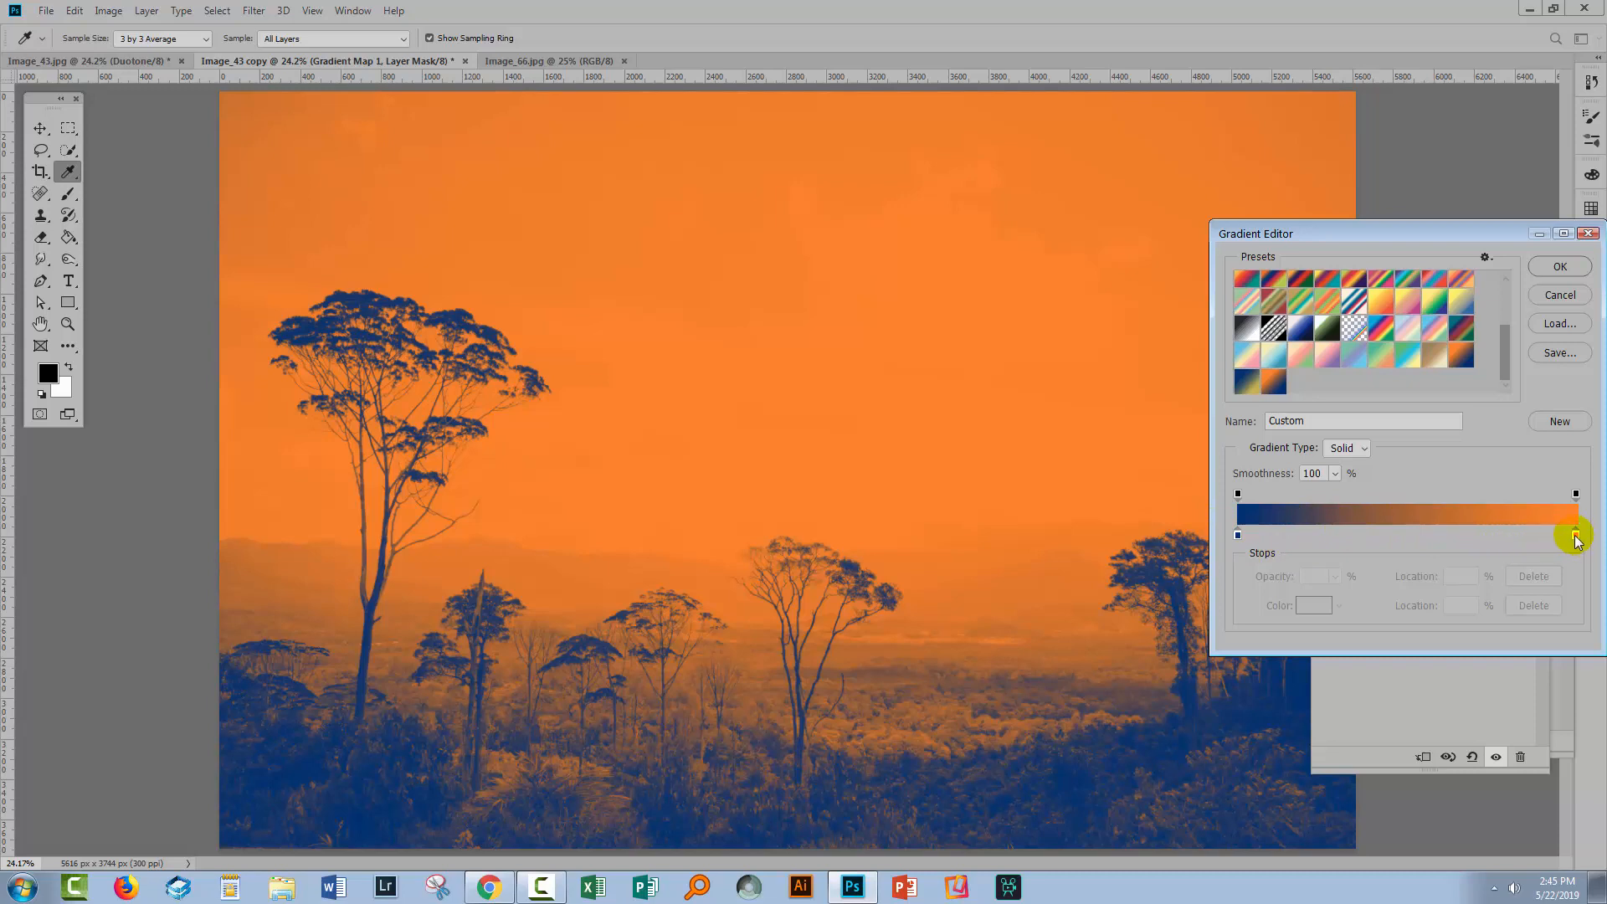
pyautogui.click(1575, 534)
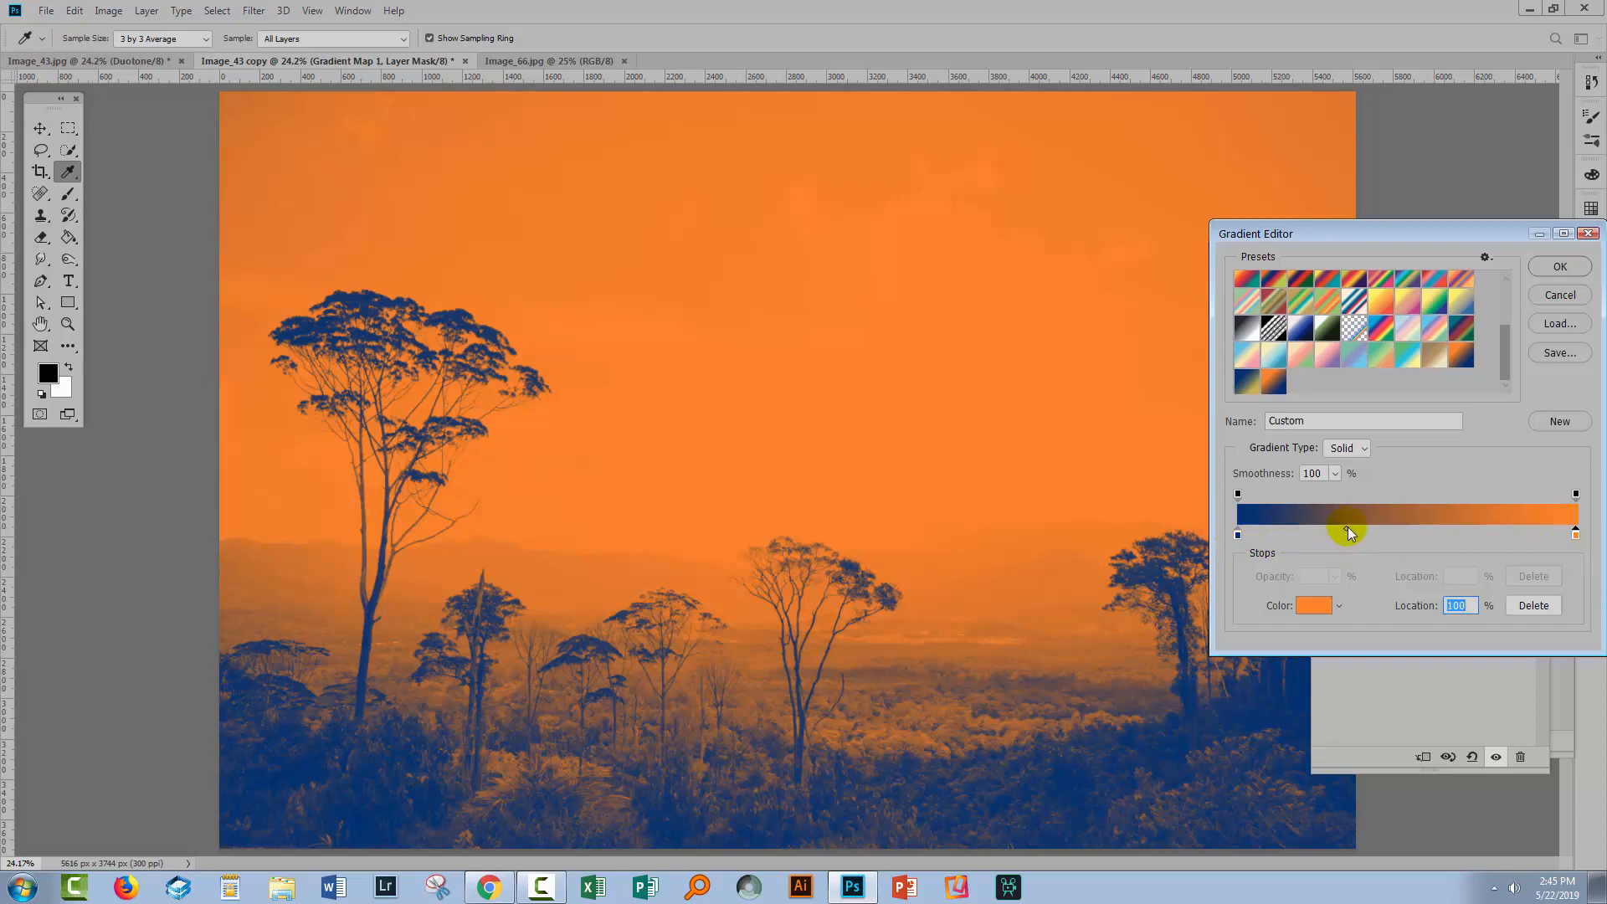
pyautogui.moveTo(1349, 532); pyautogui.dragTo(1335, 532)
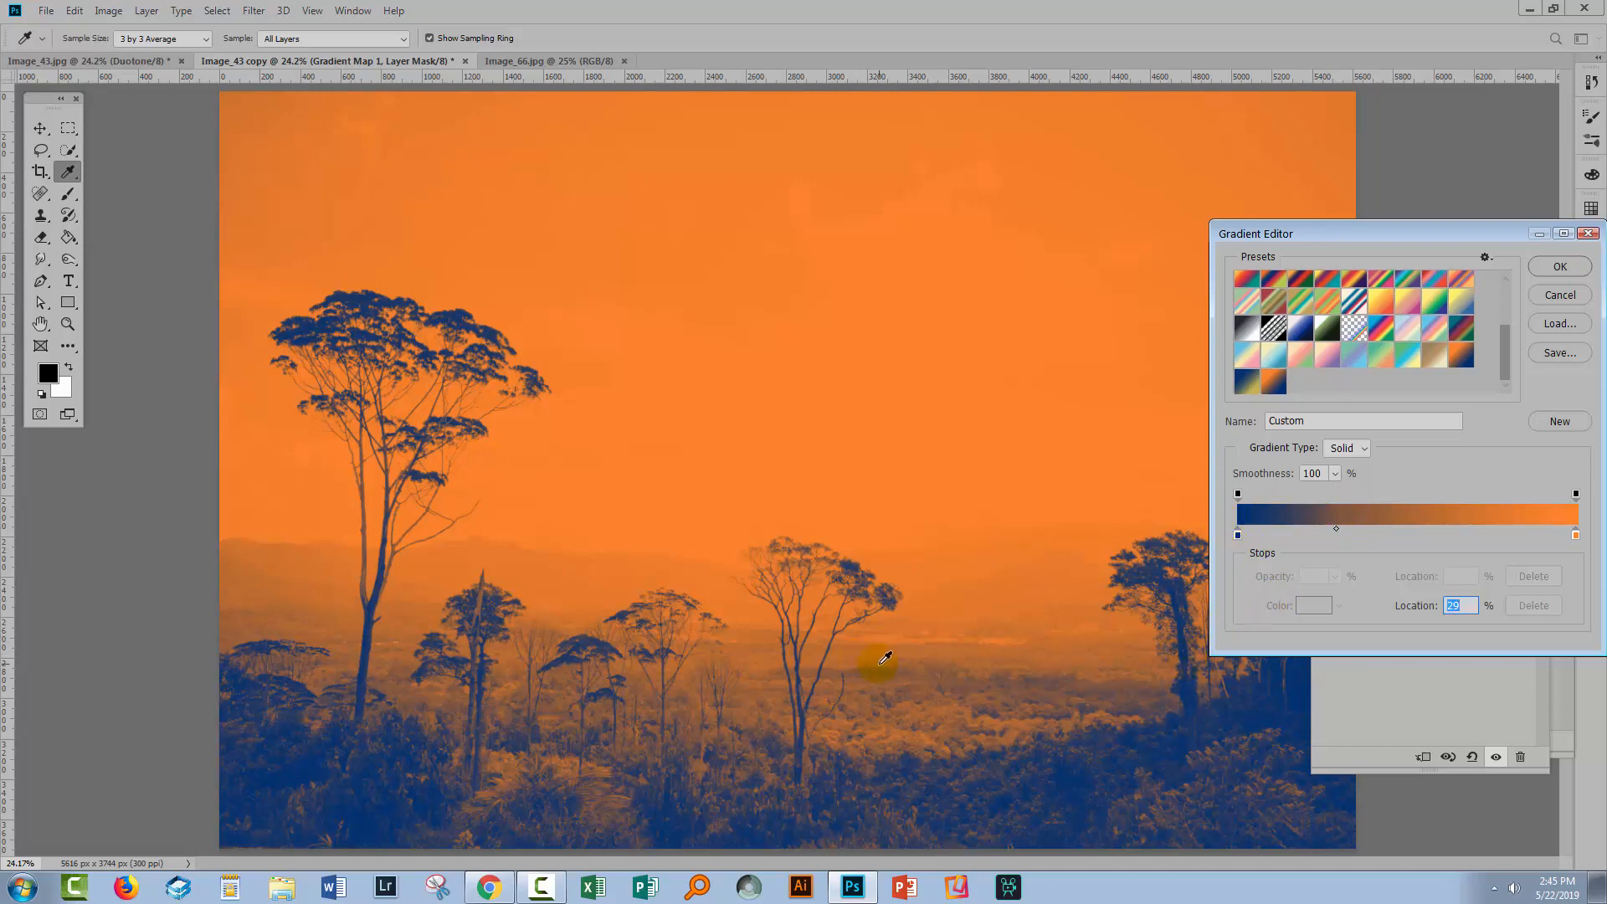
pyautogui.click(1558, 266)
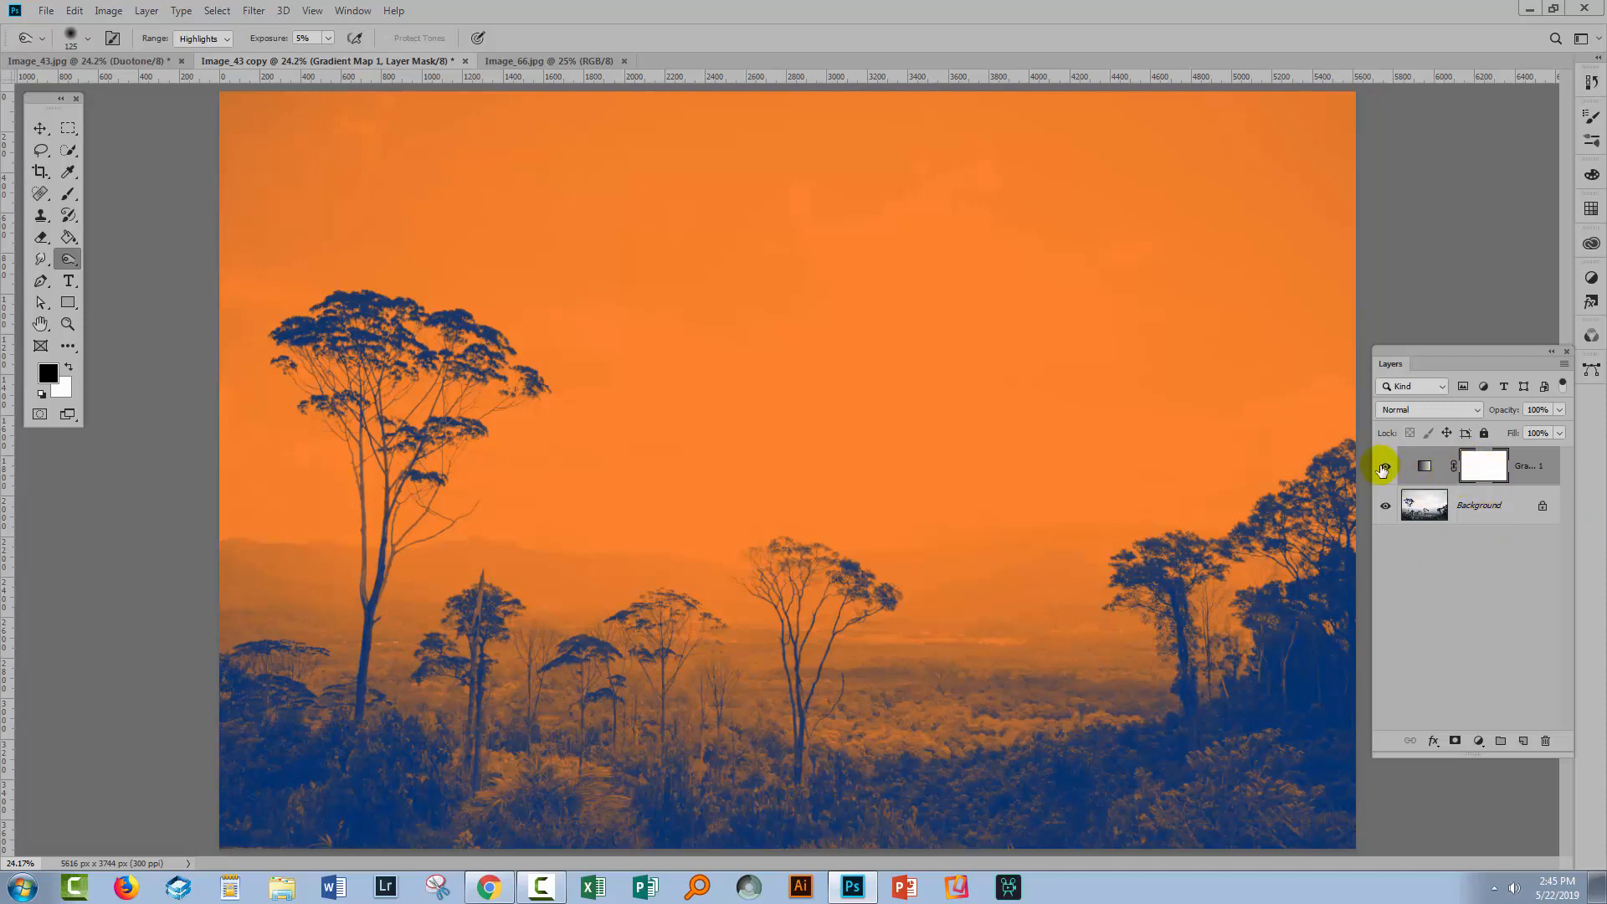
# - Toggle Gradient Map visibility to compare, then add a Black & White adjustment layer
pyautogui.click(1384, 467)
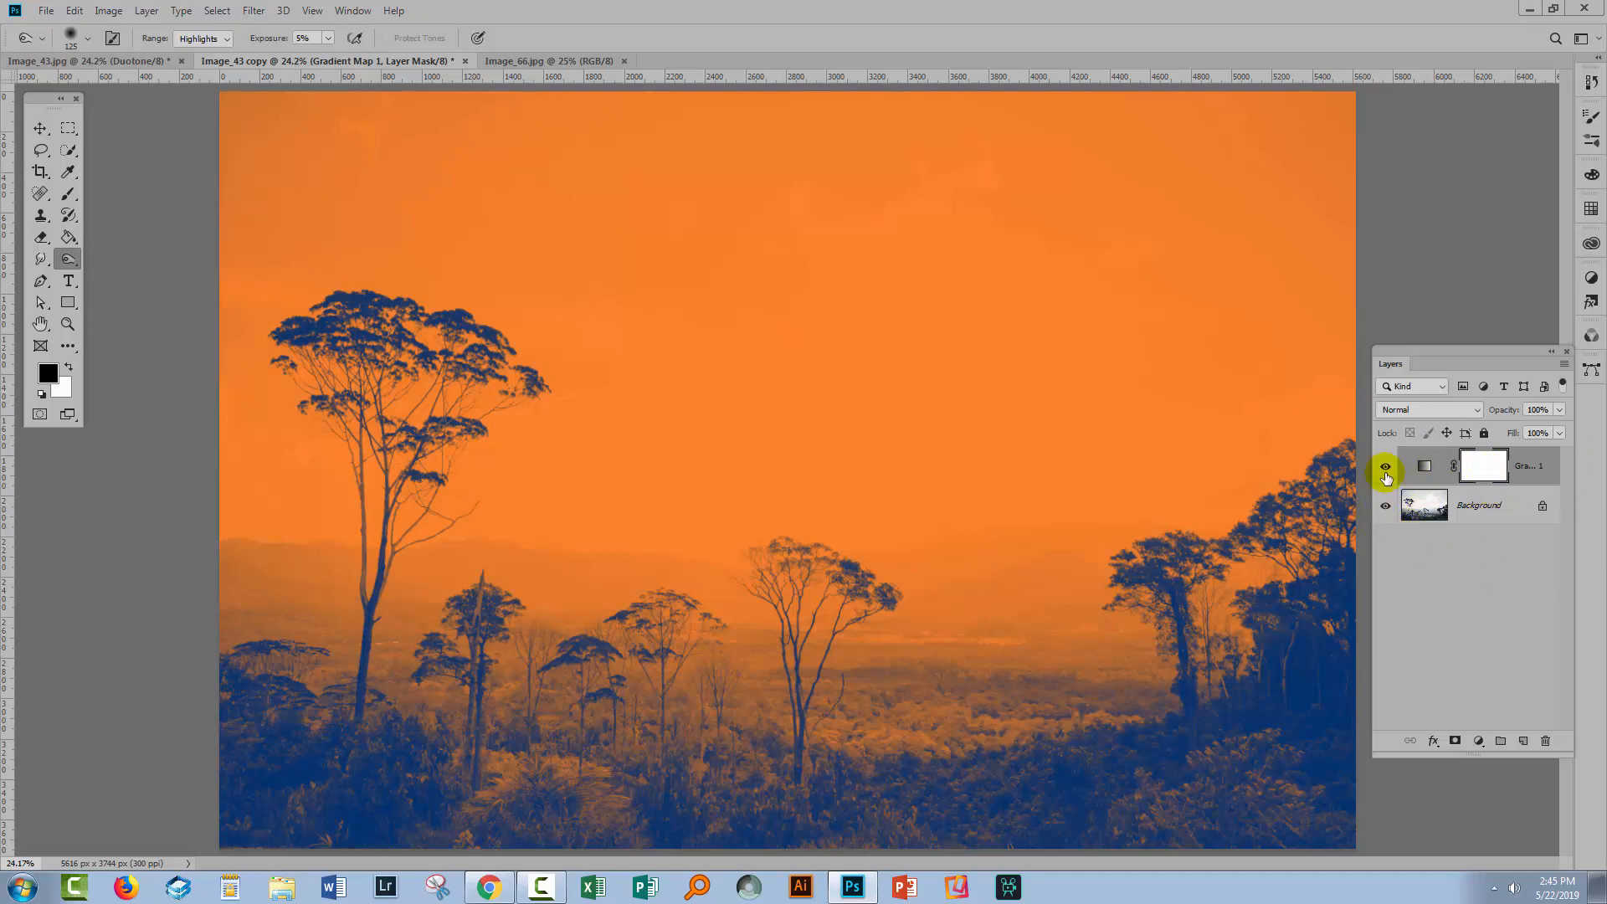
pyautogui.click(1479, 504)
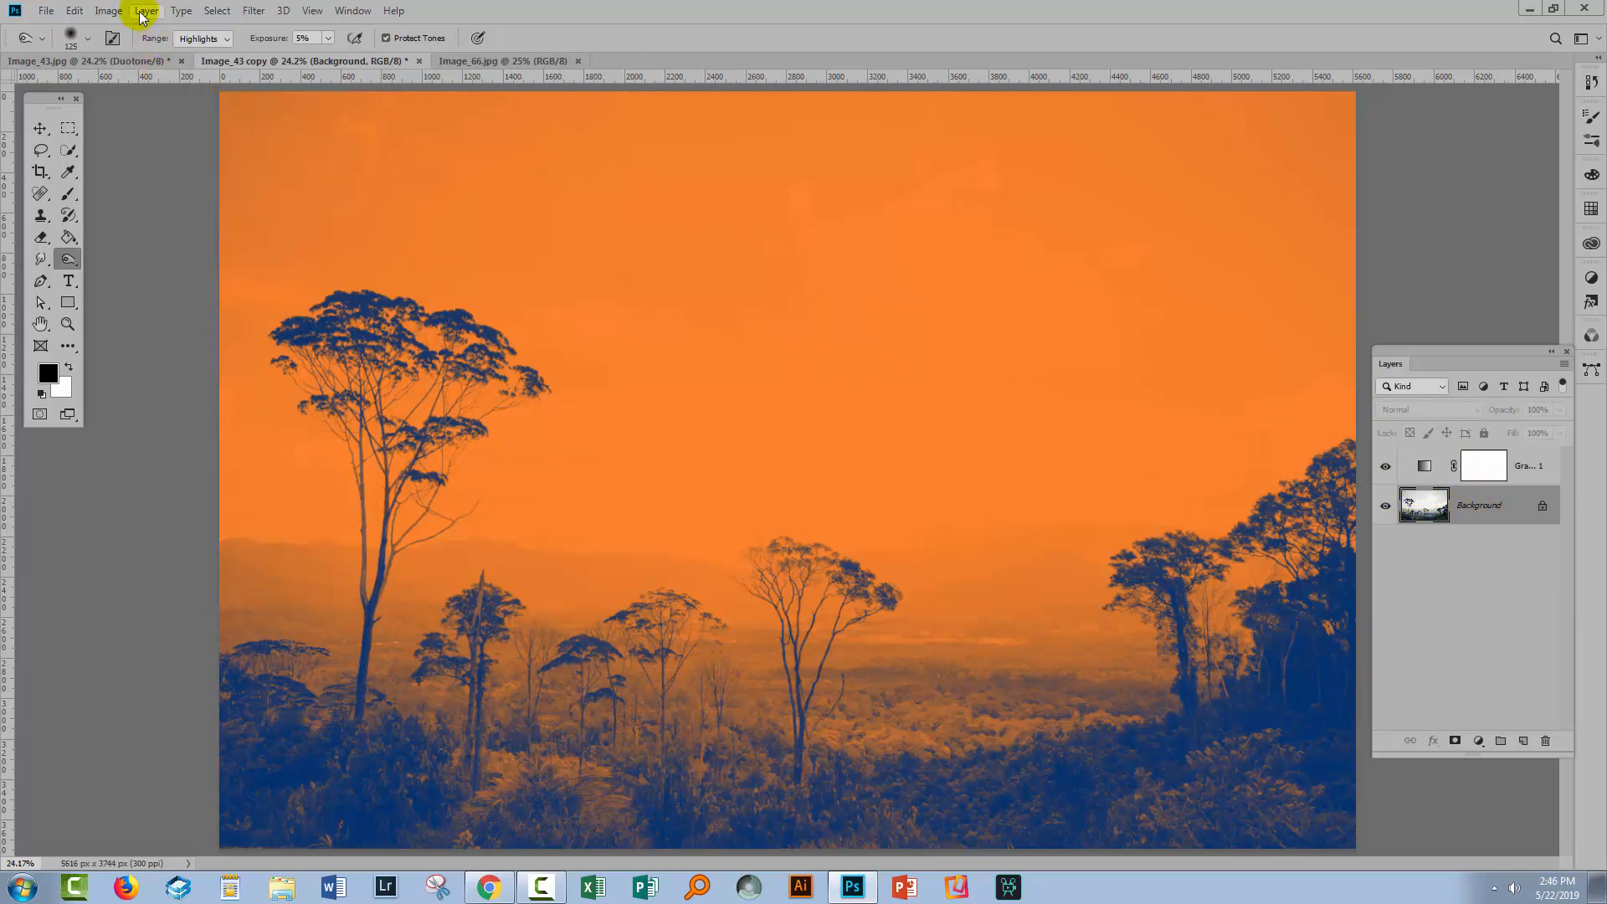
pyautogui.click(146, 10)
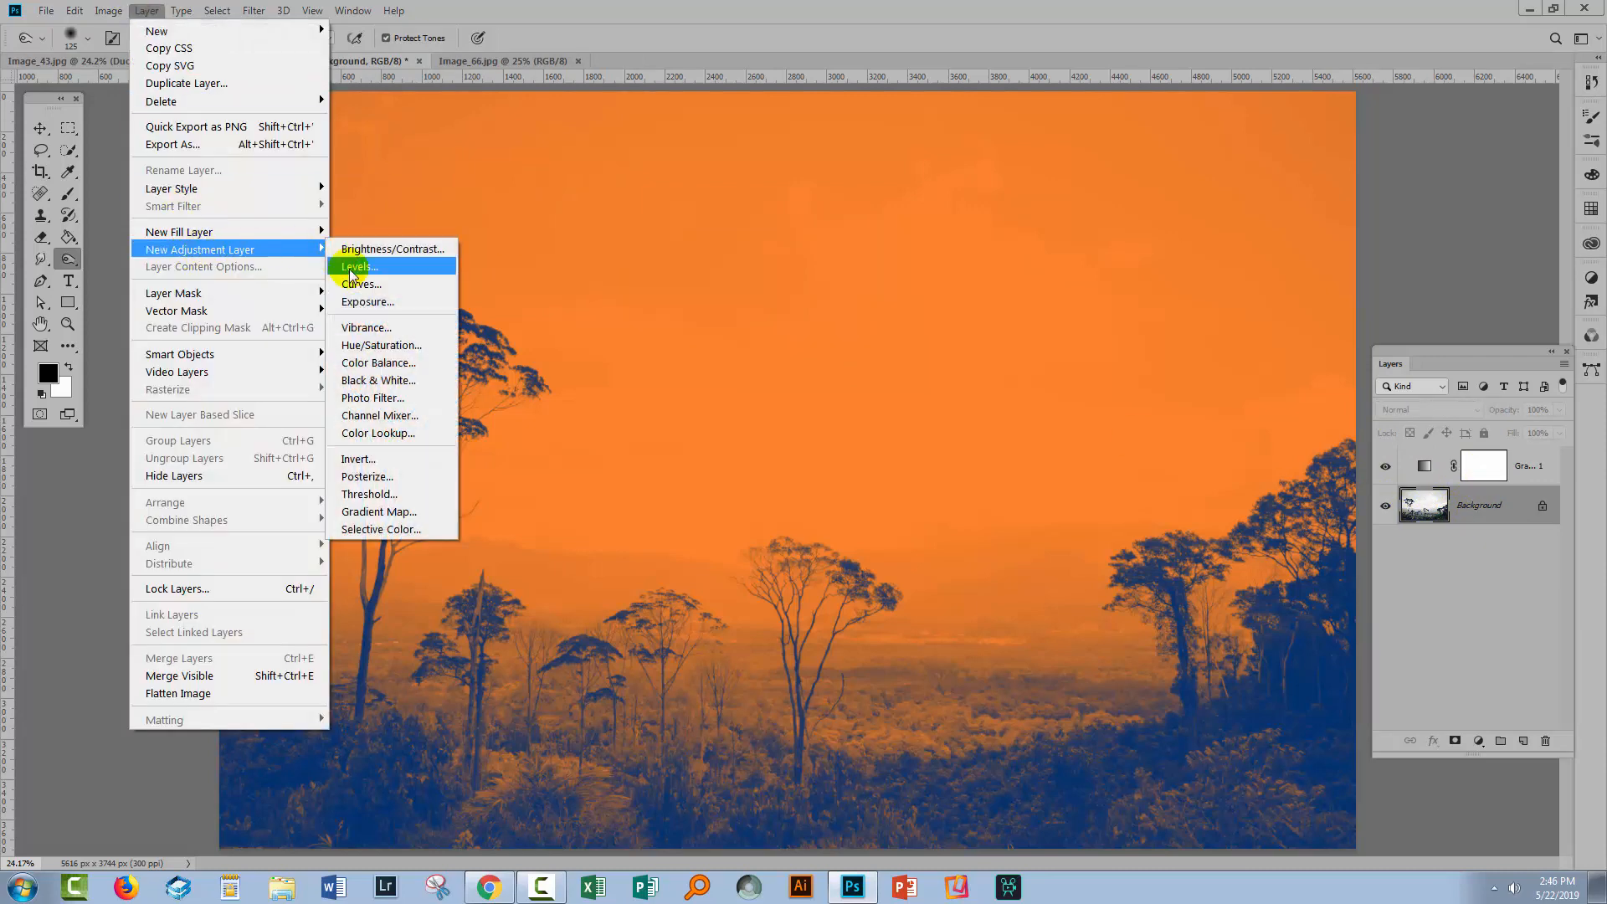
pyautogui.click(378, 380)
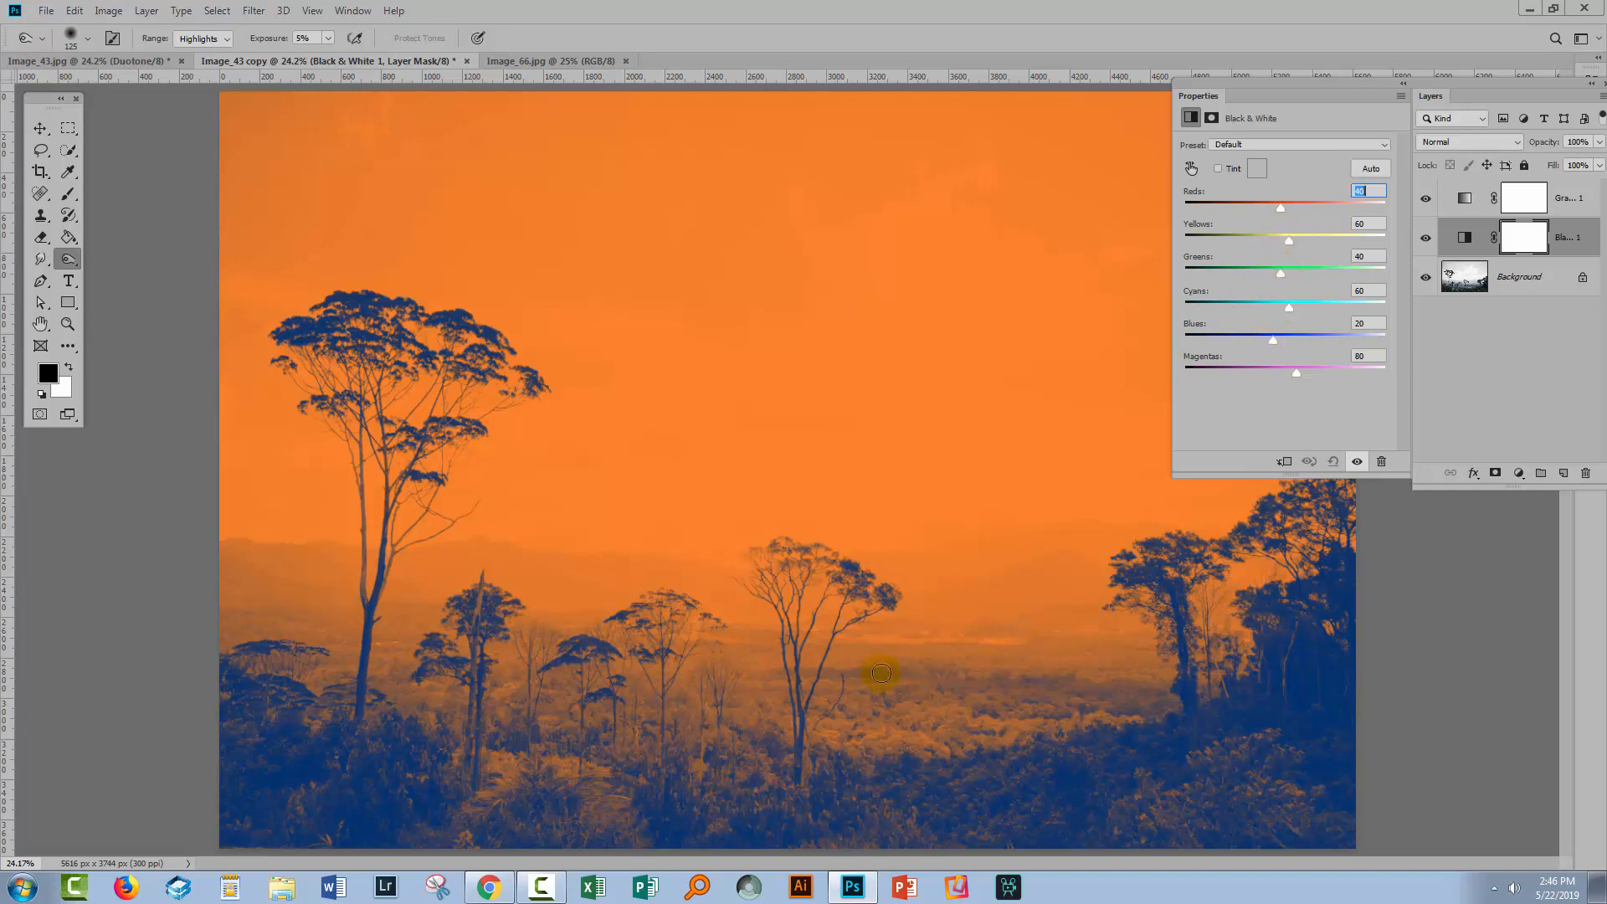
pyautogui.moveTo(1140, 340)
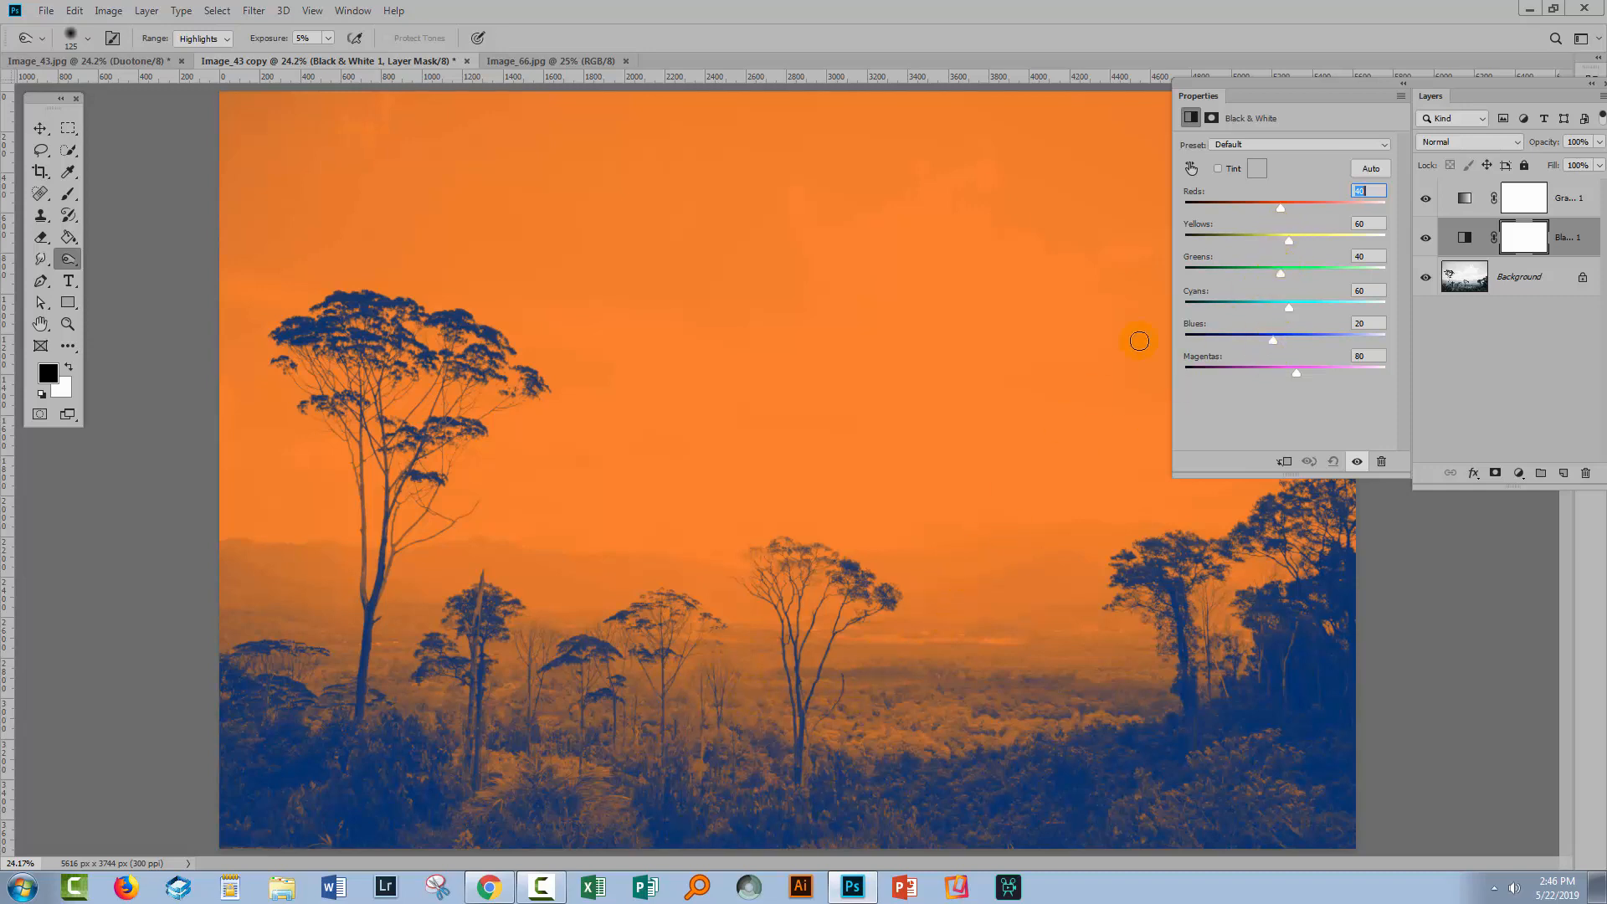
# - Tune the Black & White greens slider, settling on a moderate brightness
pyautogui.moveTo(1279, 274); pyautogui.dragTo(1304, 274)
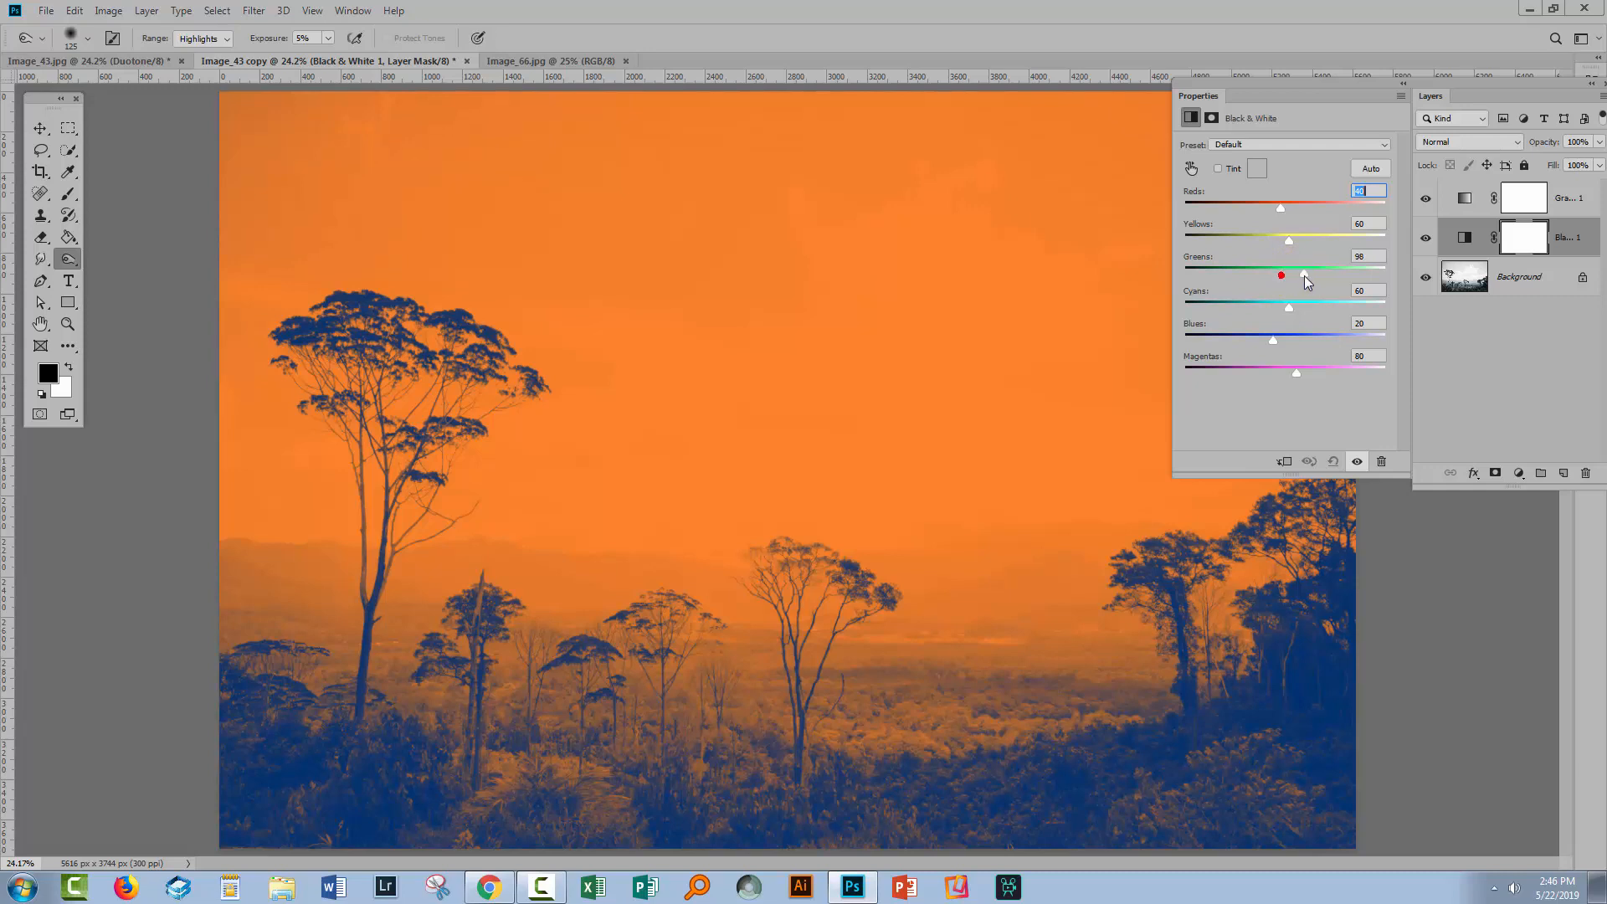
pyautogui.moveTo(1281, 275); pyautogui.dragTo(1379, 274)
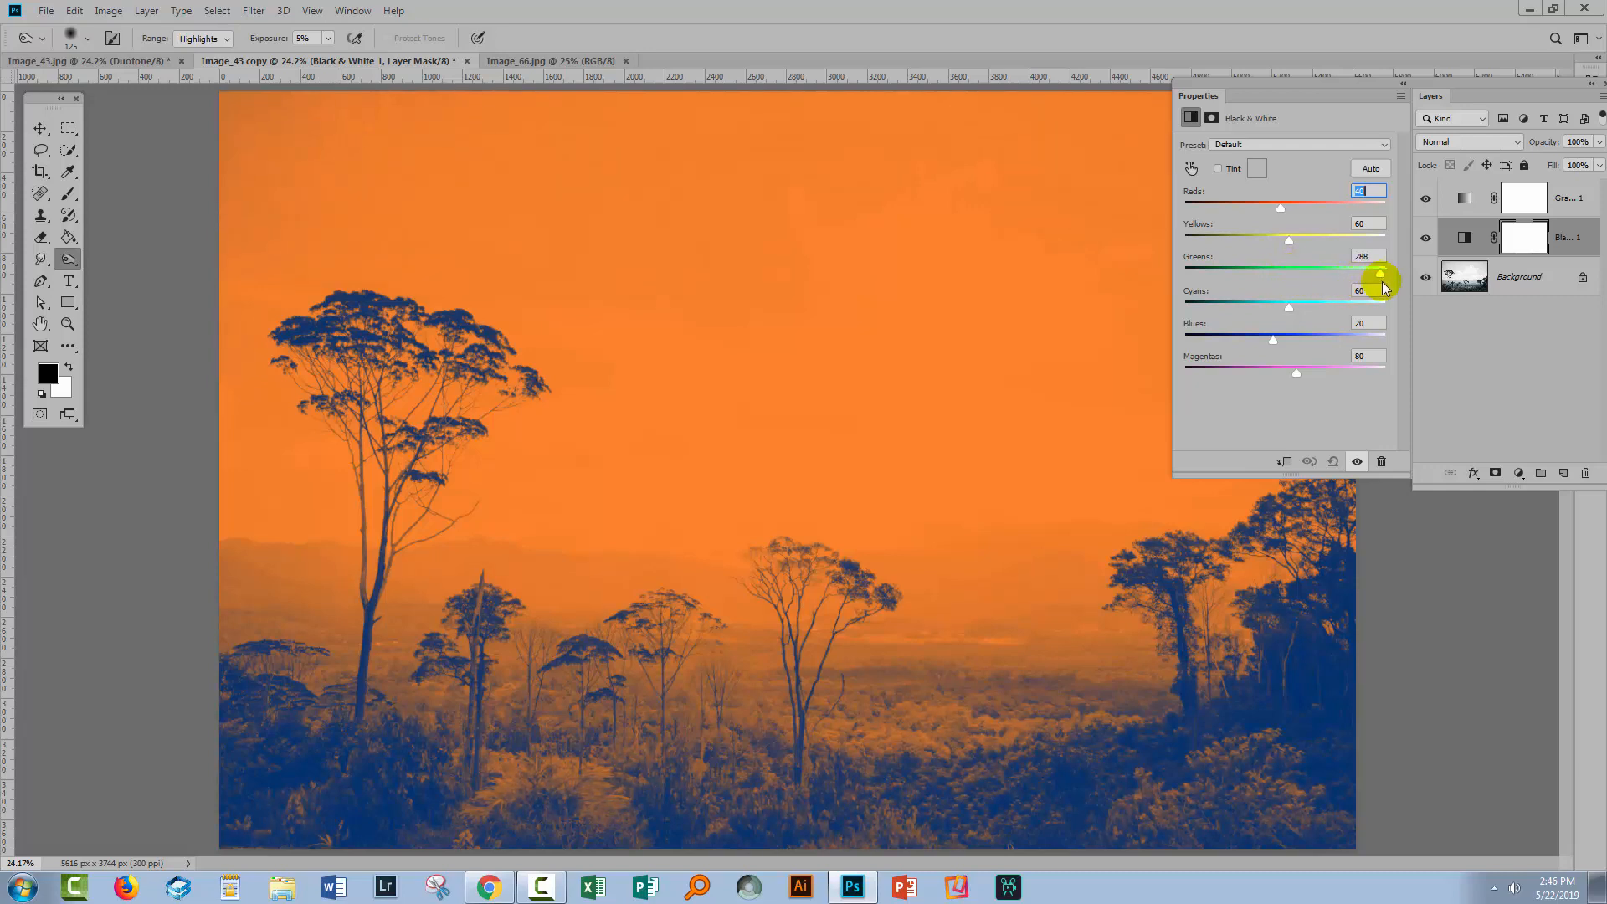
pyautogui.moveTo(1380, 274); pyautogui.dragTo(1384, 274)
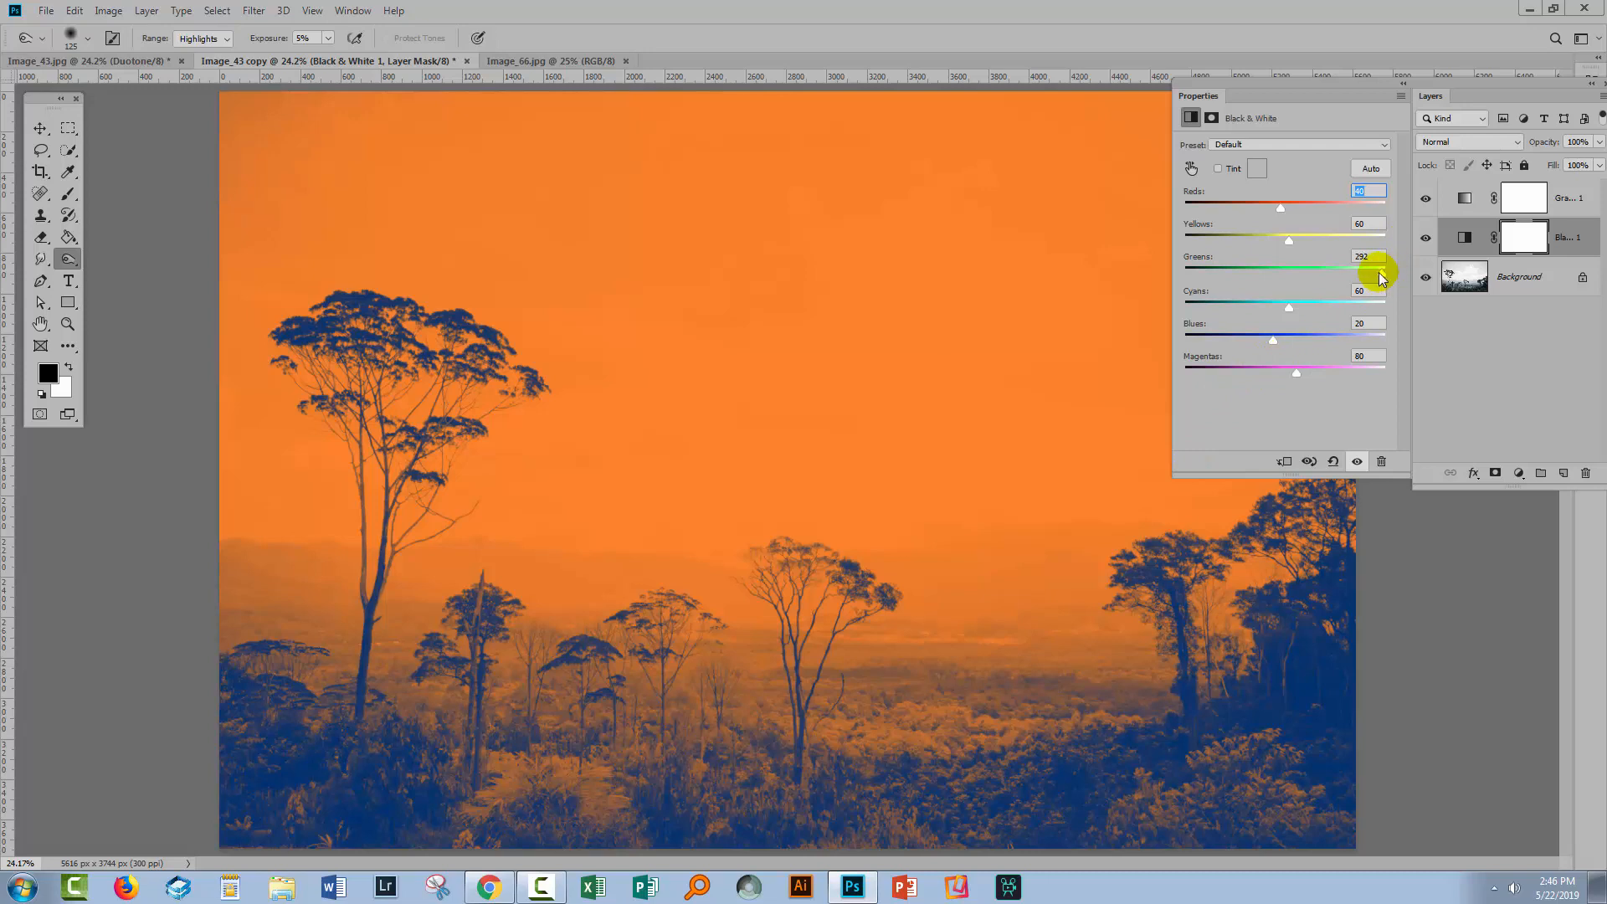
pyautogui.moveTo(1380, 274); pyautogui.dragTo(1165, 274)
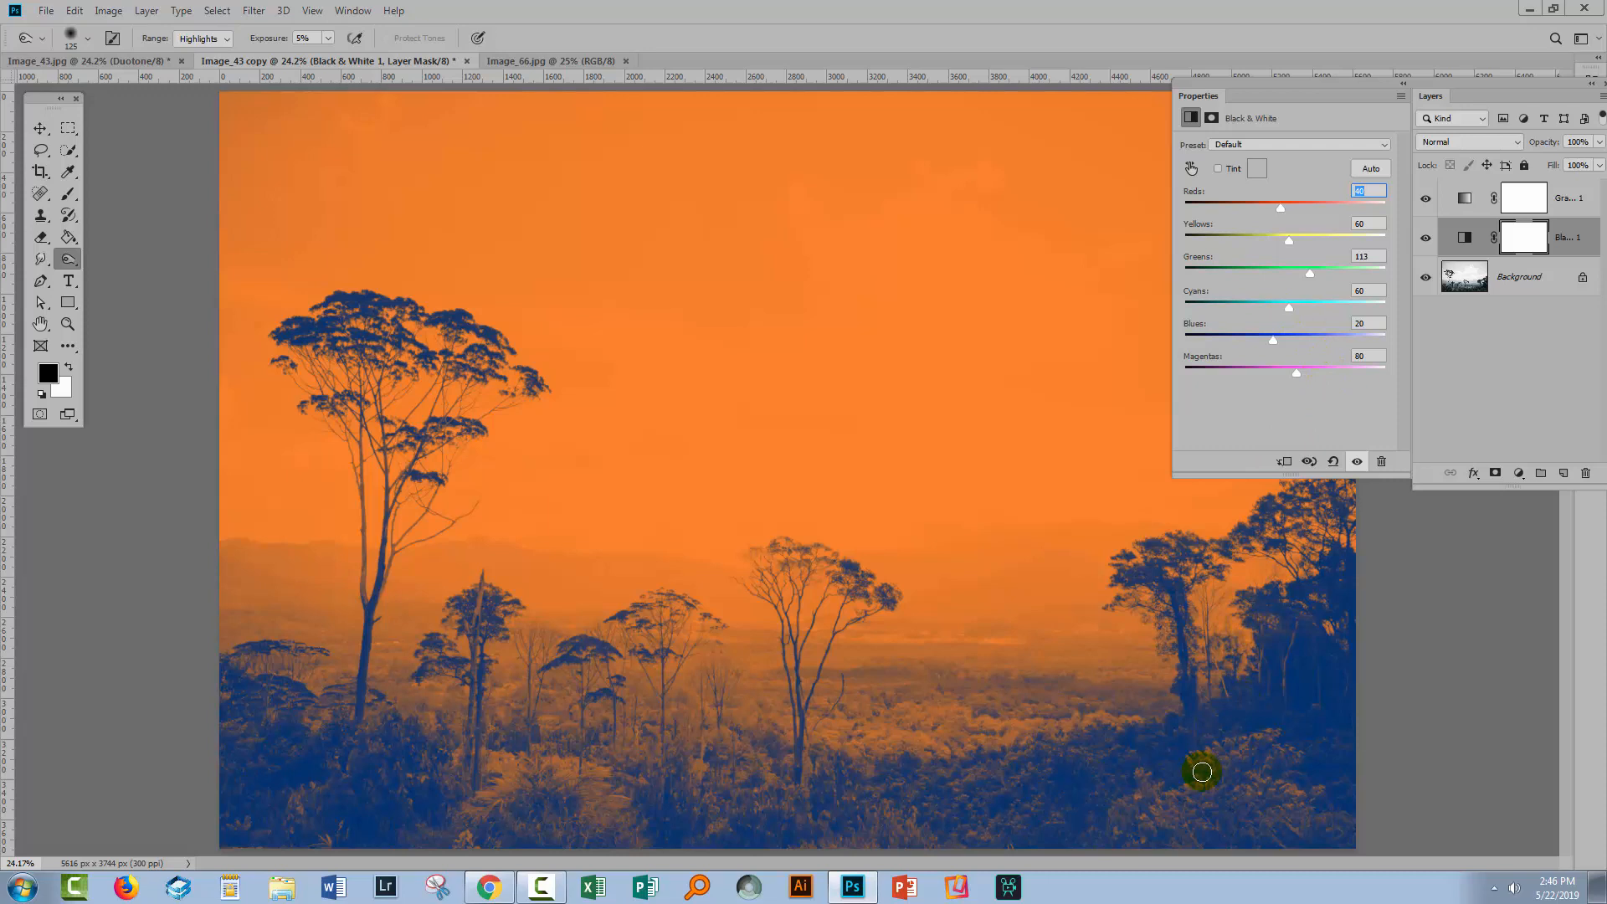
pyautogui.moveTo(1315, 270)
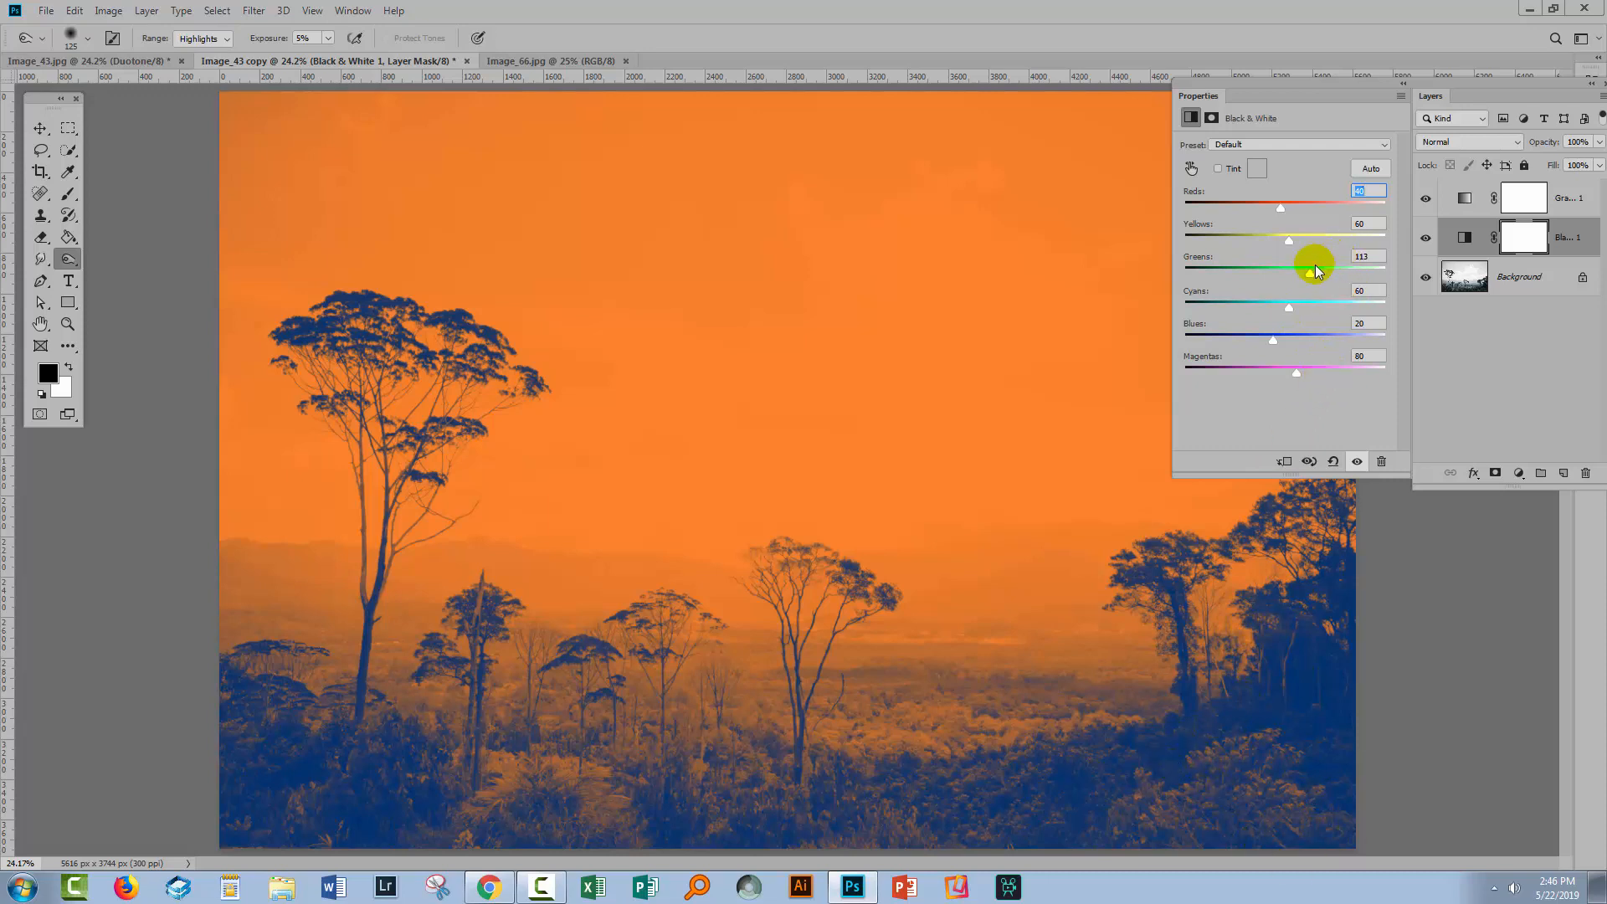
pyautogui.moveTo(1311, 266); pyautogui.dragTo(1333, 266)
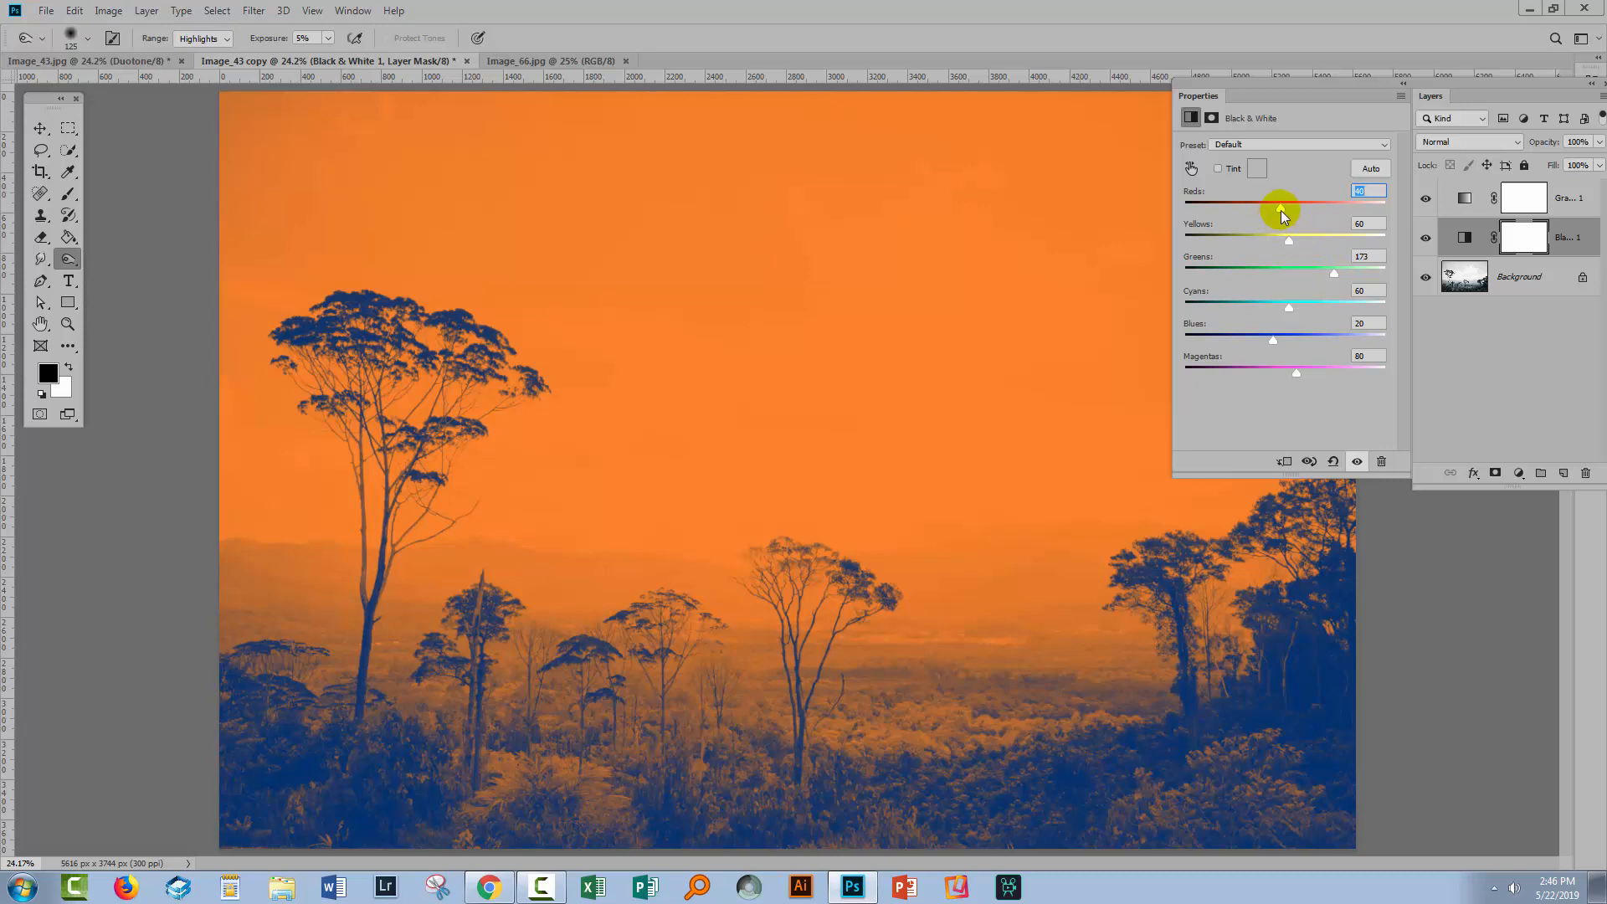
# - Brighten reds, darken yellows slightly, and adjust the cyan, blue and magenta sliders
pyautogui.moveTo(1279, 210); pyautogui.dragTo(1332, 210)
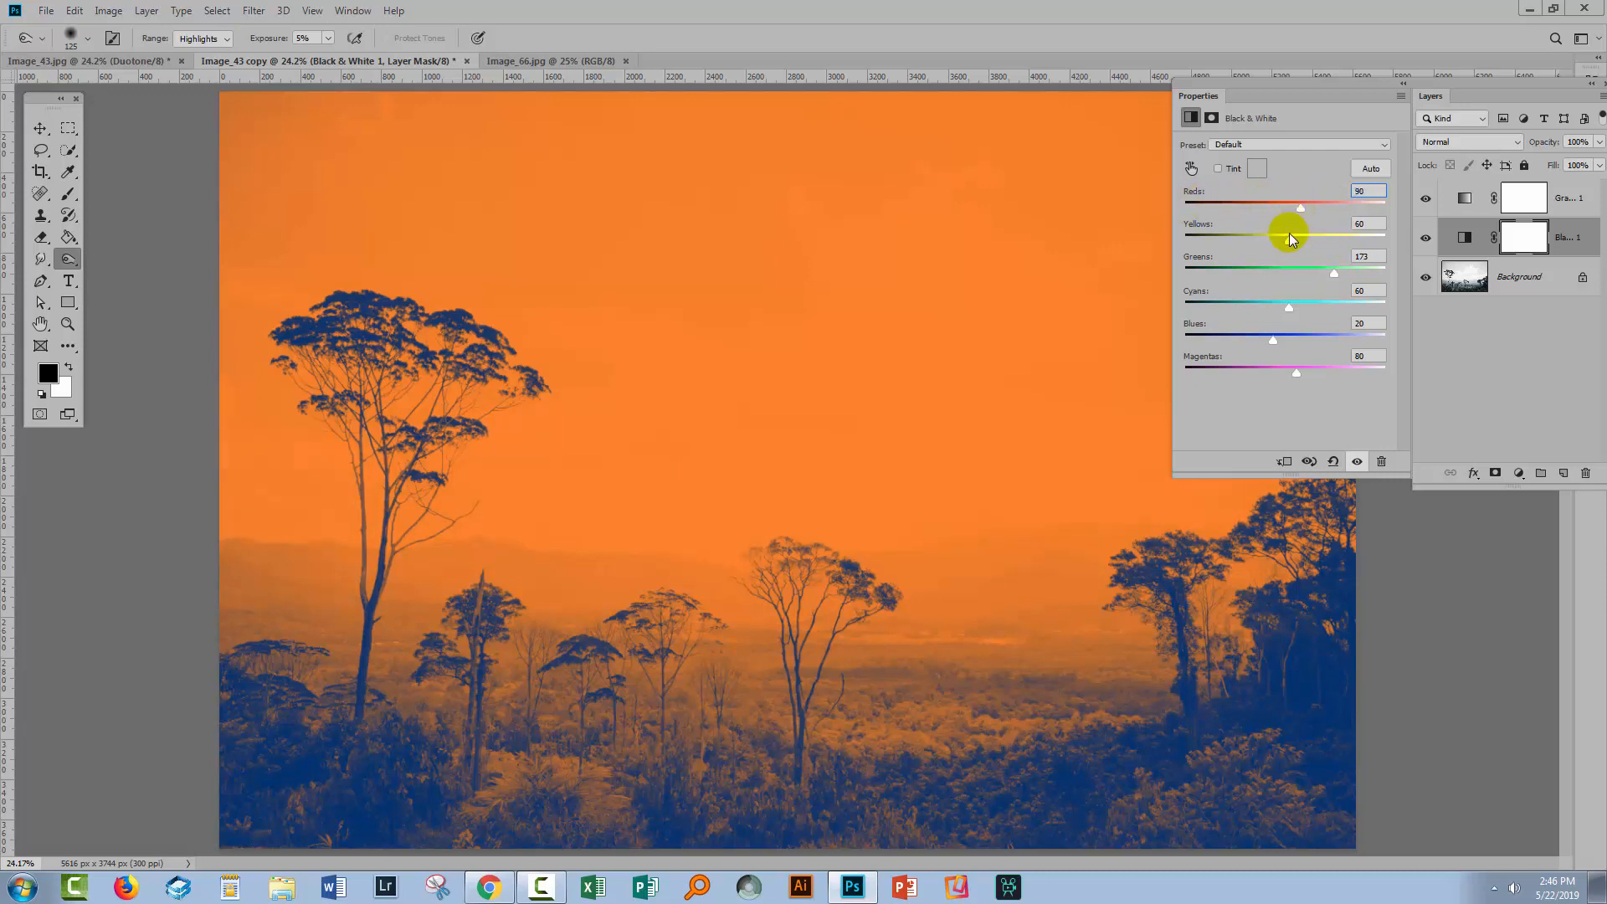
pyautogui.moveTo(1292, 236); pyautogui.dragTo(1386, 237)
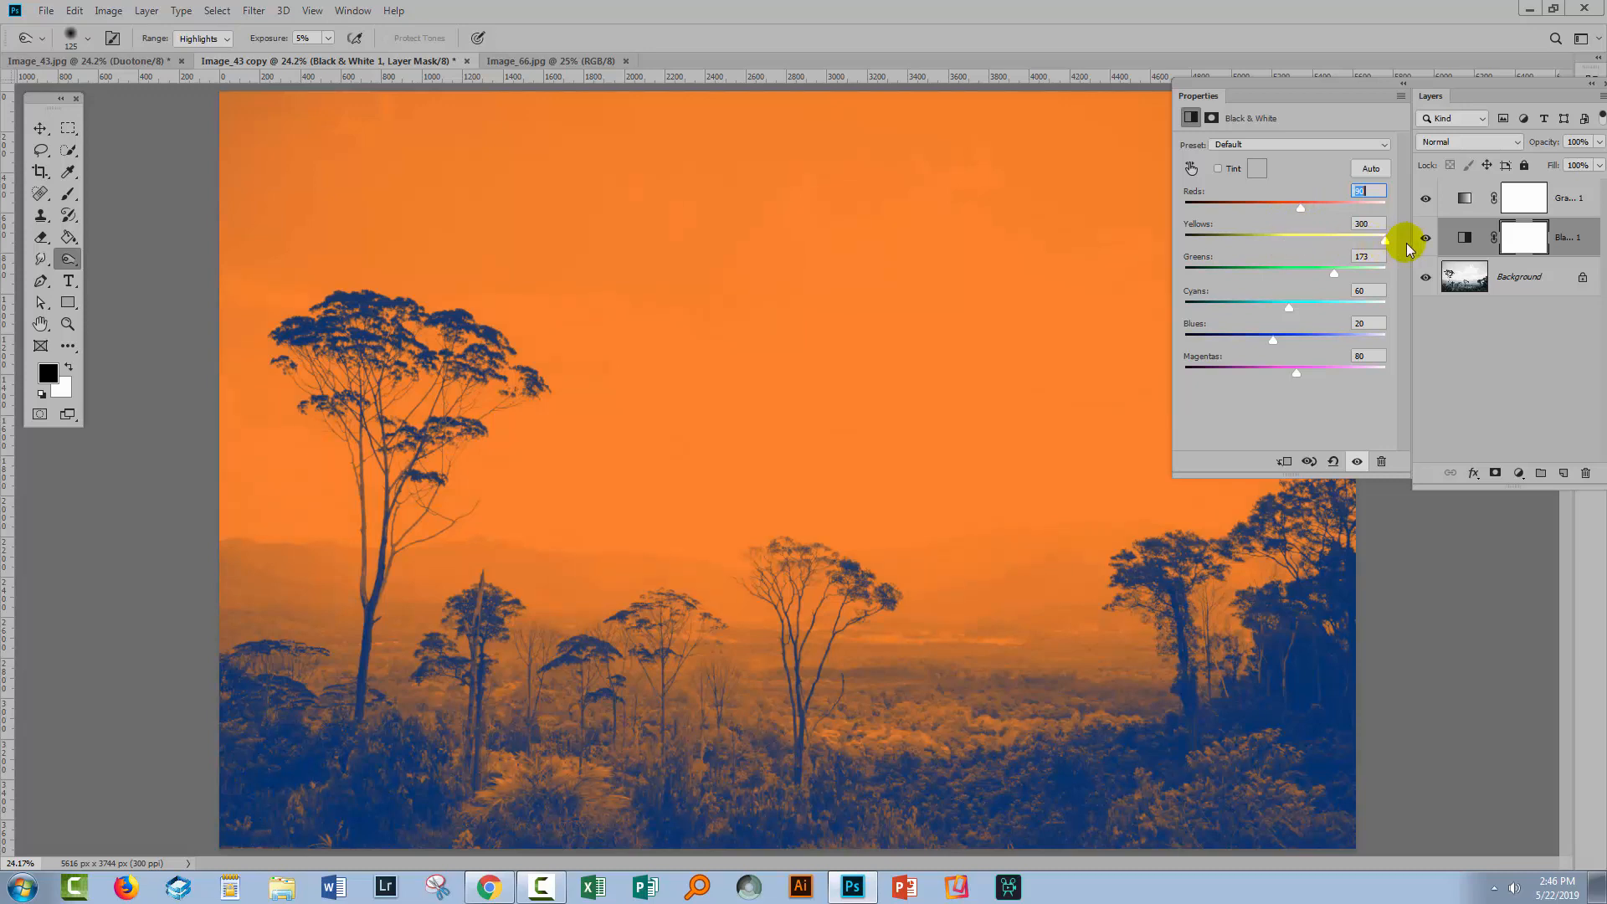
pyautogui.moveTo(1386, 238); pyautogui.dragTo(1254, 238)
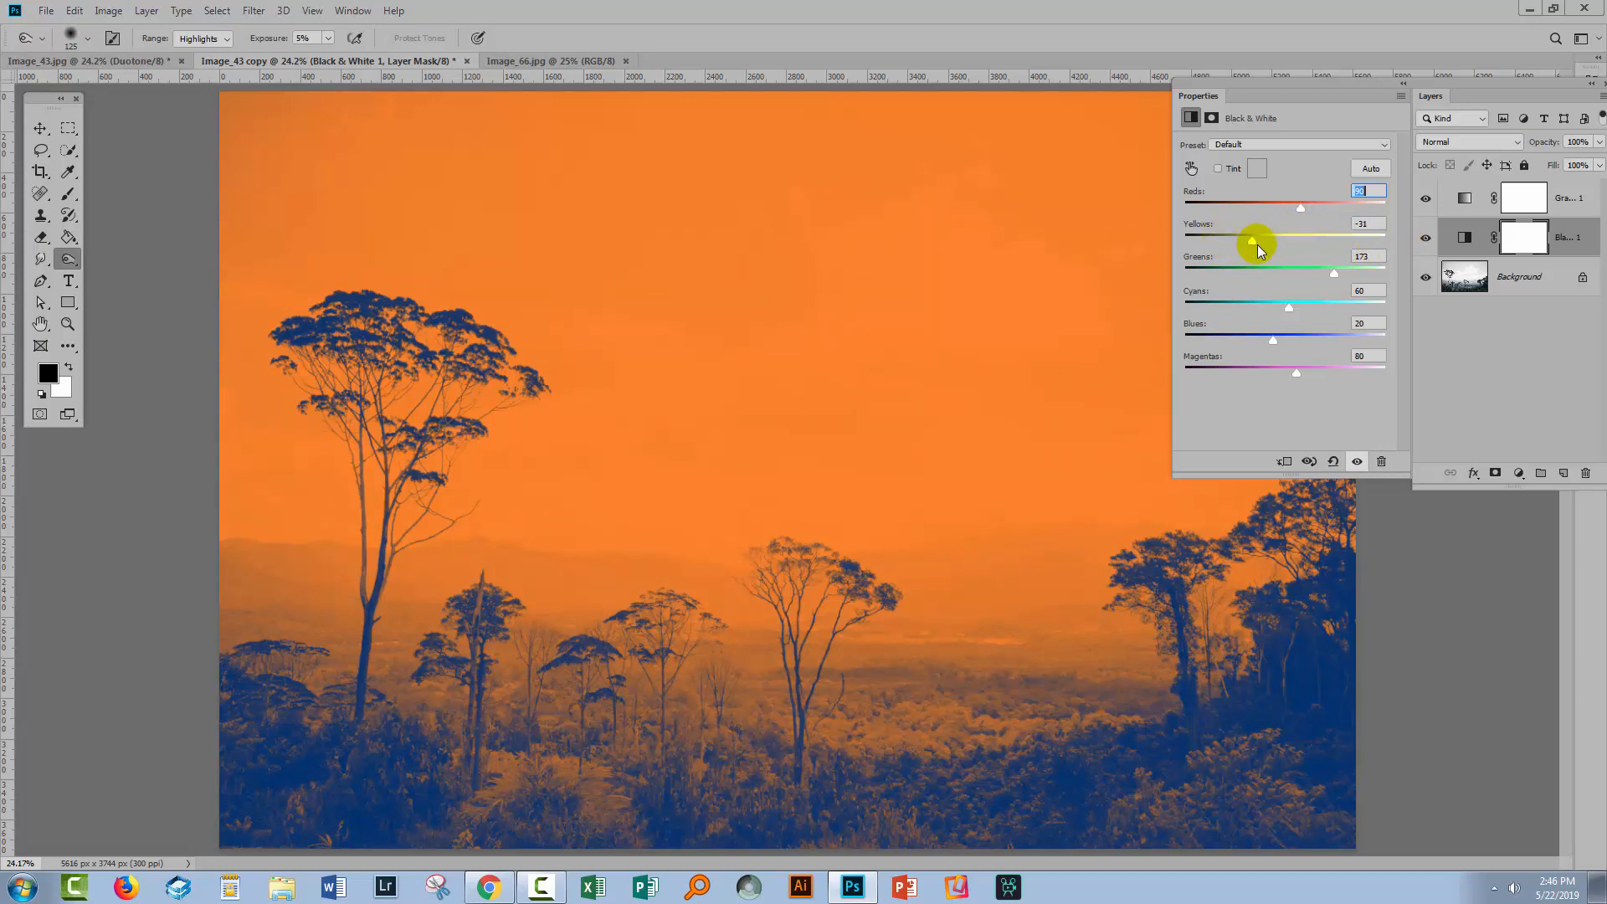
pyautogui.moveTo(1301, 241); pyautogui.dragTo(1265, 240)
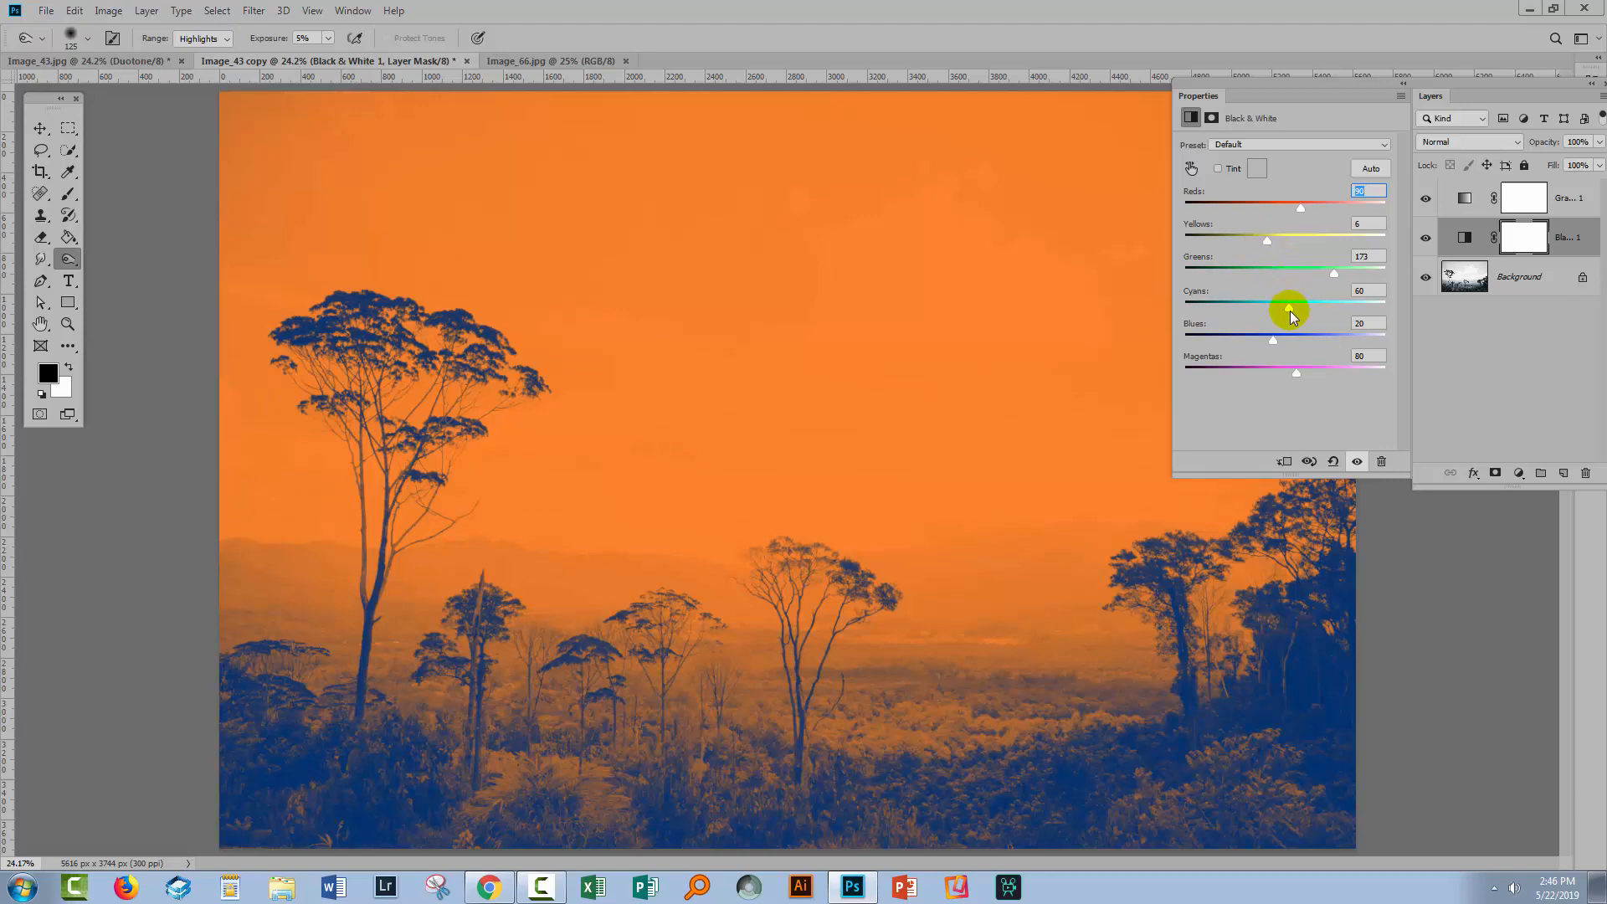
pyautogui.moveTo(1289, 306); pyautogui.dragTo(1311, 306)
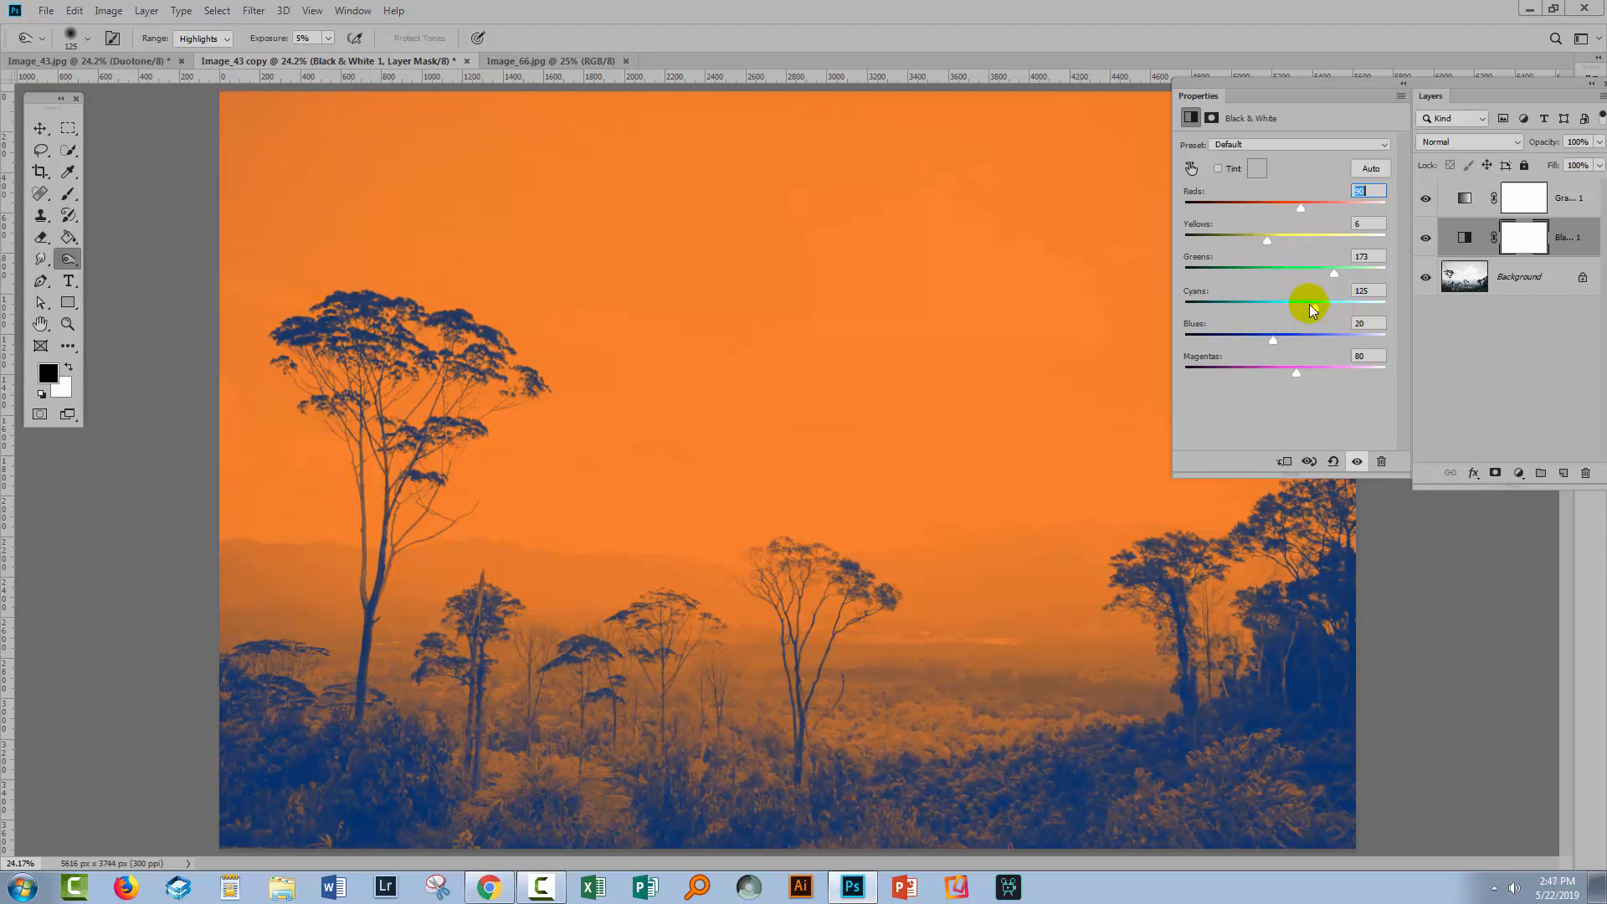
pyautogui.moveTo(1333, 302); pyautogui.dragTo(1289, 301)
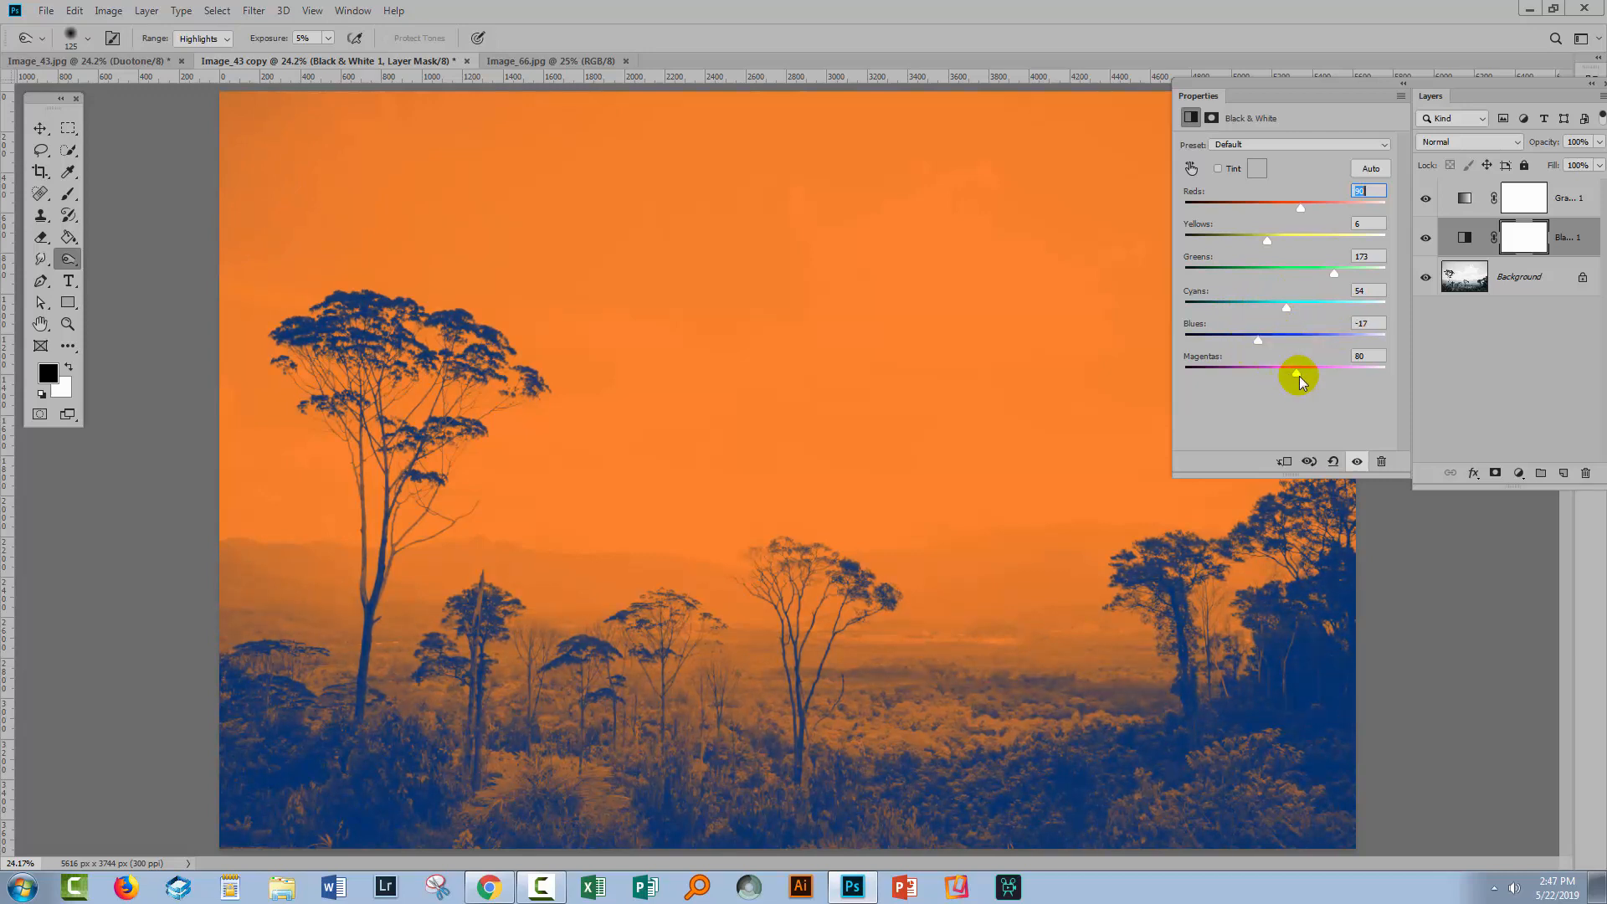
pyautogui.moveTo(1298, 371); pyautogui.dragTo(1268, 372)
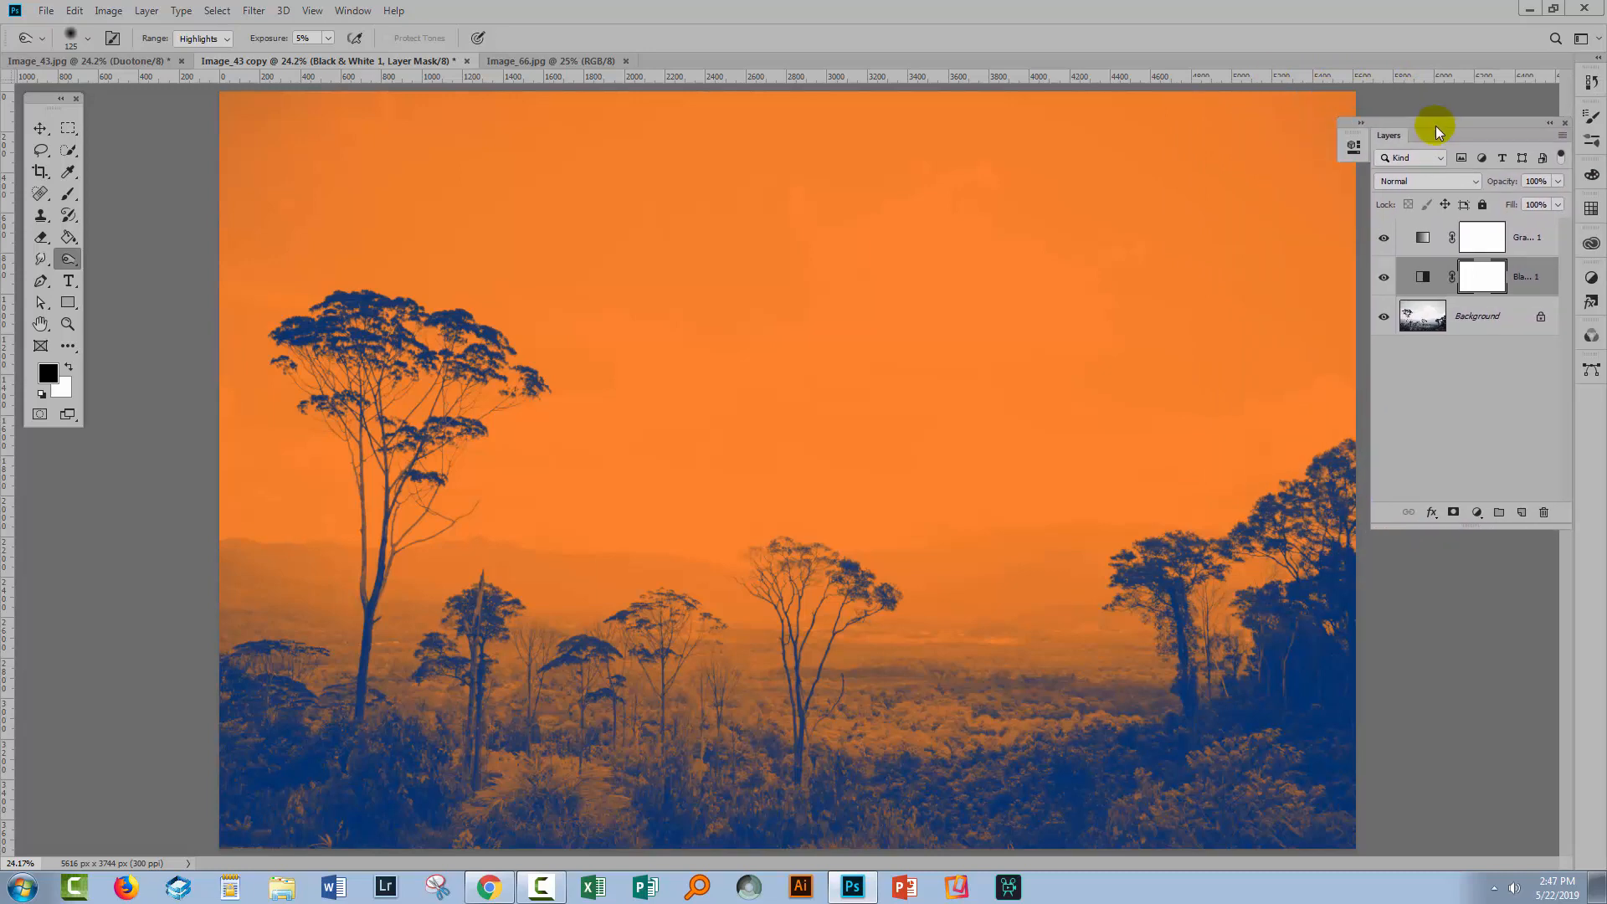
pyautogui.moveTo(1315, 380)
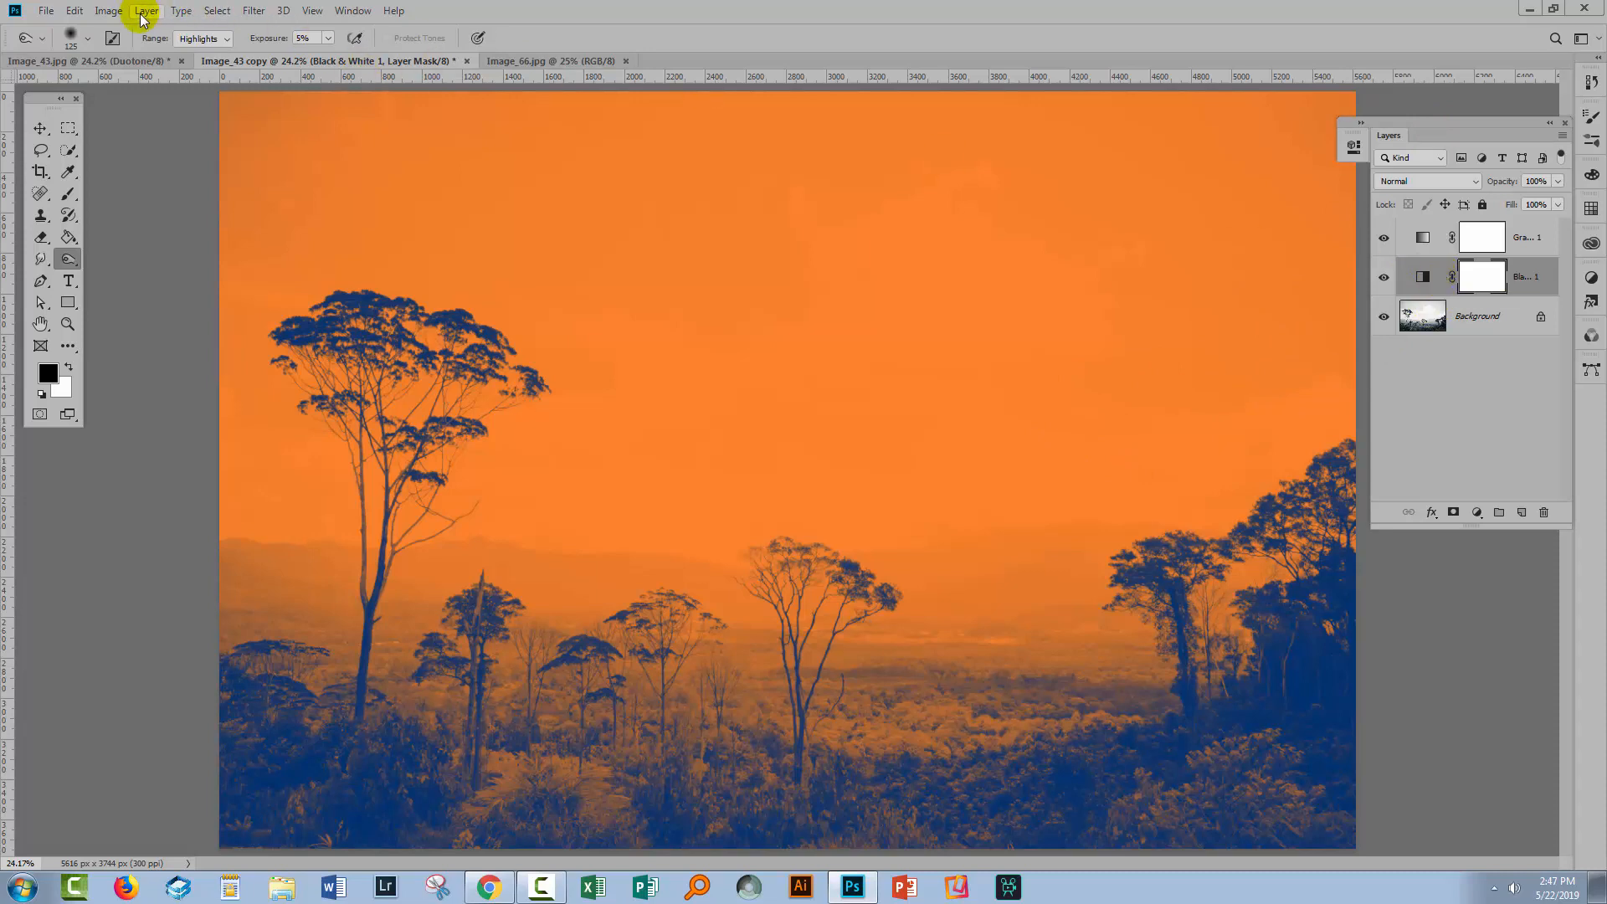
# - Add a Curves adjustment layer from the Layer menu
pyautogui.click(146, 11)
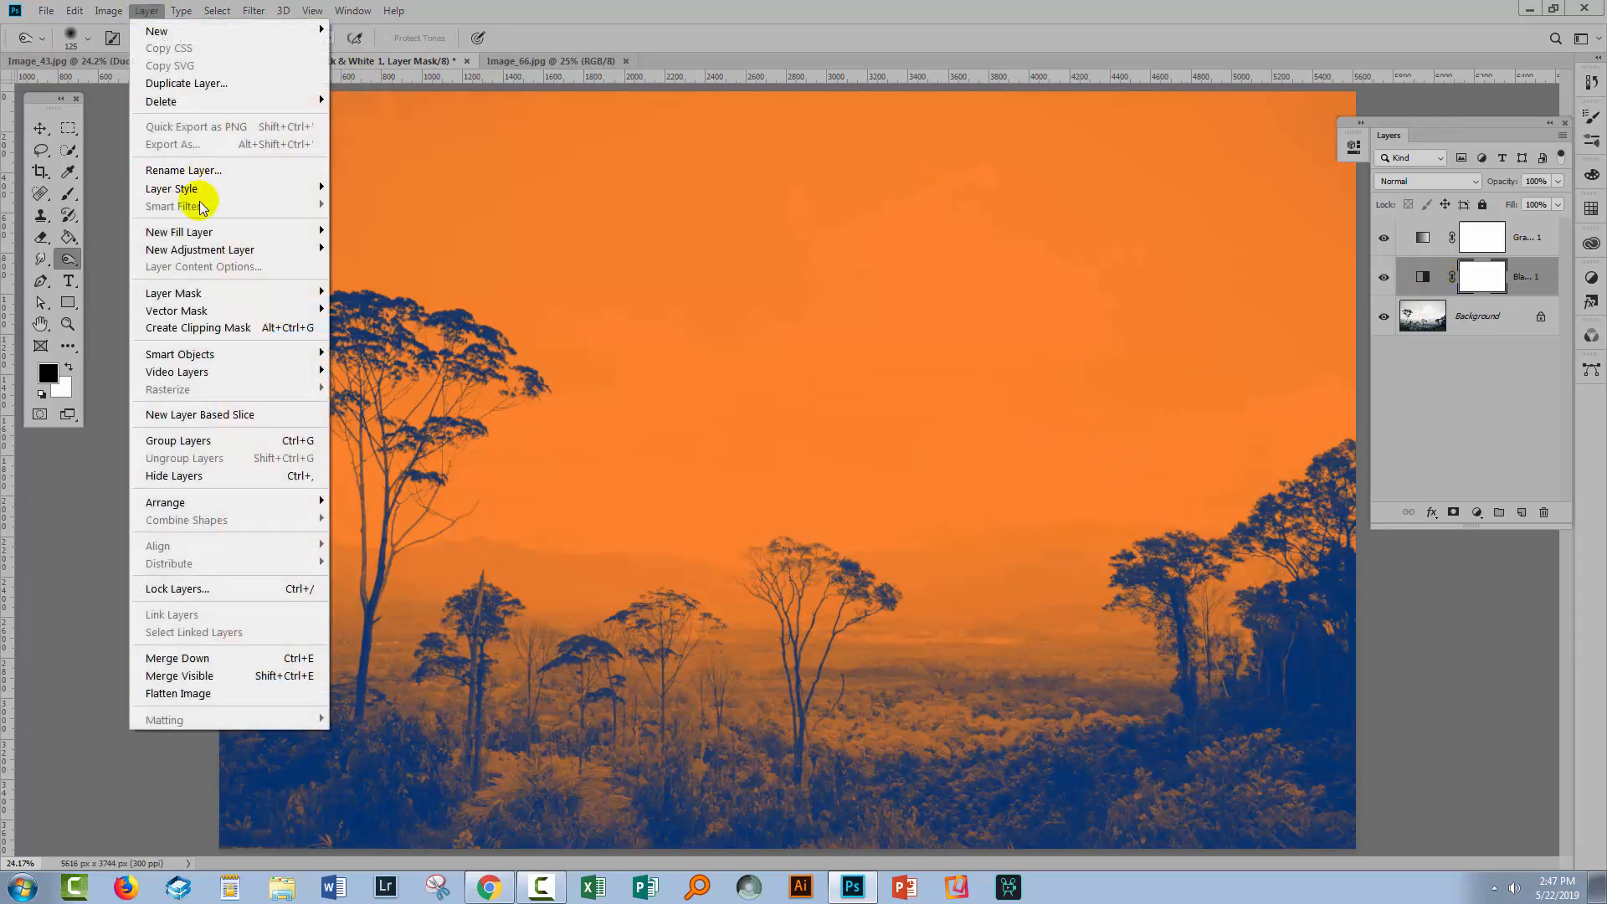
pyautogui.click(360, 284)
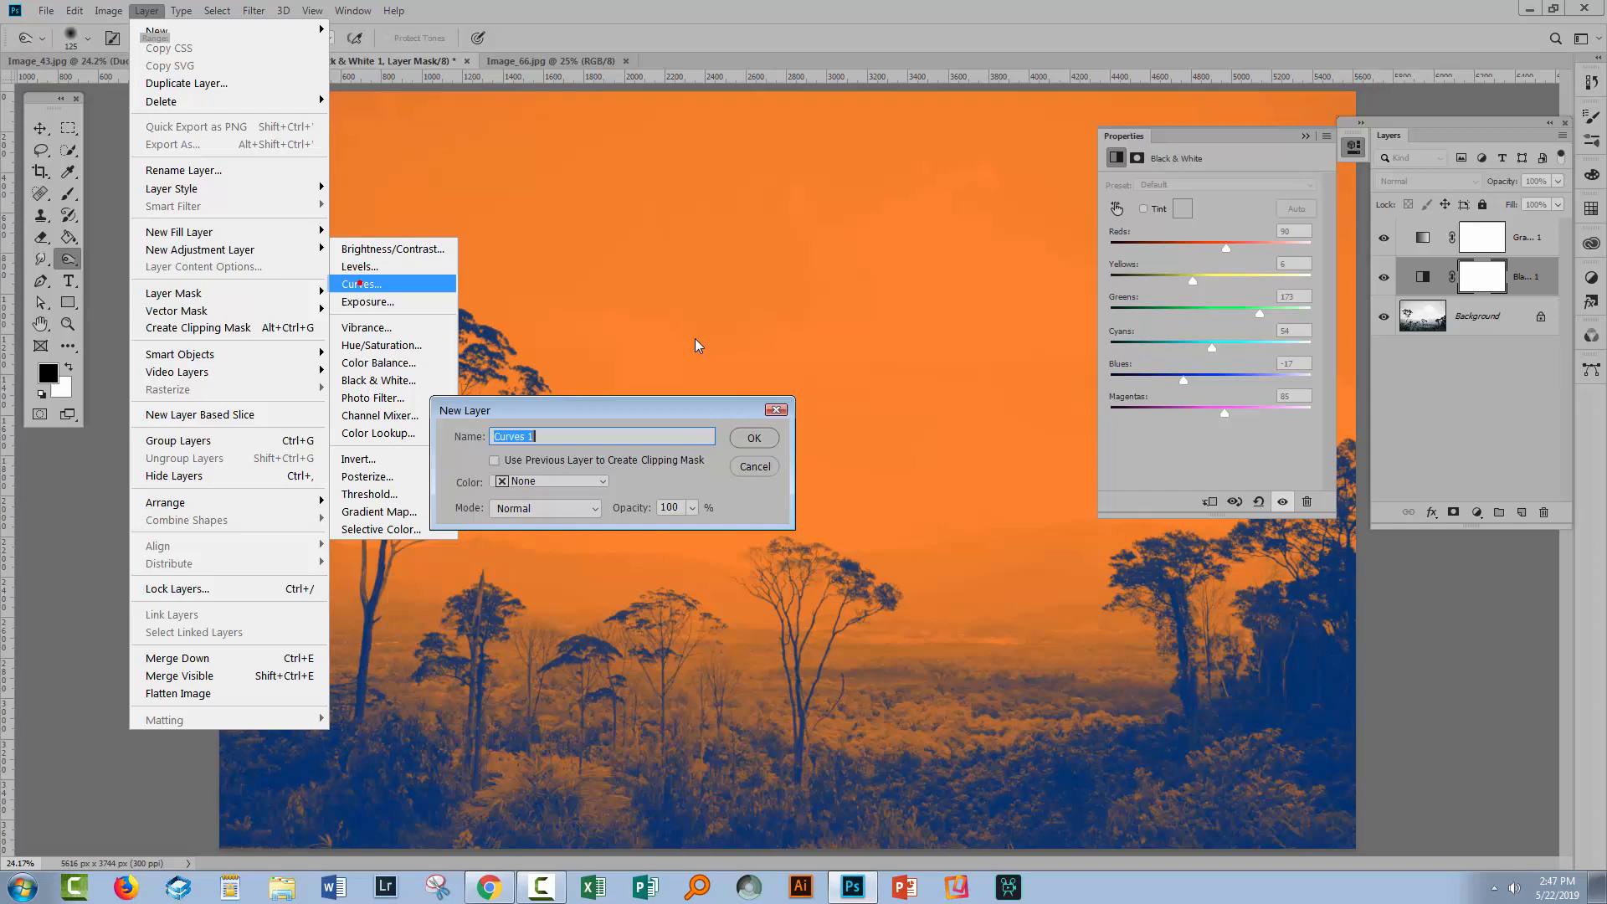
pyautogui.click(753, 438)
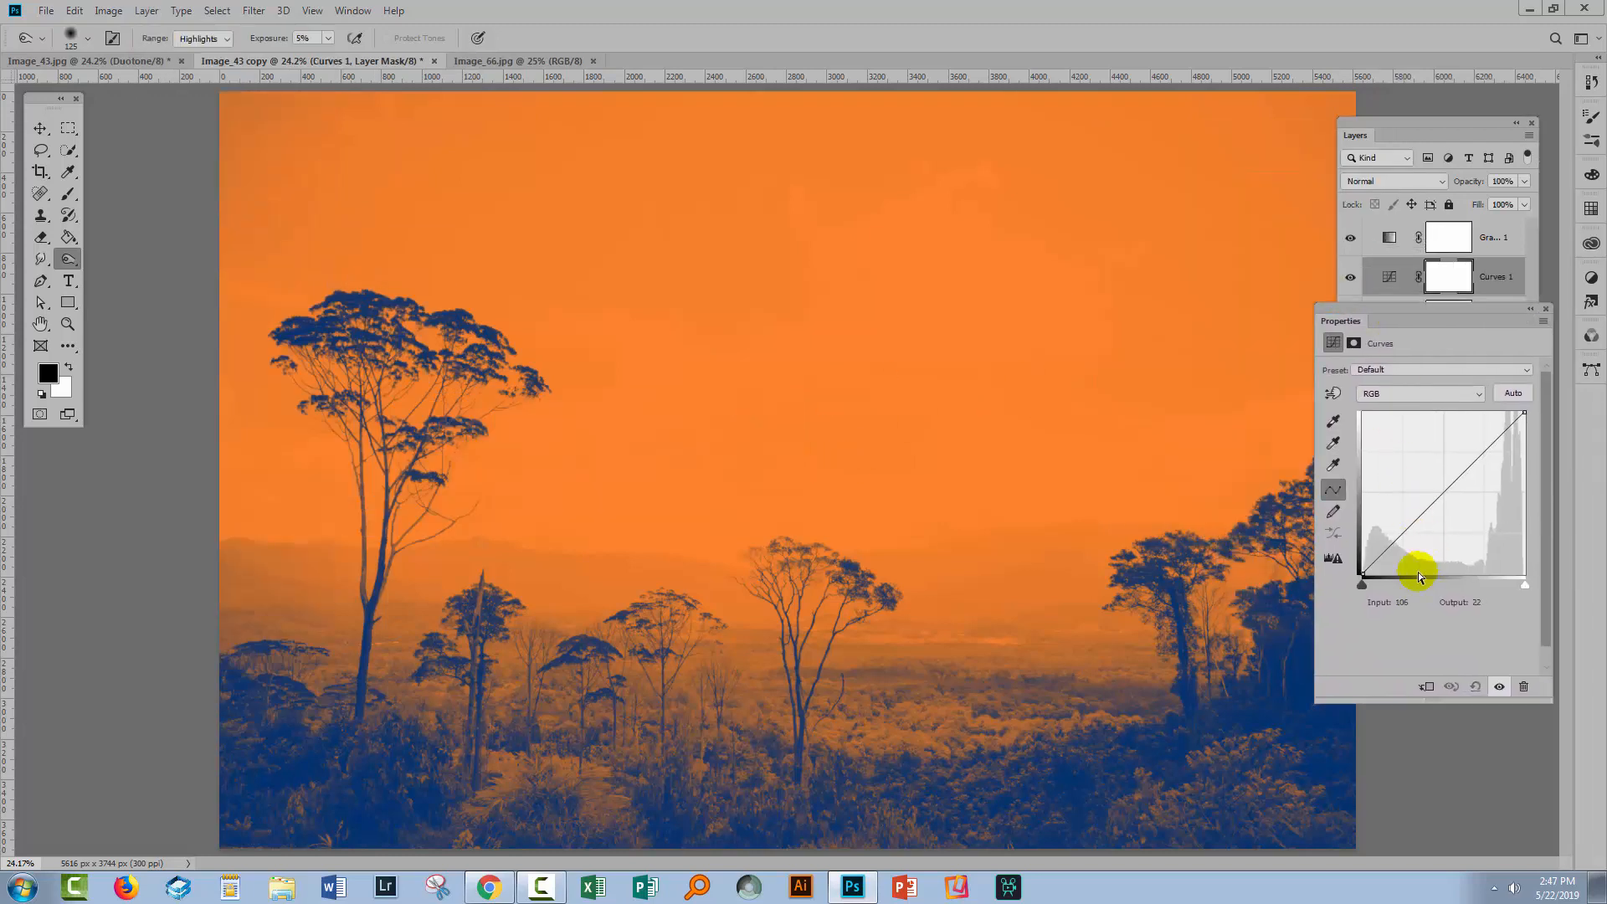
# - Shape an S-curve raising highlights and darkening shadows, then select the Background layer
pyautogui.moveTo(1421, 571); pyautogui.dragTo(1512, 513)
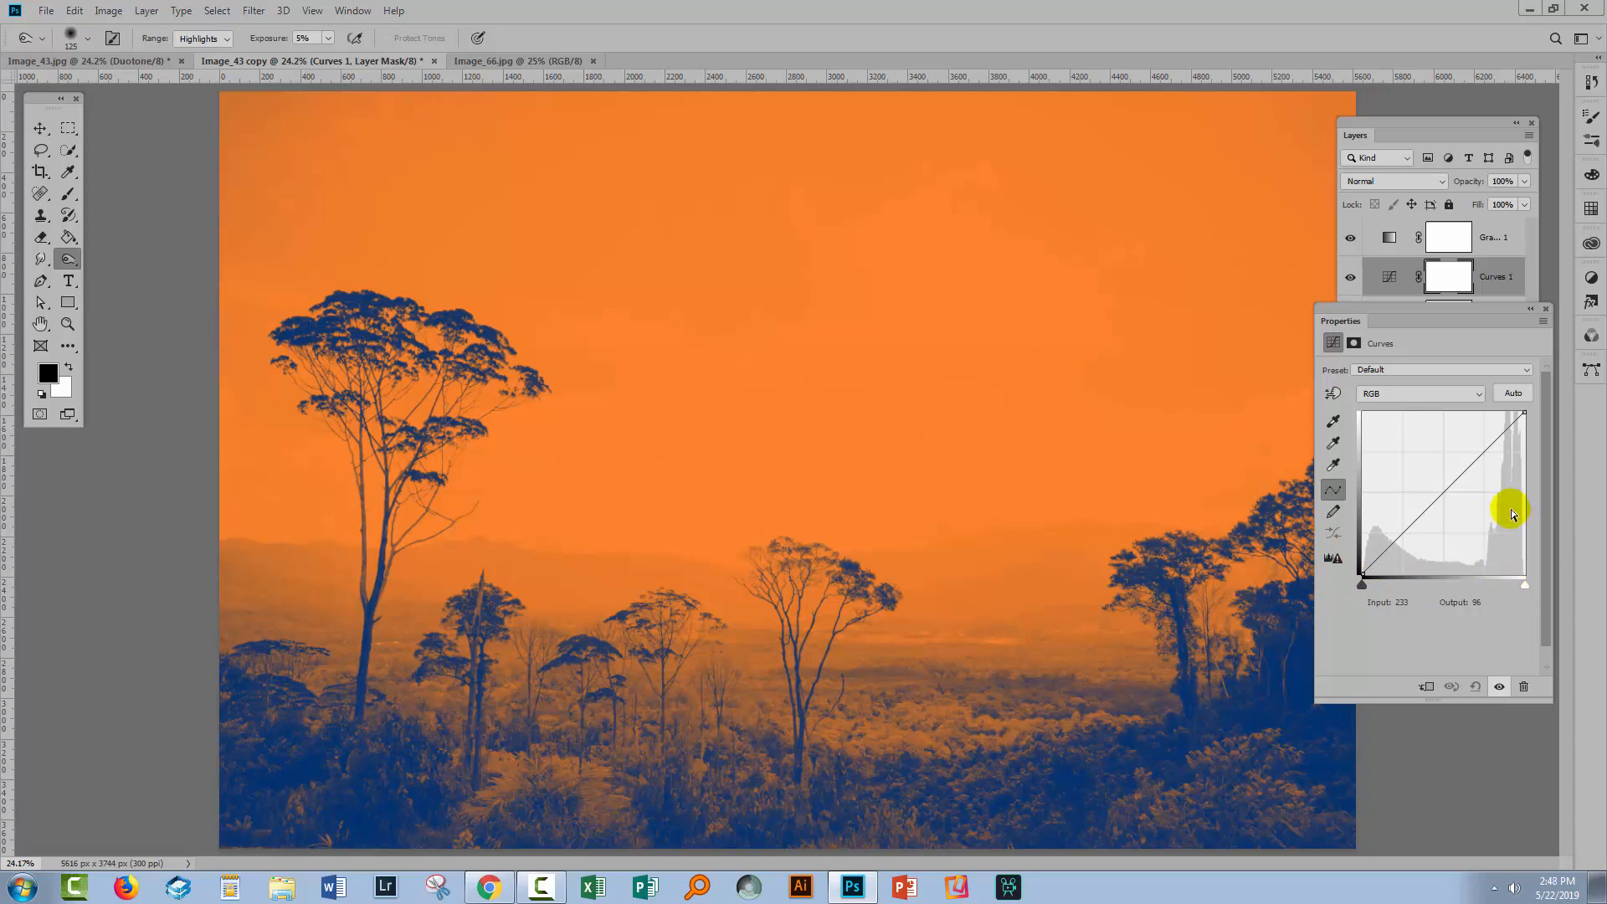
pyautogui.moveTo(1512, 515); pyautogui.dragTo(1491, 425)
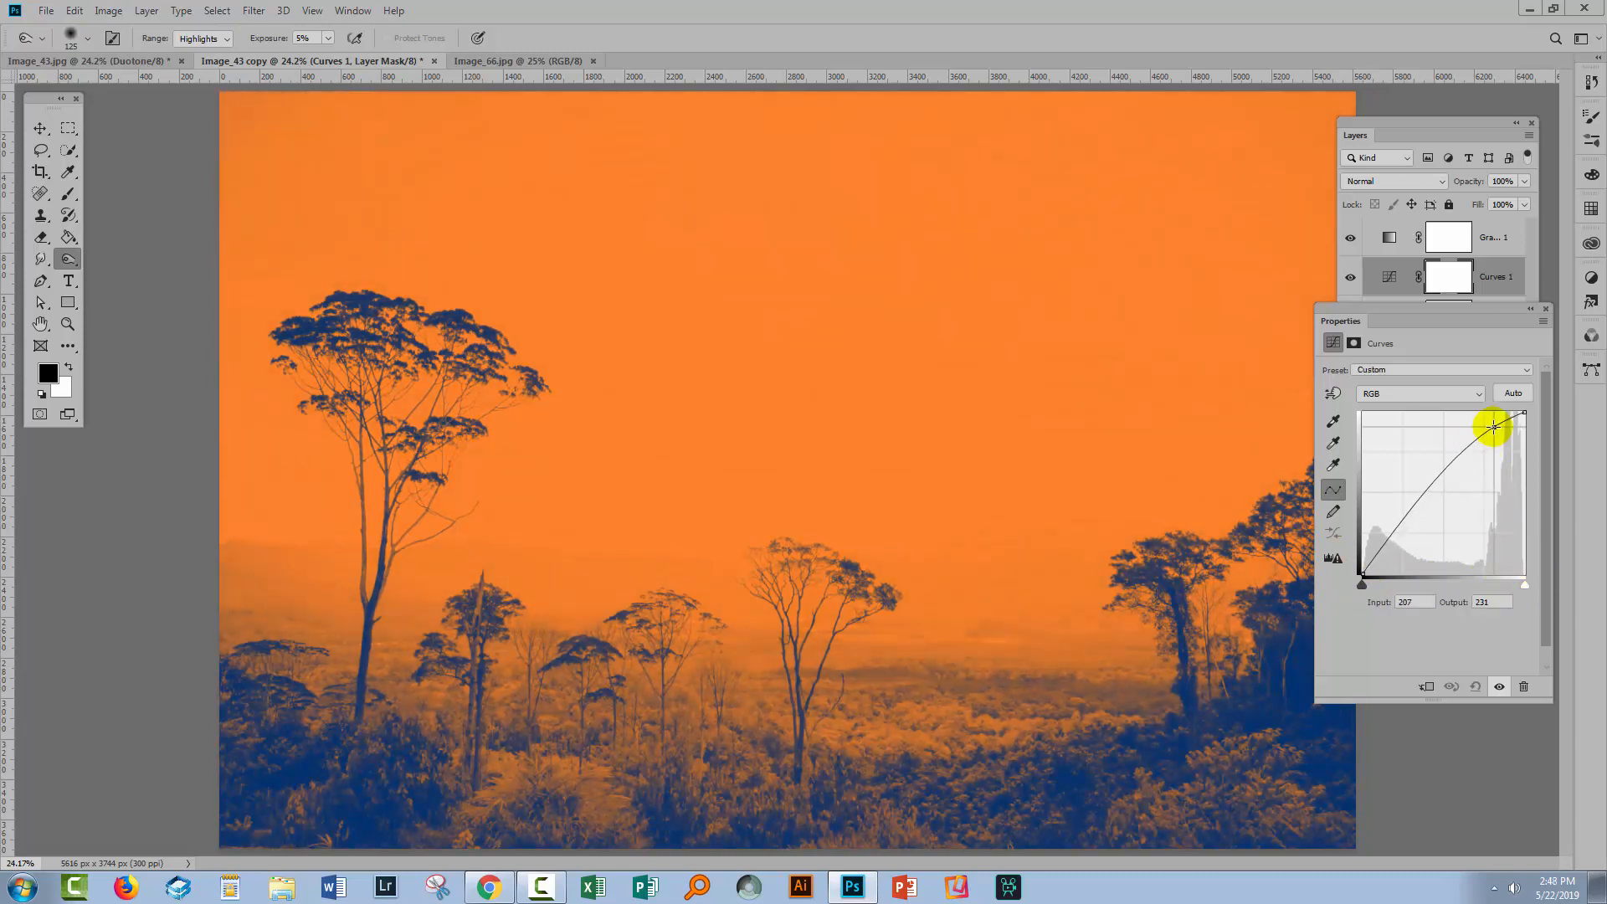
pyautogui.moveTo(1493, 429); pyautogui.dragTo(1432, 489)
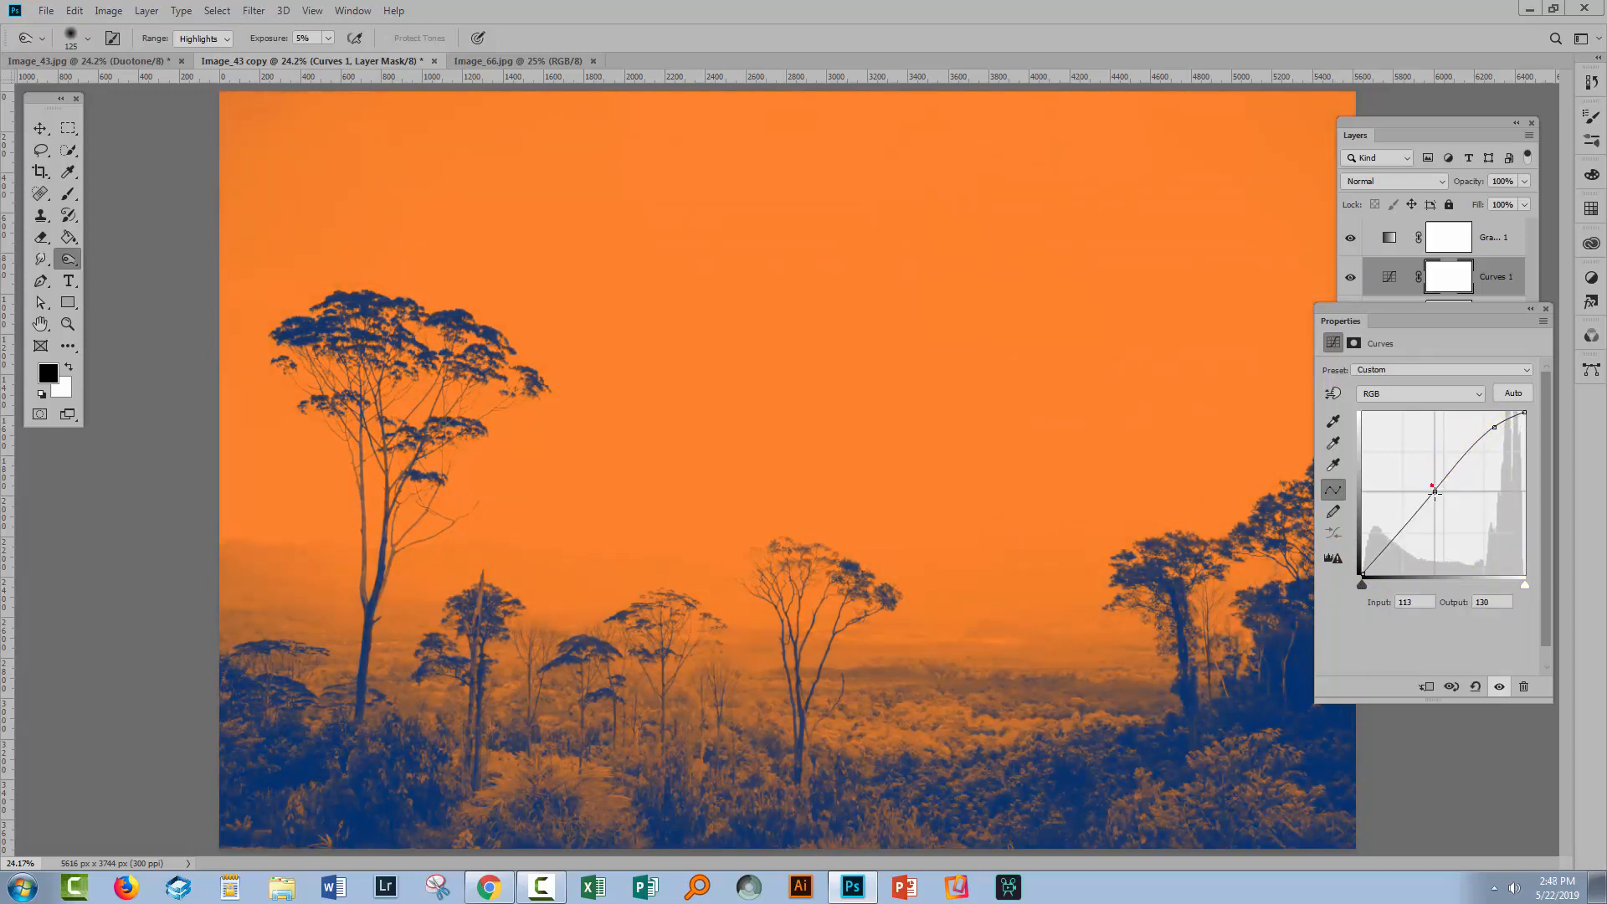
pyautogui.moveTo(1433, 487); pyautogui.dragTo(1433, 509)
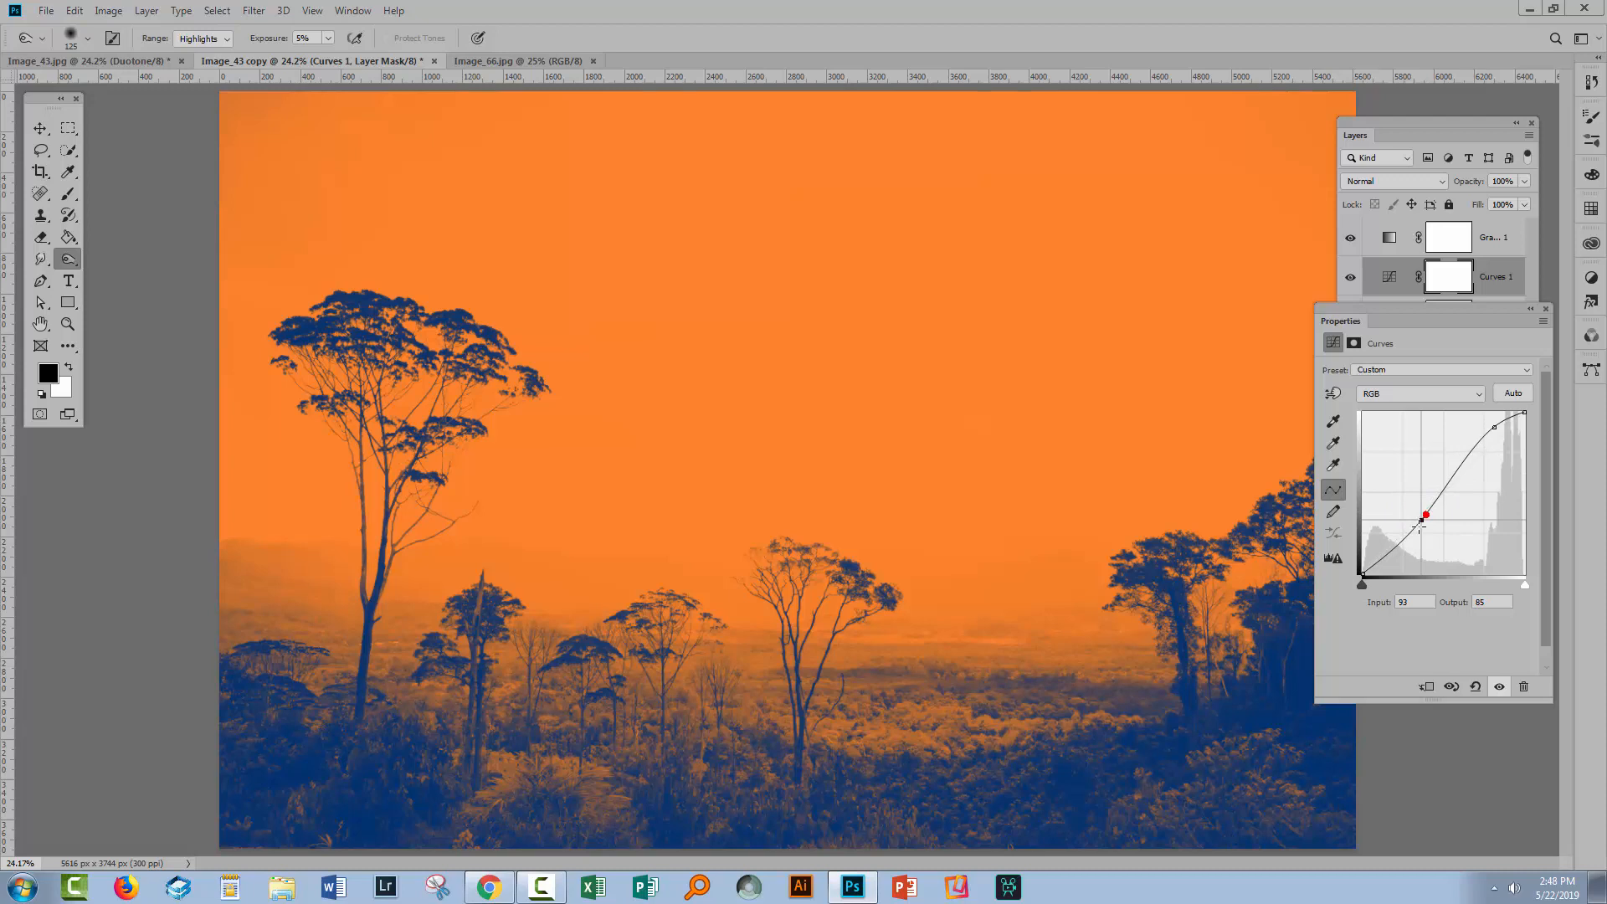
pyautogui.moveTo(1423, 515); pyautogui.dragTo(1411, 529)
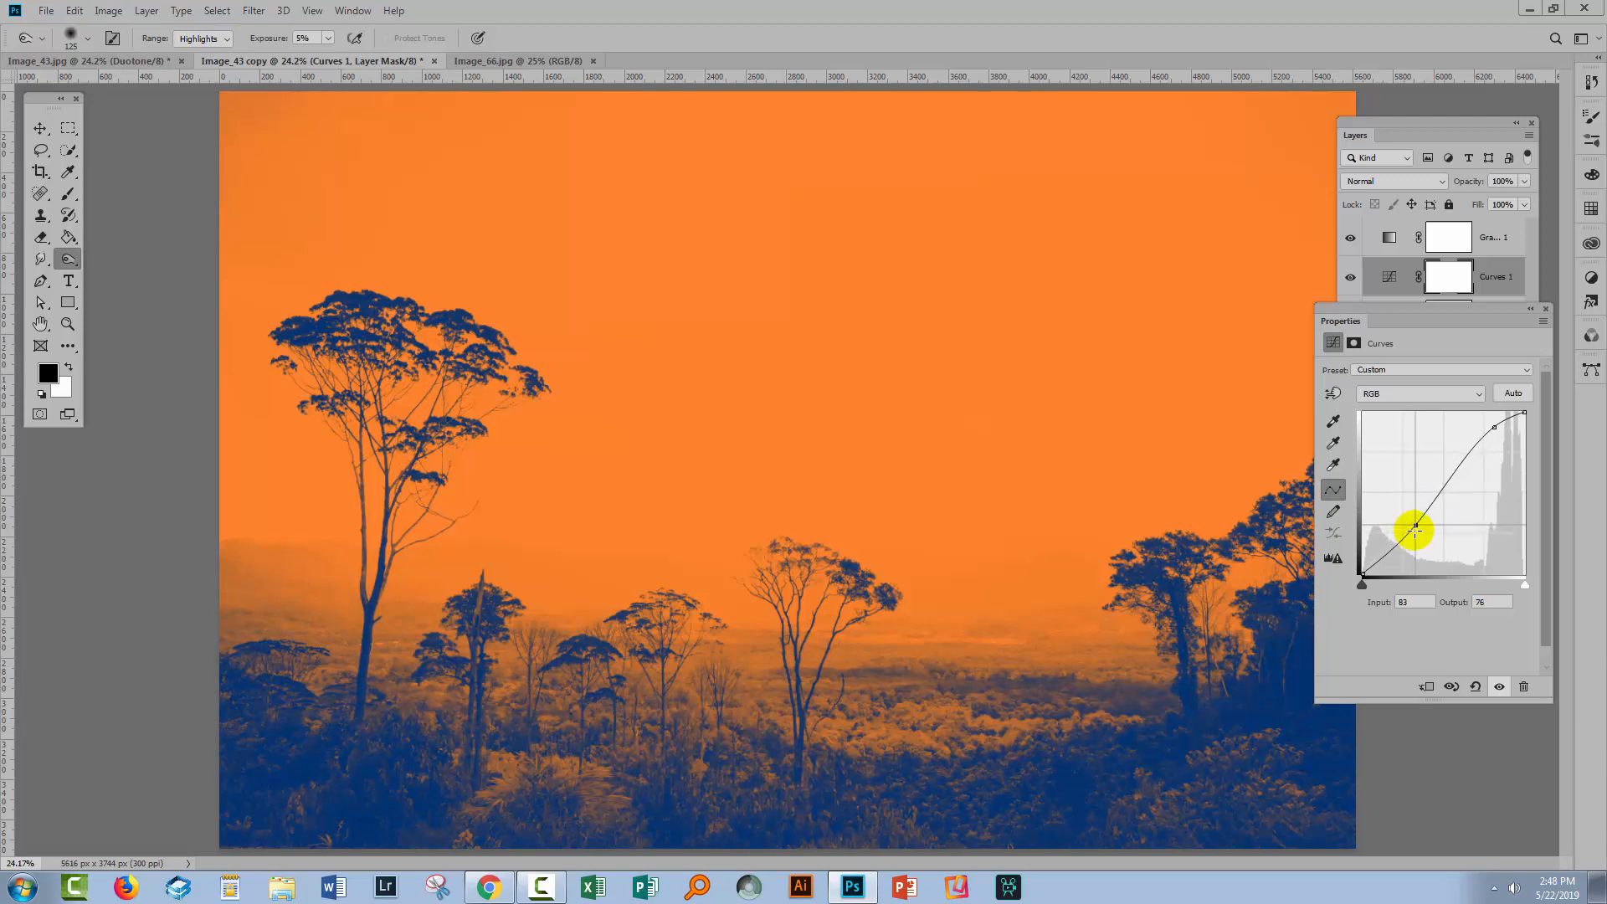
pyautogui.moveTo(1413, 530); pyautogui.dragTo(1419, 522)
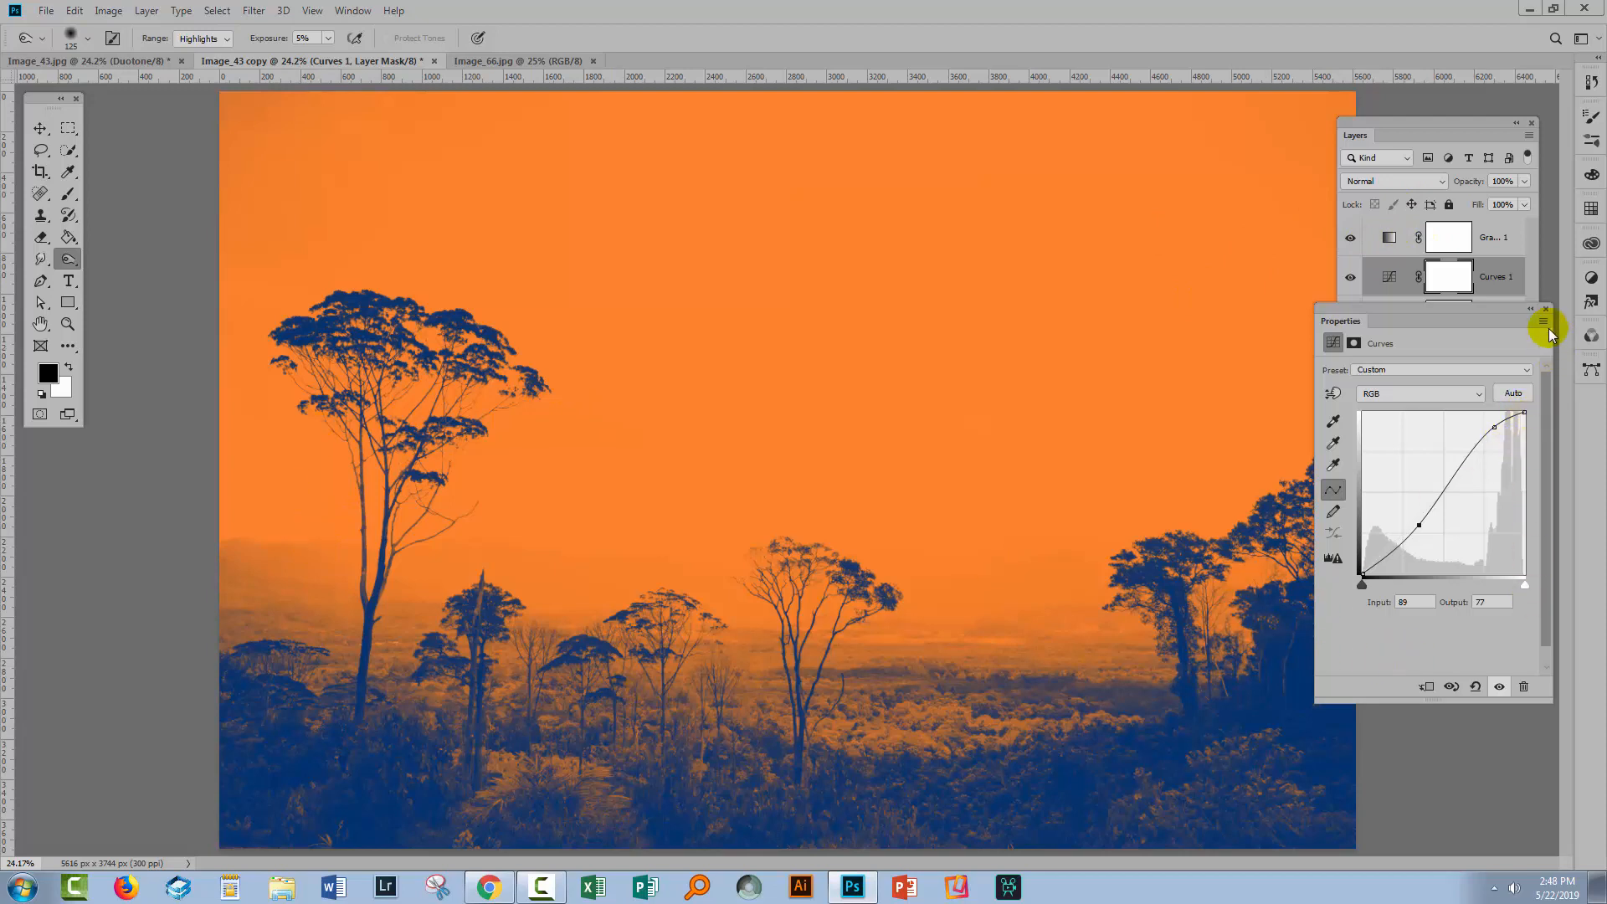
pyautogui.click(1544, 310)
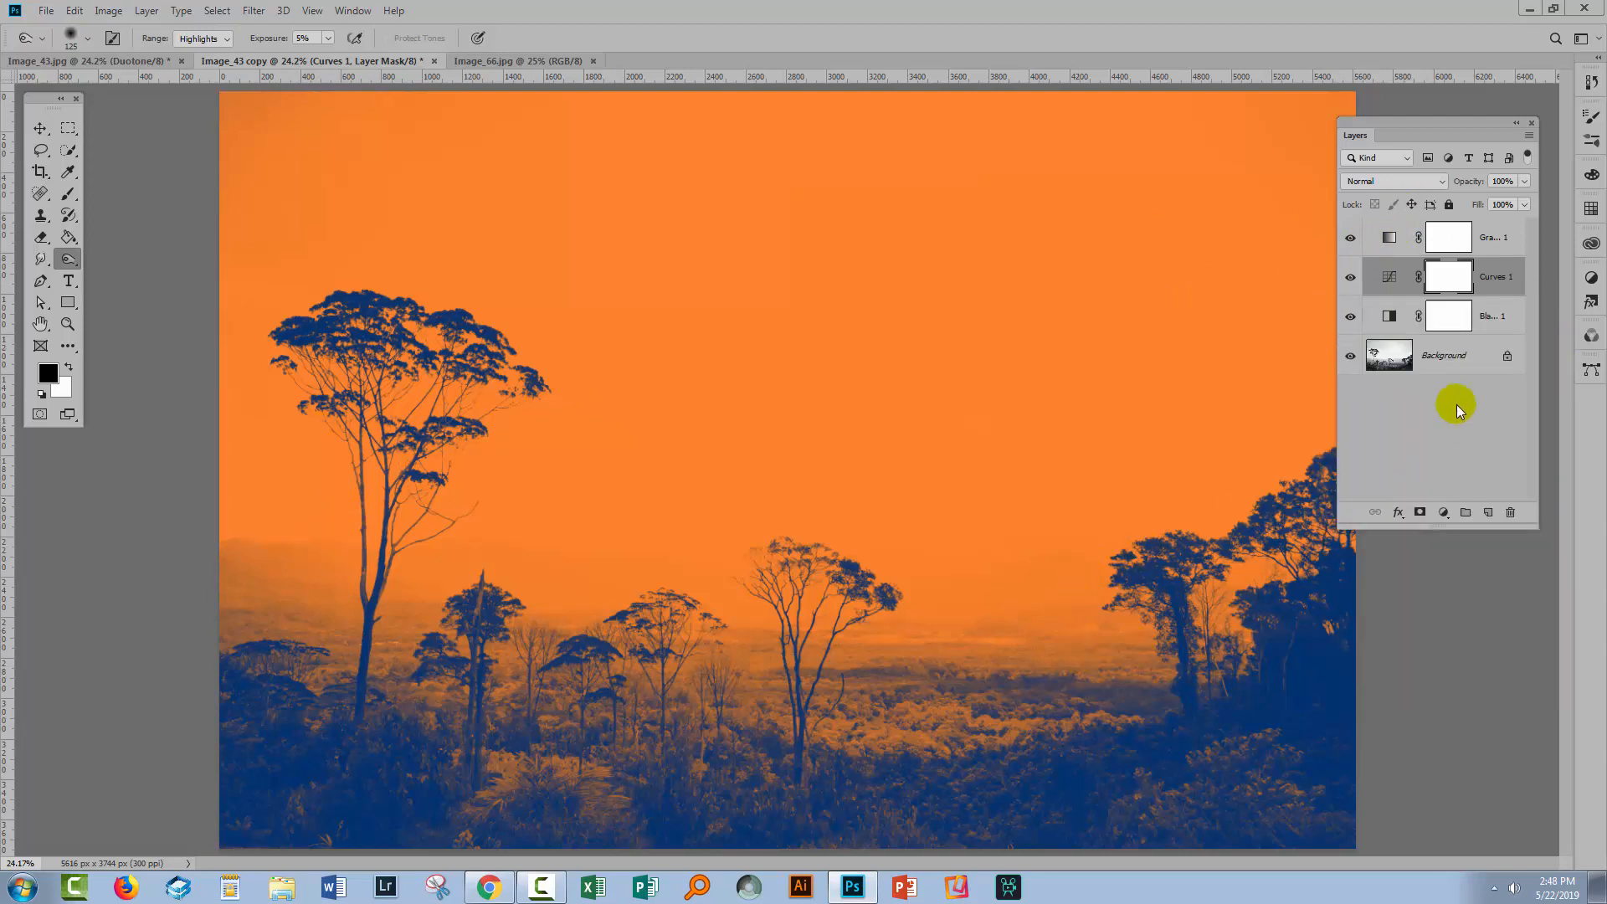
pyautogui.click(1443, 355)
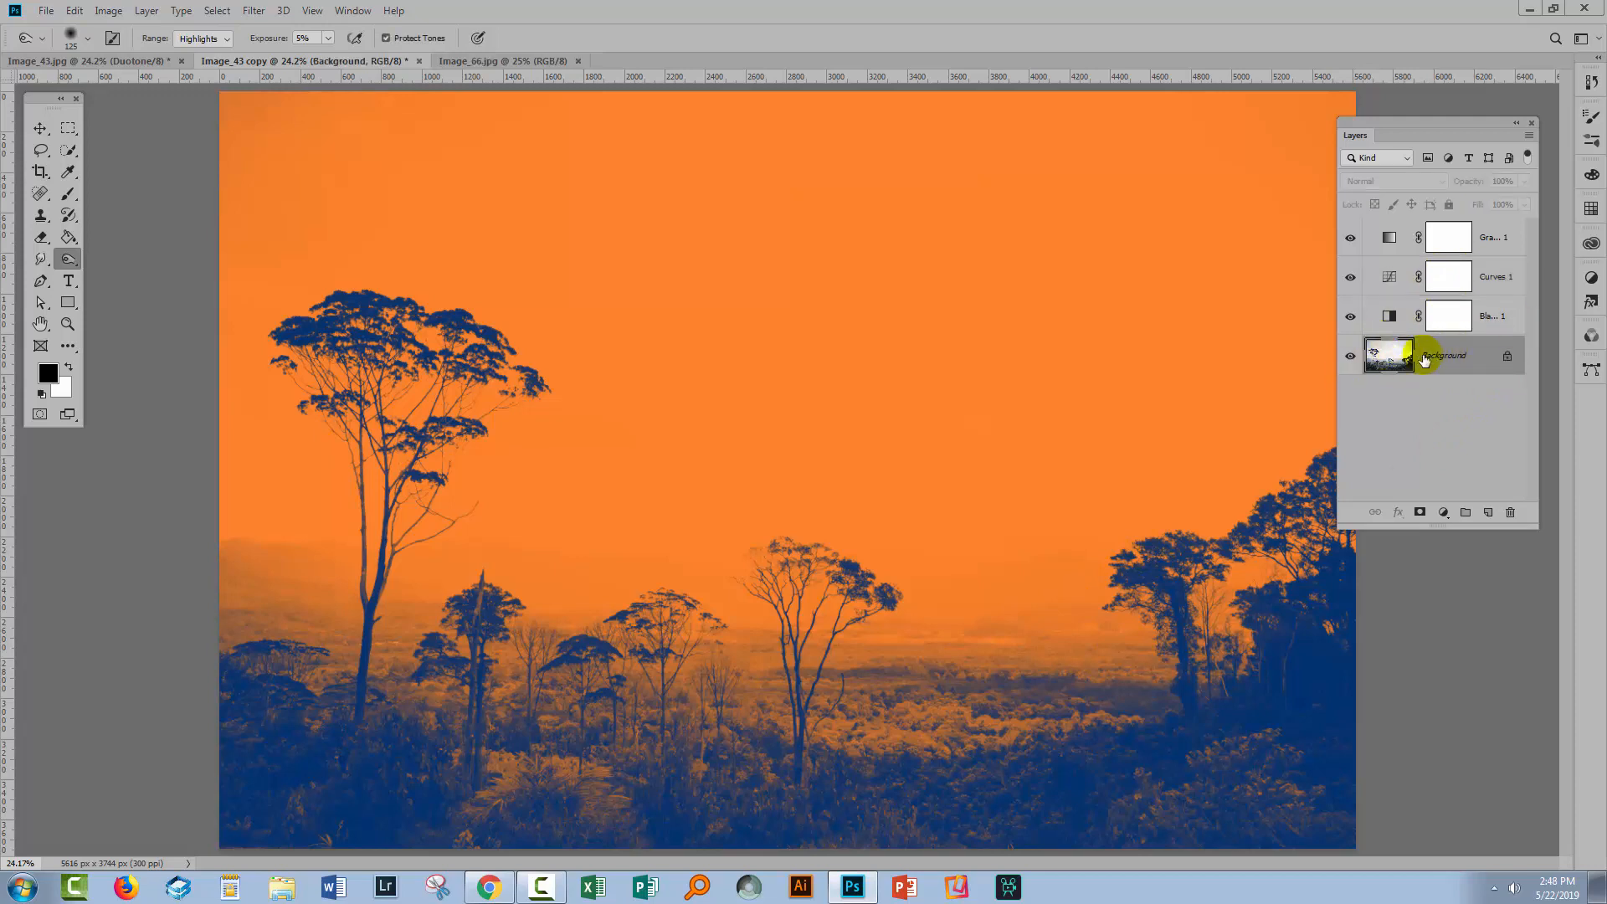
pyautogui.moveTo(1468, 356)
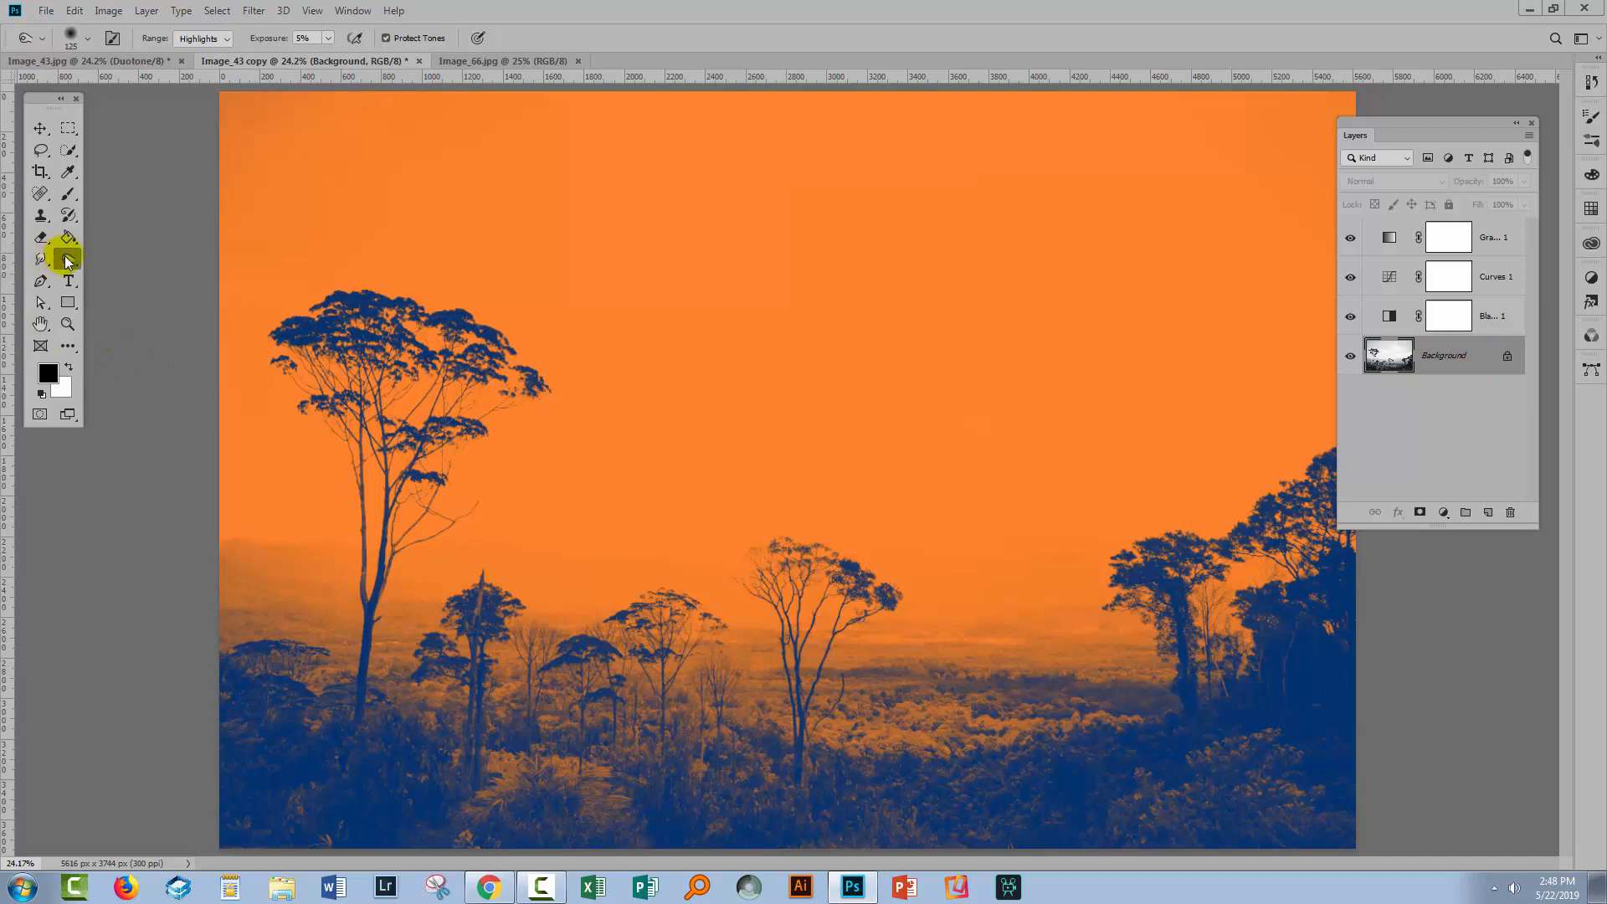
# - Dodge the lower-right foreground shrubs with a large brush at low exposure
pyautogui.click(41, 256)
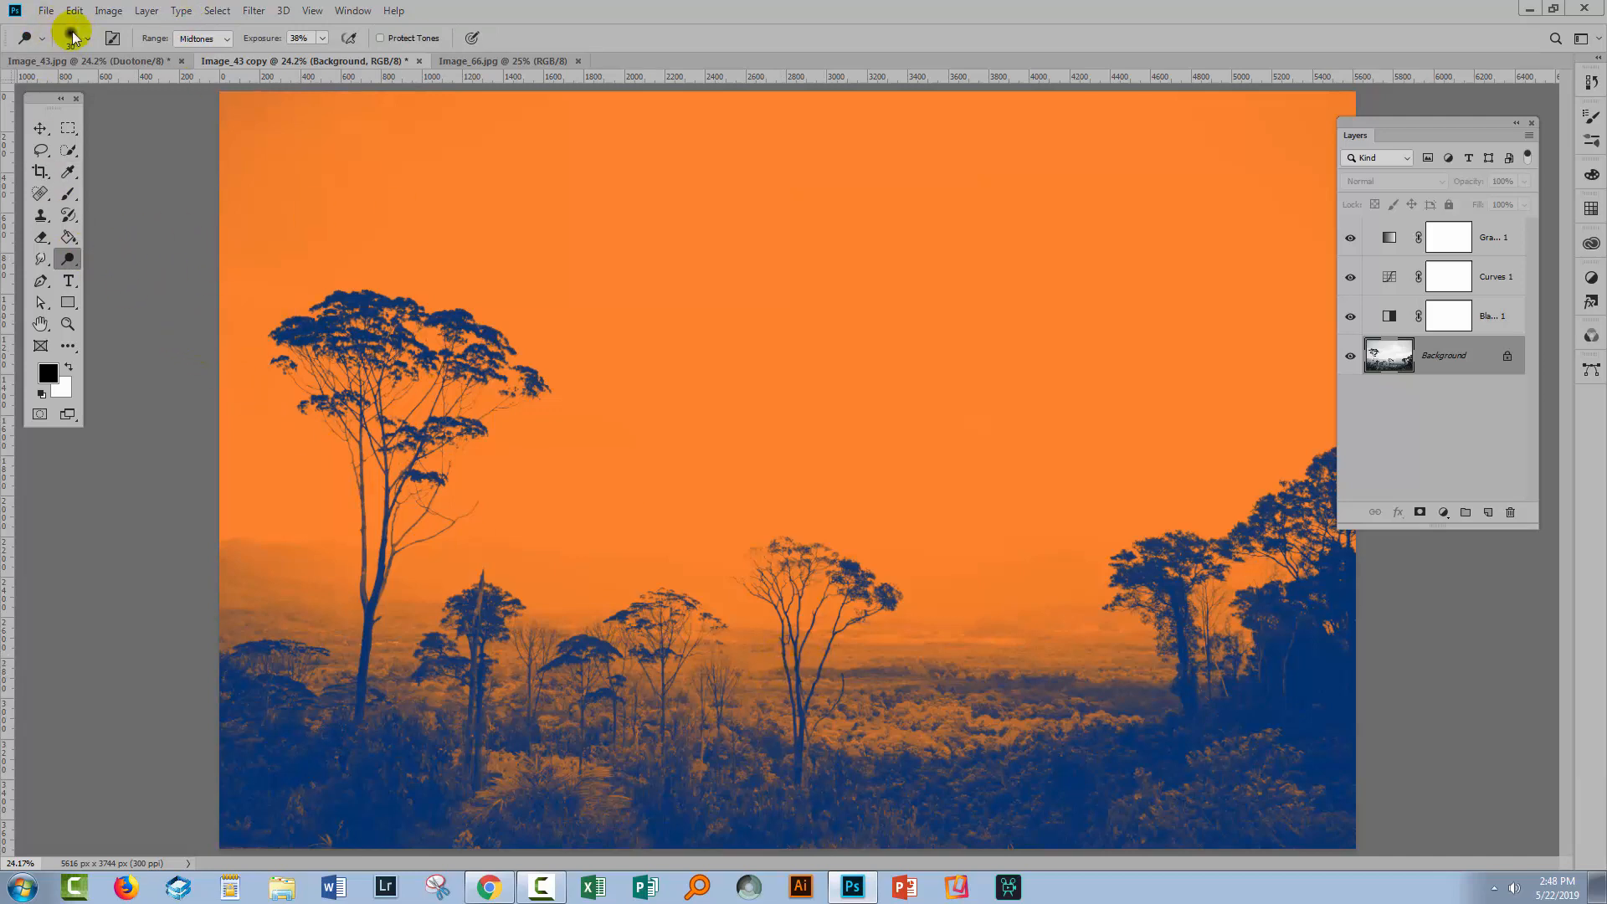
pyautogui.click(87, 37)
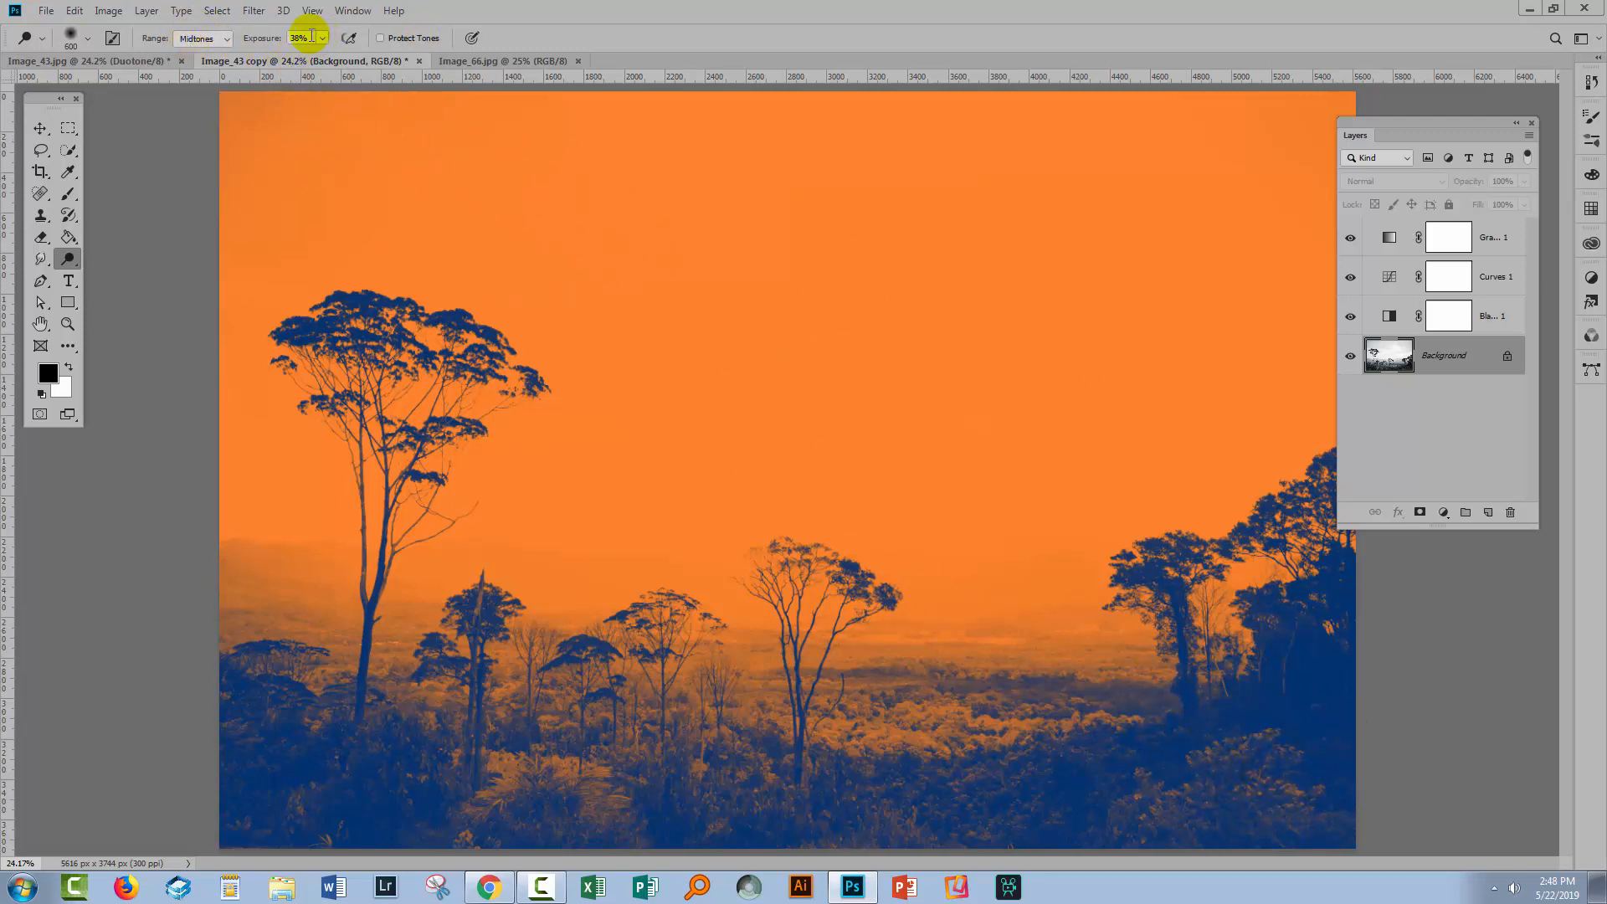
pyautogui.click(301, 37)
pyautogui.write('4')
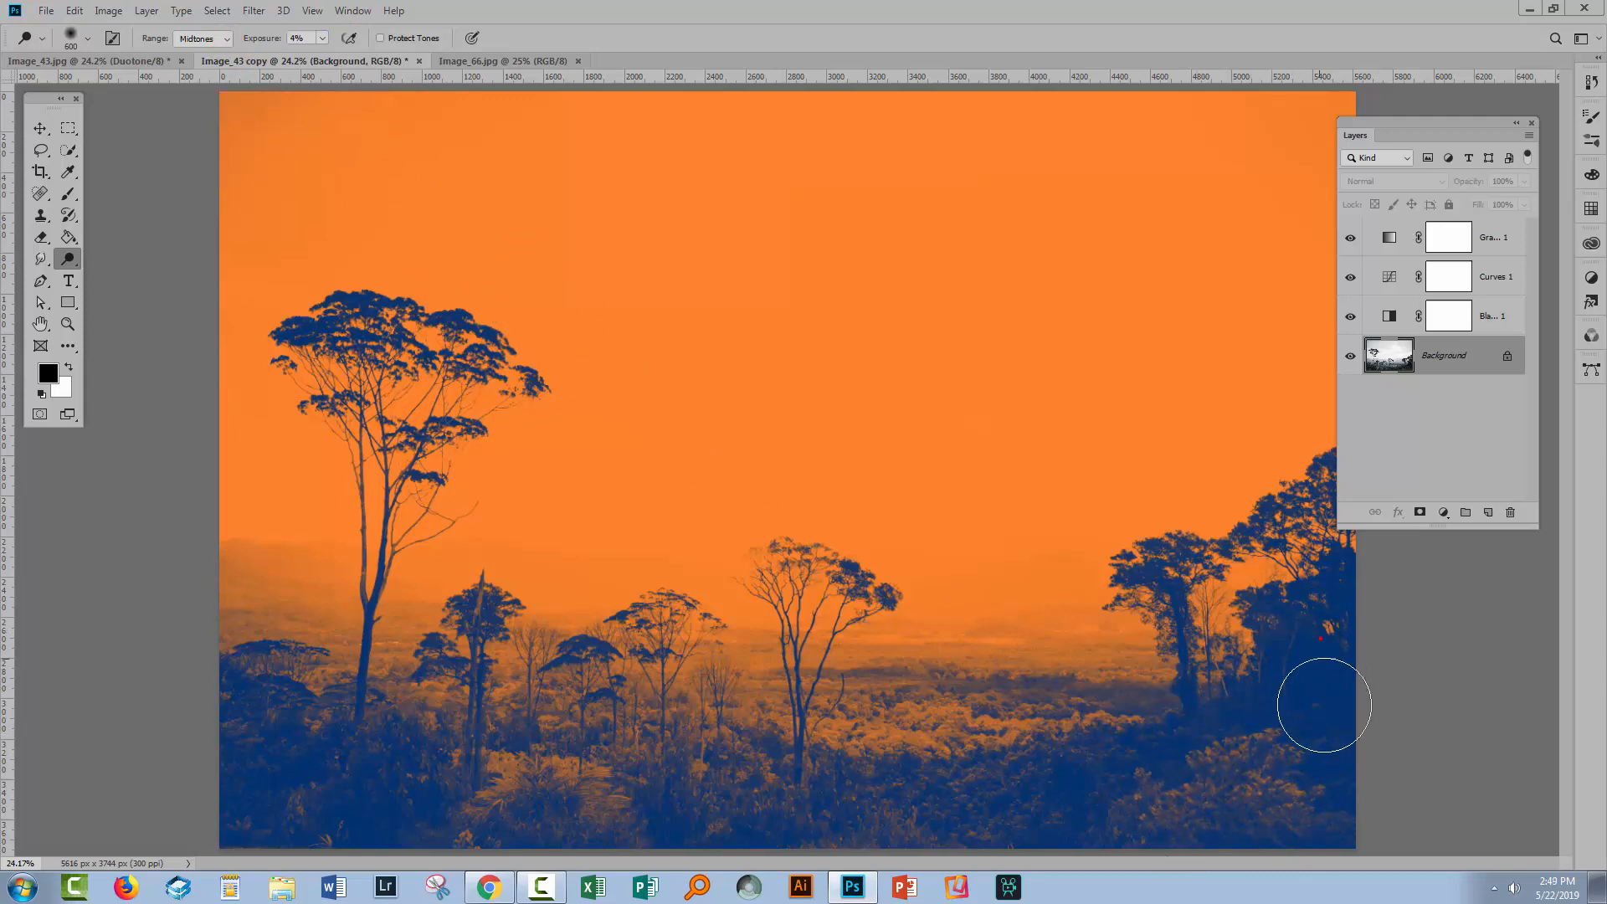
pyautogui.click(1329, 707)
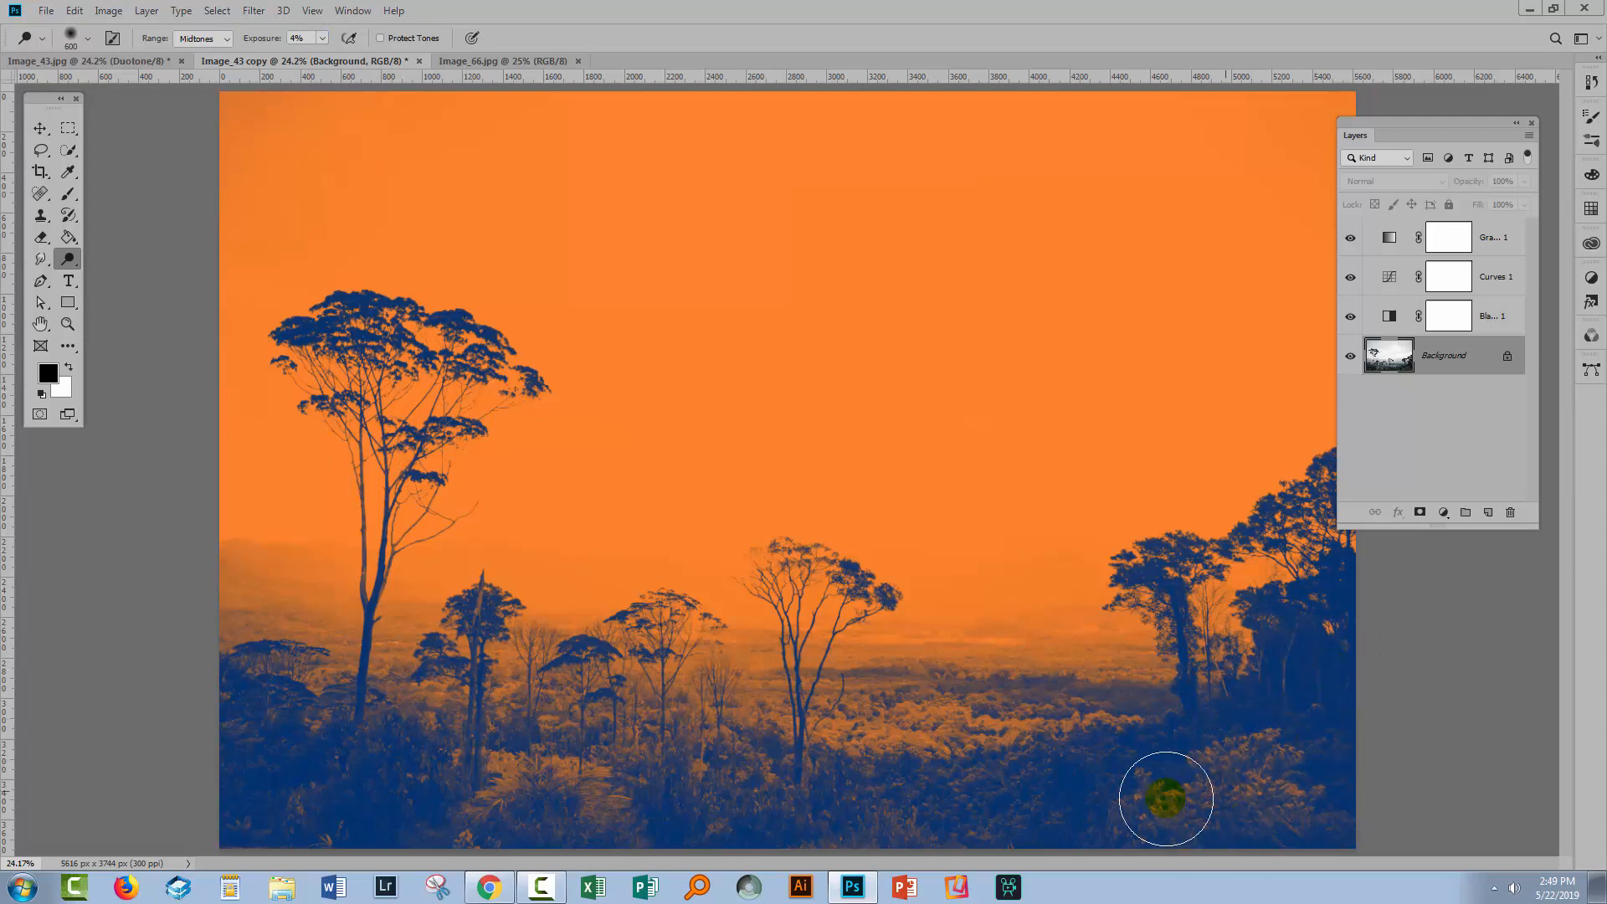
pyautogui.moveTo(1165, 800); pyautogui.dragTo(1322, 679)
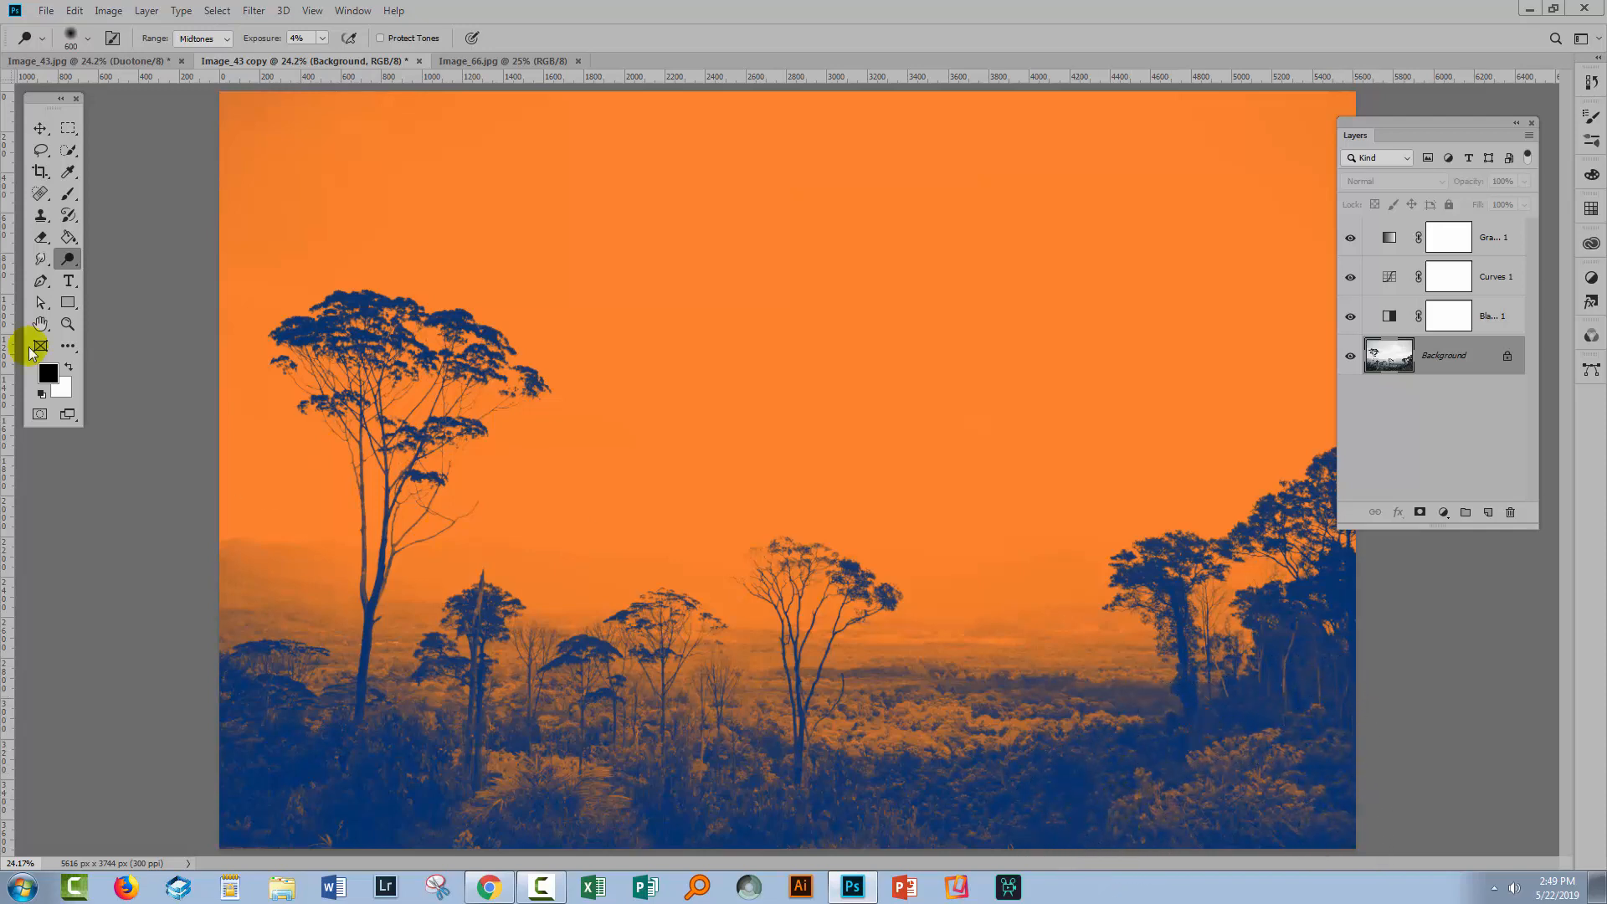
pyautogui.click(68, 259)
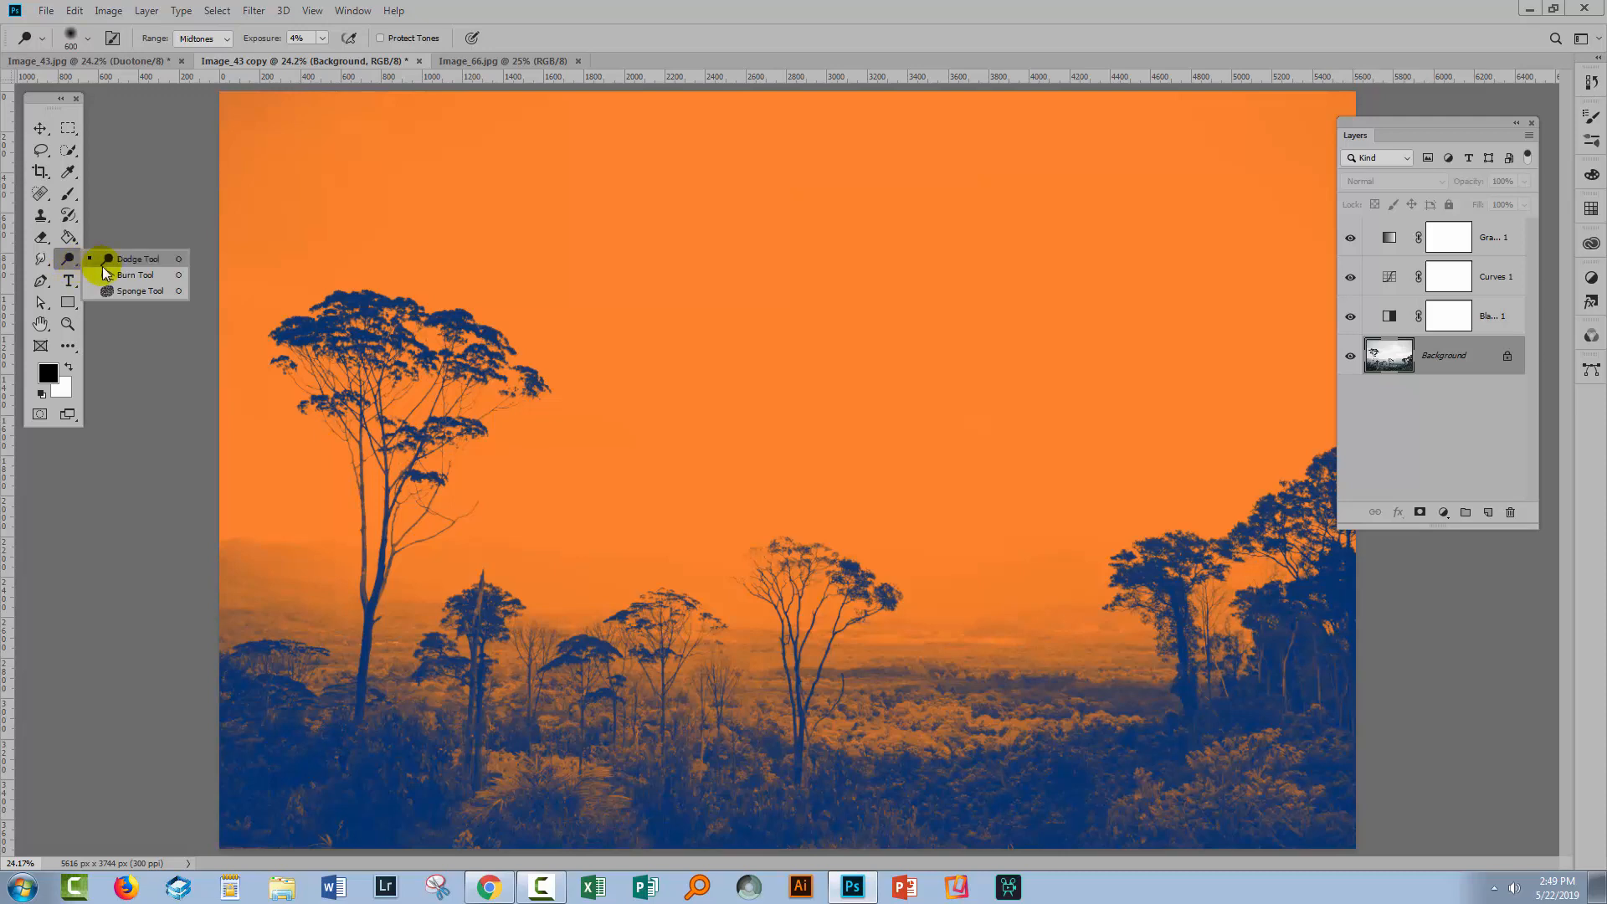
pyautogui.moveTo(134, 275)
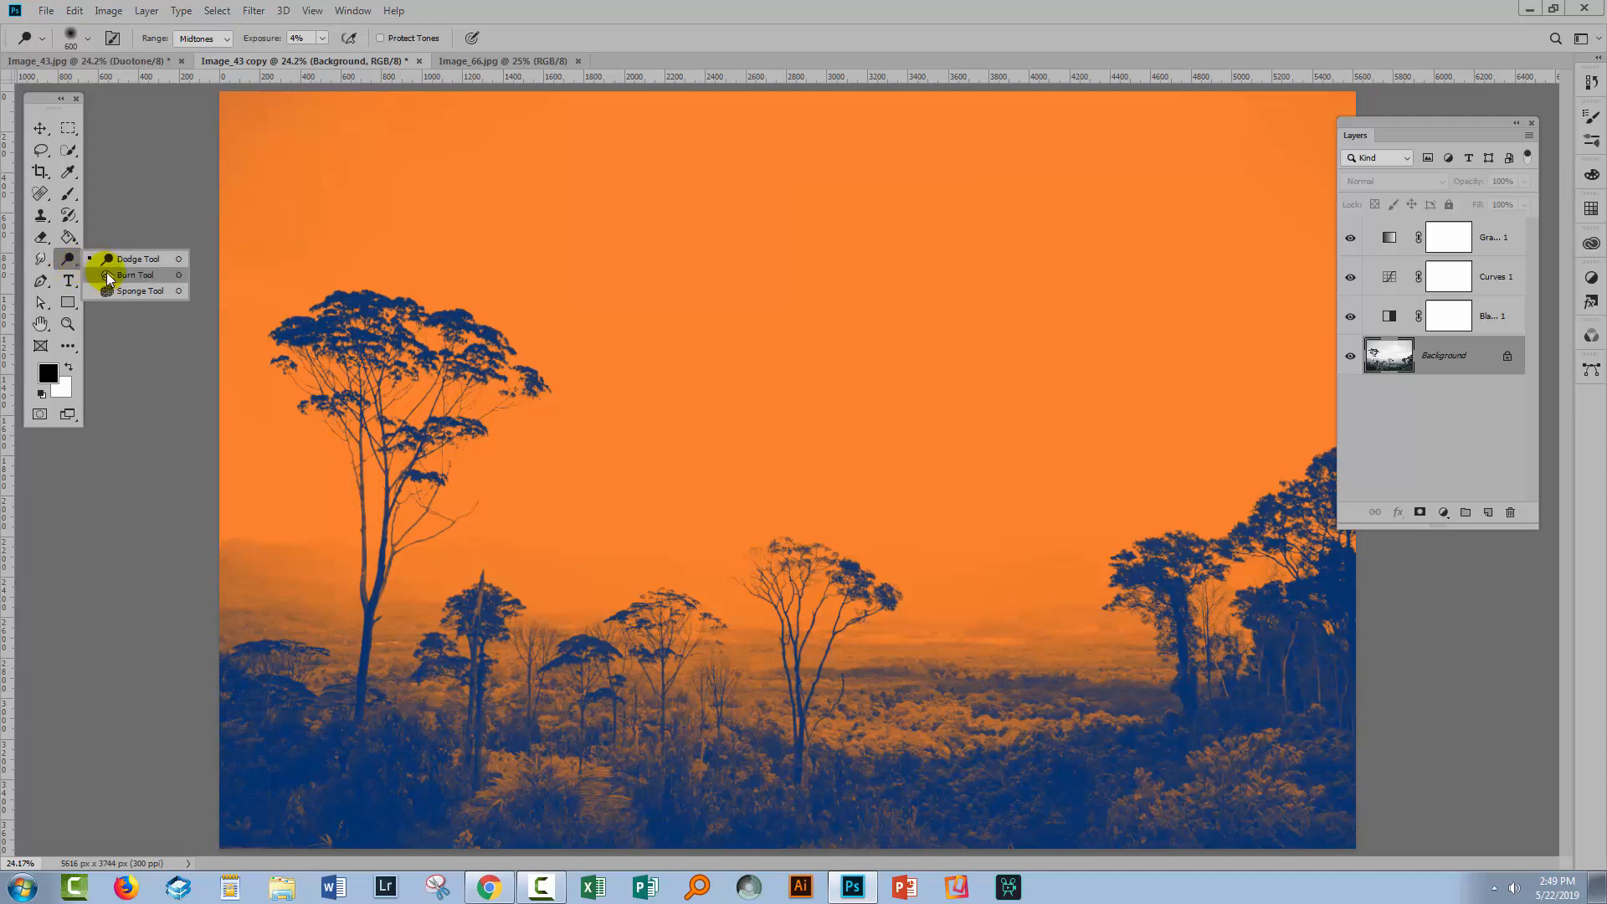
# - Set the toning brush to Highlights range and work the haze around the middle and left trees
pyautogui.click(136, 257)
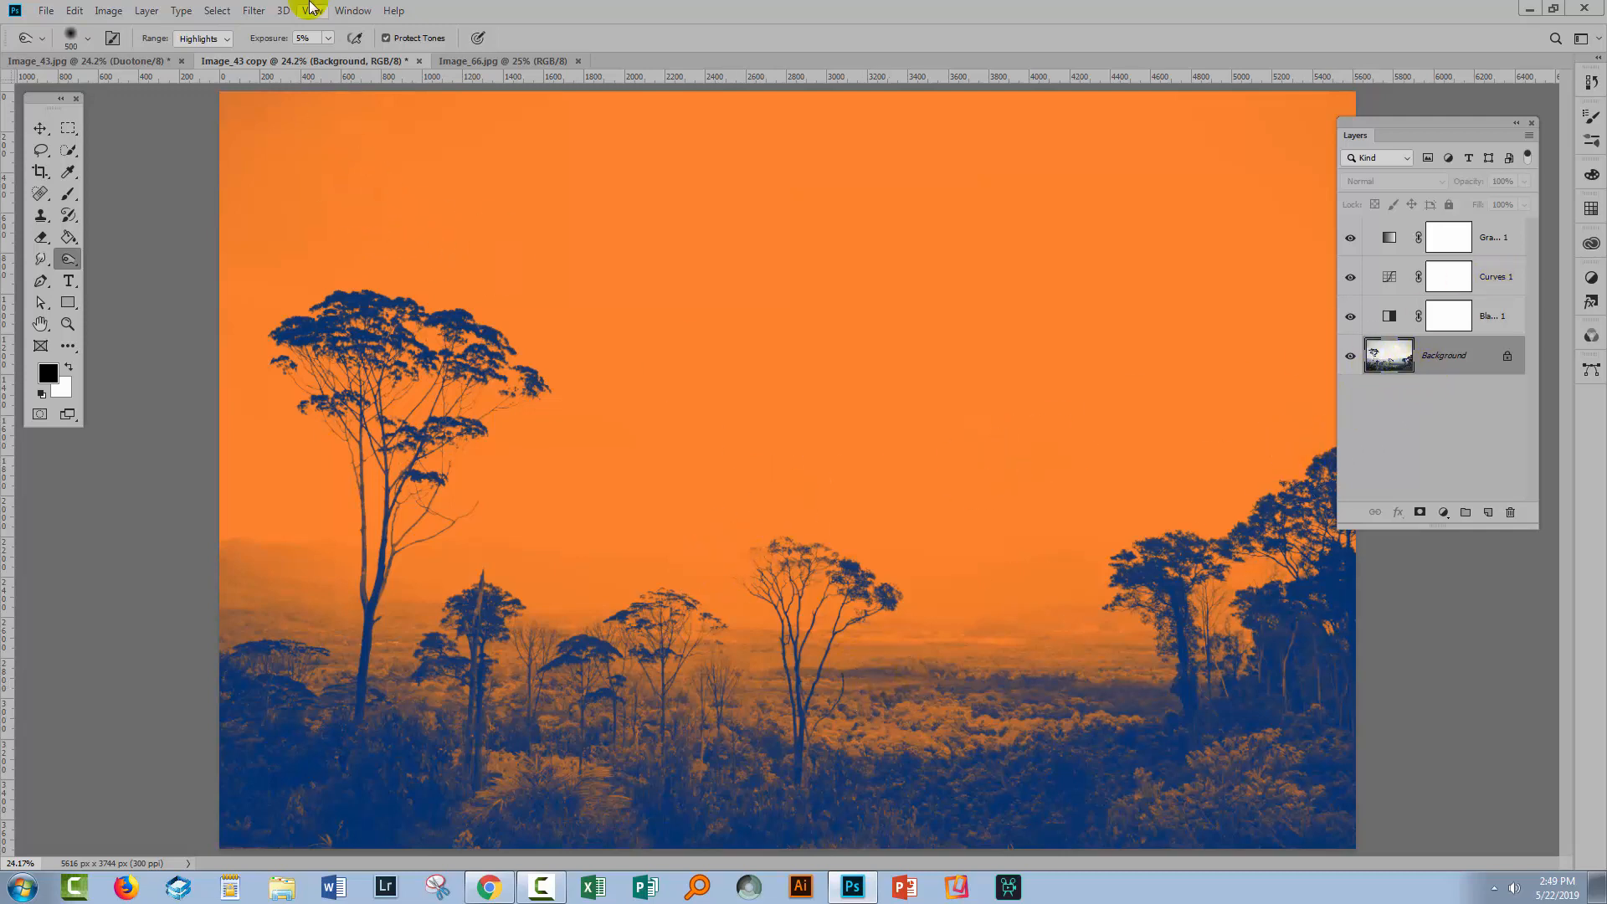
pyautogui.click(202, 38)
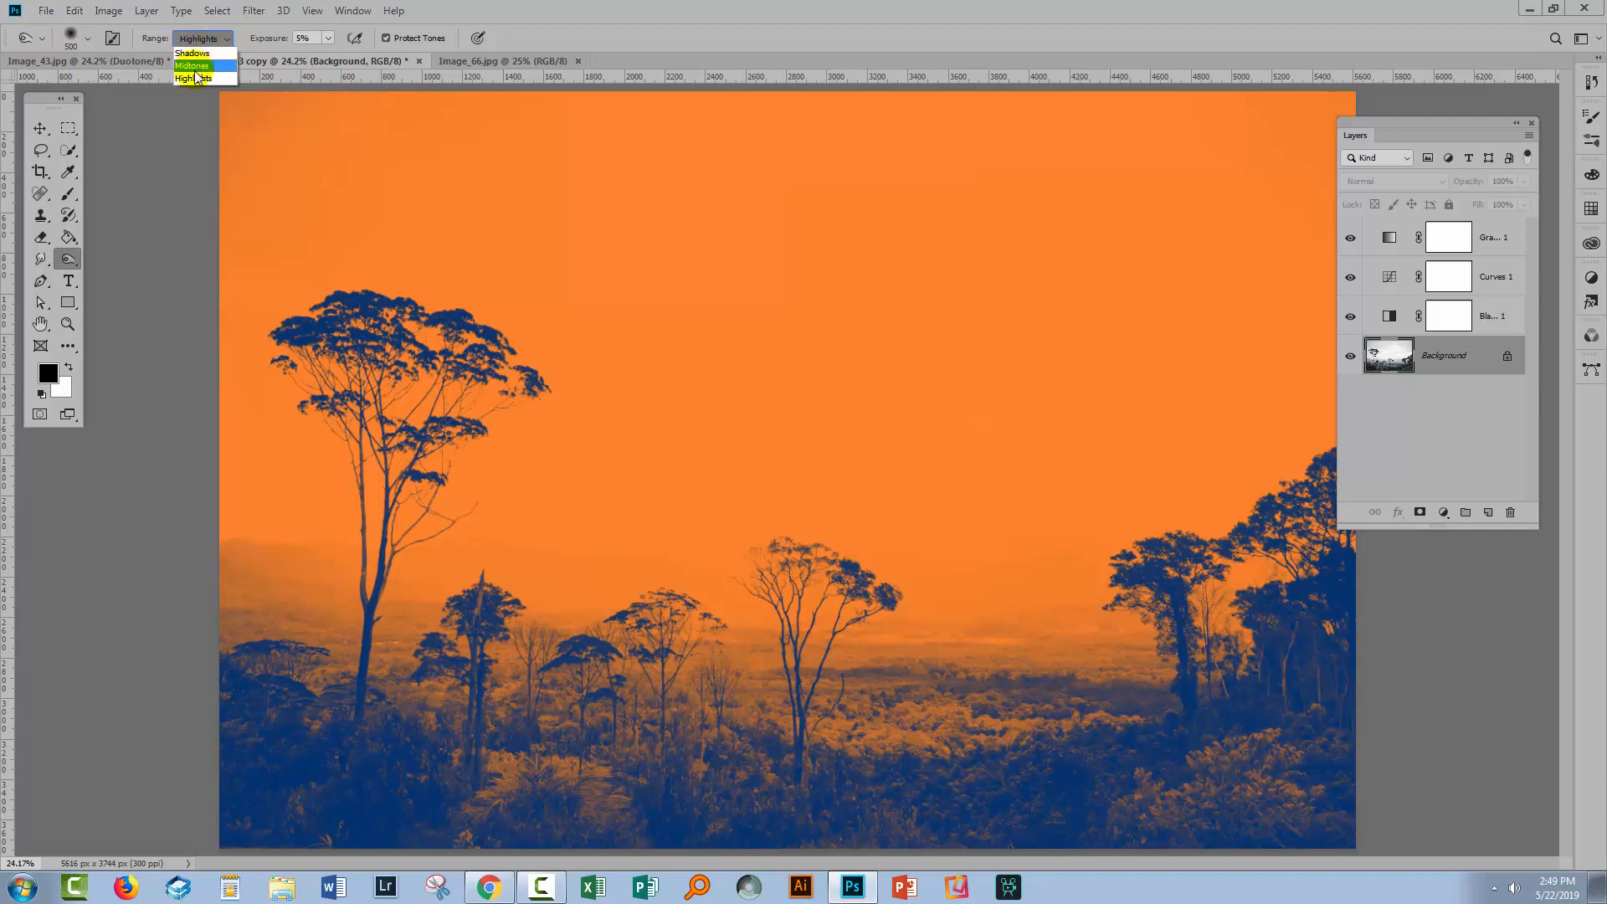
pyautogui.click(198, 38)
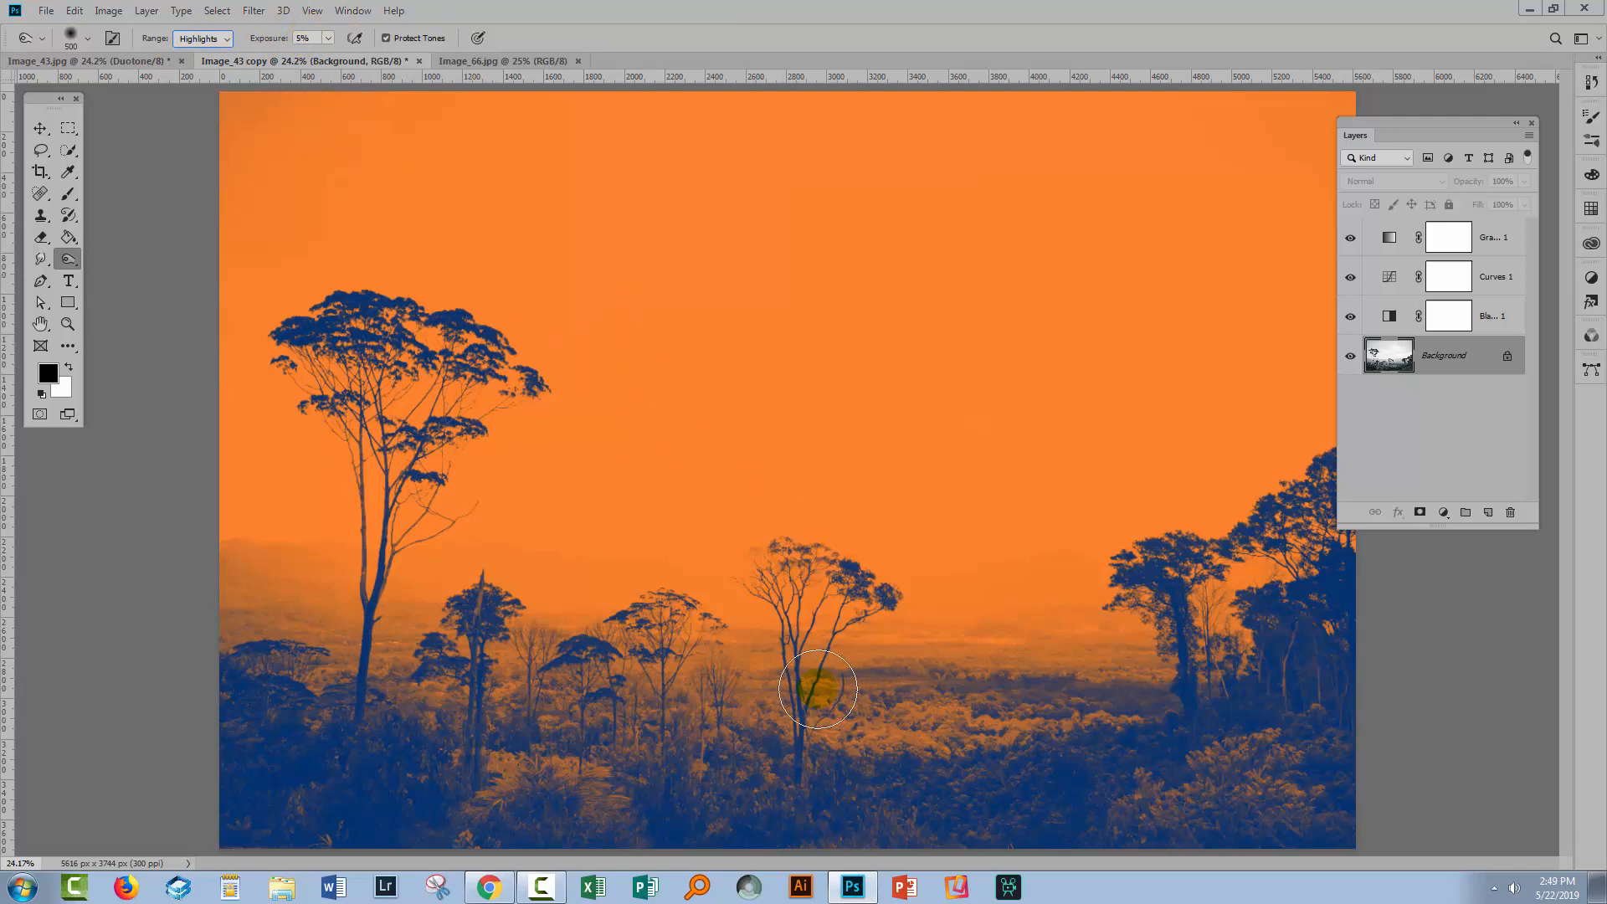
pyautogui.moveTo(818, 690); pyautogui.dragTo(859, 690)
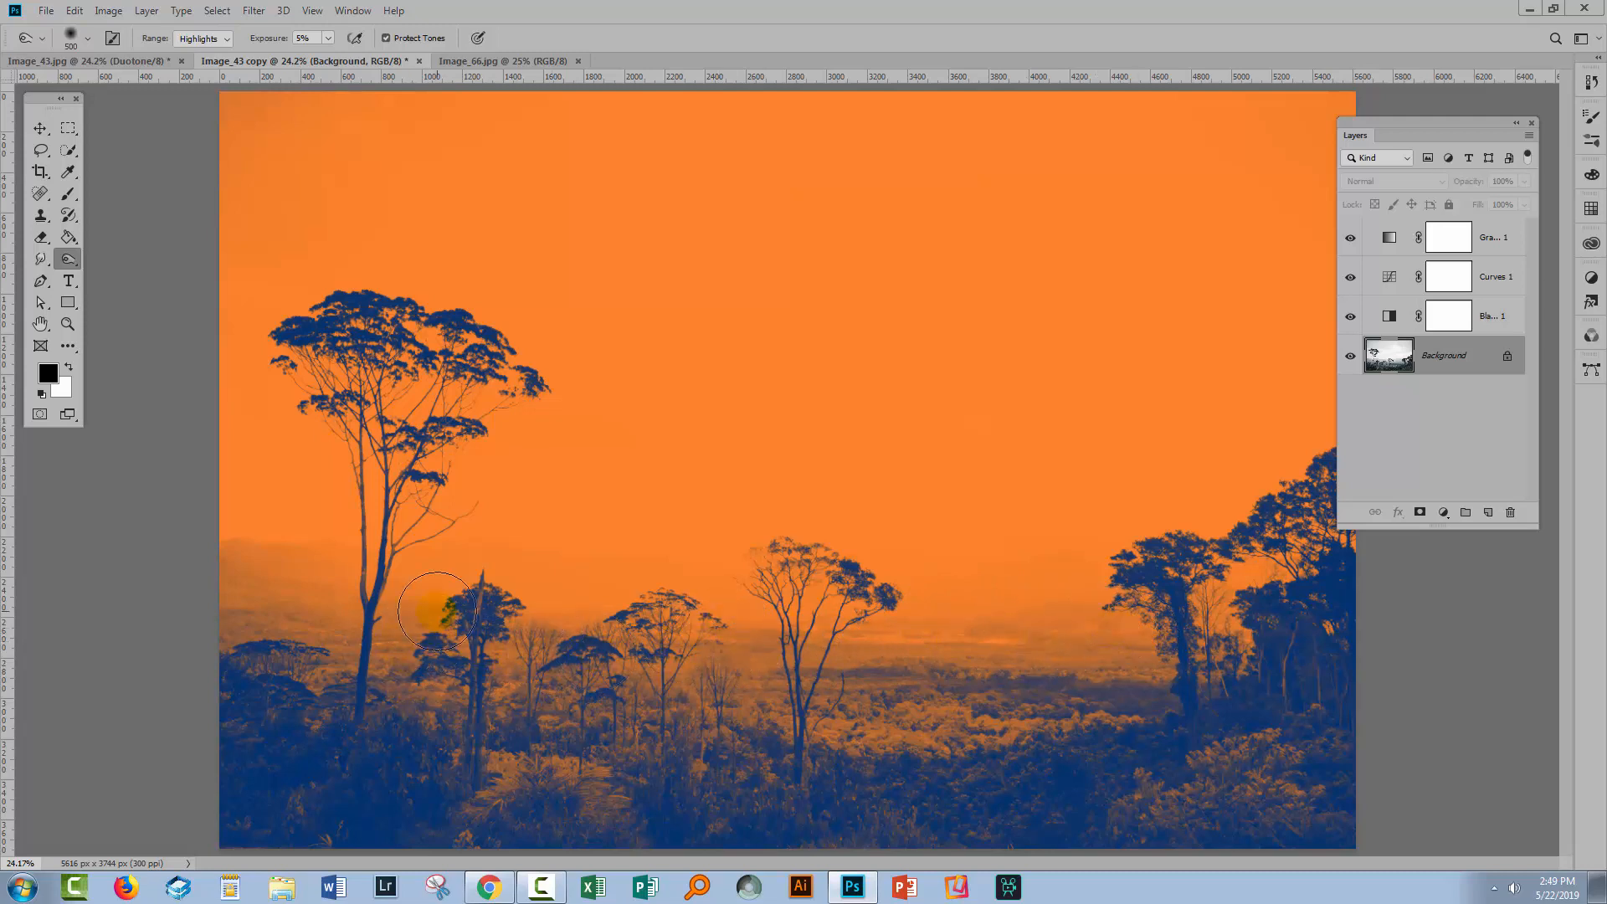
pyautogui.moveTo(435, 610); pyautogui.dragTo(389, 705)
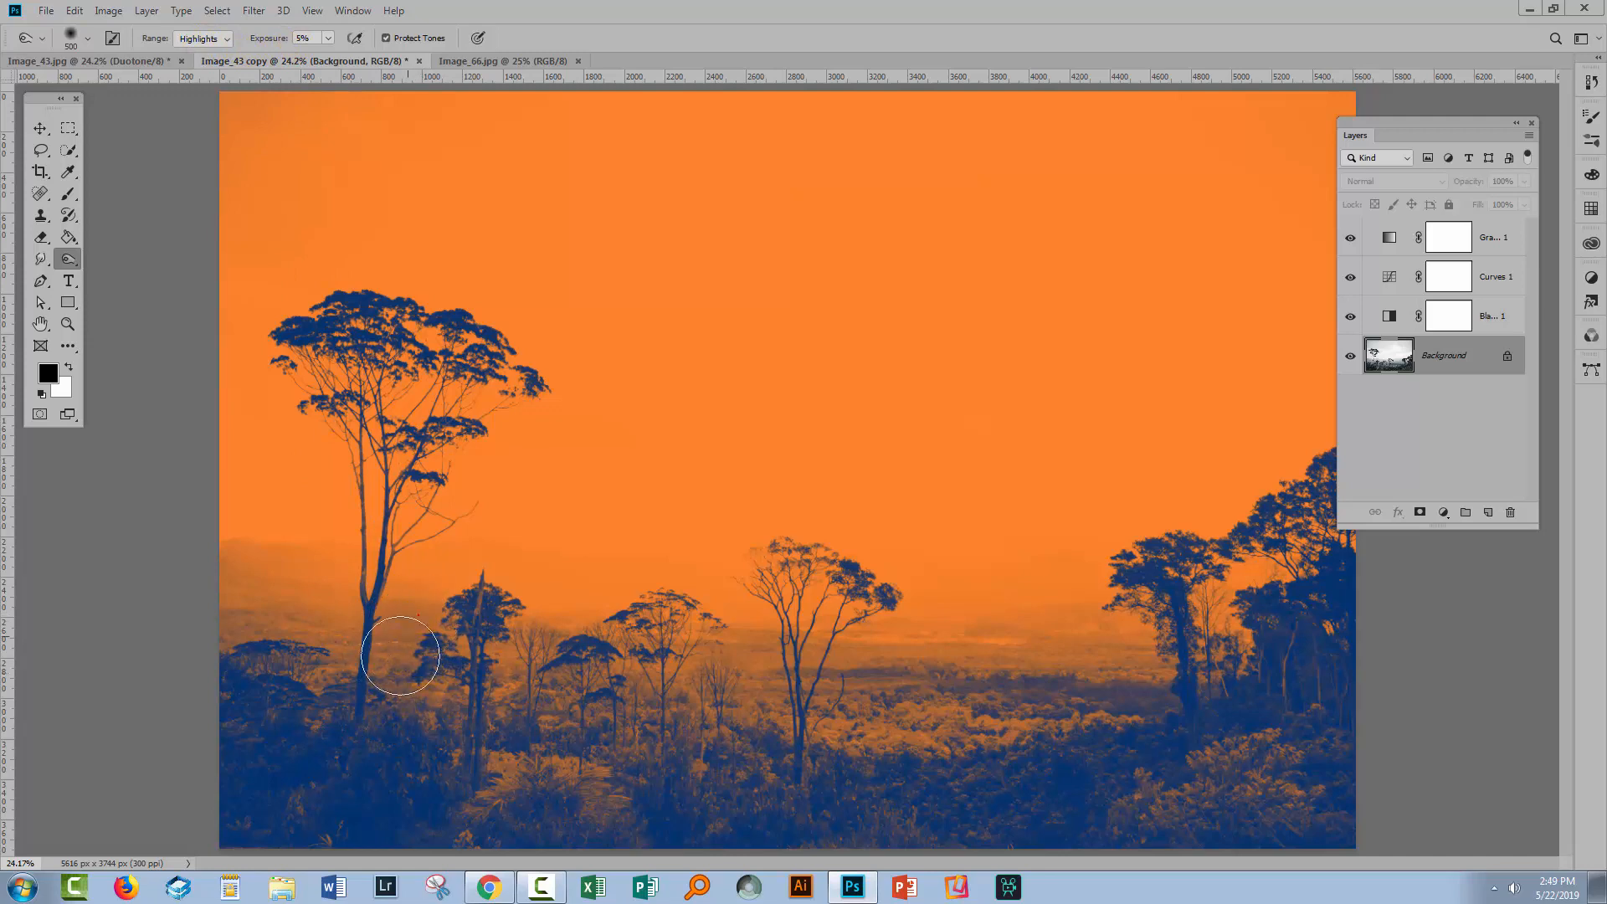
pyautogui.moveTo(398, 656); pyautogui.dragTo(353, 653)
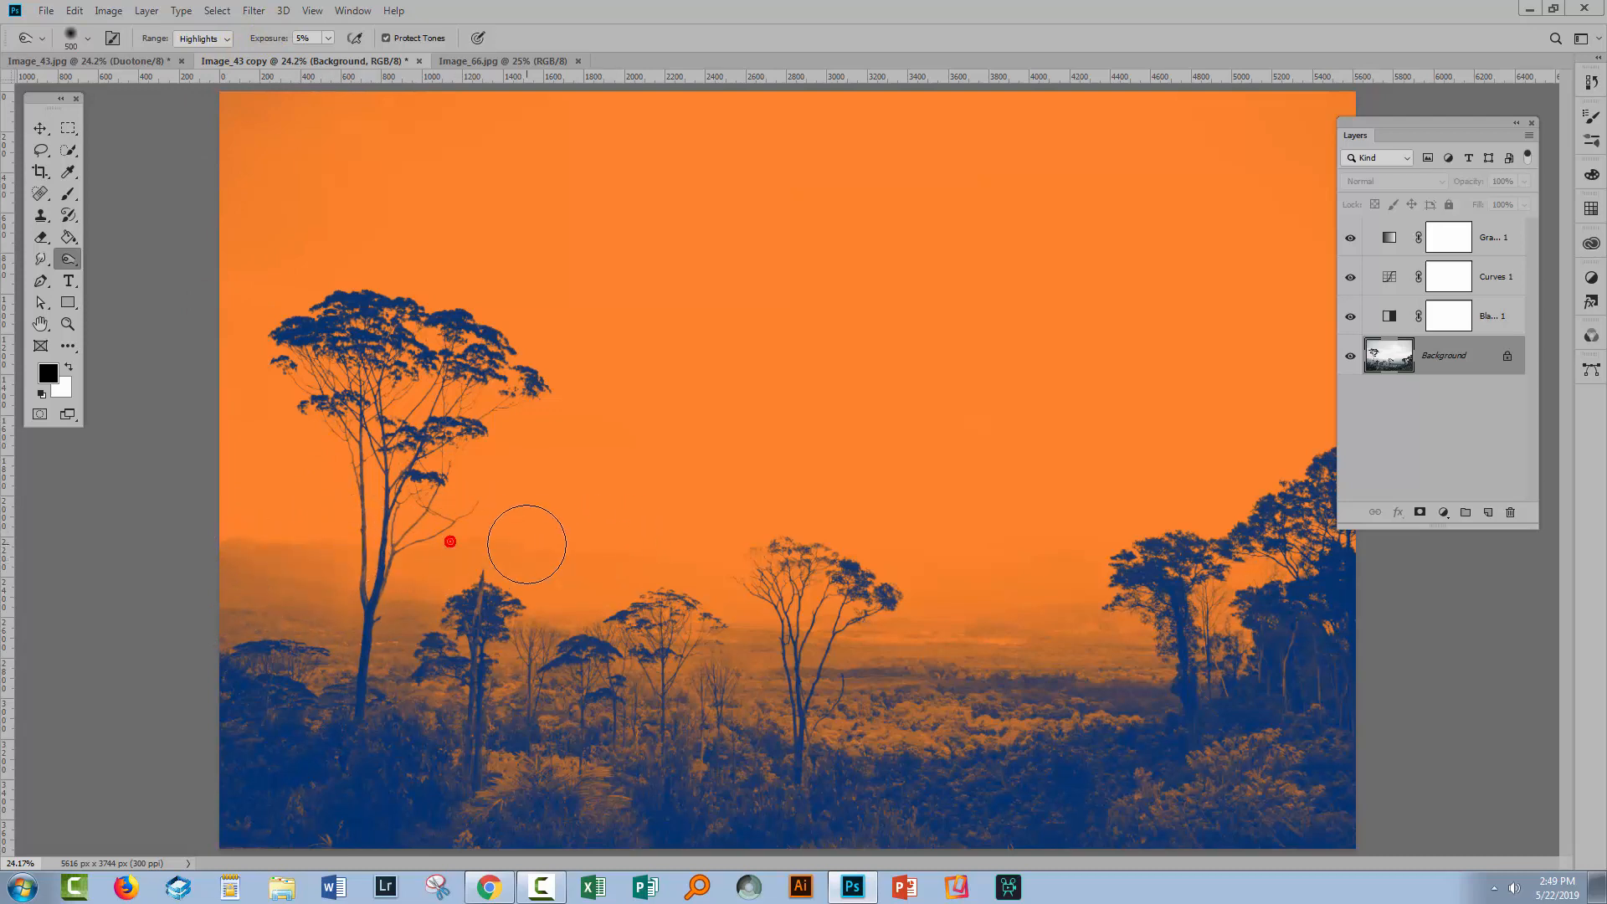
# - Work the horizon haze left of centre and among the right-side trees
pyautogui.moveTo(526, 543); pyautogui.dragTo(556, 554)
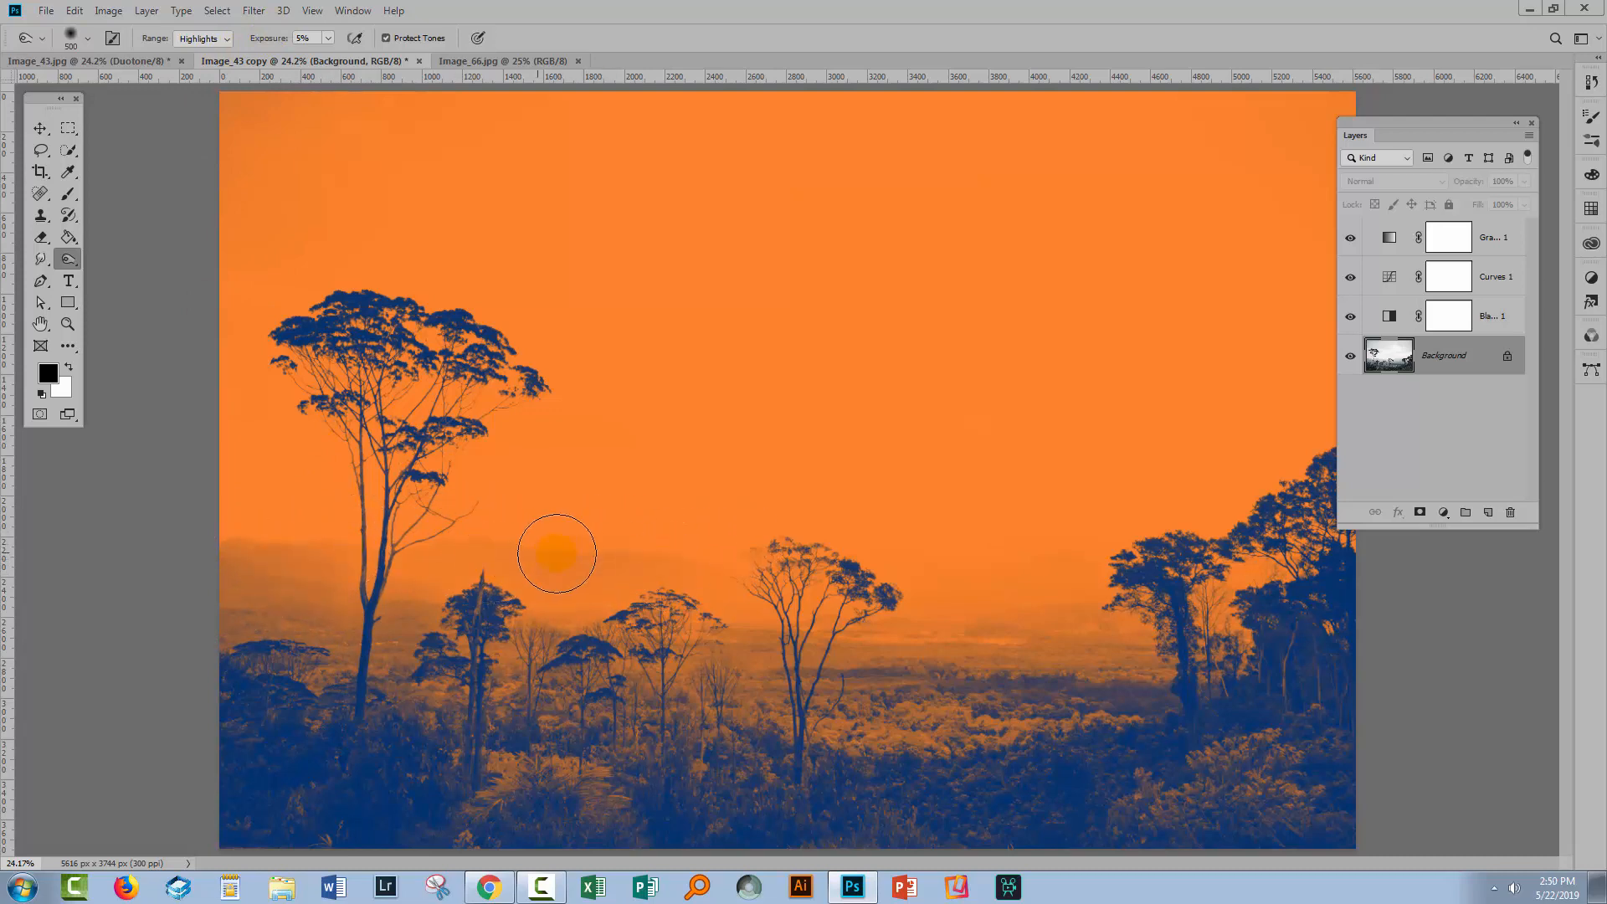
pyautogui.moveTo(556, 553); pyautogui.dragTo(494, 566)
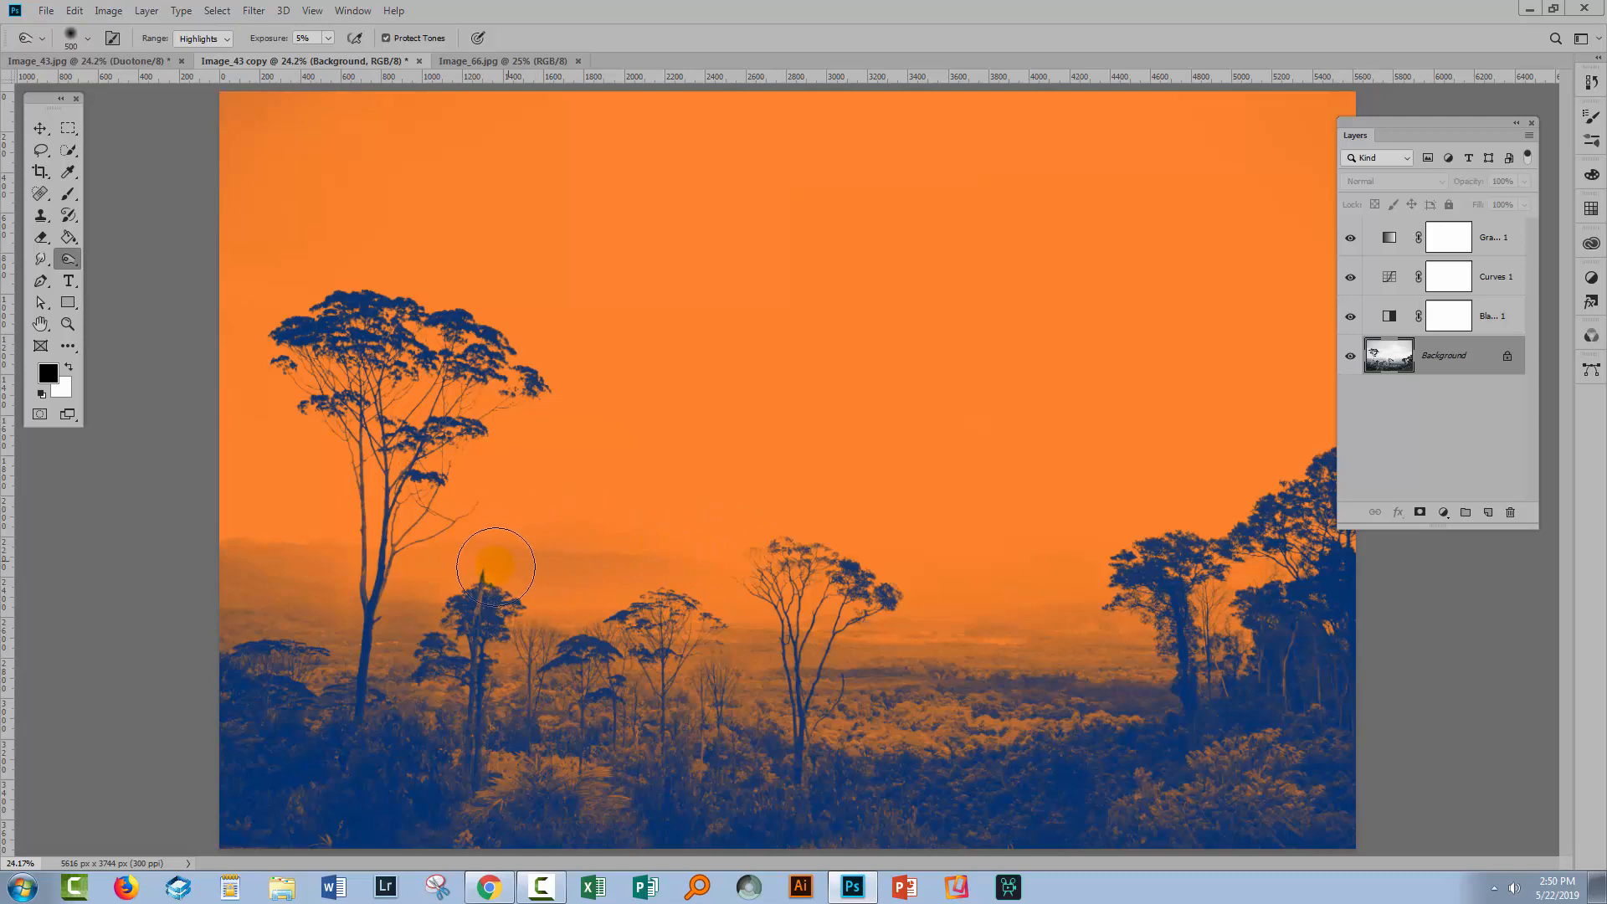
pyautogui.moveTo(497, 567); pyautogui.dragTo(569, 618)
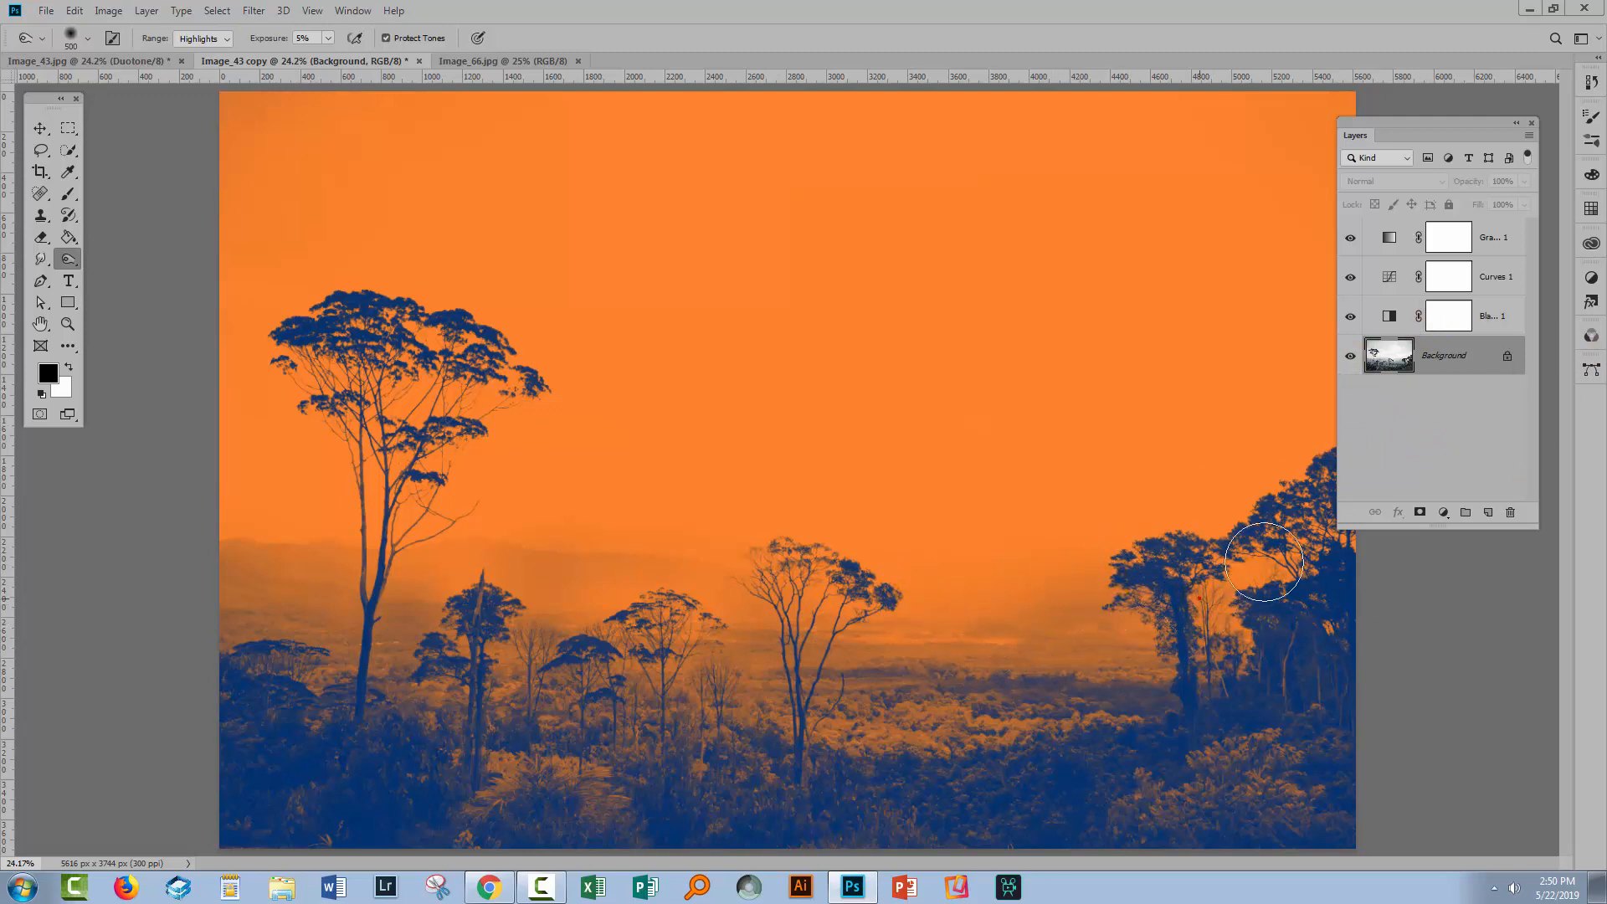
pyautogui.moveTo(1264, 561); pyautogui.dragTo(964, 643)
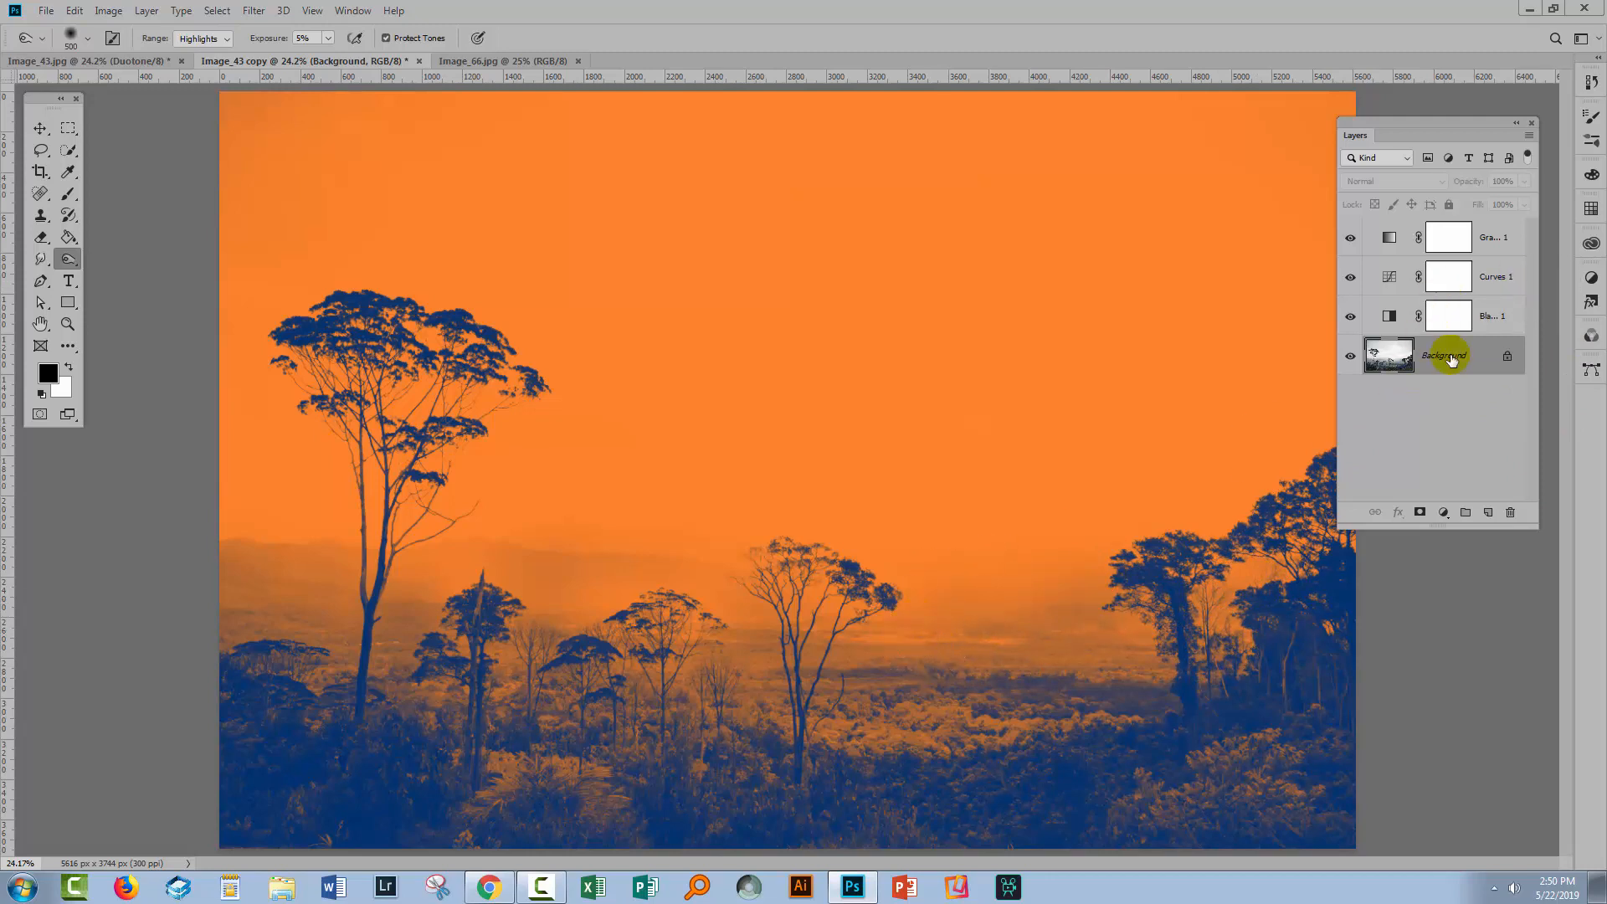
# - Enable airbrush build-up and dodge the middle tree, small left tree and tall trunk
pyautogui.click(789, 594)
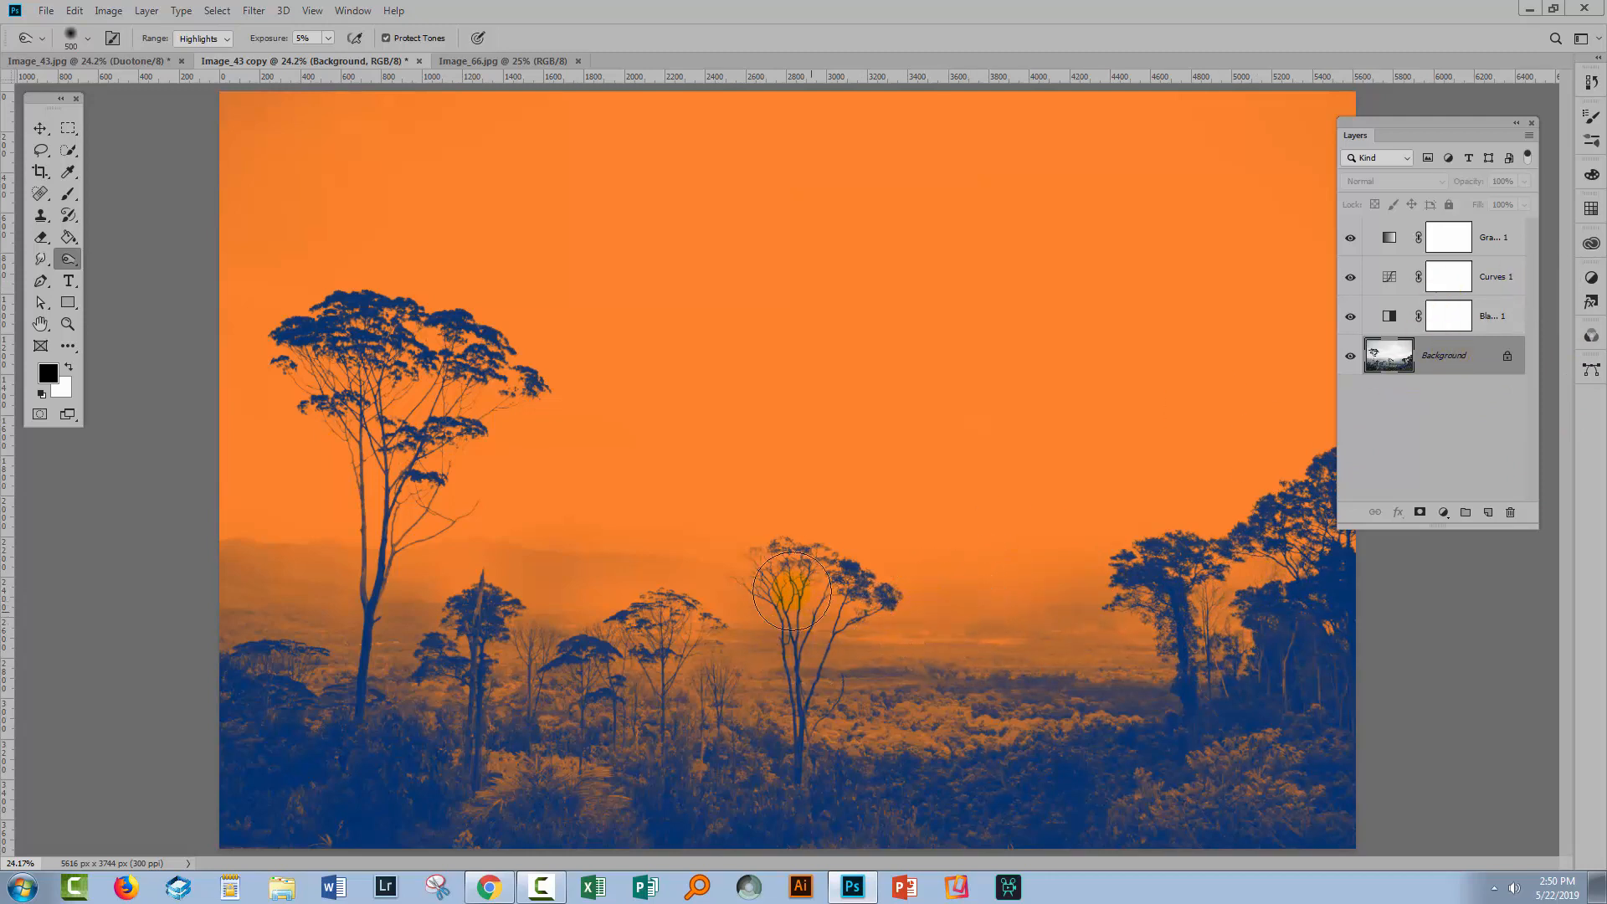
pyautogui.moveTo(789, 592); pyautogui.dragTo(666, 626)
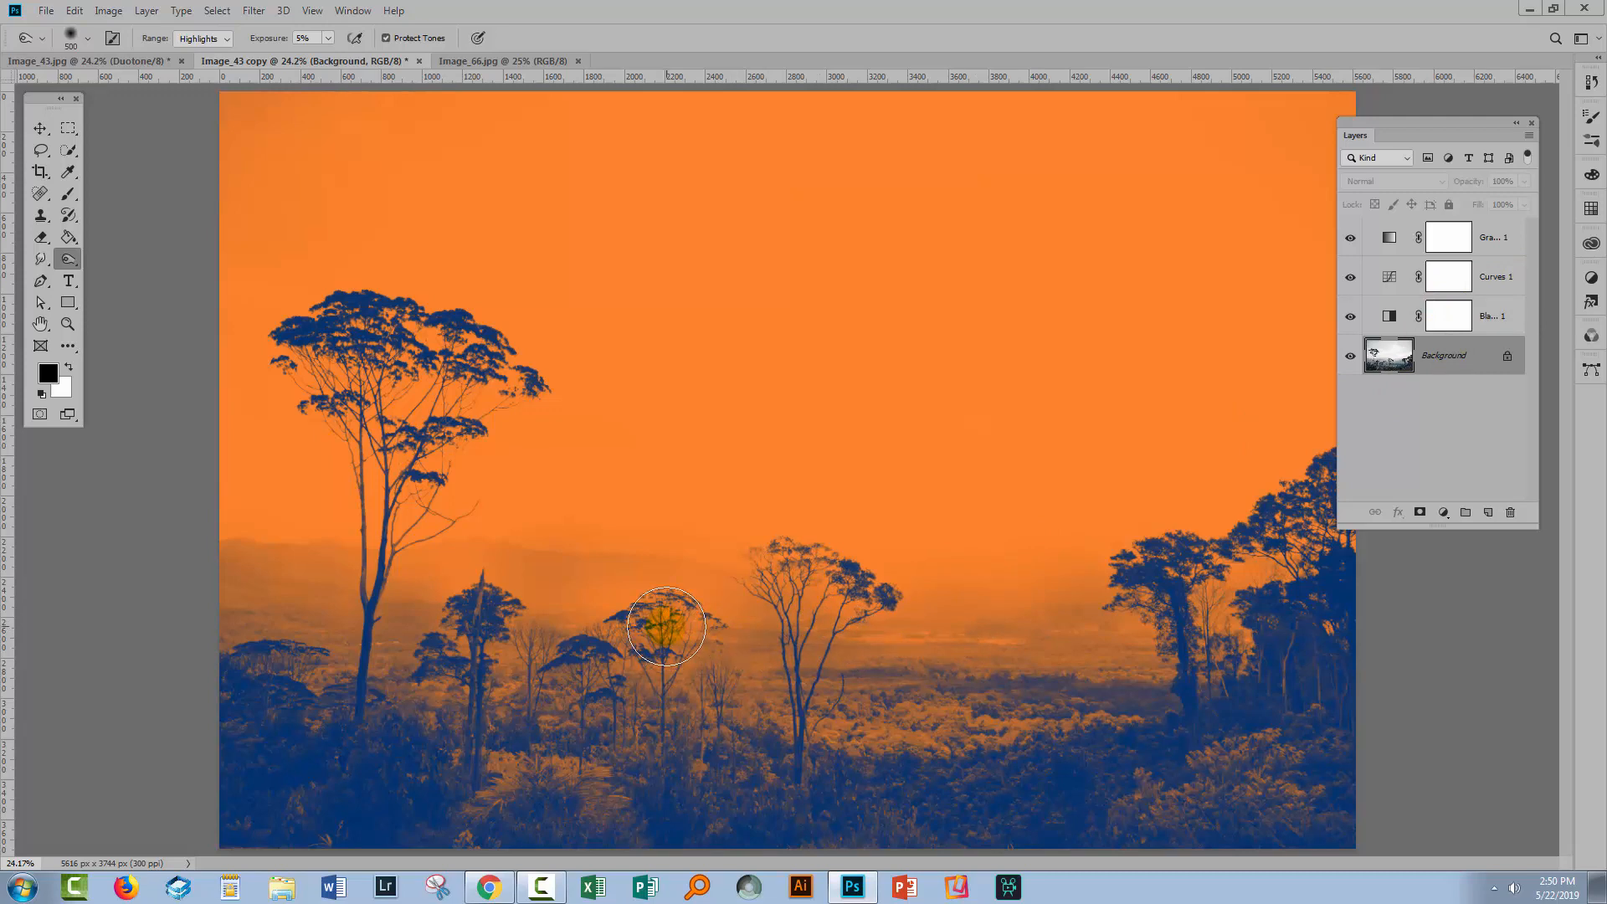
pyautogui.moveTo(664, 625); pyautogui.dragTo(649, 571)
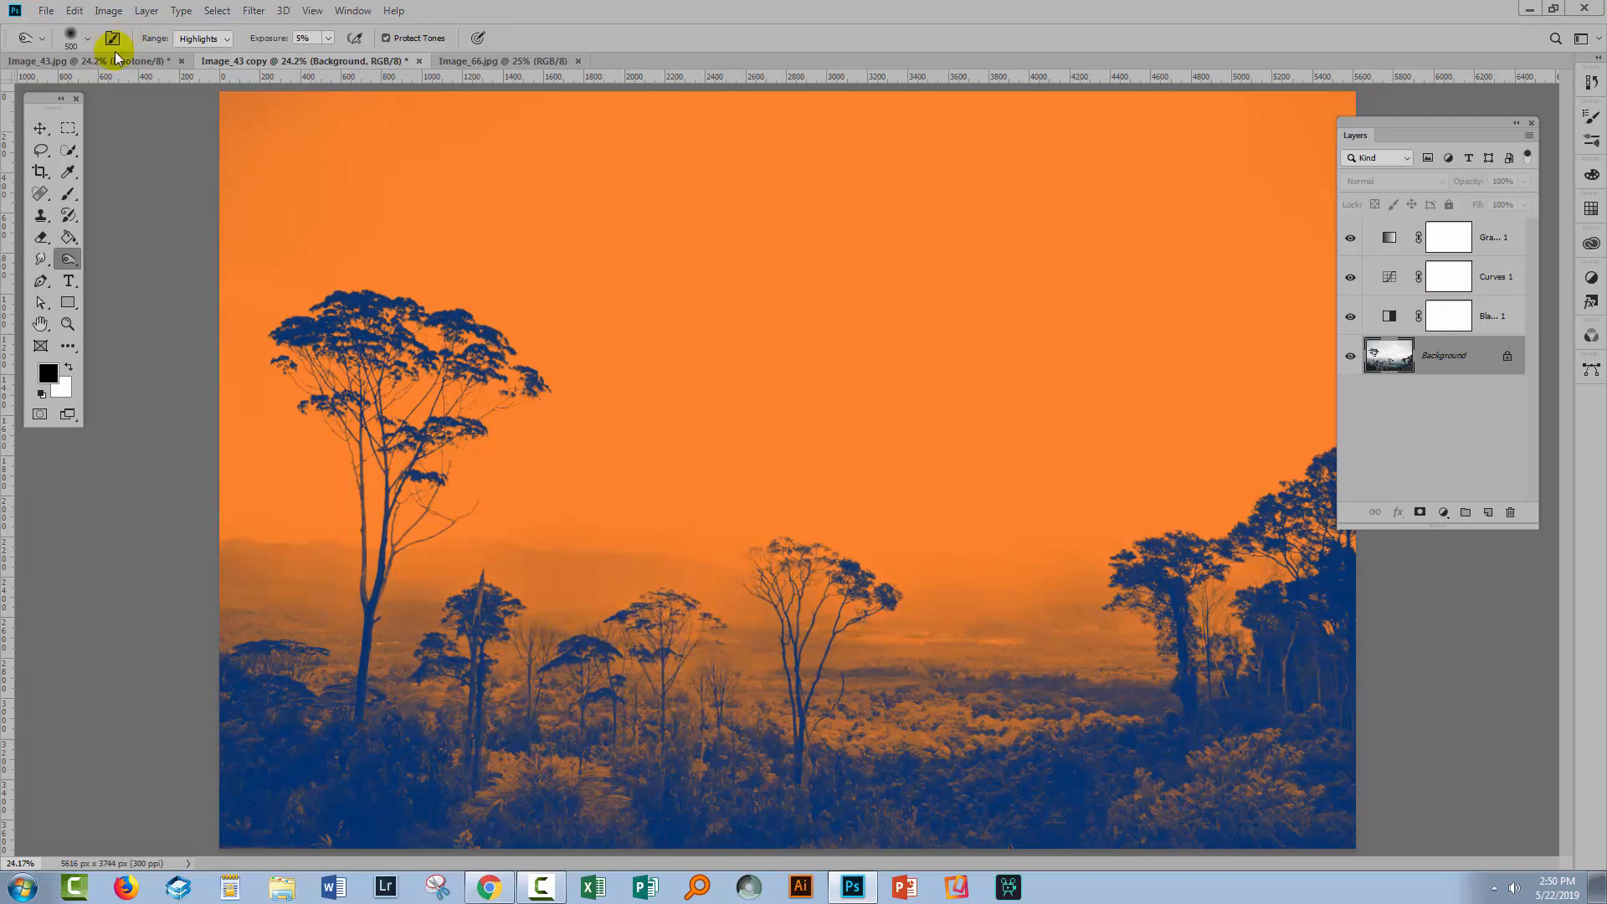
pyautogui.click(385, 594)
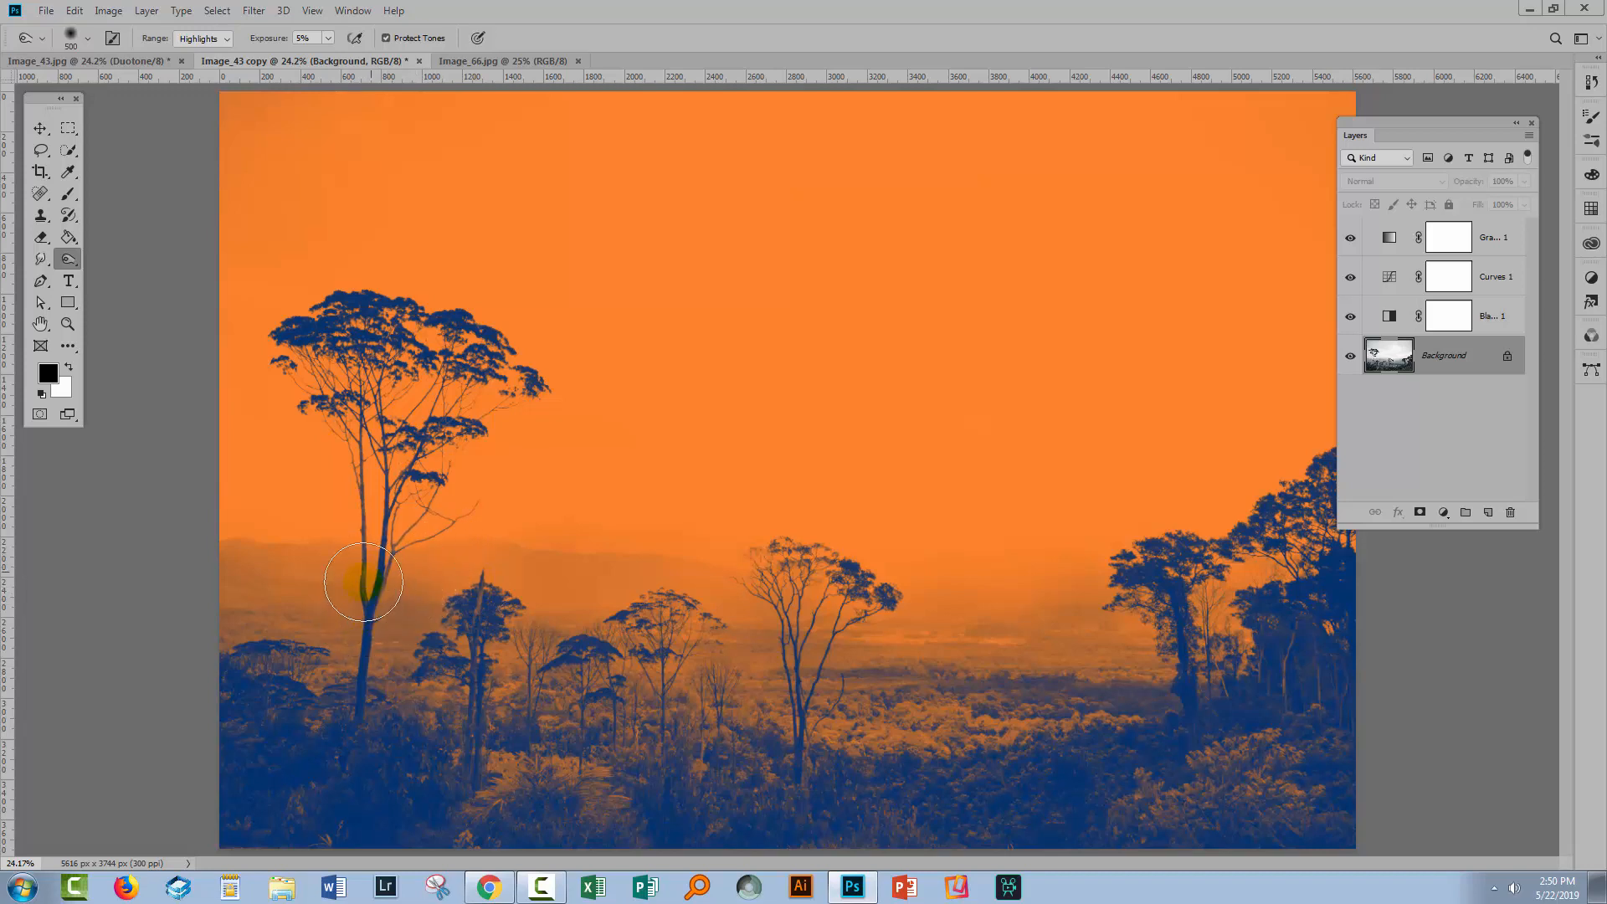
pyautogui.moveTo(364, 583); pyautogui.dragTo(254, 553)
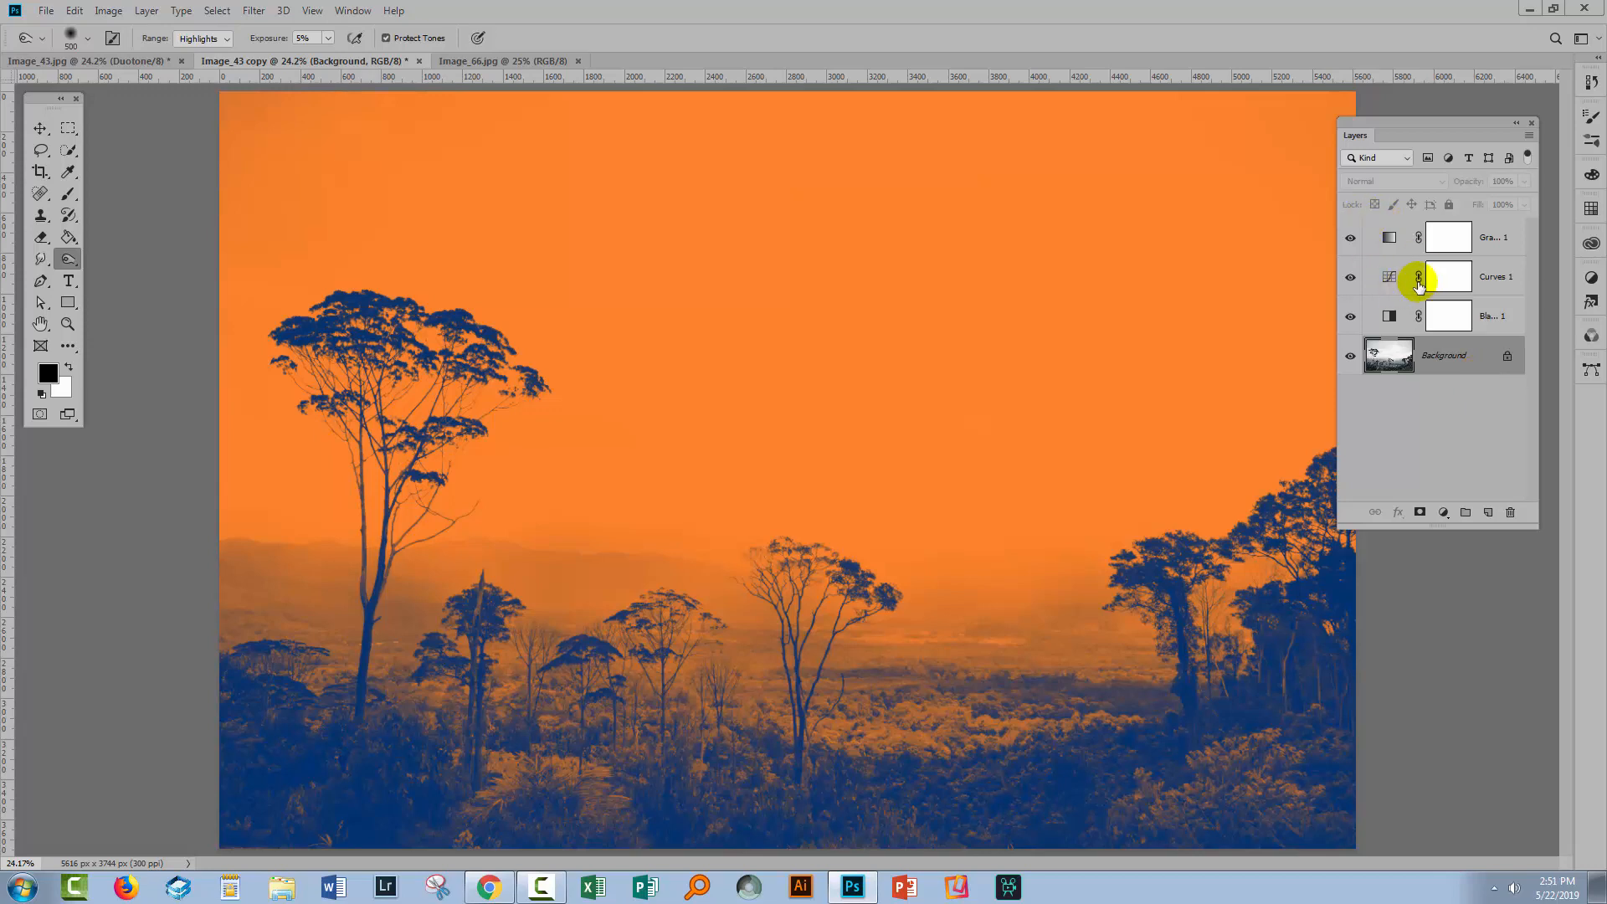
# - Hide Gradient Map 1 and add a new Gradient Map 2 adjustment layer
pyautogui.click(1388, 238)
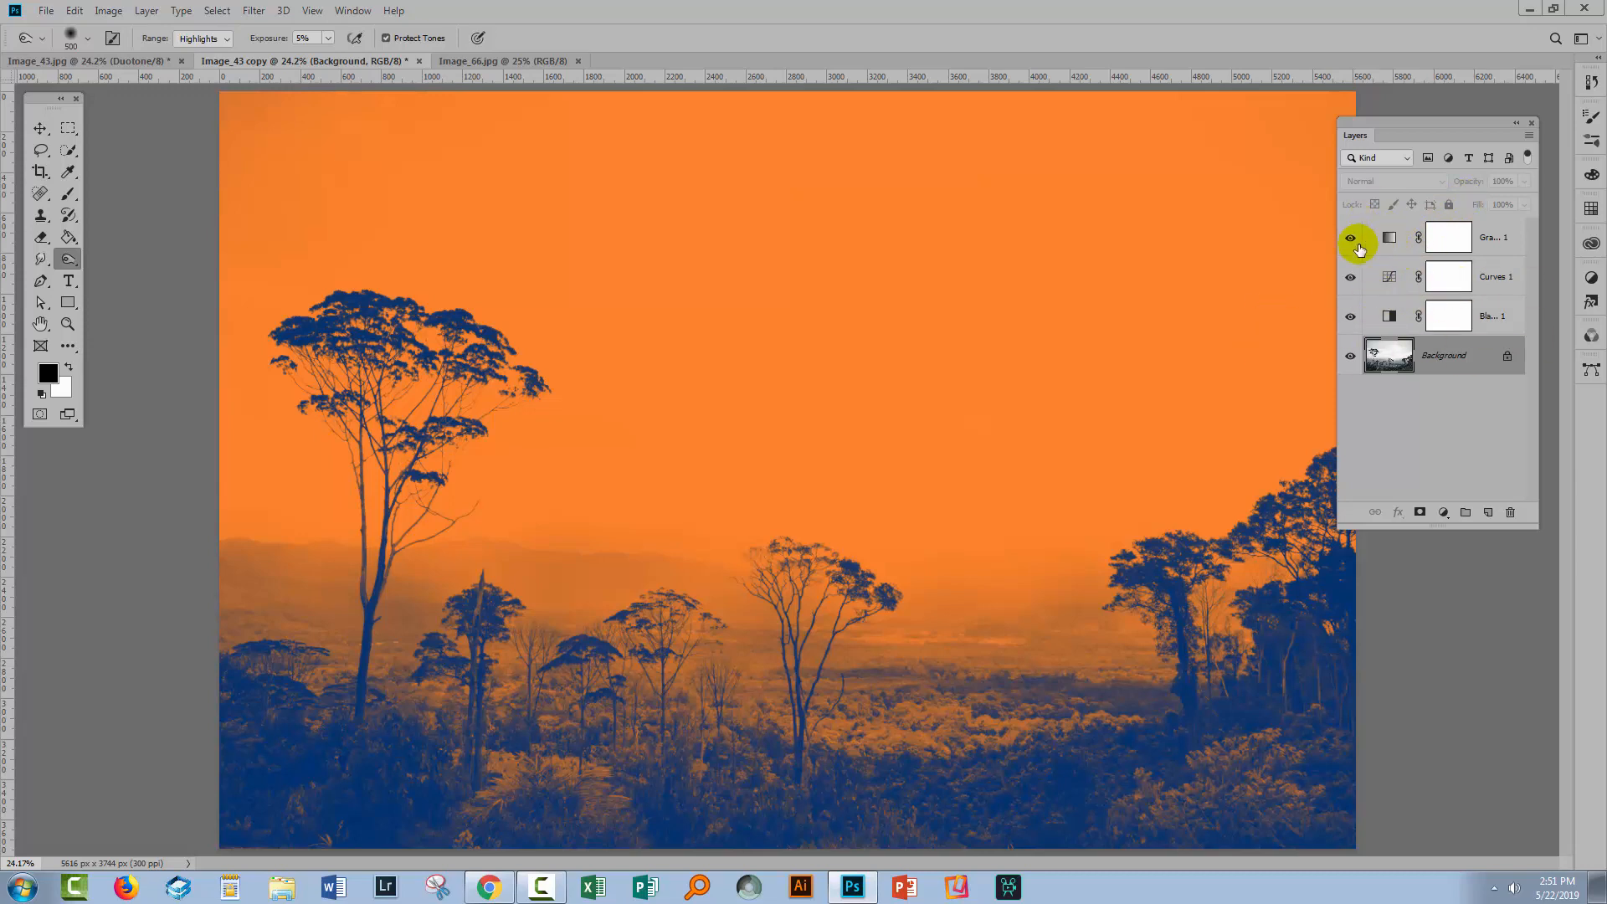
pyautogui.click(1350, 237)
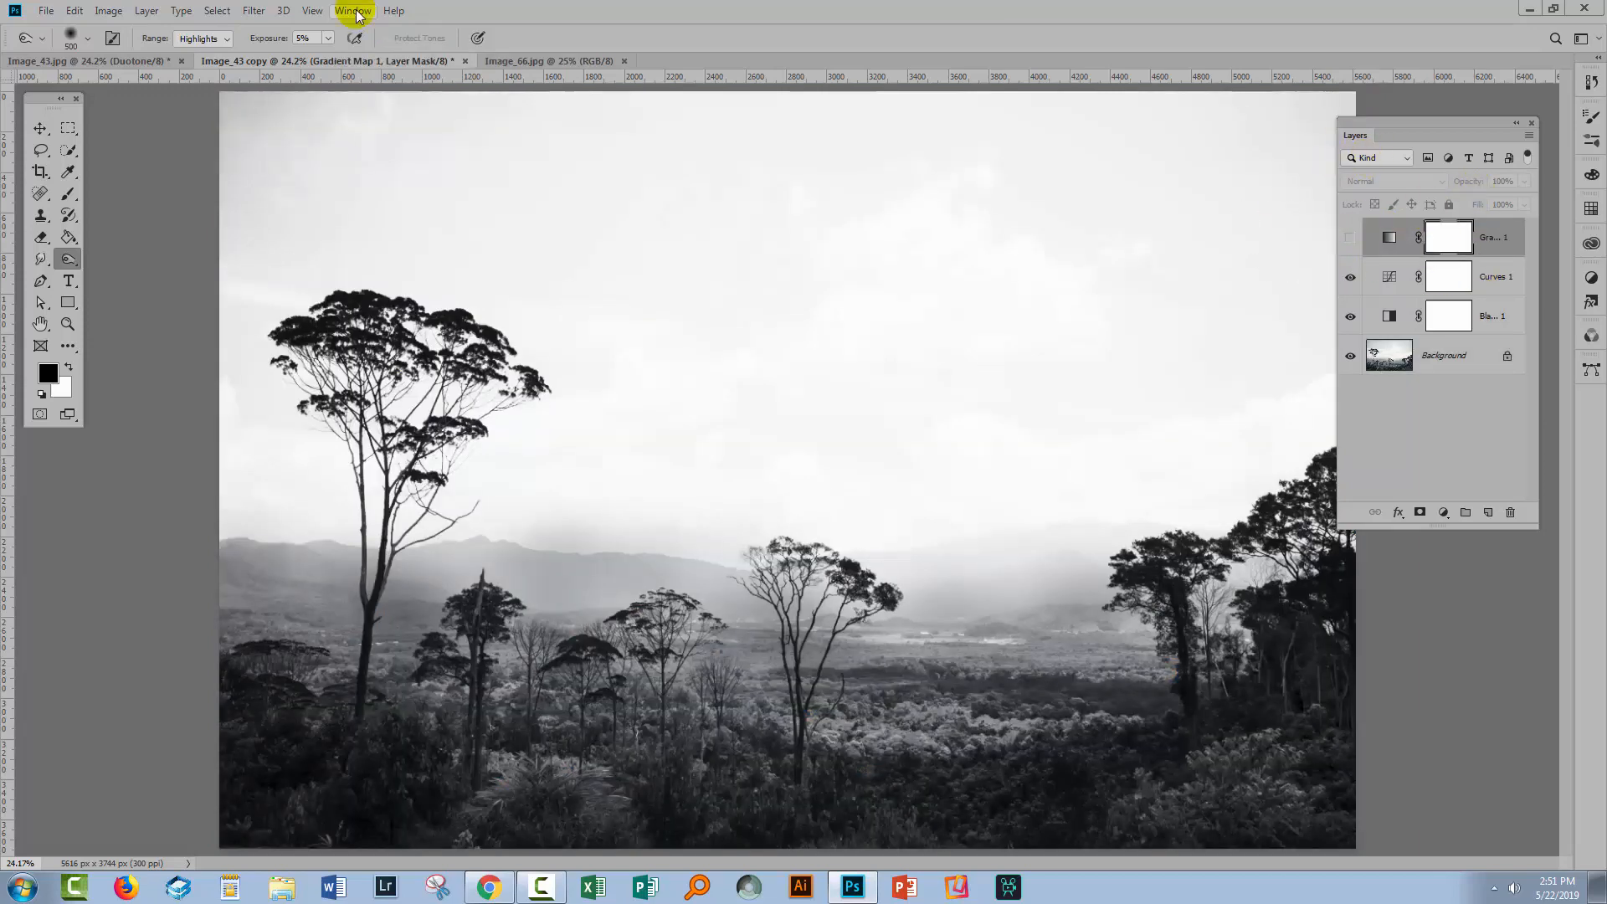
pyautogui.click(145, 10)
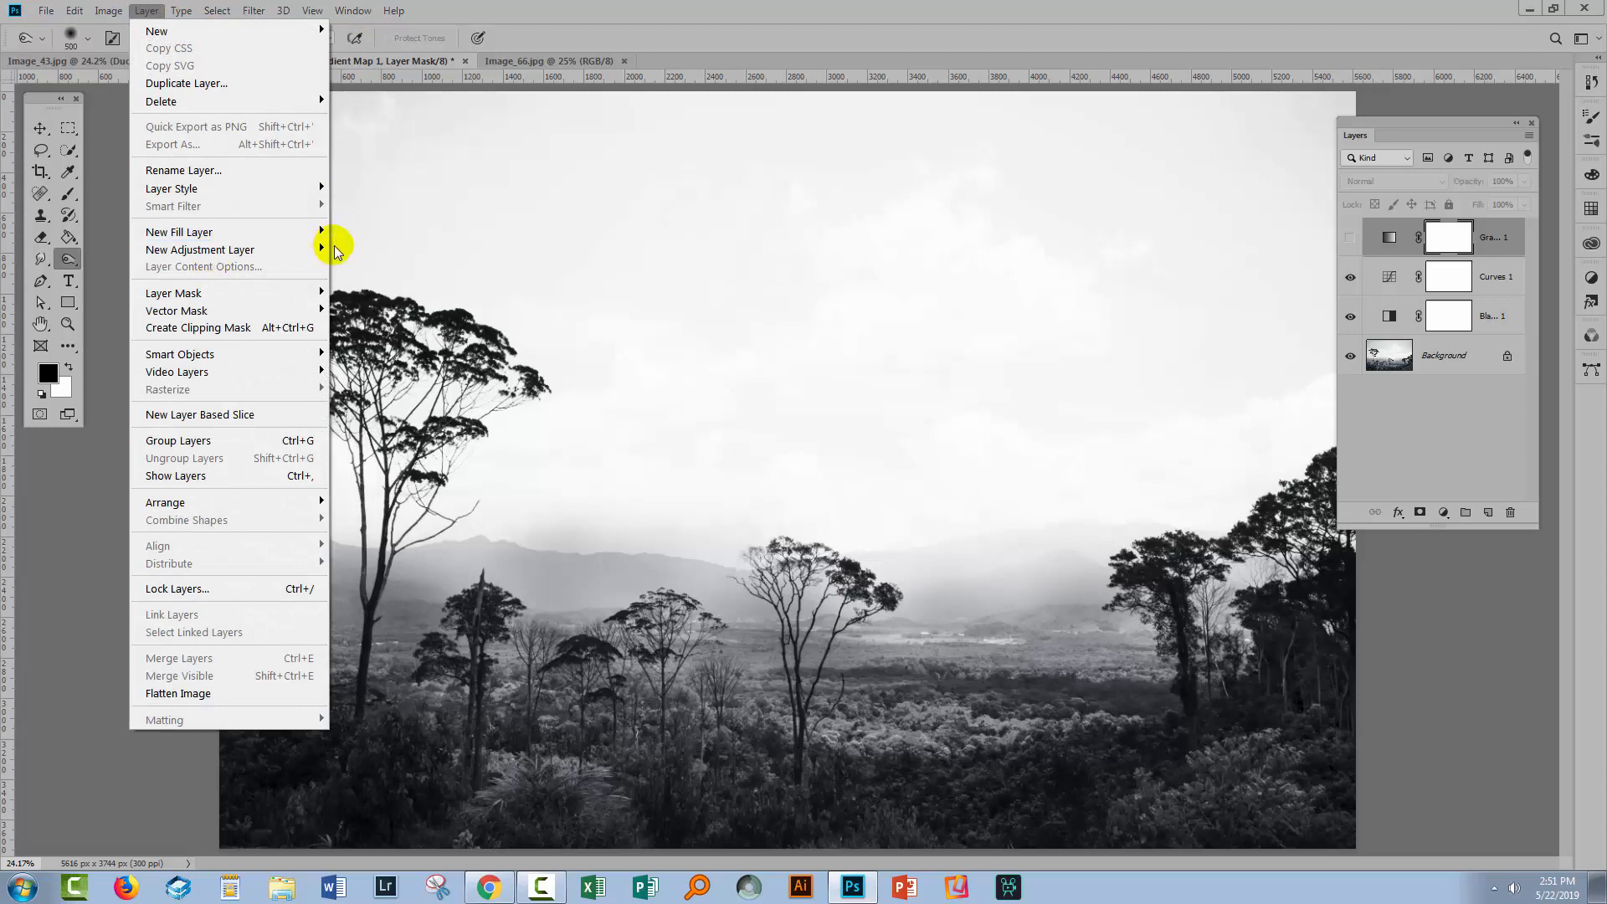
pyautogui.click(377, 511)
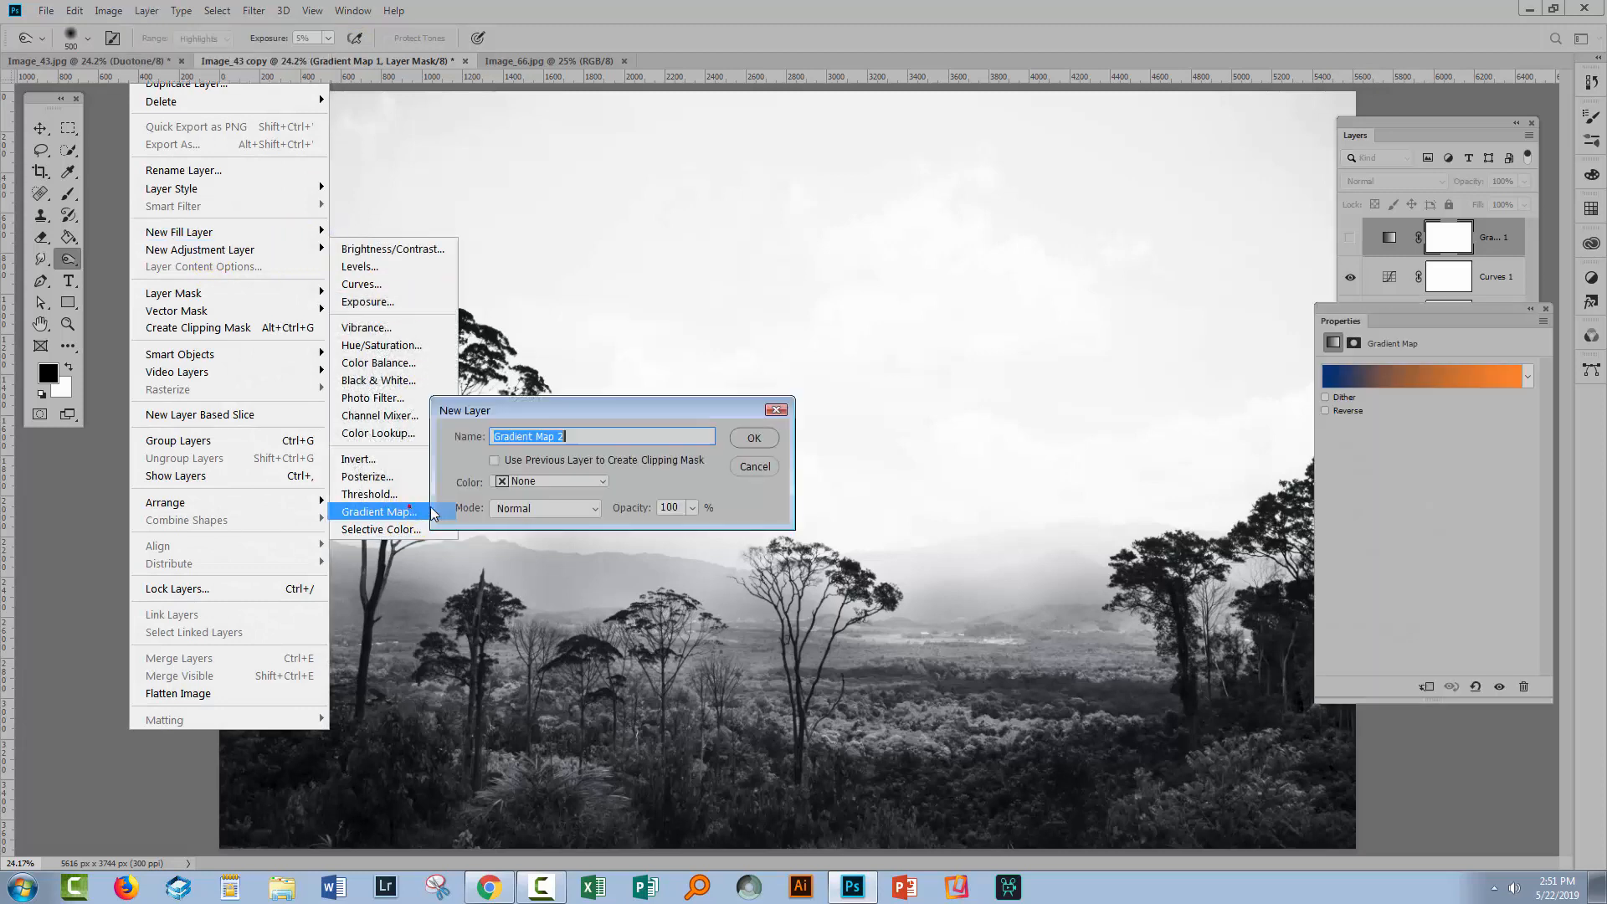
pyautogui.click(754, 438)
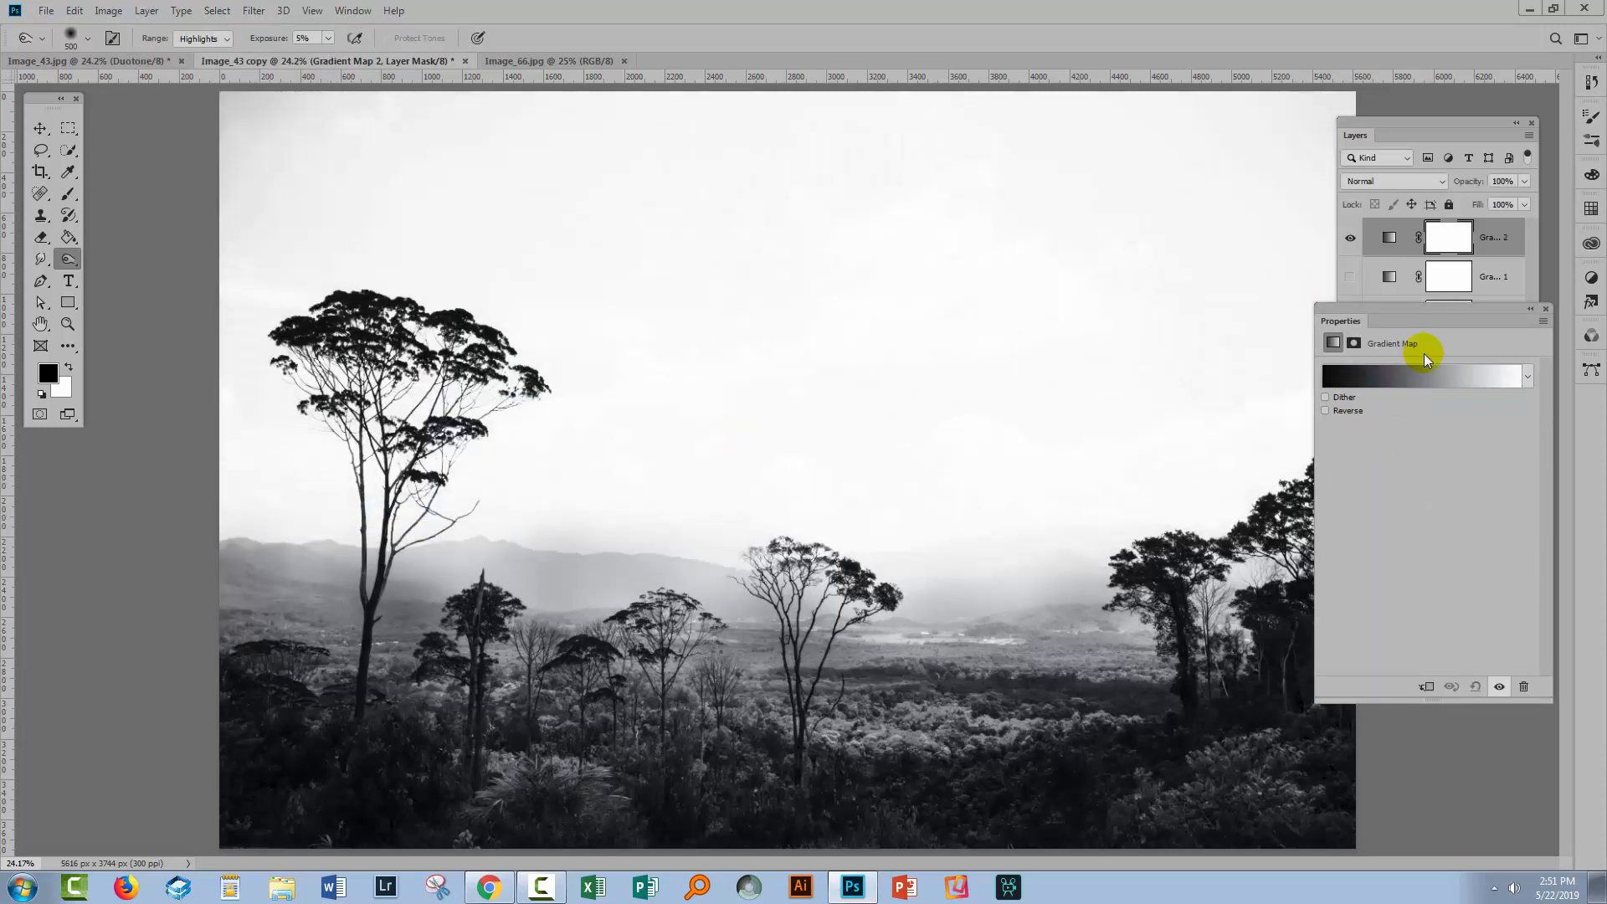
# - Give Gradient Map 2 a red-to-yellow gradient with the midpoint pulled toward red
pyautogui.click(1423, 375)
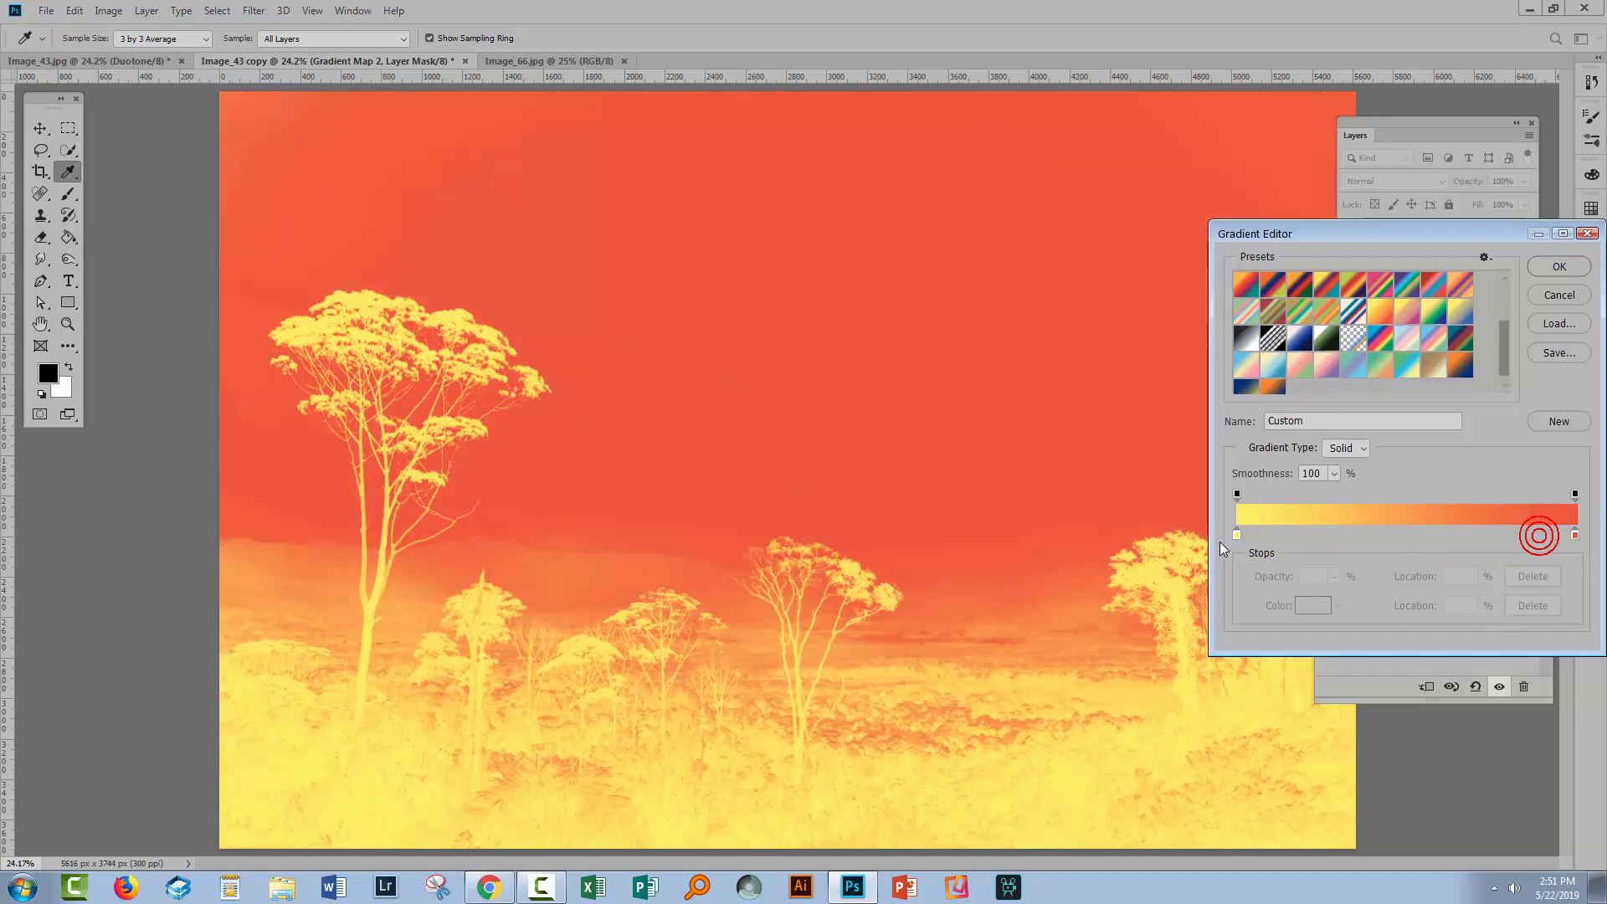
pyautogui.click(1236, 534)
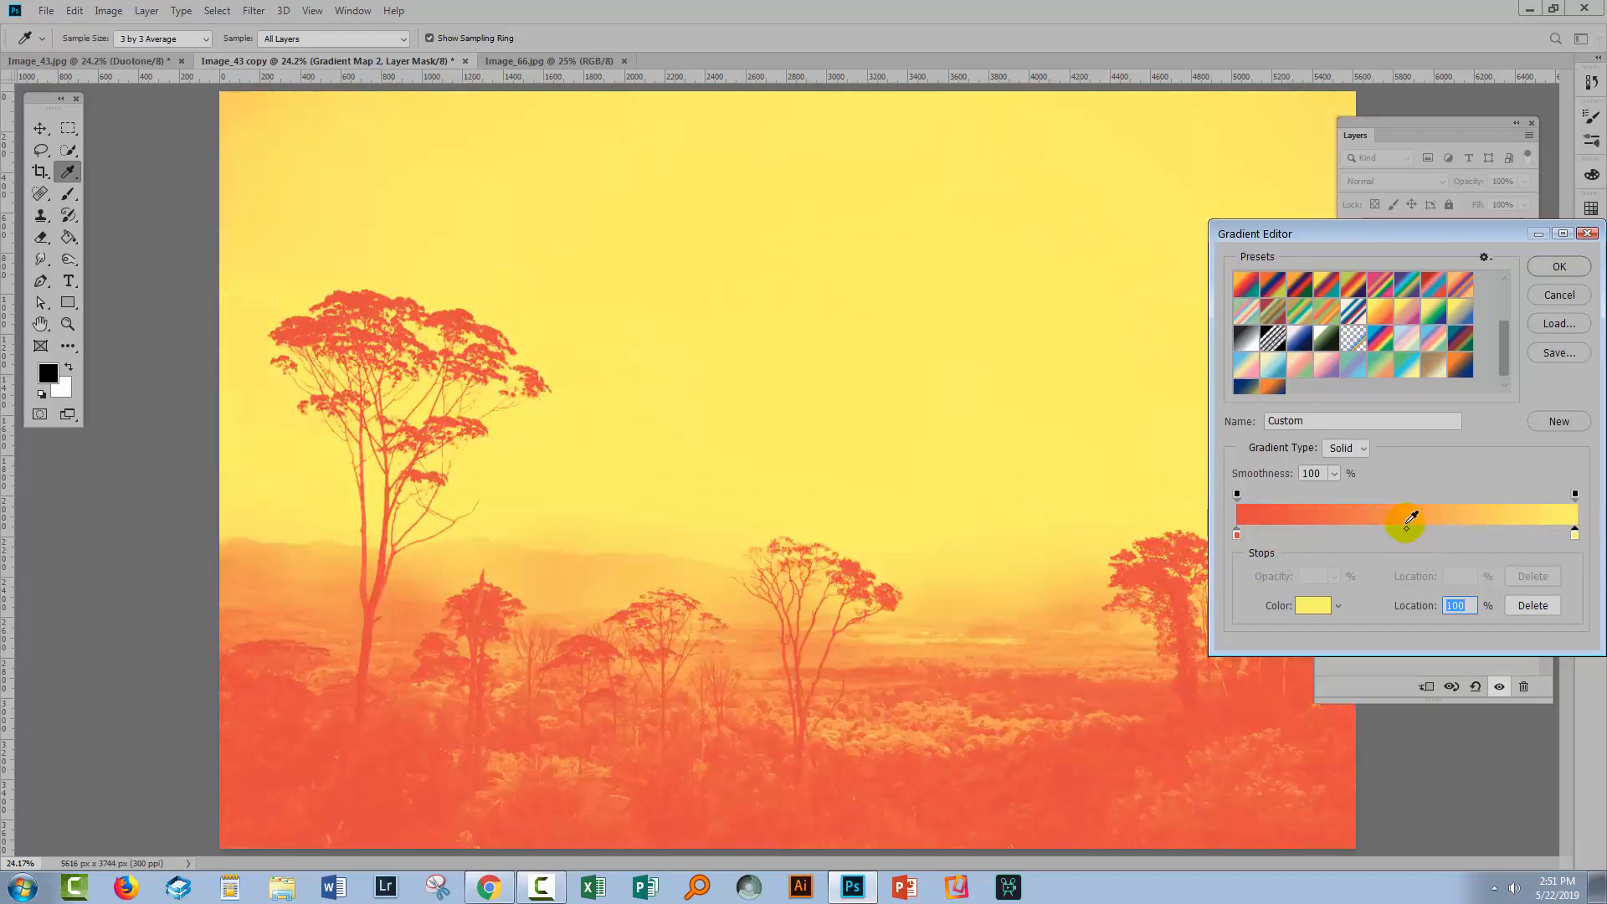
pyautogui.moveTo(1408, 527); pyautogui.dragTo(1364, 532)
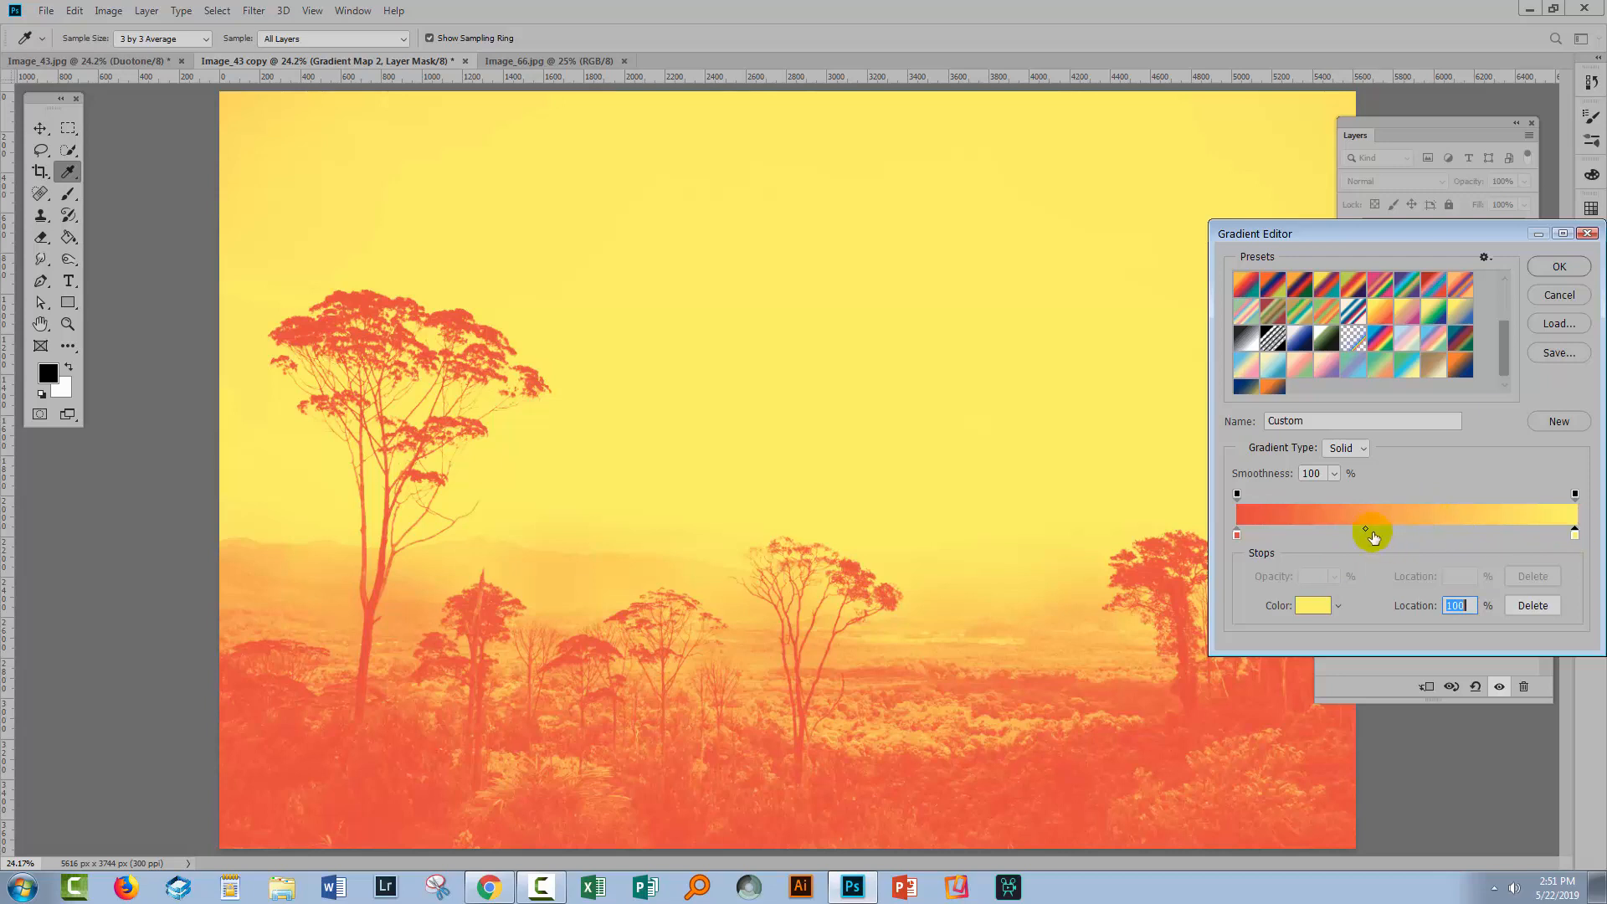
pyautogui.moveTo(1365, 529); pyautogui.dragTo(1346, 531)
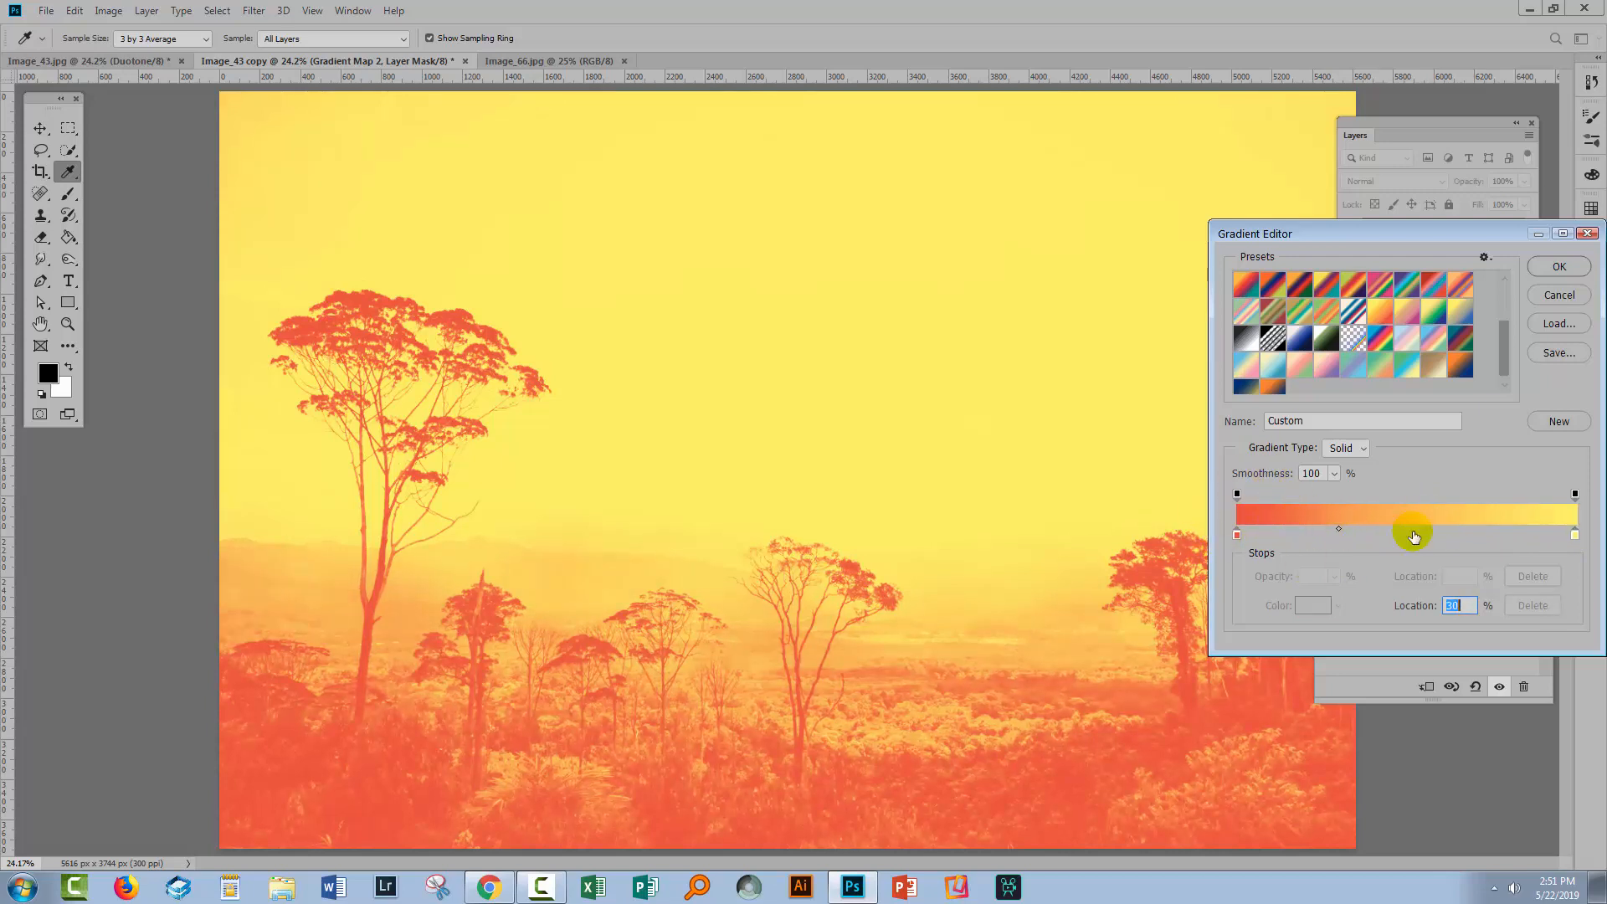
# - Recolor Gradient Map 2's end stops to a deeper red and a warmer yellow, closing the editor
pyautogui.click(1237, 534)
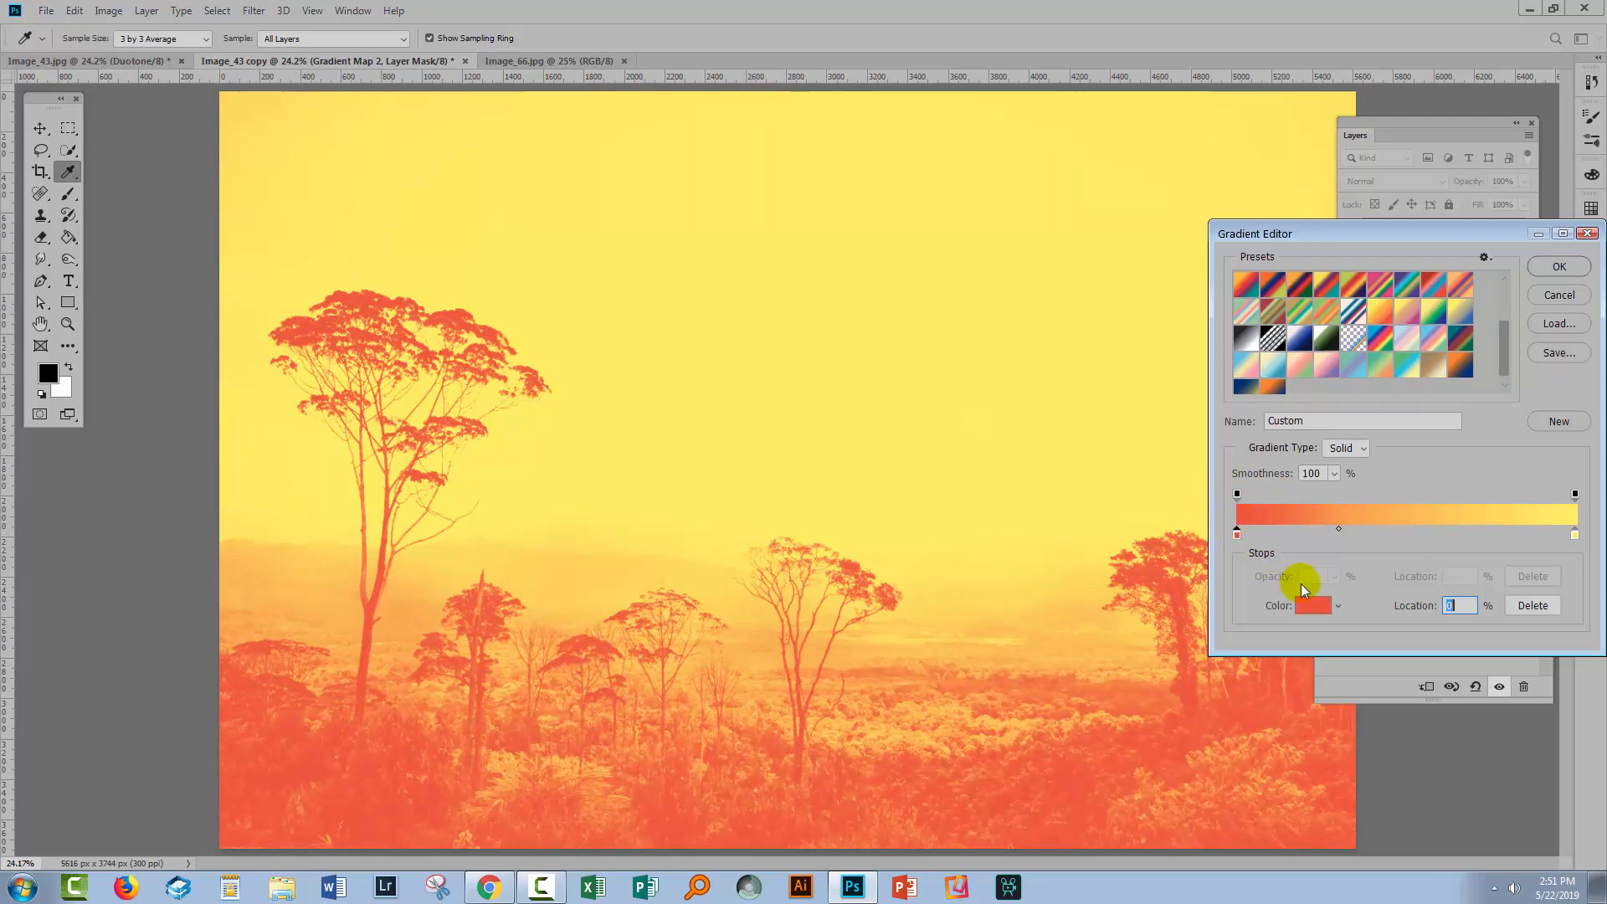
pyautogui.click(1311, 604)
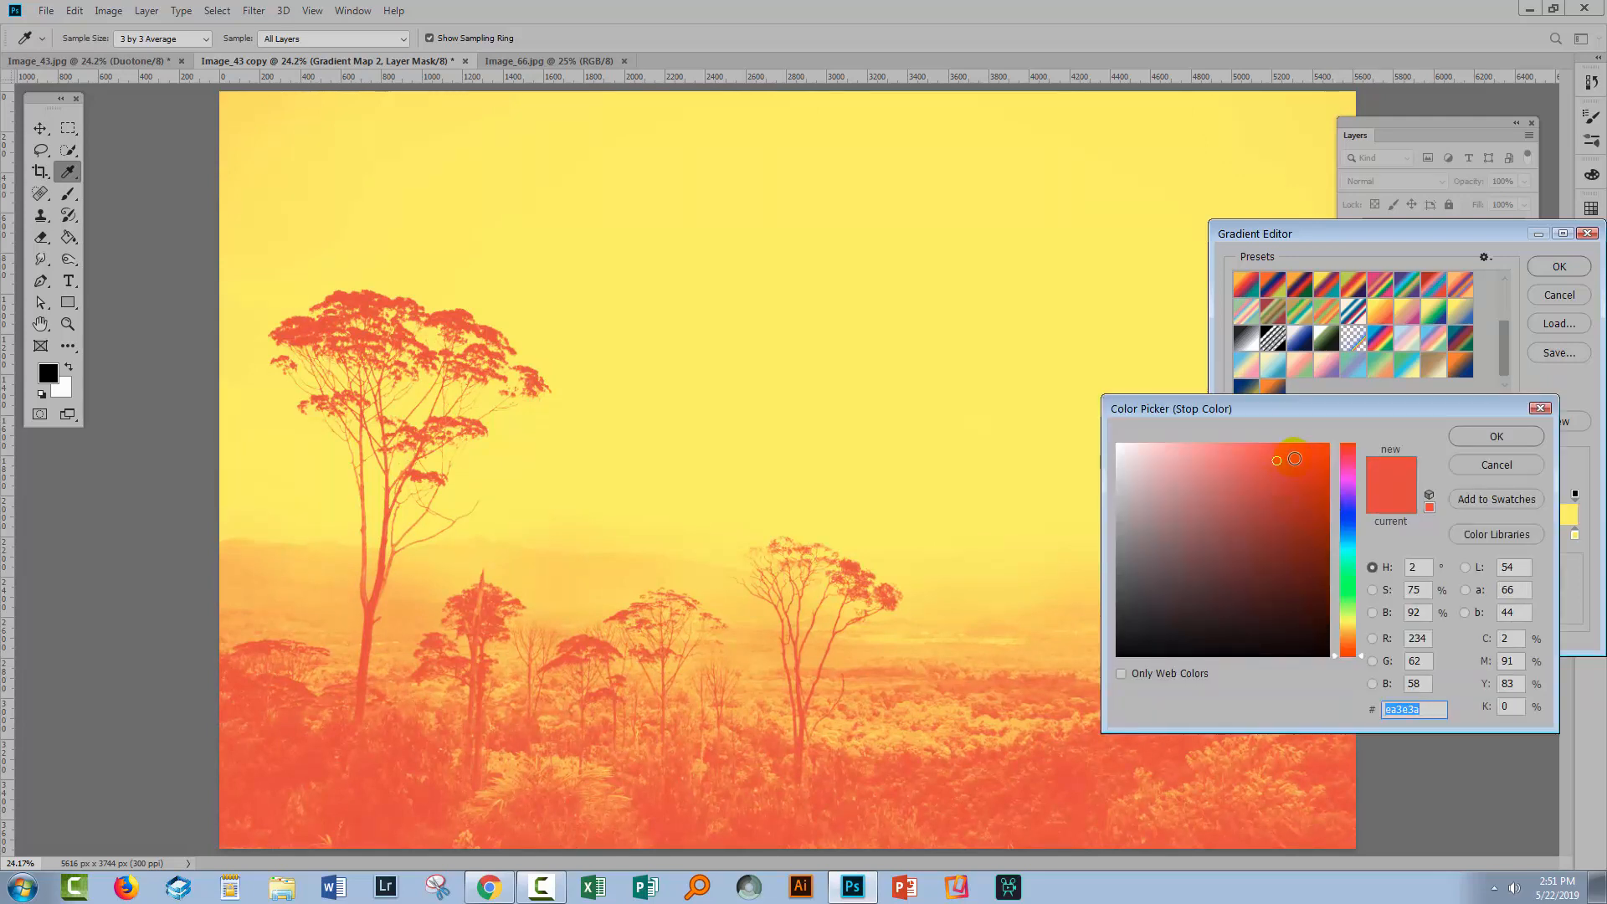
pyautogui.click(1496, 435)
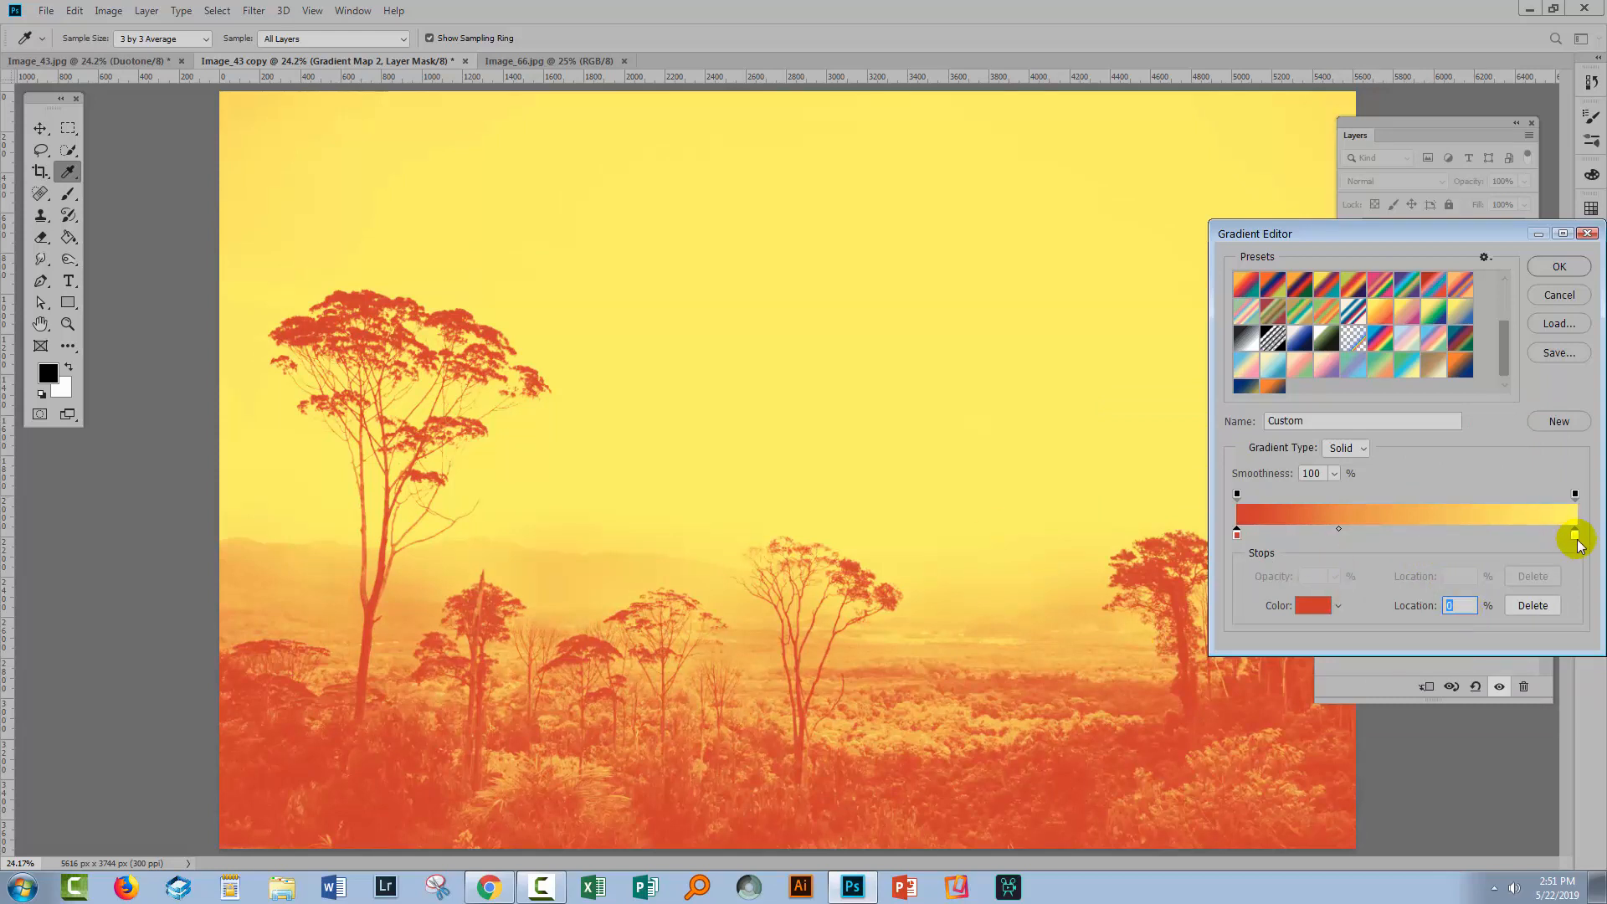
pyautogui.click(1575, 538)
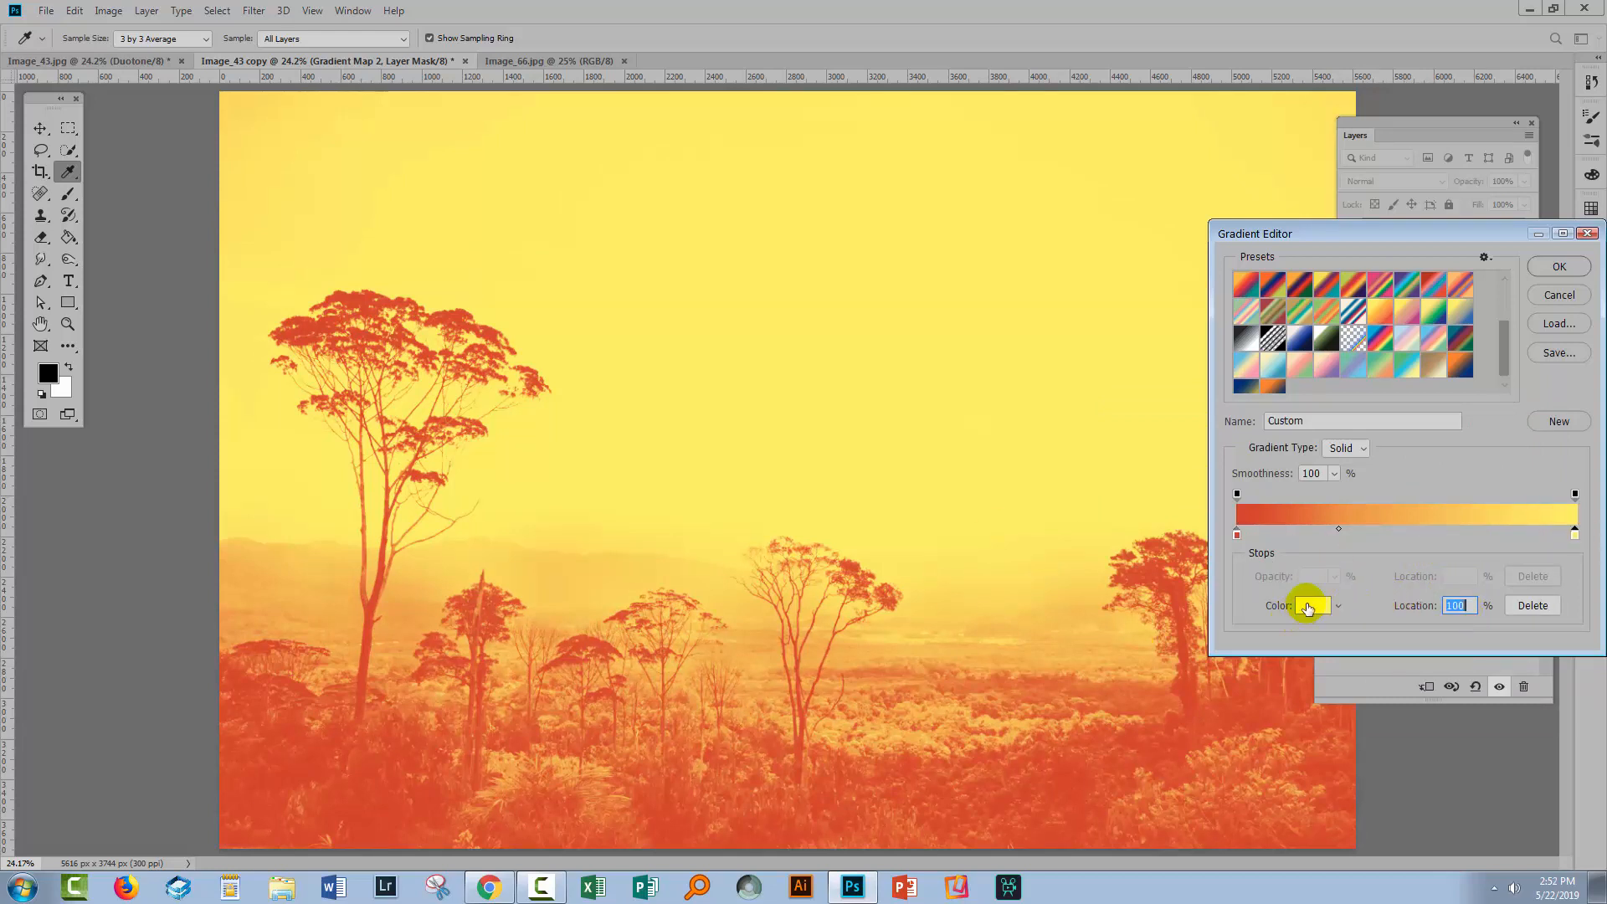
pyautogui.click(1316, 604)
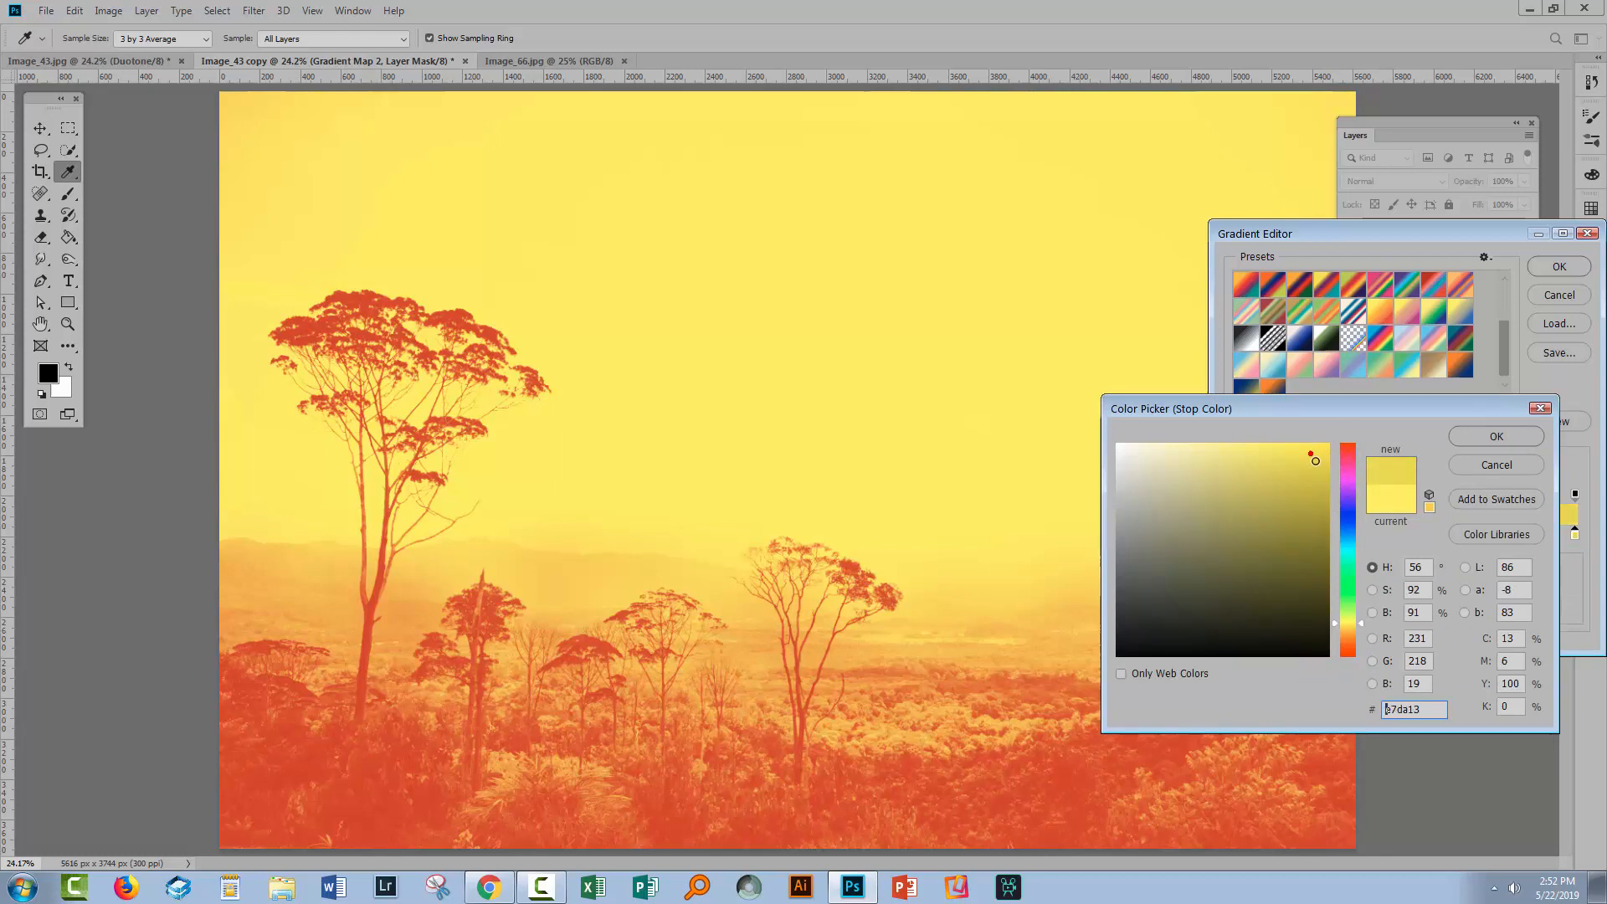
pyautogui.click(1227, 444)
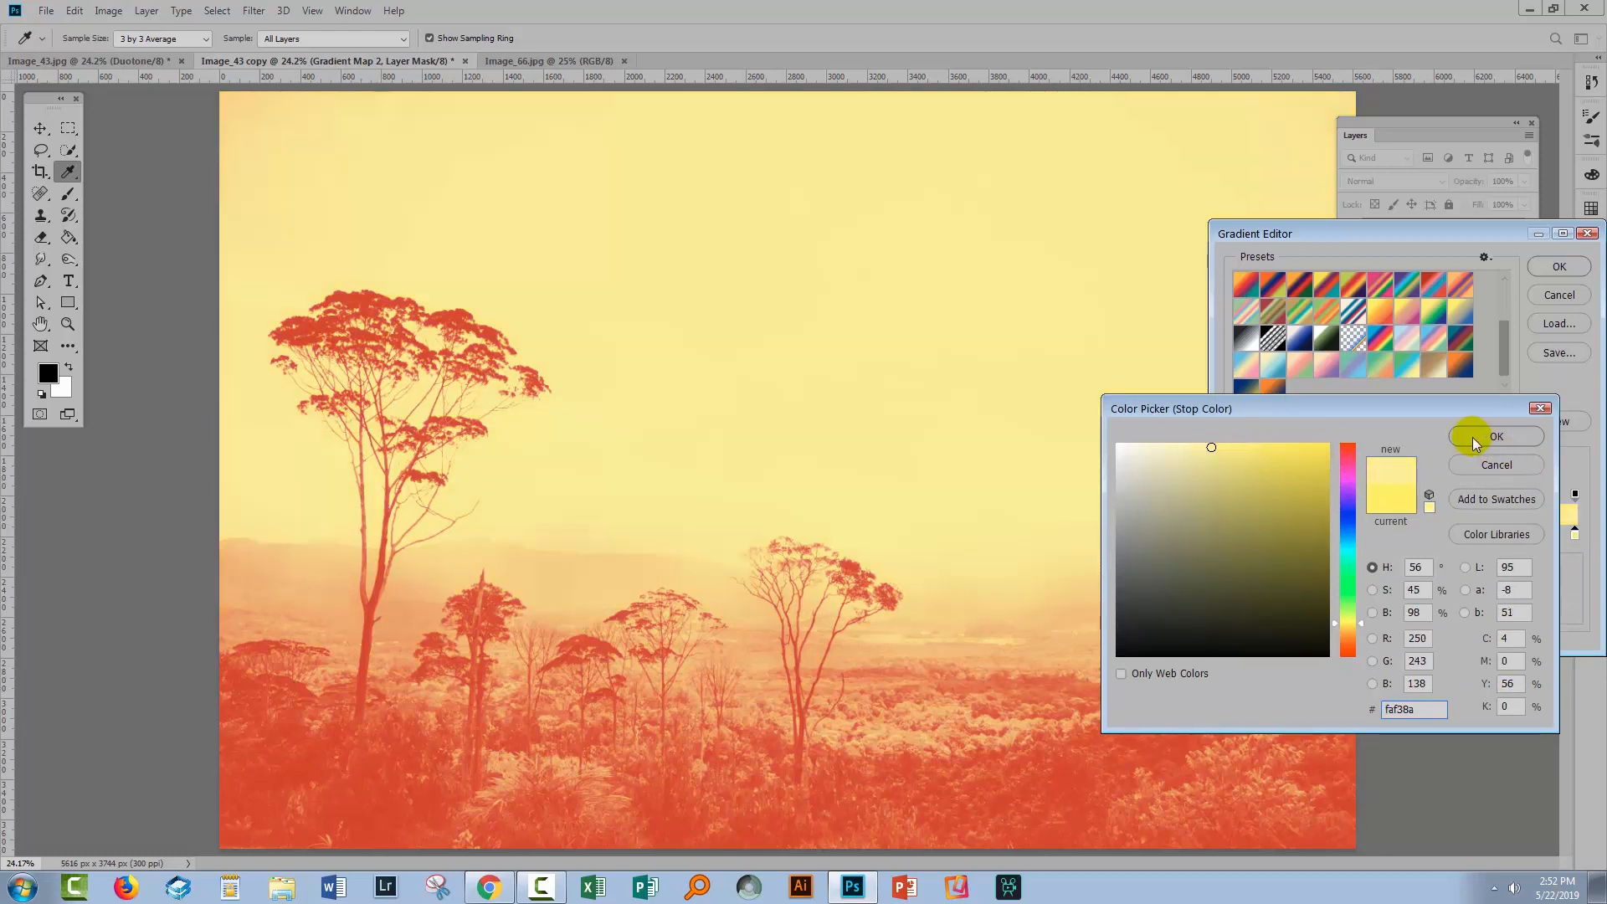
pyautogui.click(1496, 436)
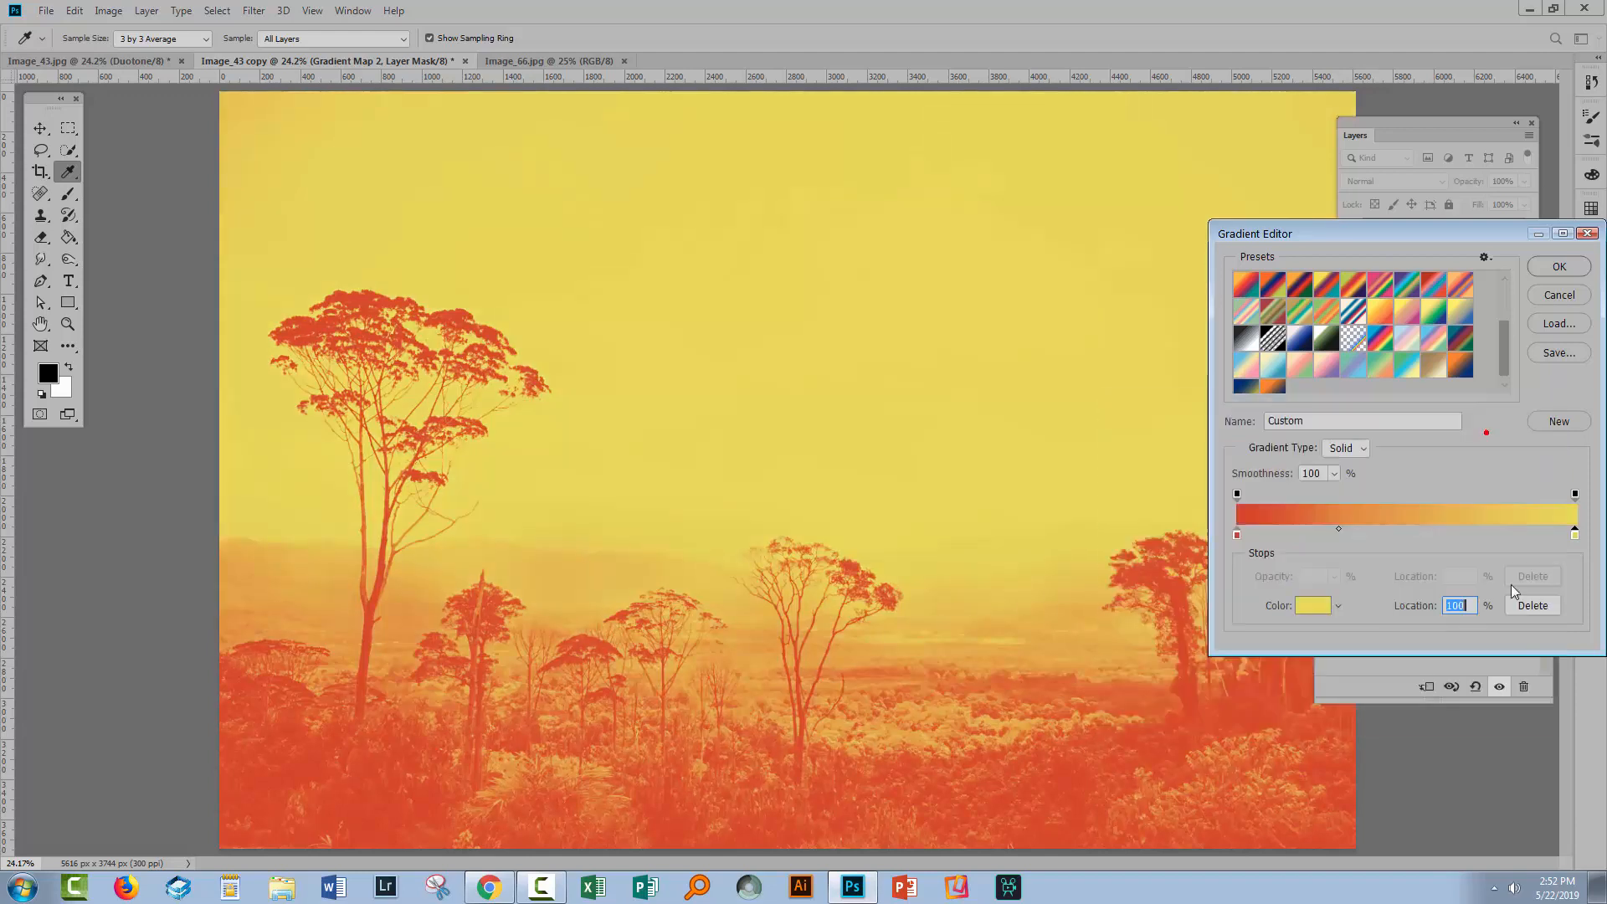
pyautogui.click(1557, 266)
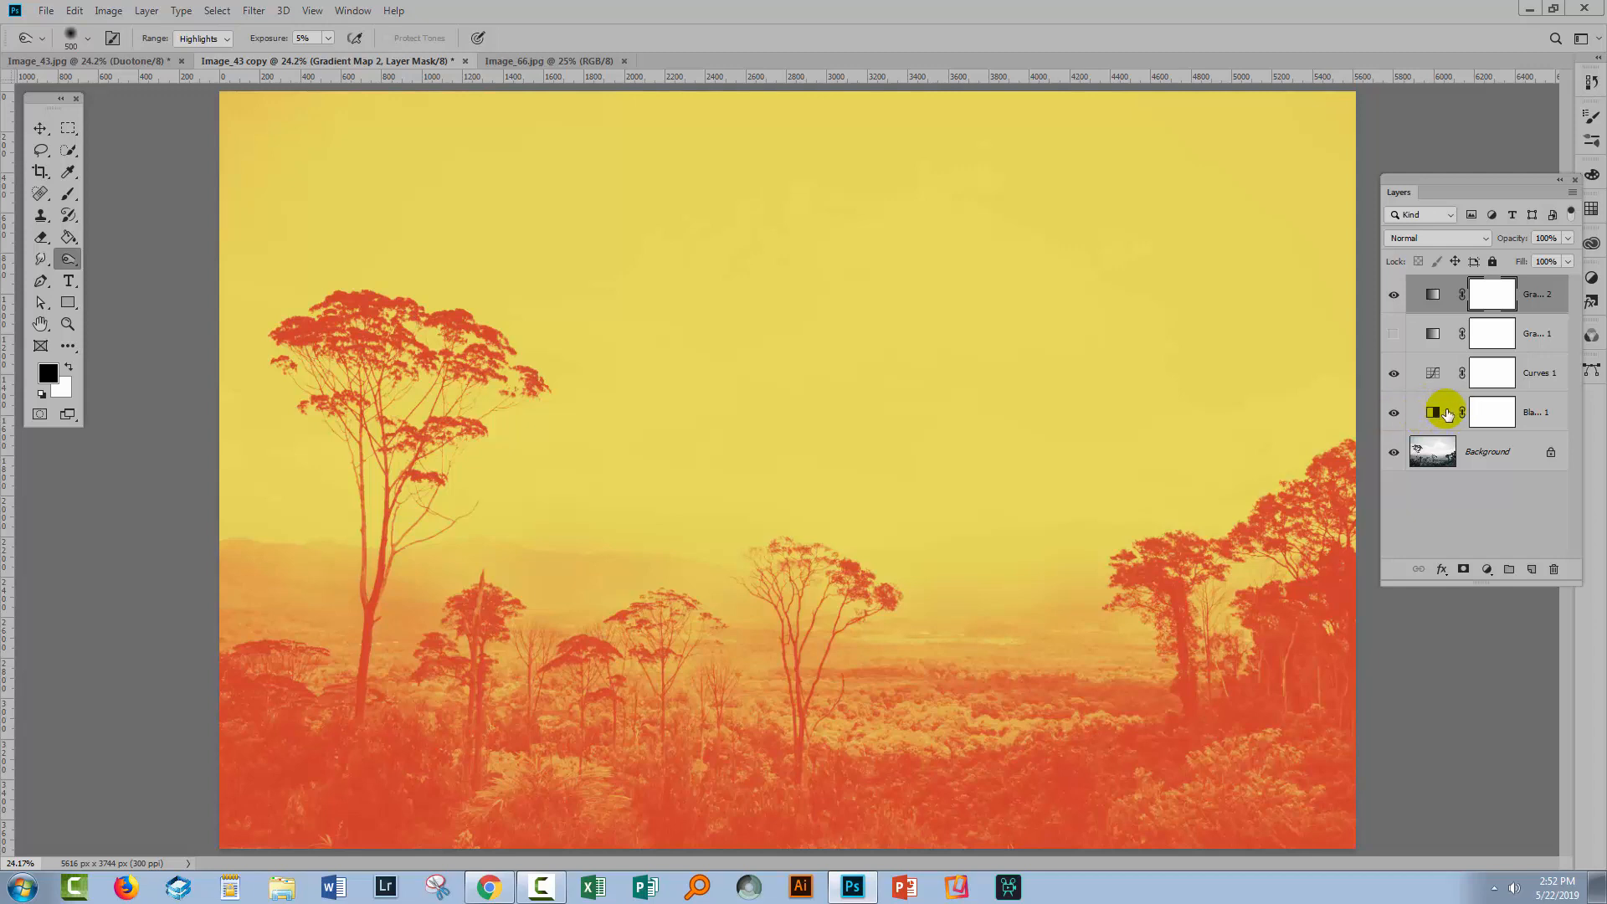
# - Select the Black & White layer, then the Curves 1 adjustment layer, in the Layers panel
pyautogui.click(1434, 371)
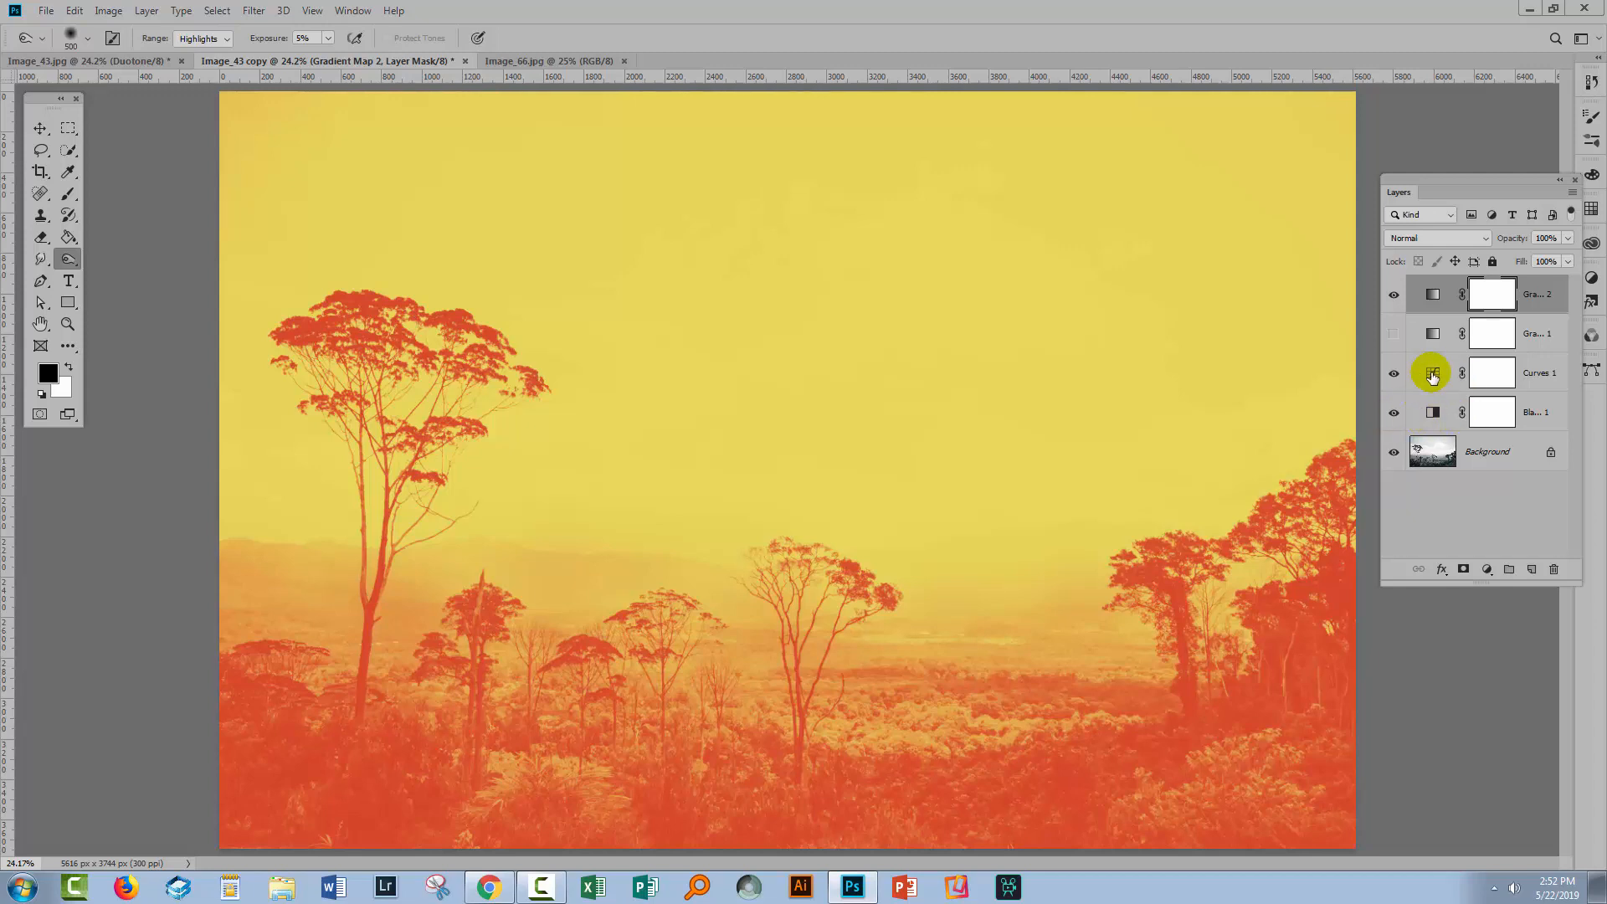
pyautogui.click(1393, 372)
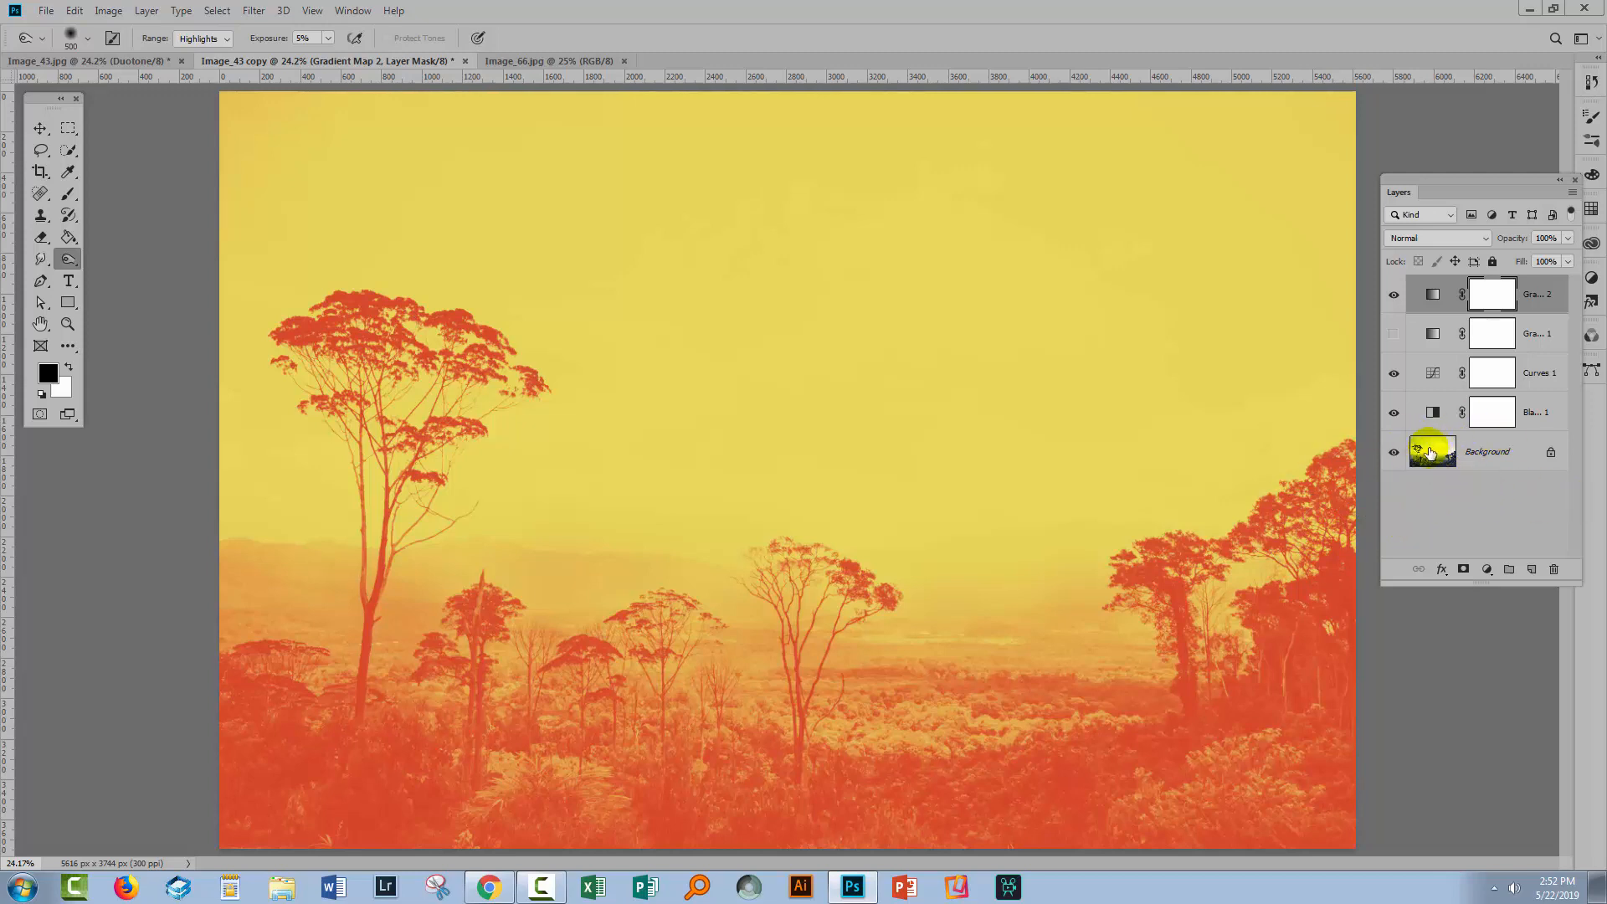
pyautogui.moveTo(1430, 451)
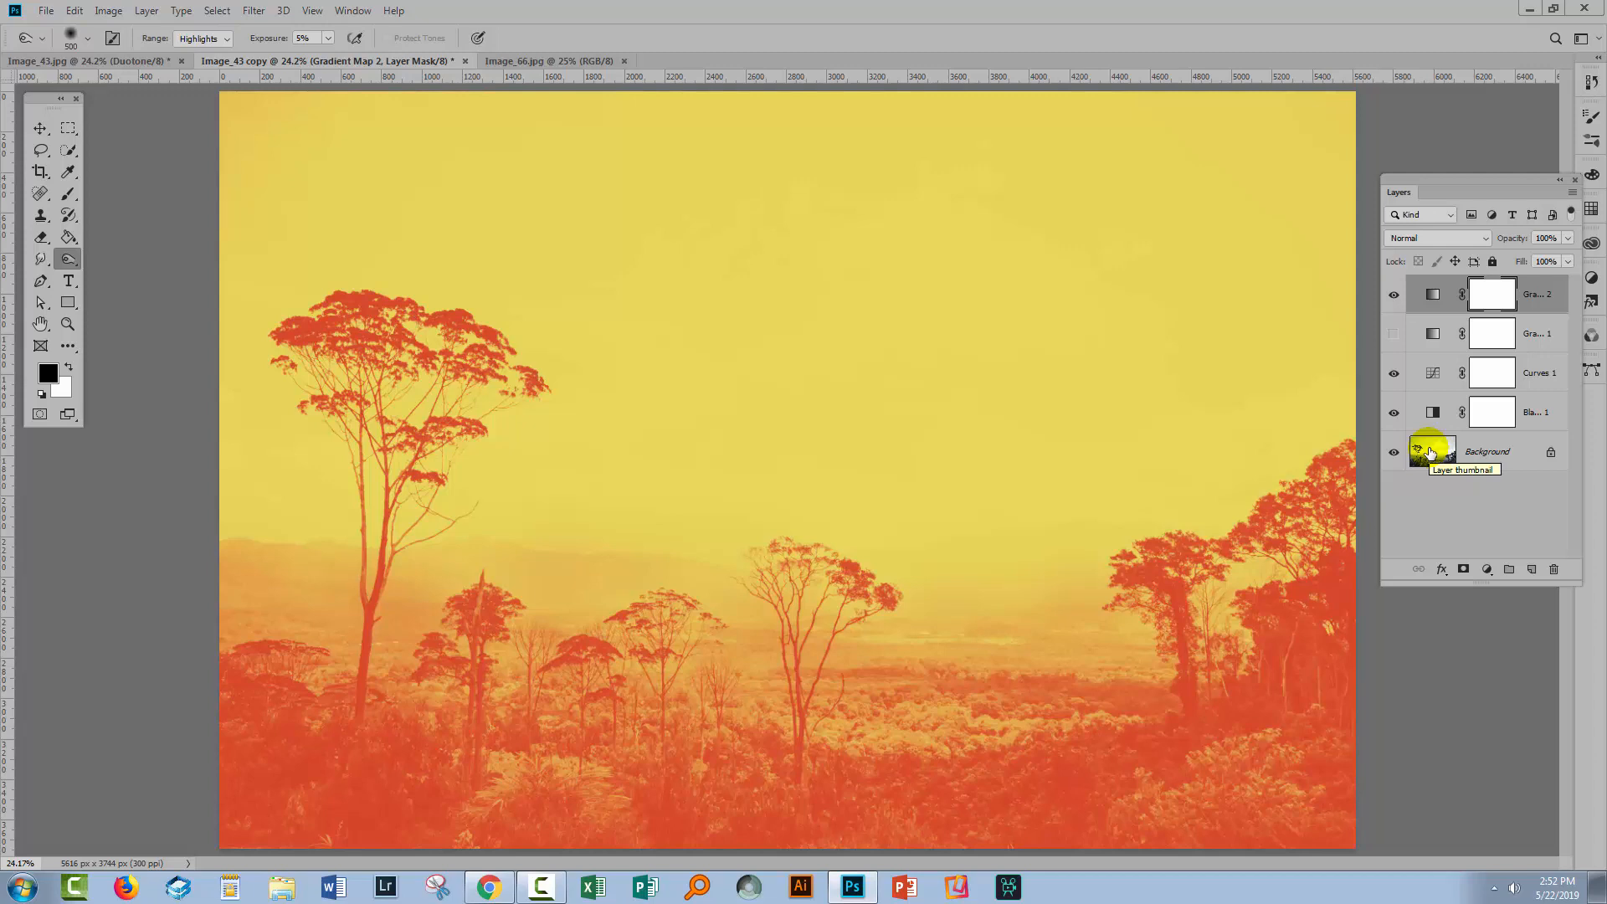